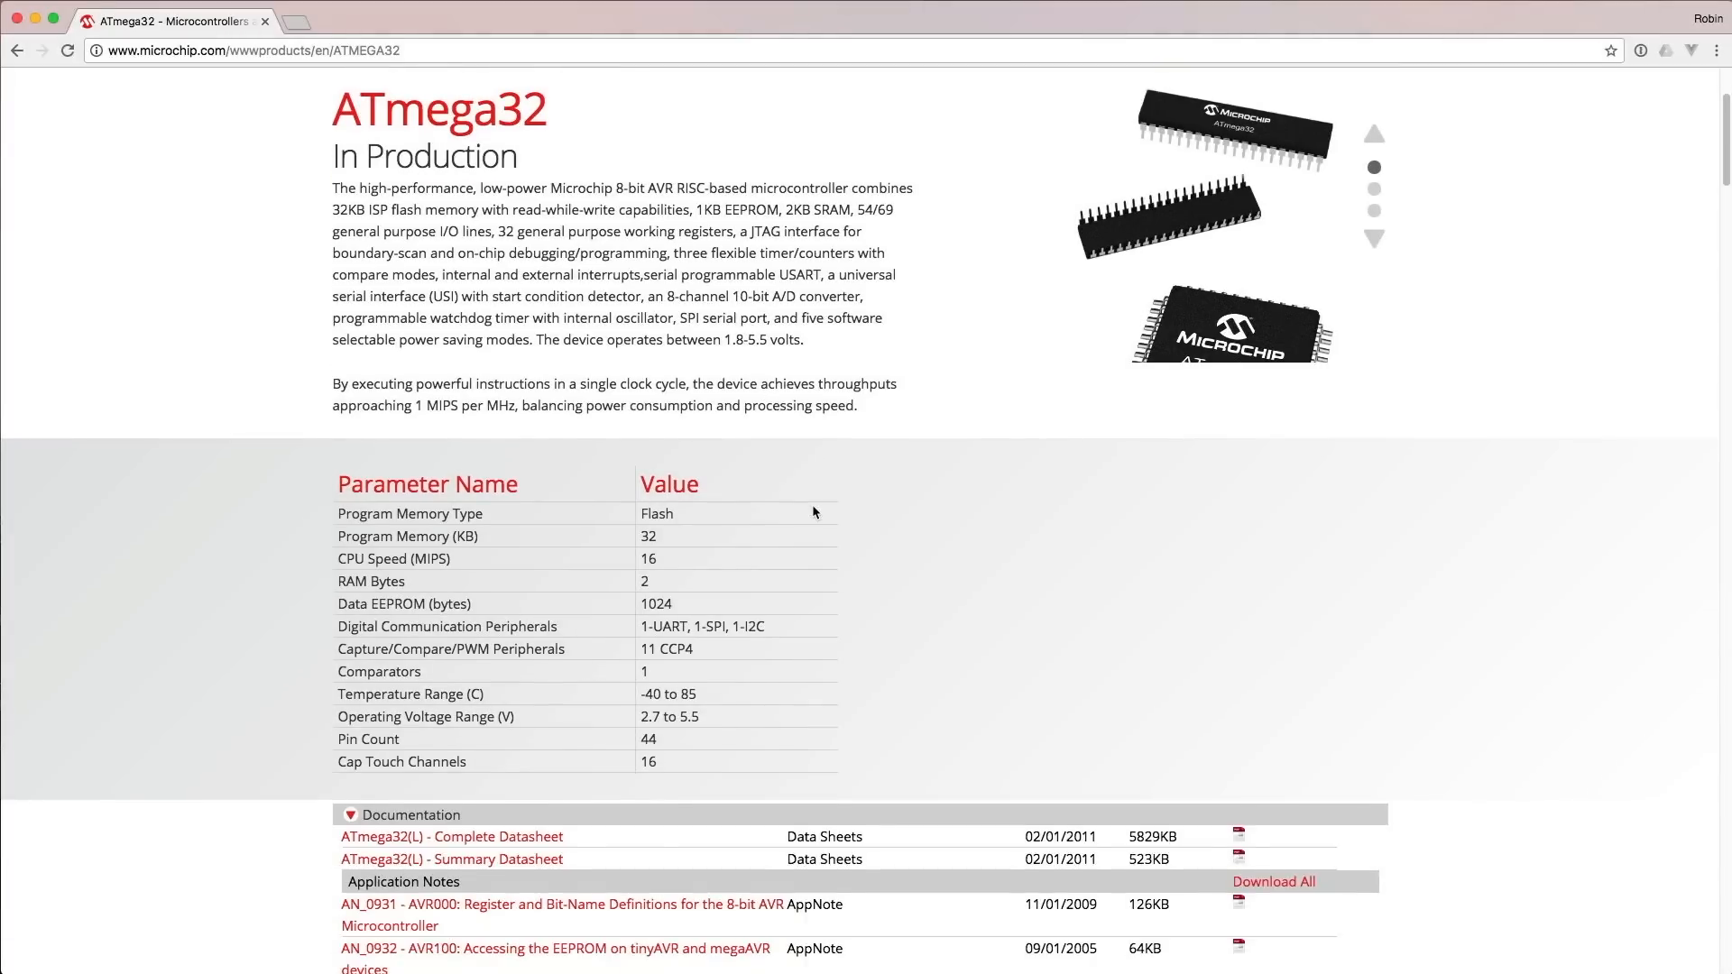
Step: Add digitalWrite(ledPins[thisPin], HIGH beneath the 'turn the pin on' comment in the first loop
{"action": "scroll", "scroll_direction": "down", "scroll_amount": 3}
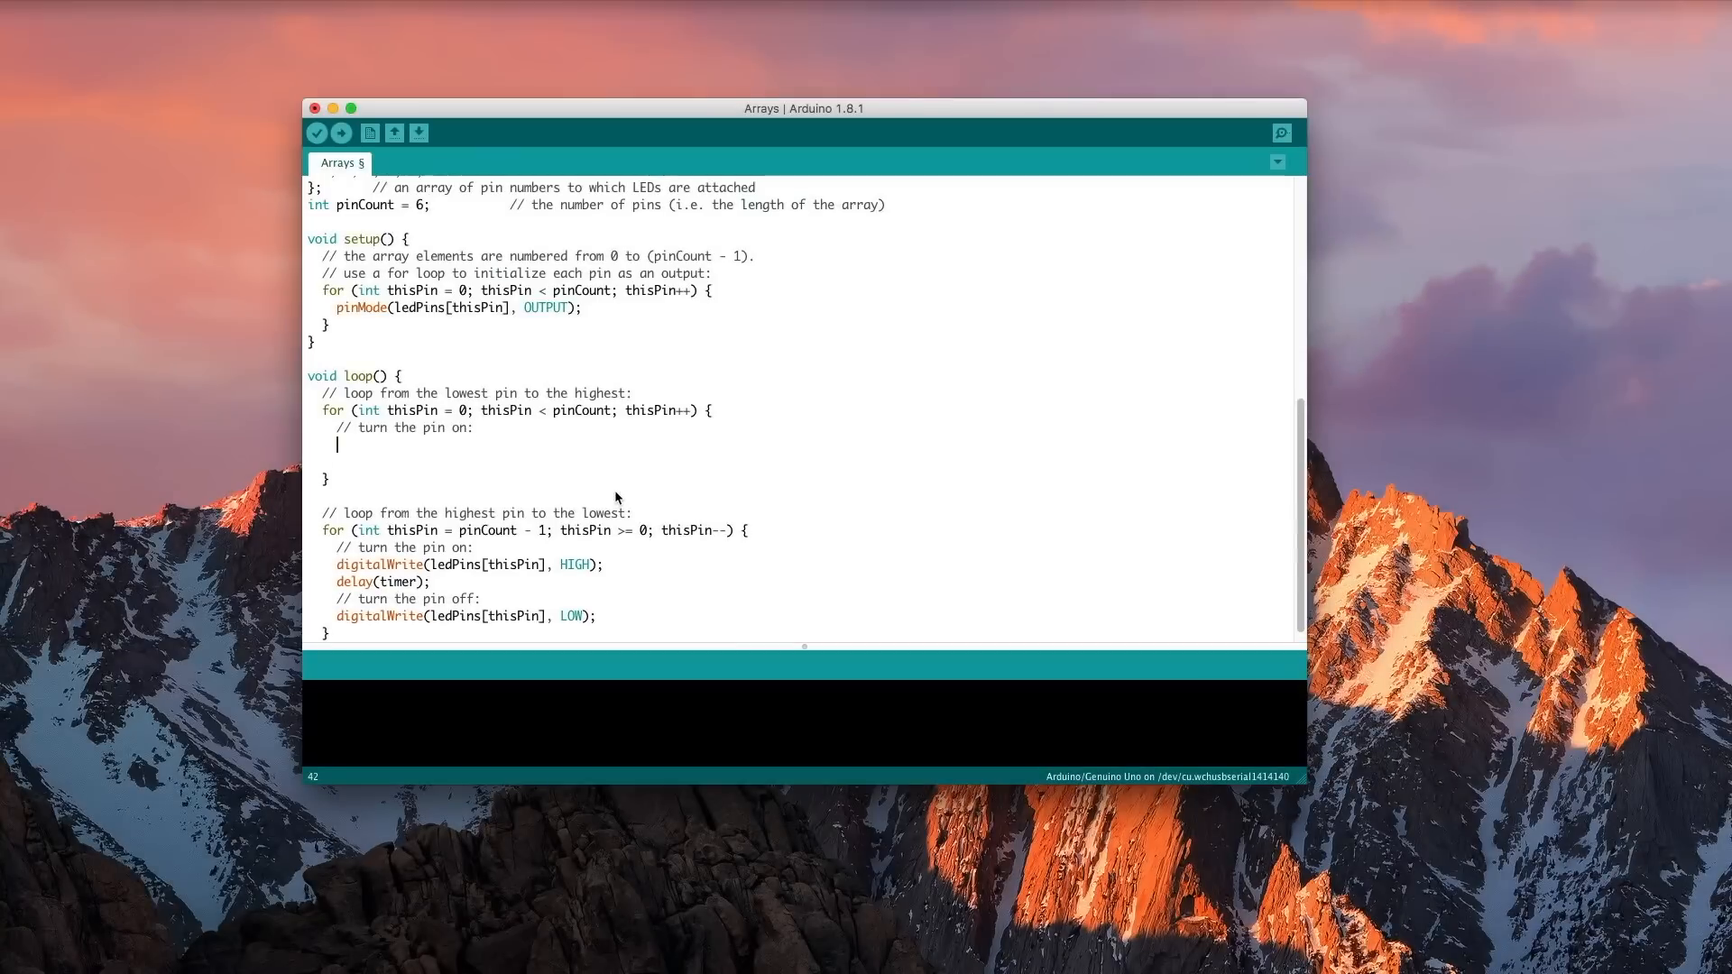
{"action": "type", "text": "digitalWrit"}
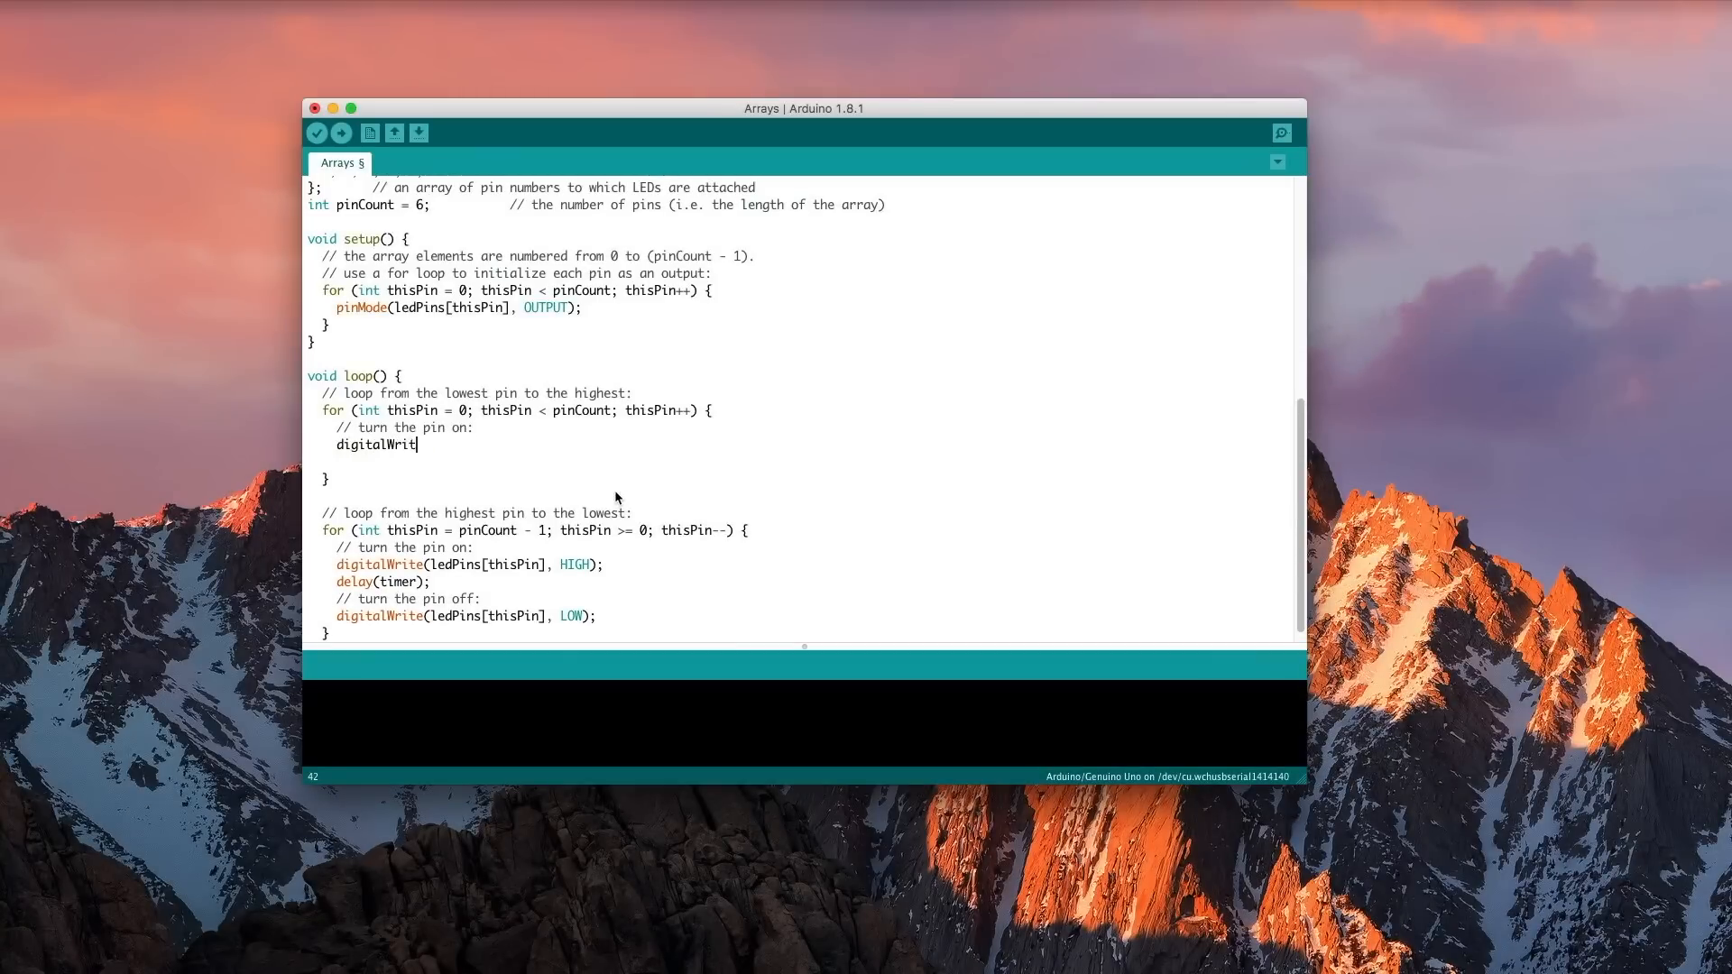
{"action": "type", "text": "e(ledPins[thisPin"}
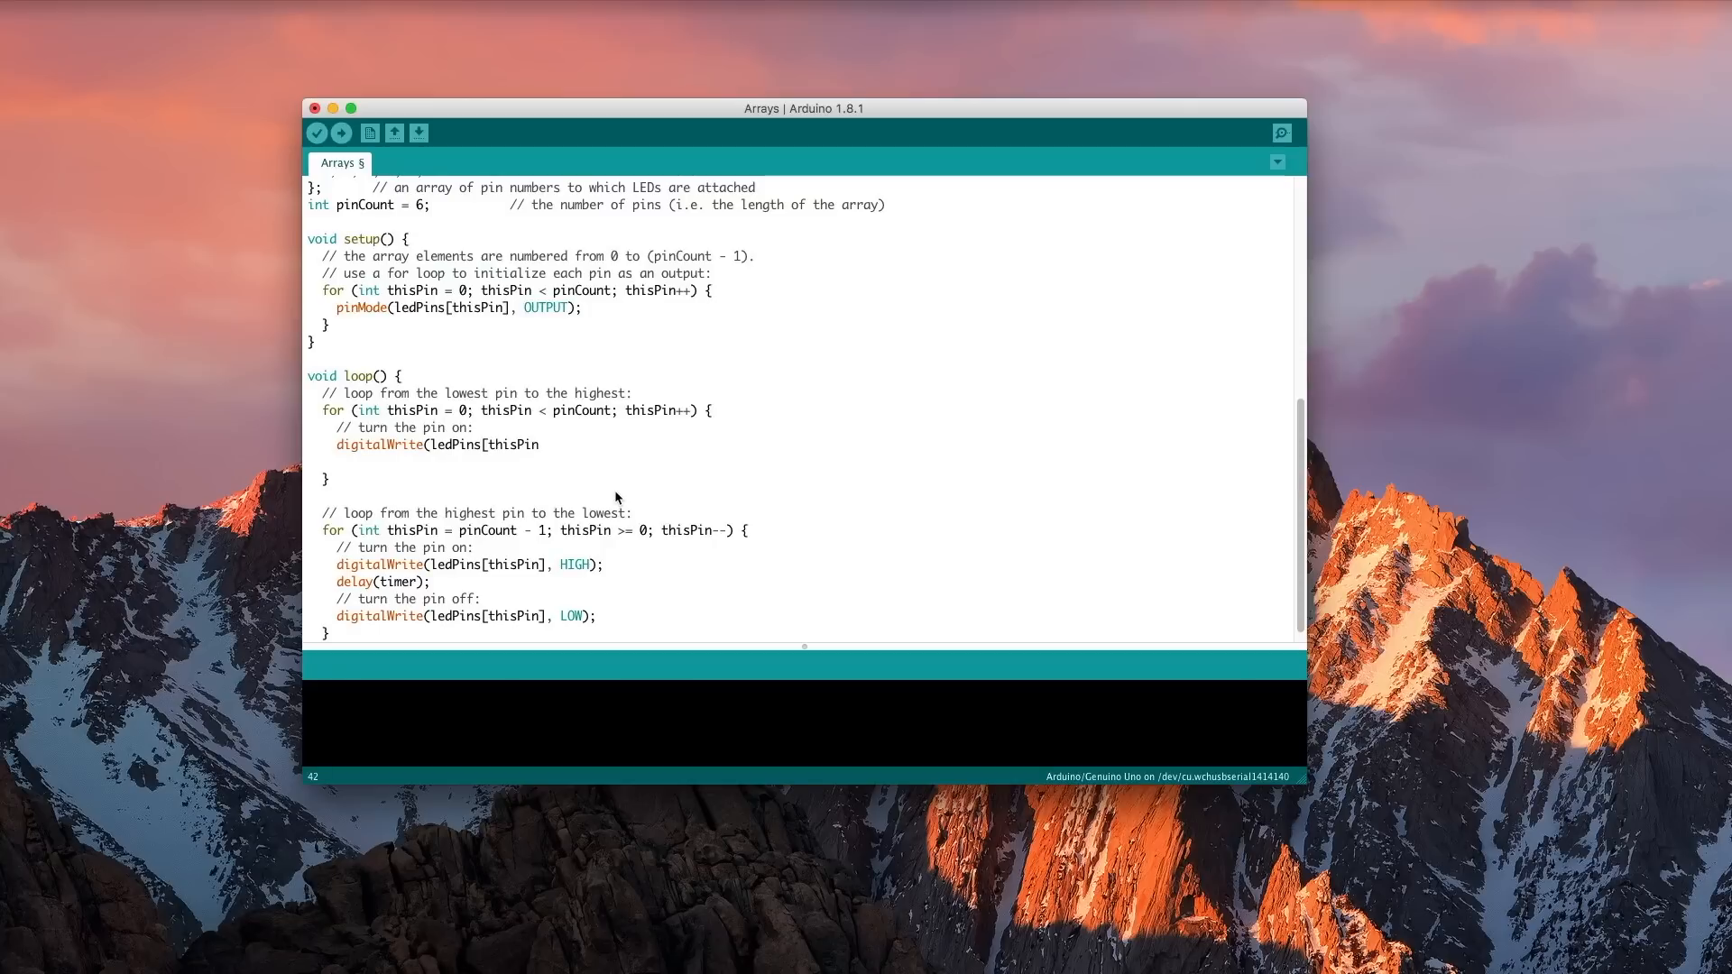
{"action": "type", "text": "], HIGH"}
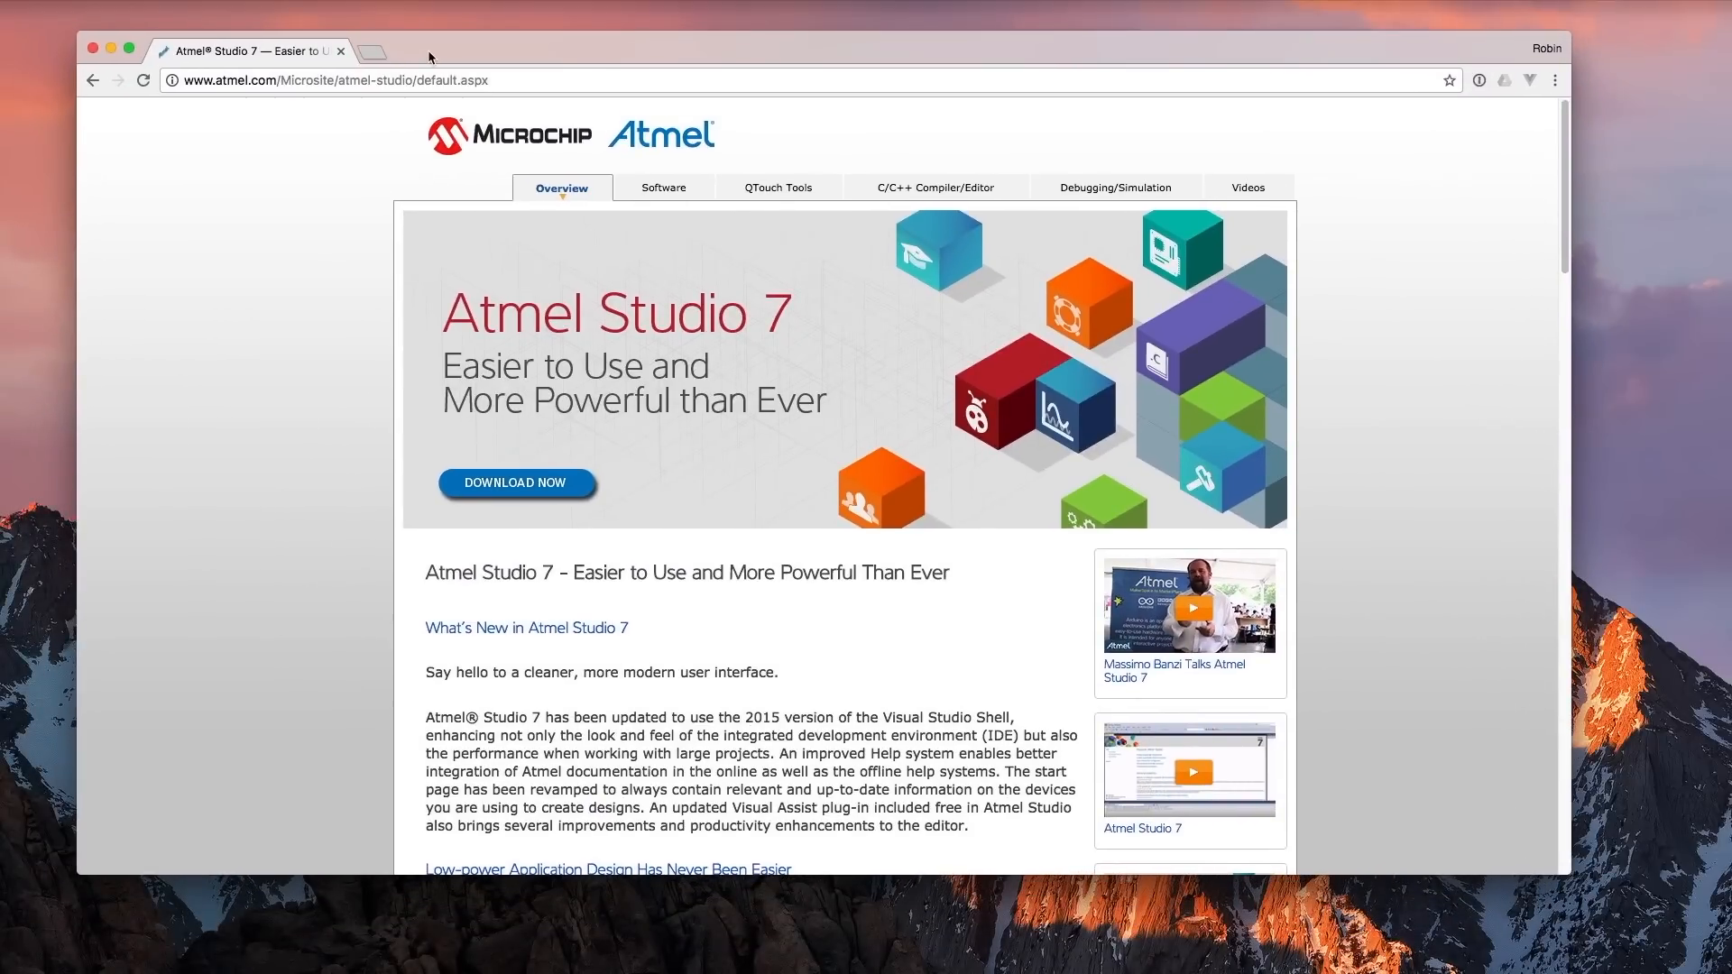
{"action": "mouse_move", "coordinate": [542, 457]}
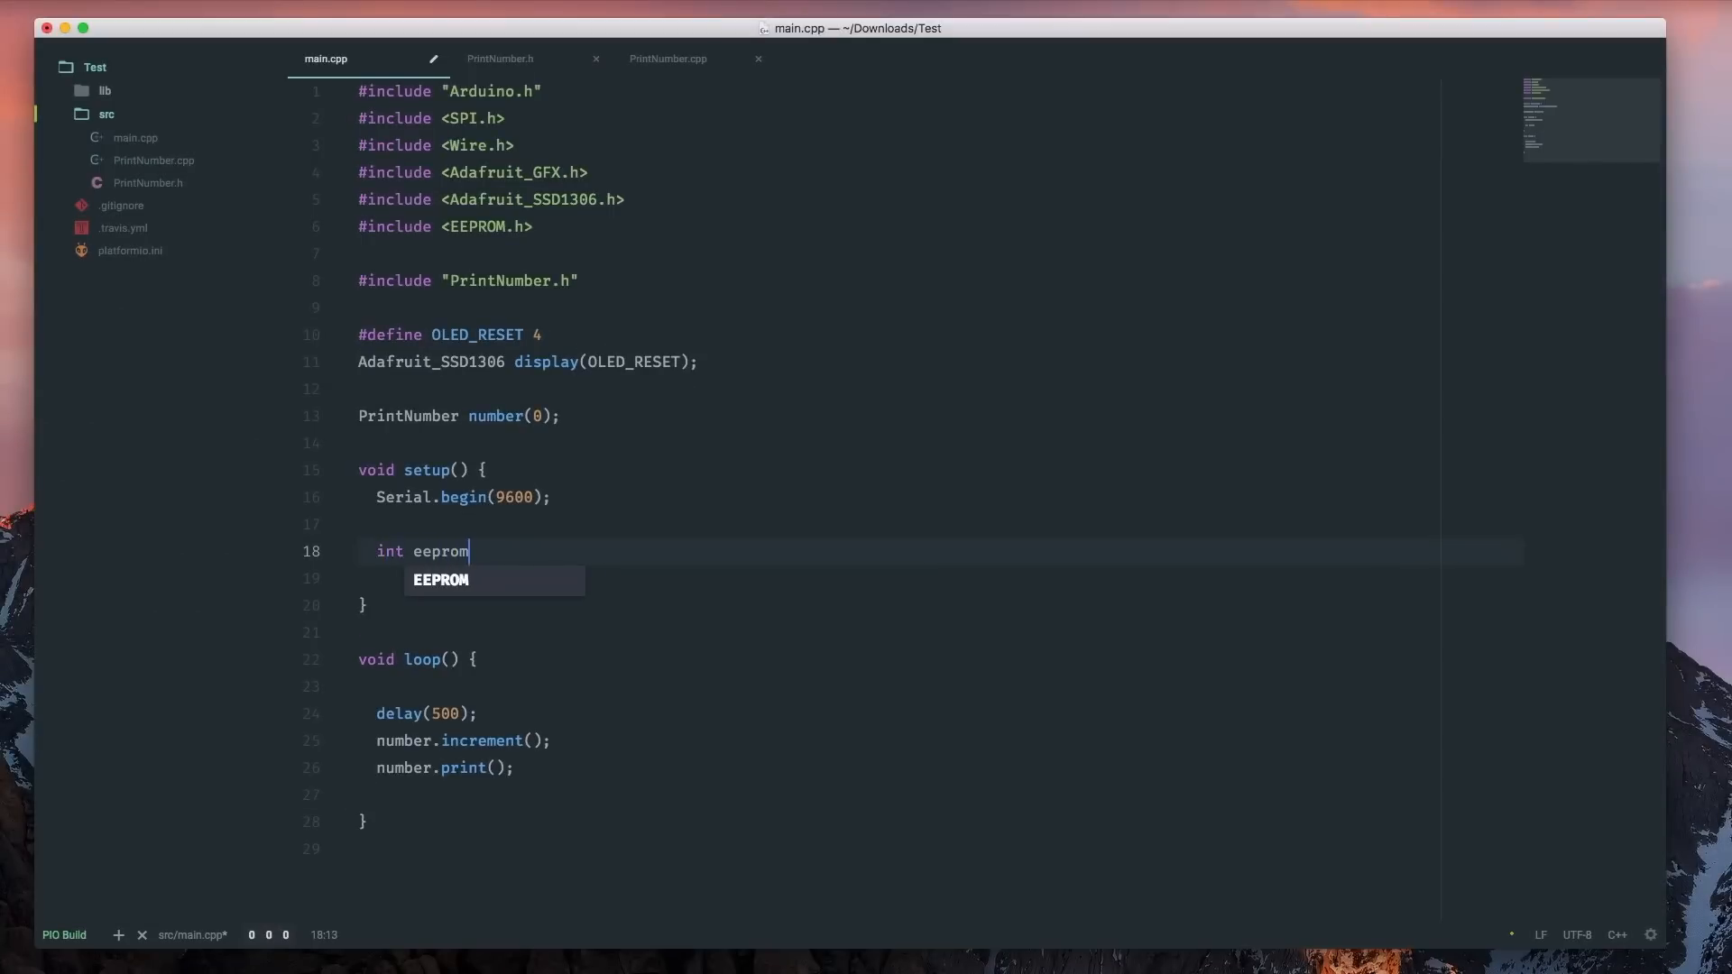
Step: Write int eepromVal = EEPROM.read(0) in setup(), picking read from the autocomplete list
{"action": "type", "text": "Val ="}
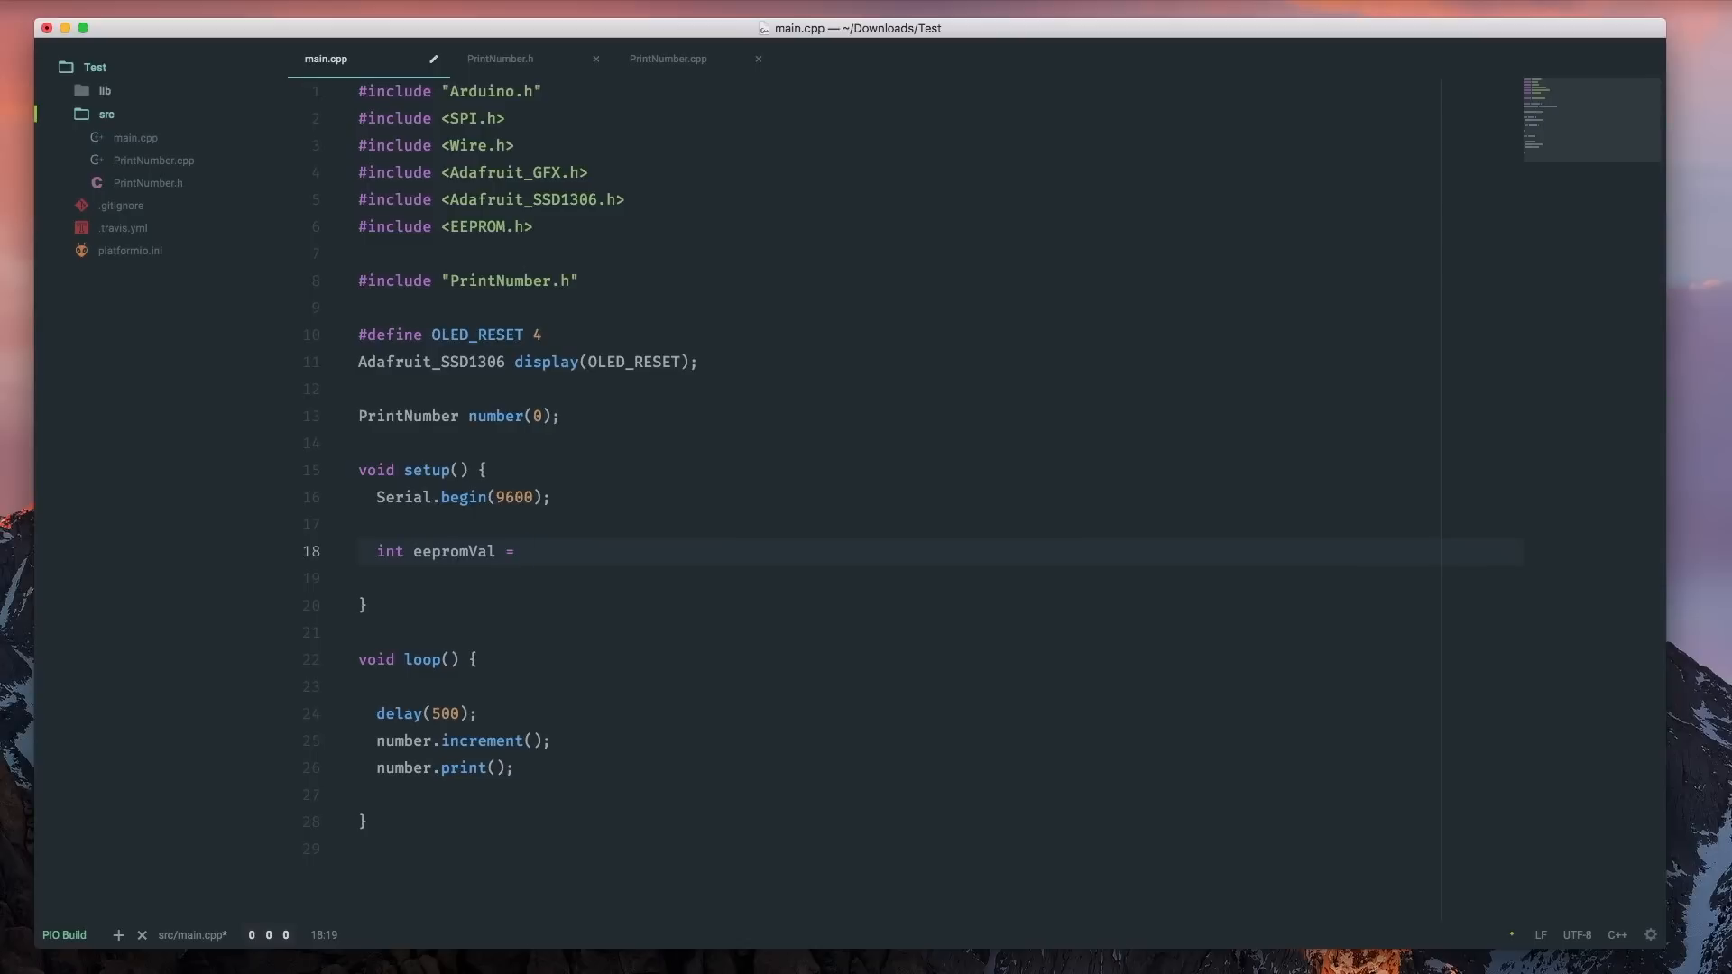
{"action": "type", "text": "EEPROM."}
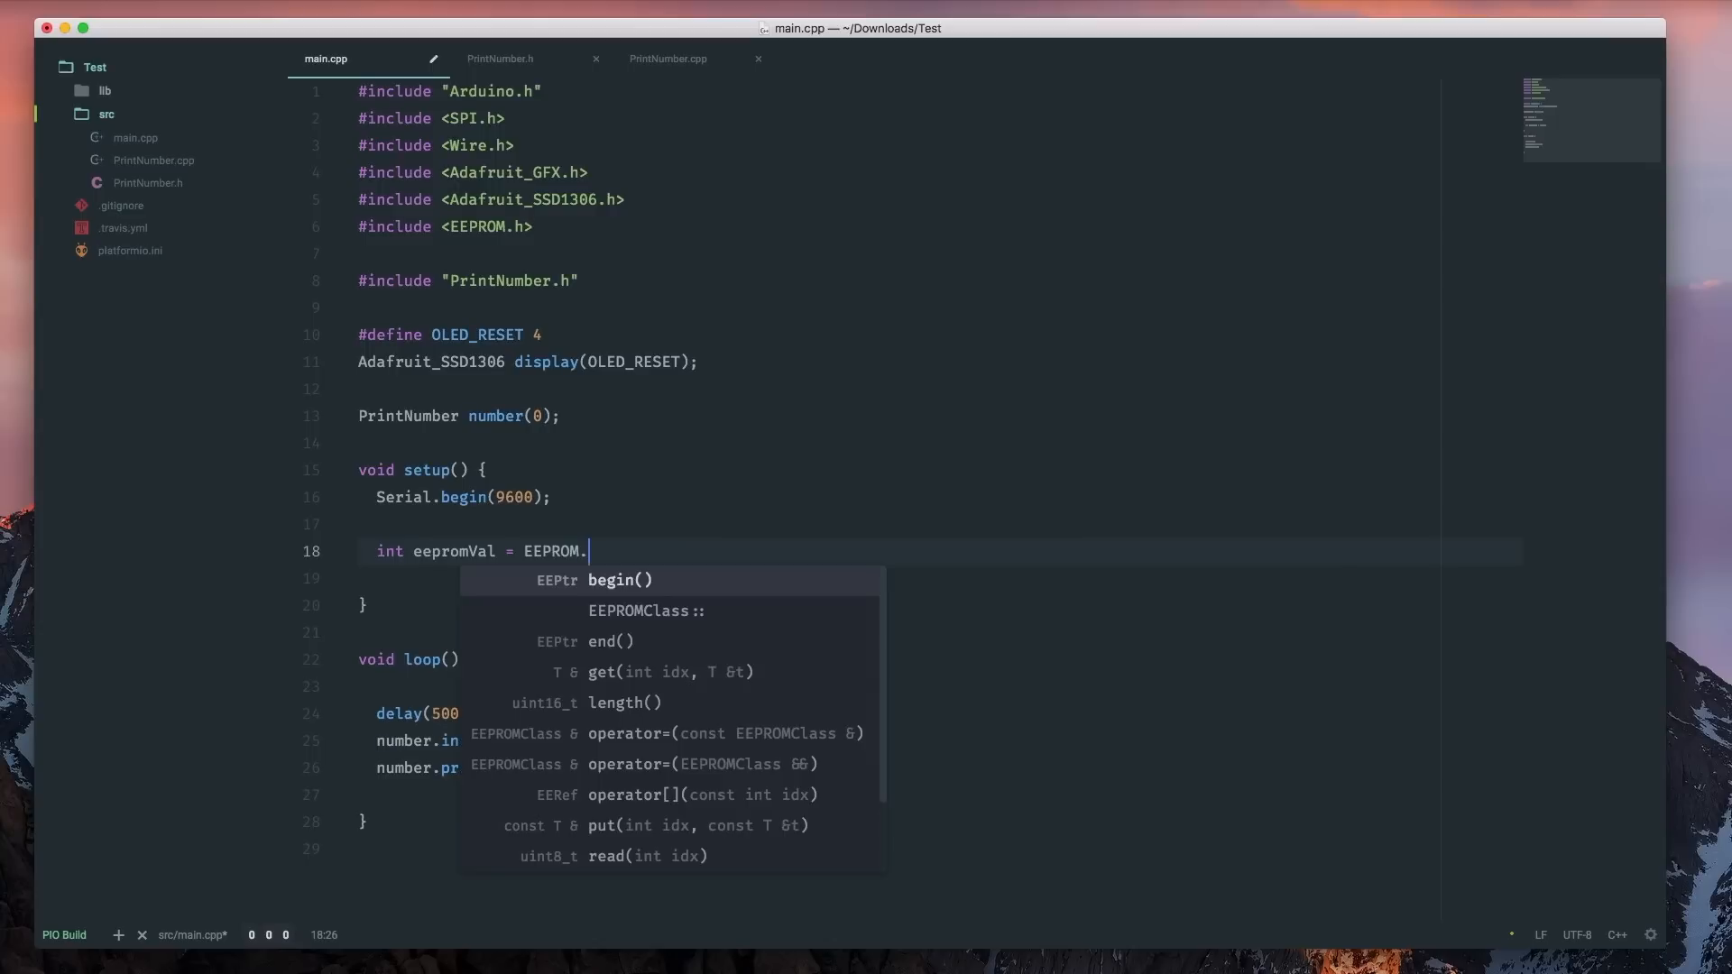
{"action": "key", "text": "Down"}
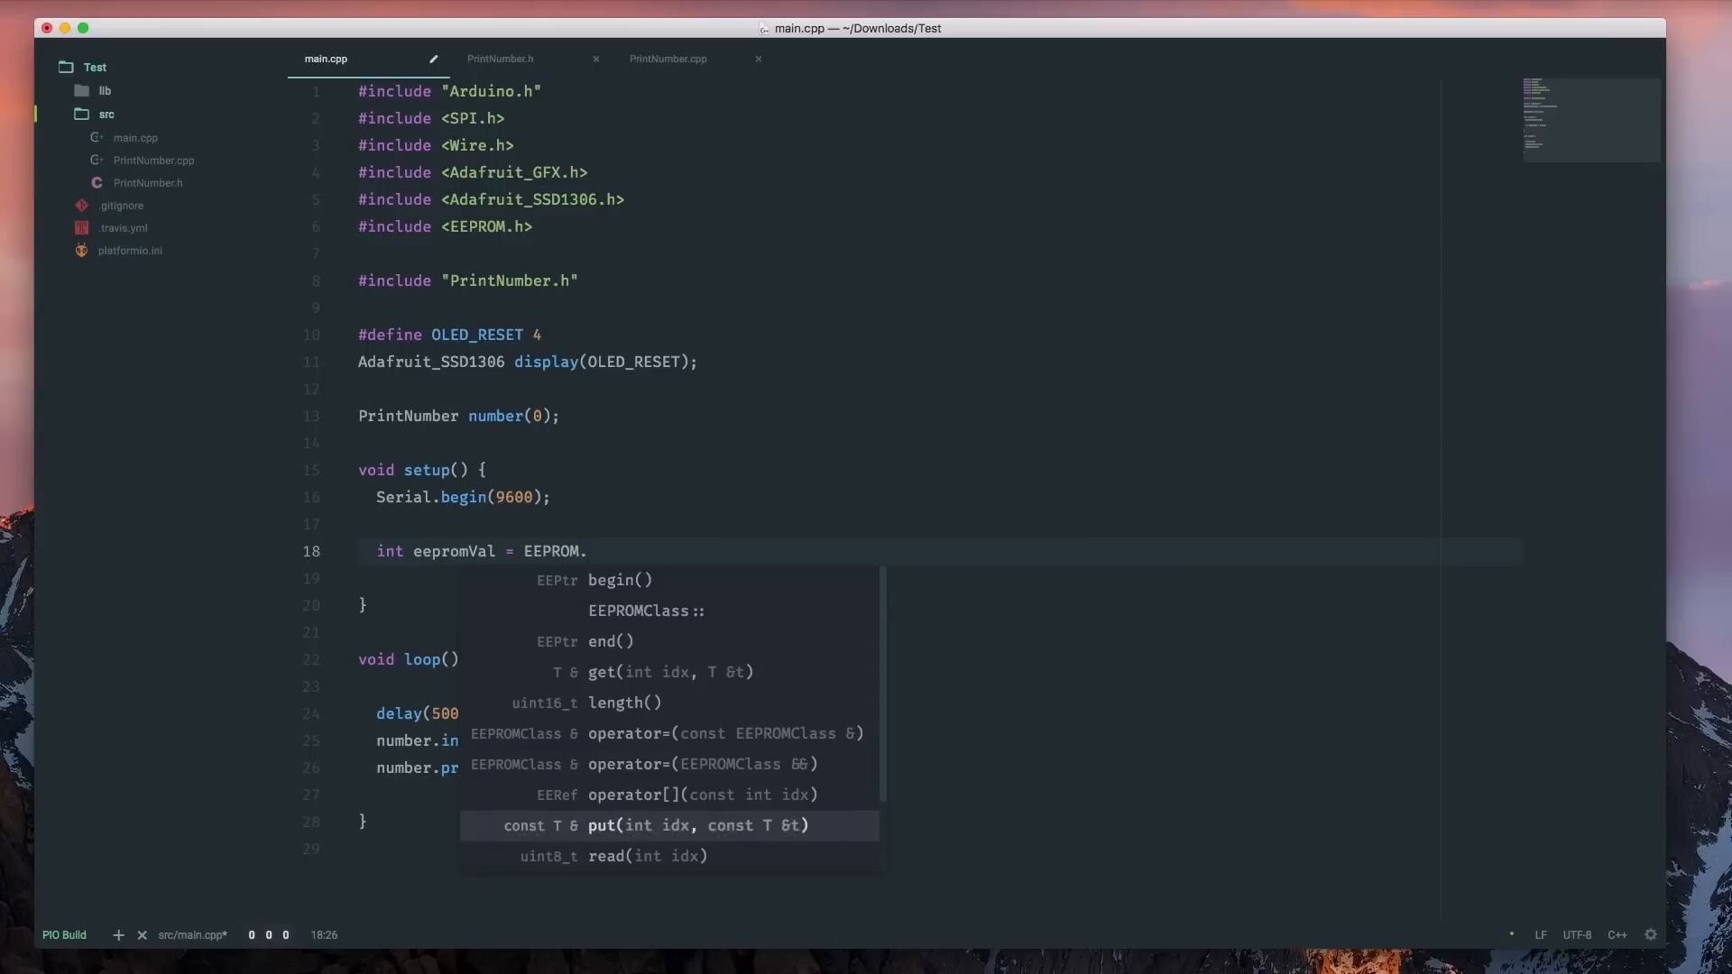
{"action": "left_click", "coordinate": [602, 856]}
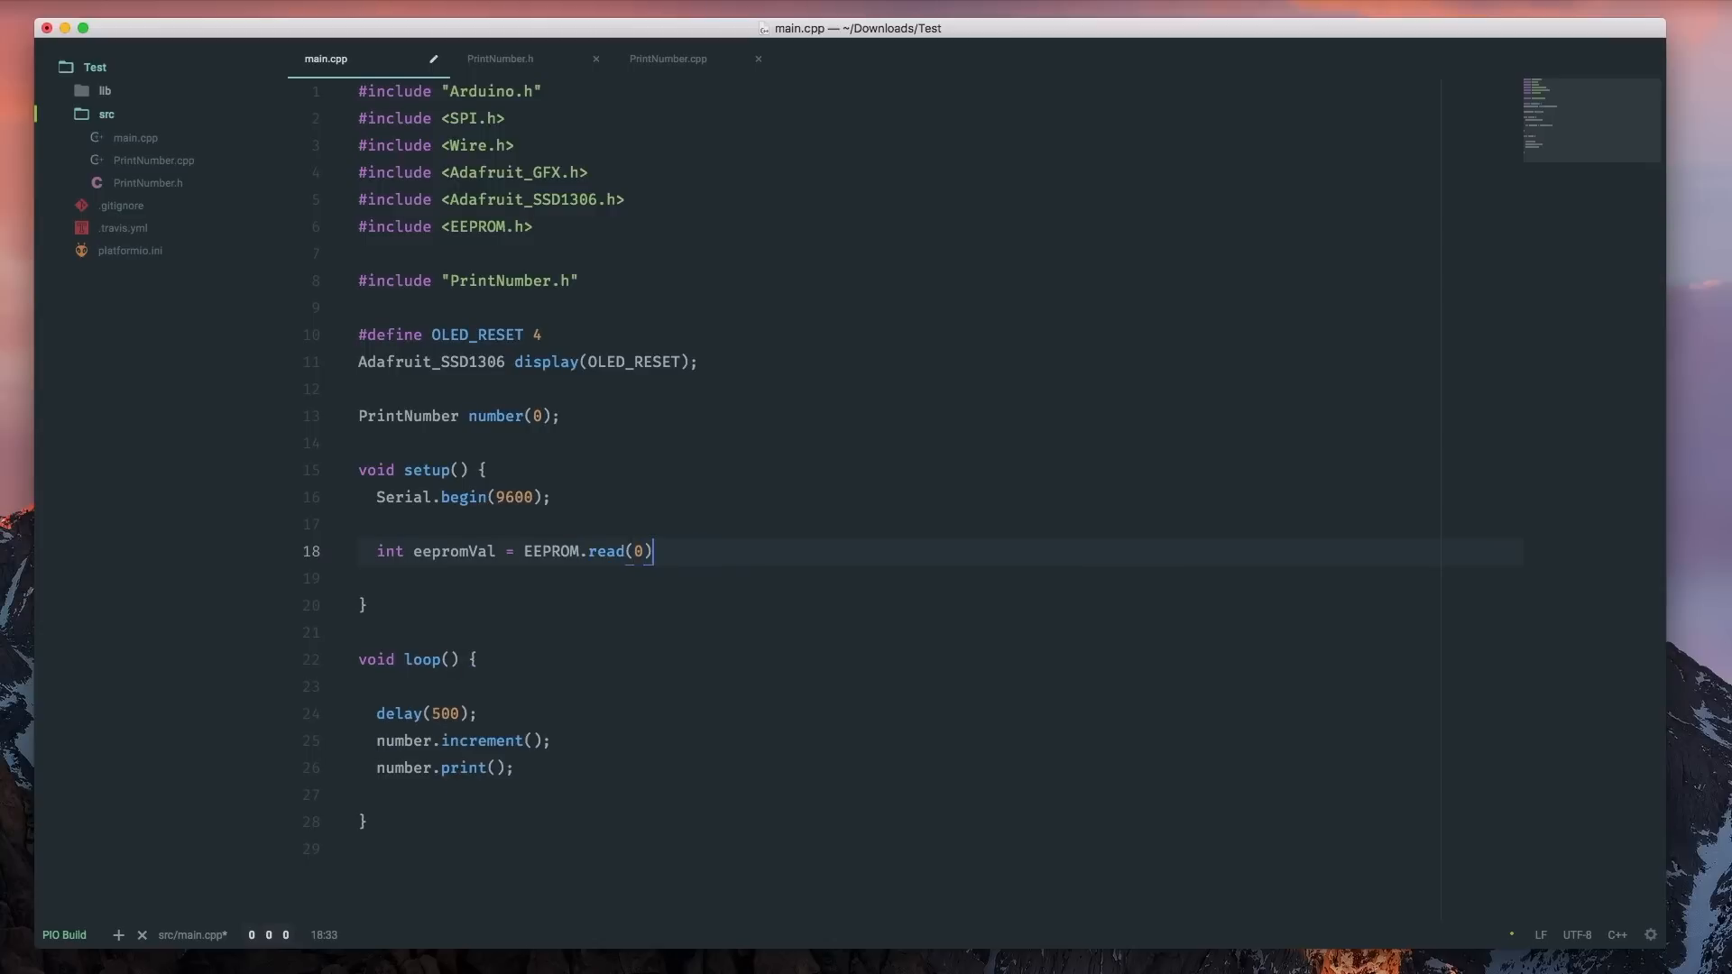
Step: Start a Serial. line, then create src/Helpers and move PrintNumber.cpp into it
{"action": "type", "text": "Serial."}
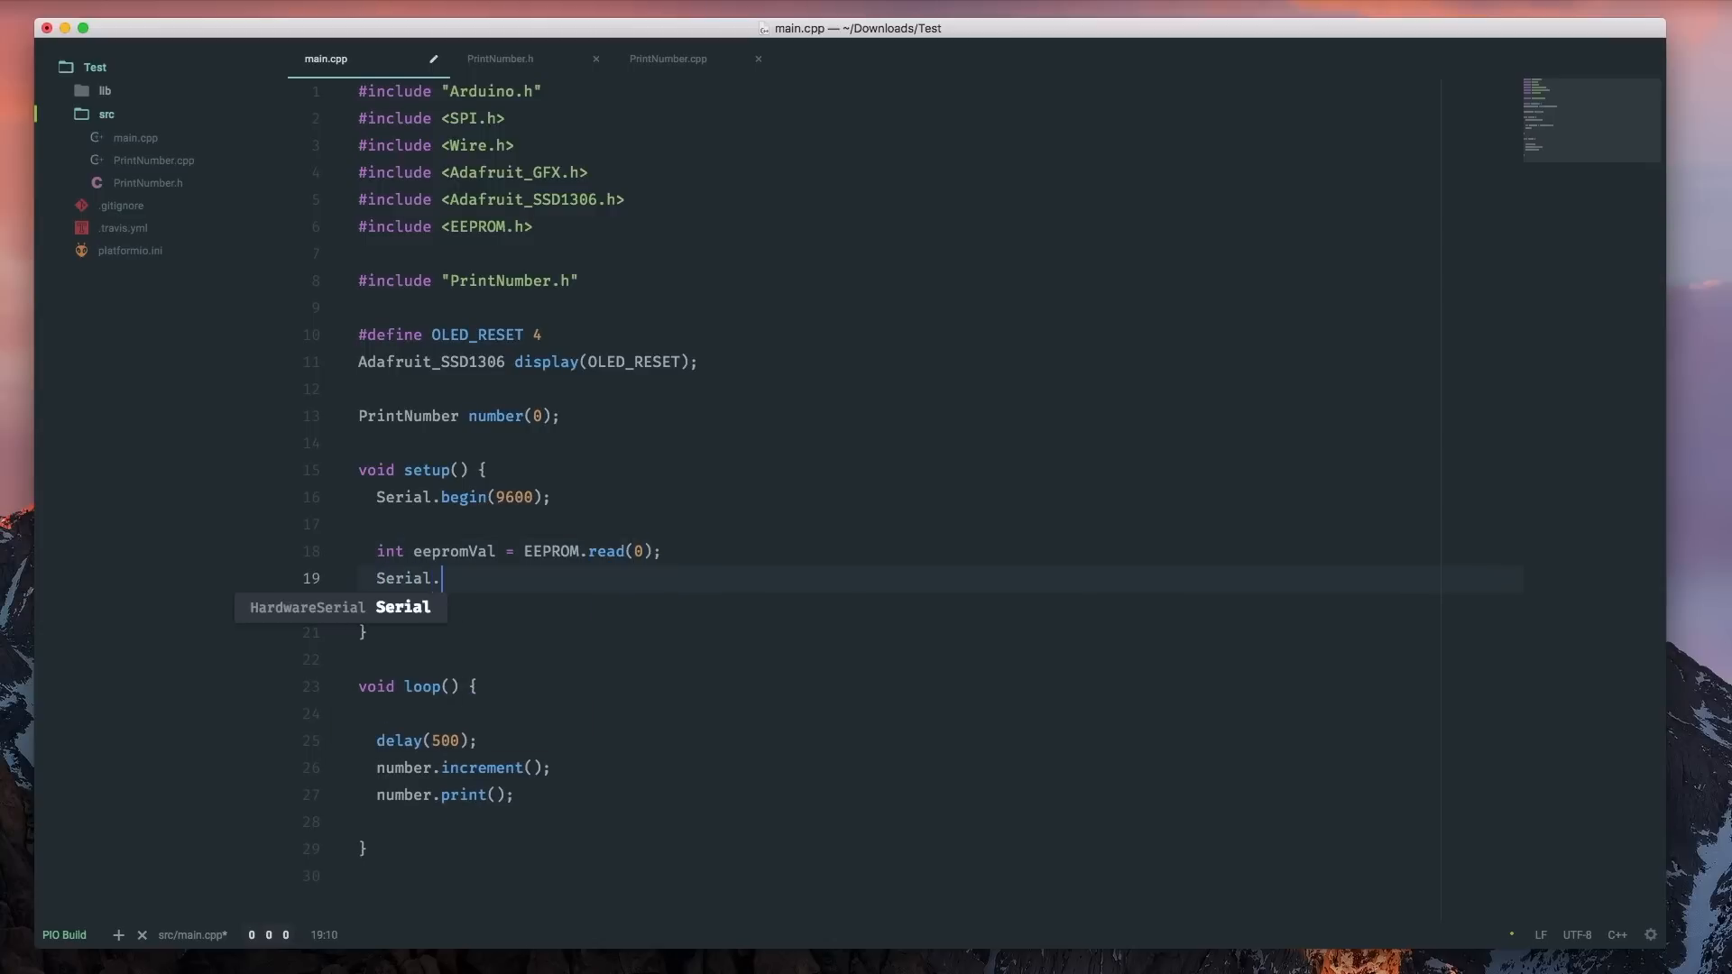
{"action": "right_click", "coordinate": [107, 114]}
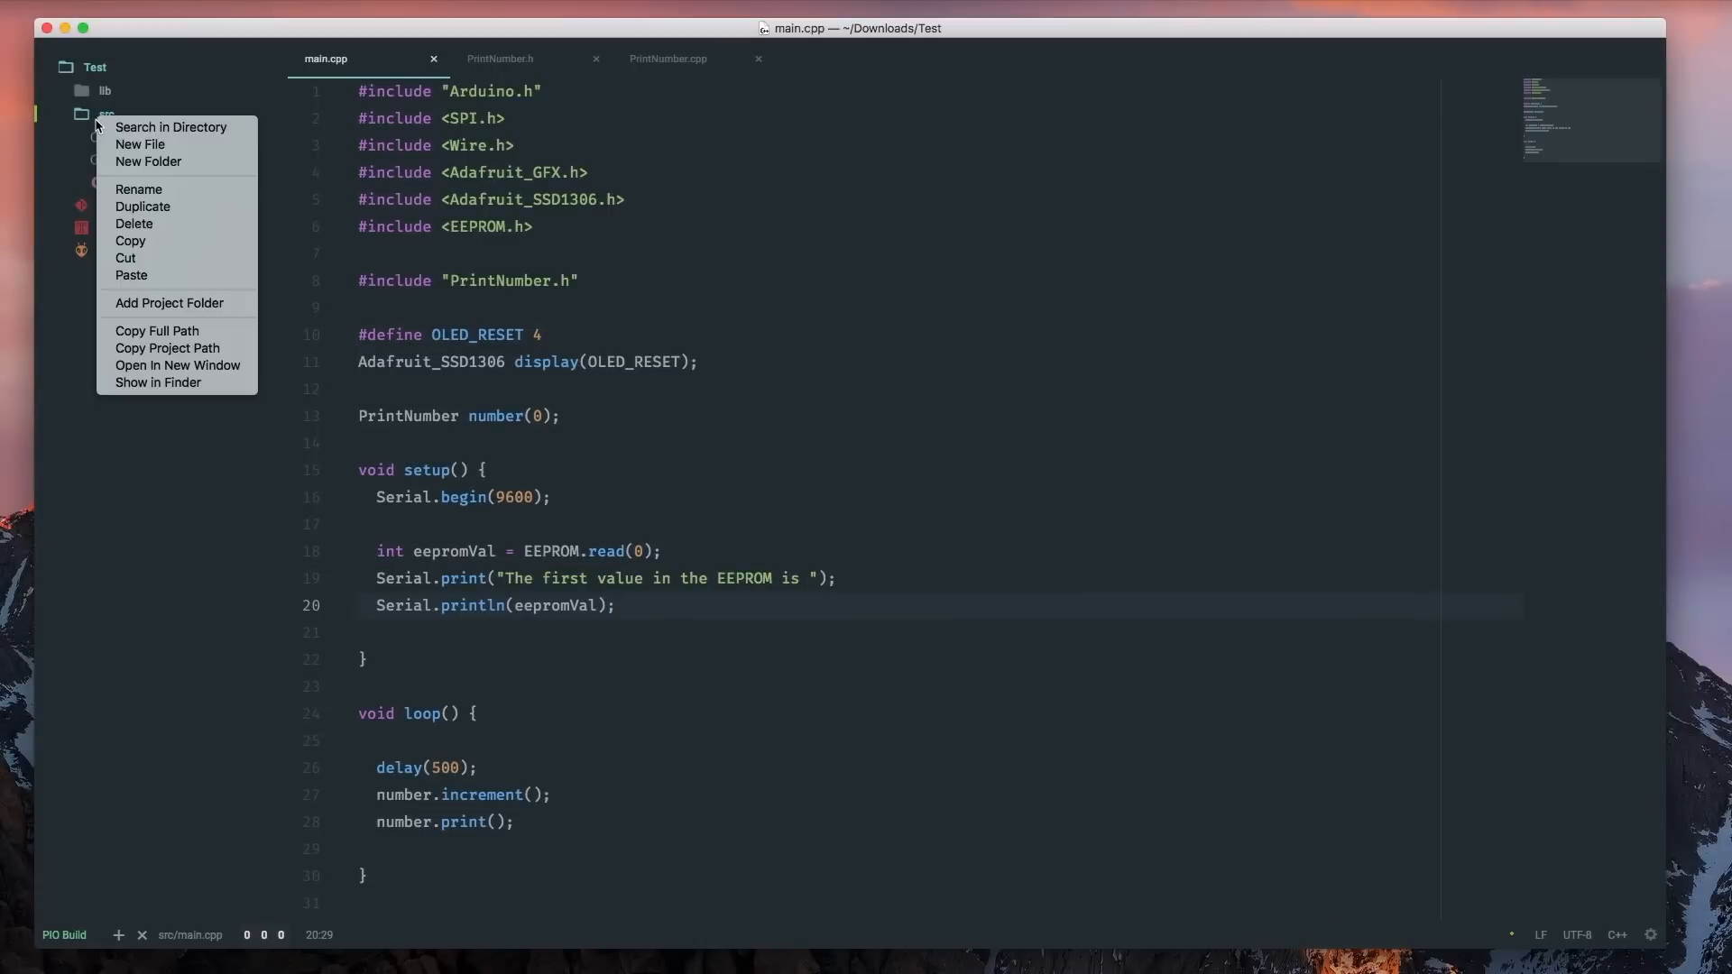
{"action": "left_click", "coordinate": [148, 161]}
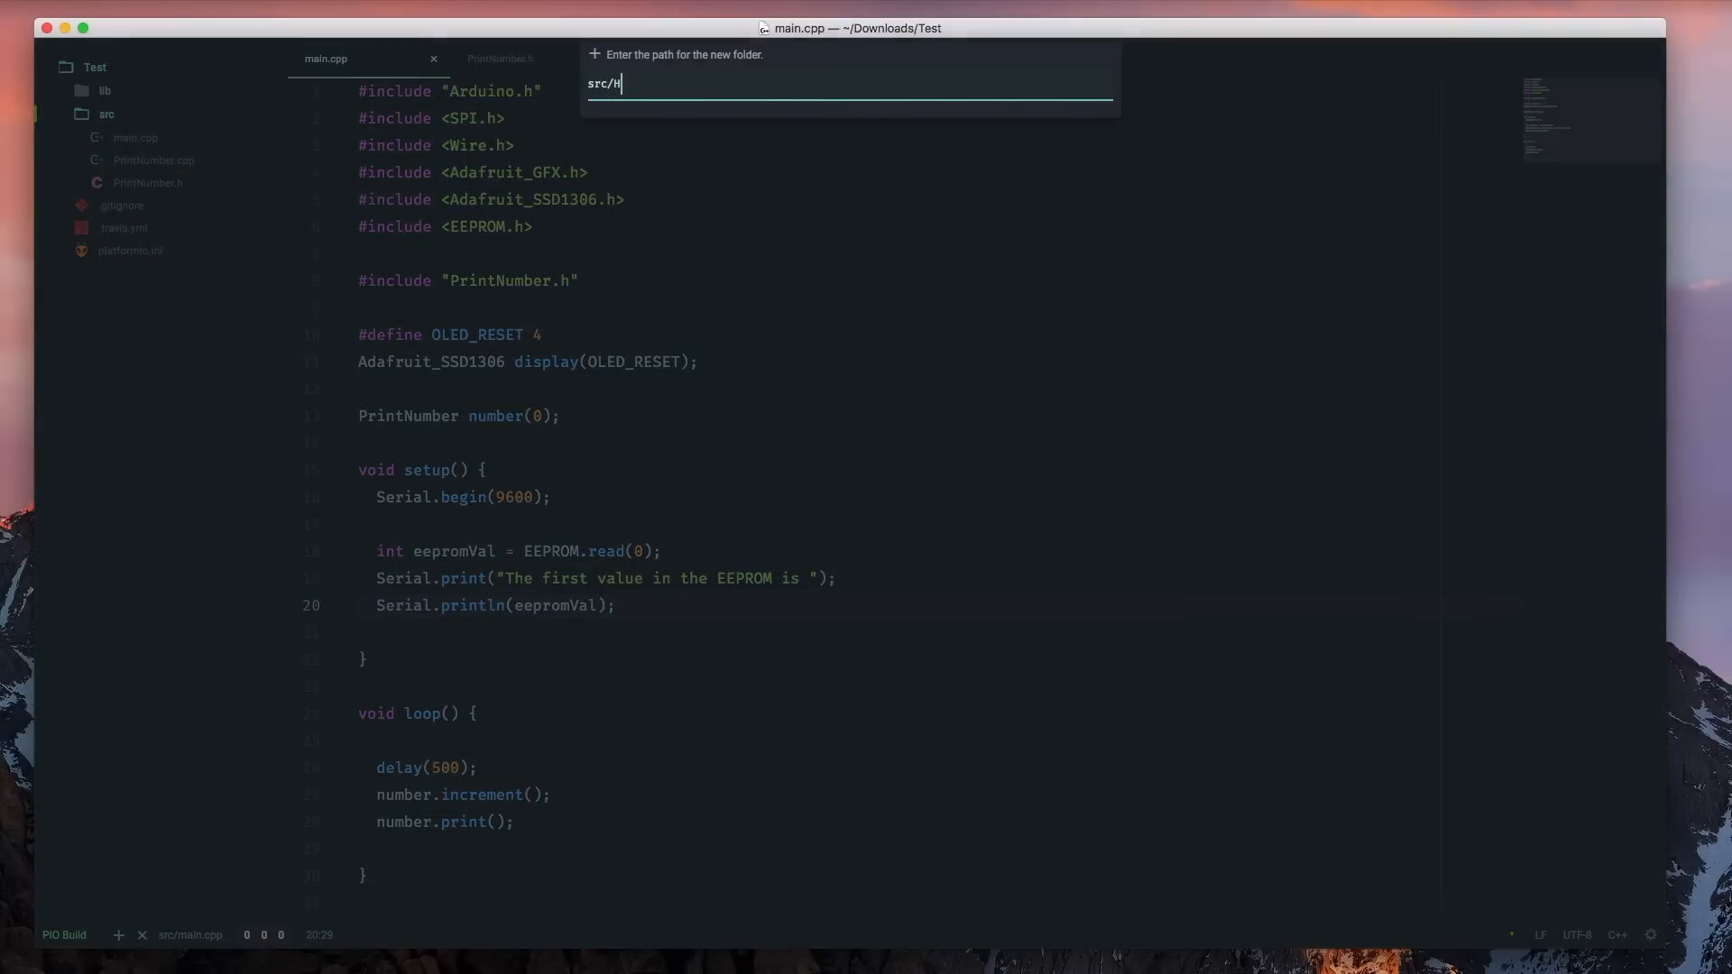
{"action": "key", "text": "Return"}
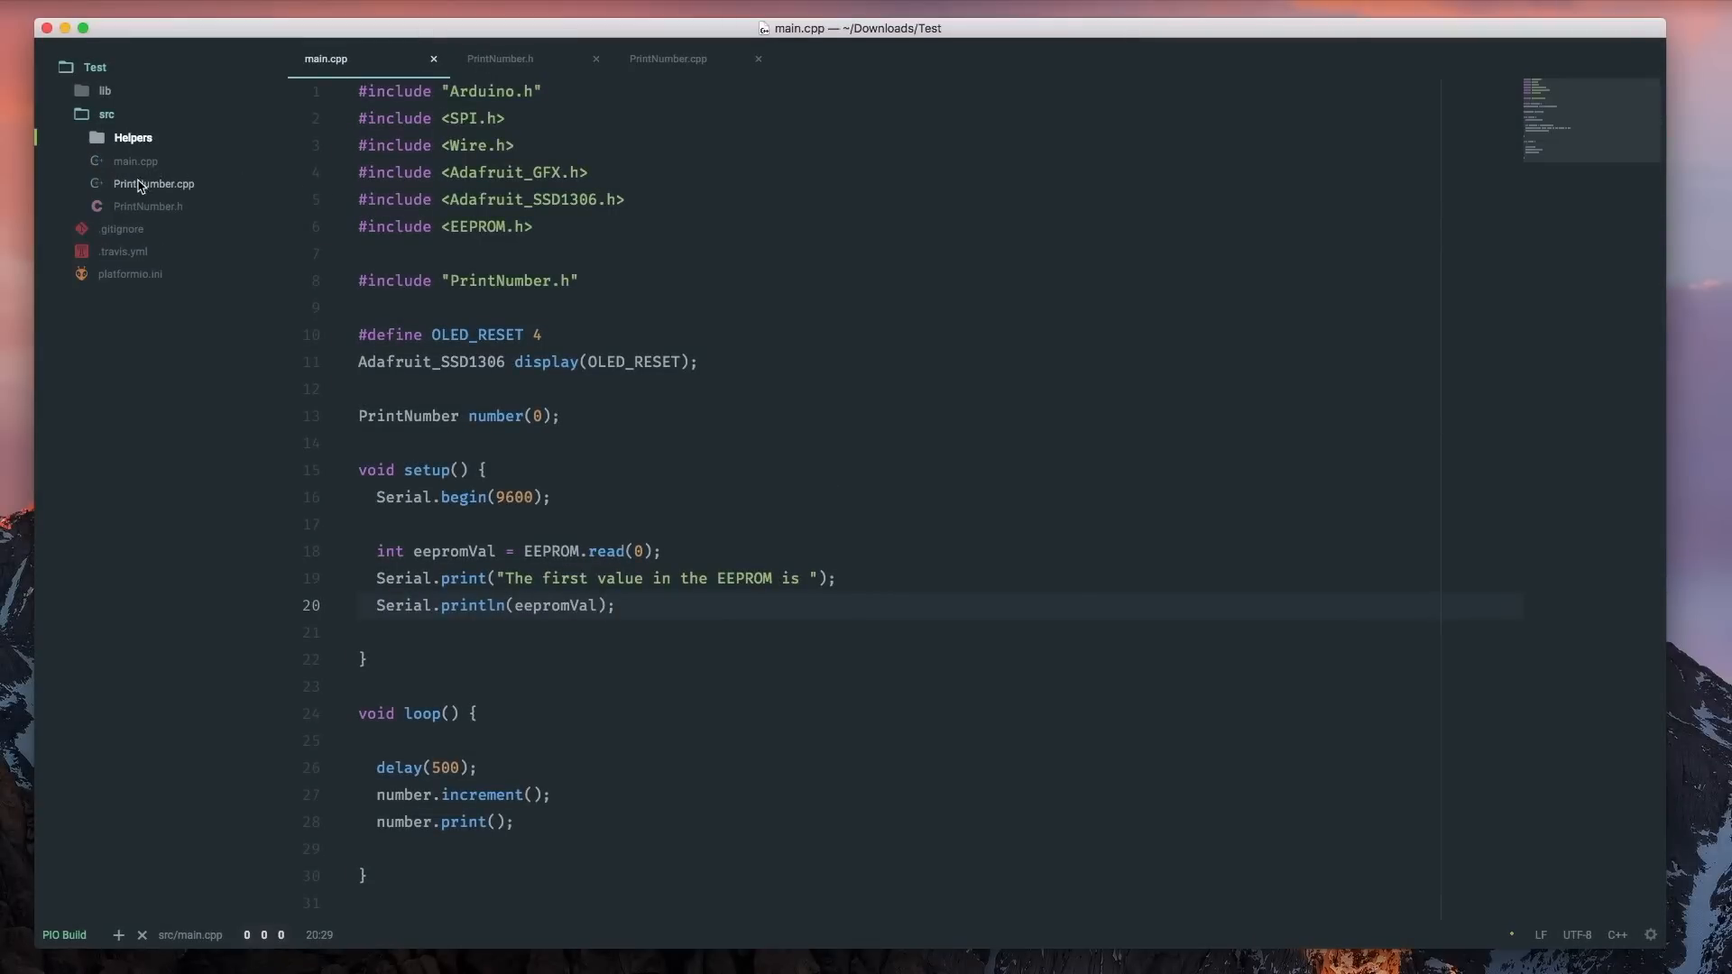
{"action": "left_click", "coordinate": [133, 137]}
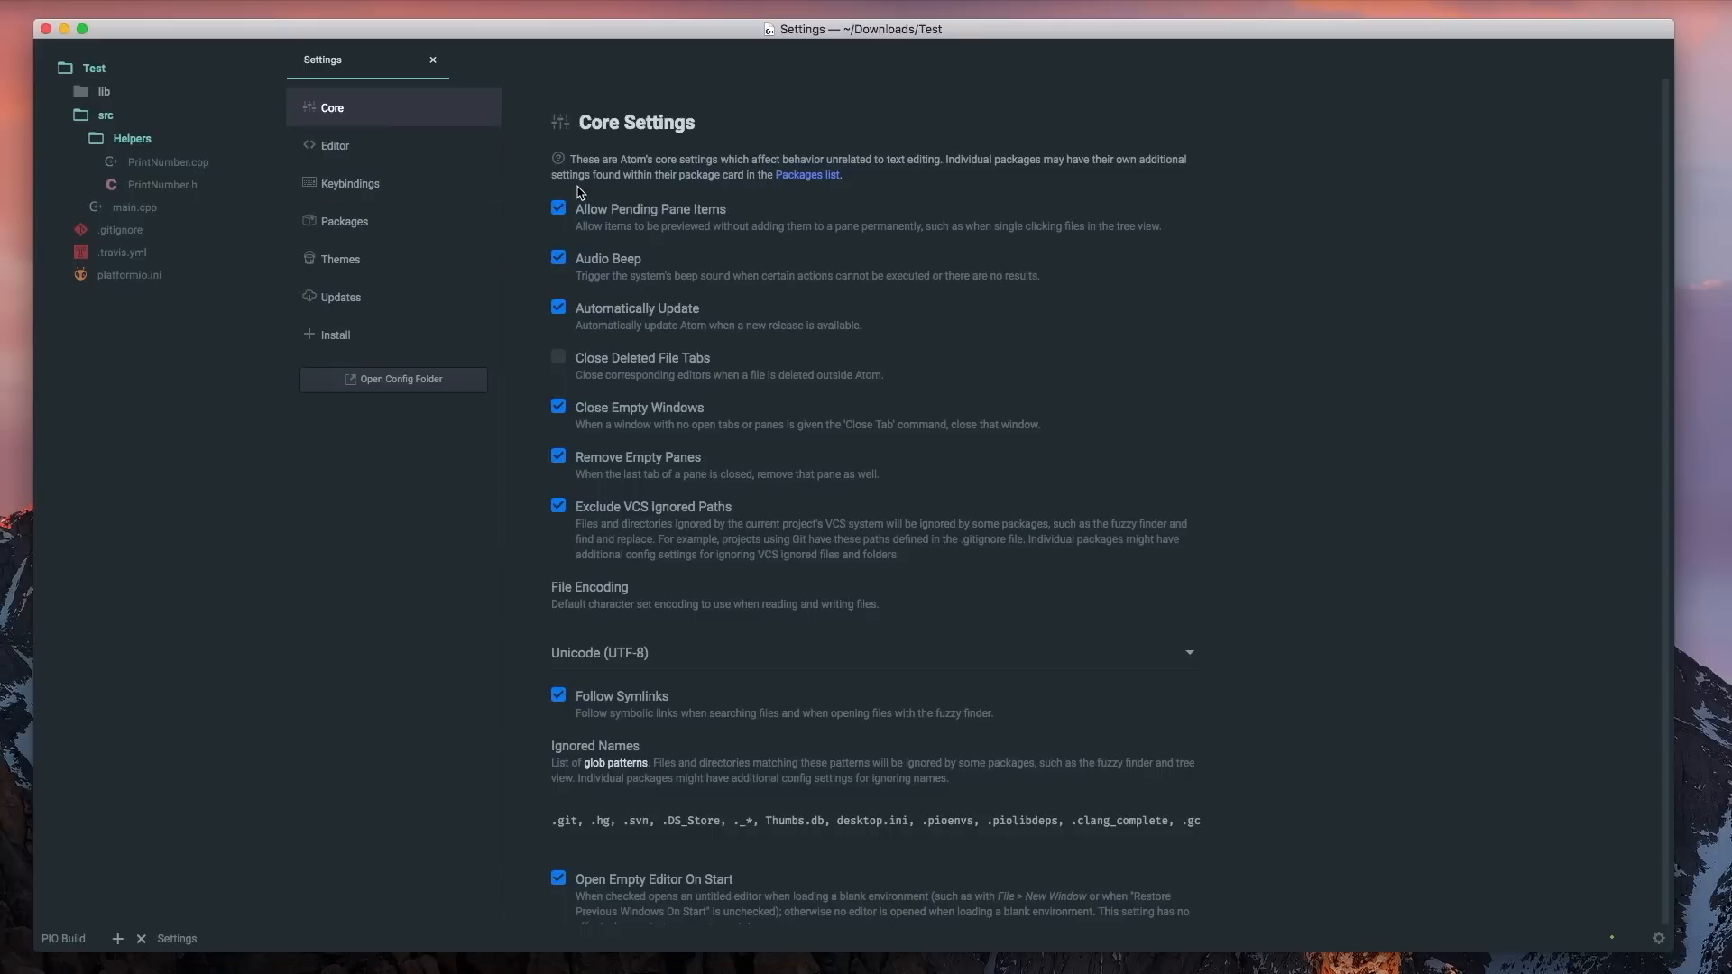
Step: Browse the installed packages list and view the platformio-ide package details
{"action": "left_click", "coordinate": [344, 221]}
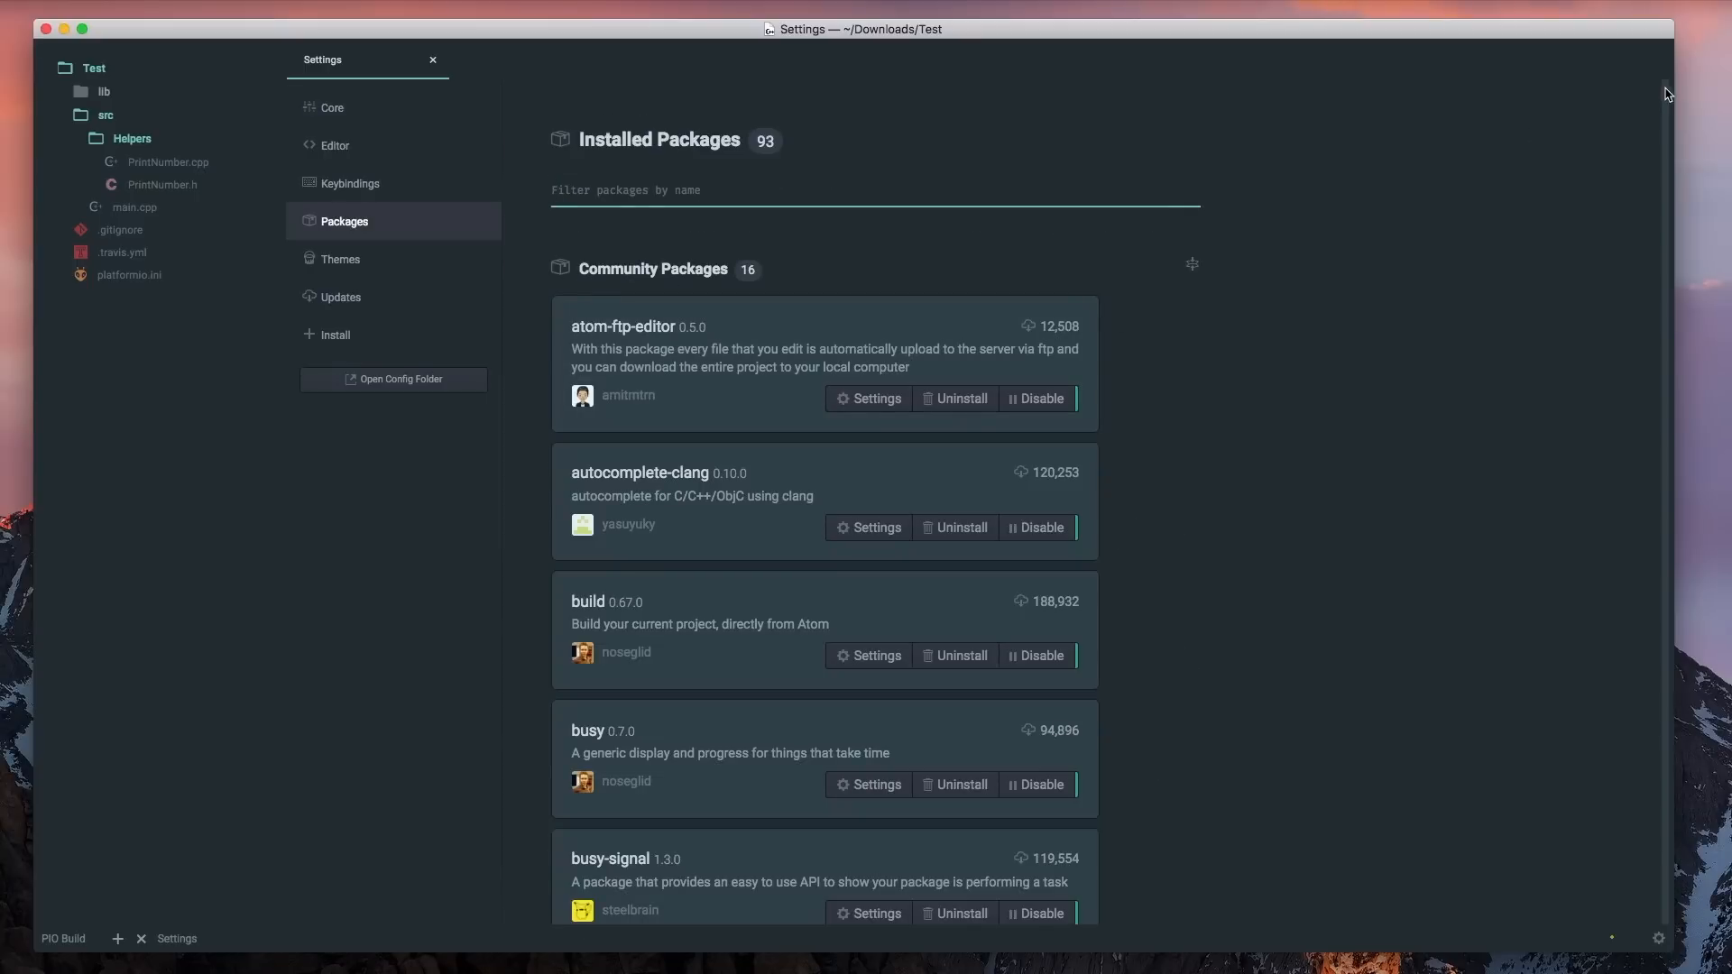
{"action": "scroll", "scroll_direction": "down", "scroll_amount": 3}
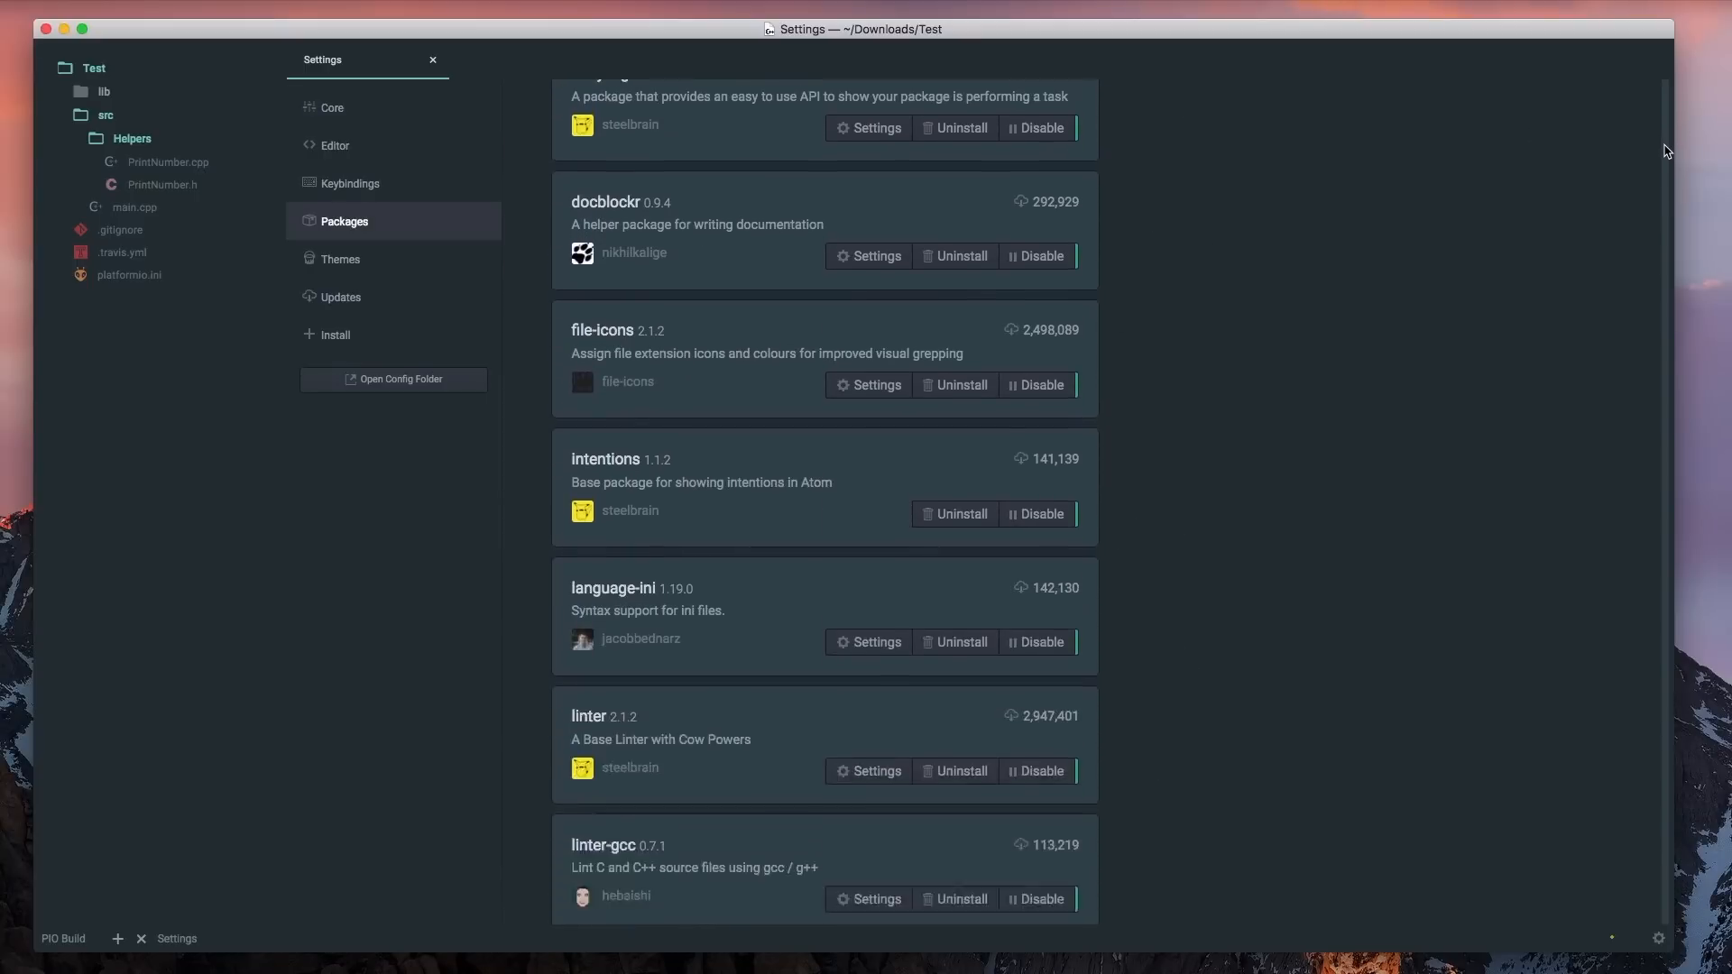
{"action": "scroll", "scroll_direction": "down", "scroll_amount": 3}
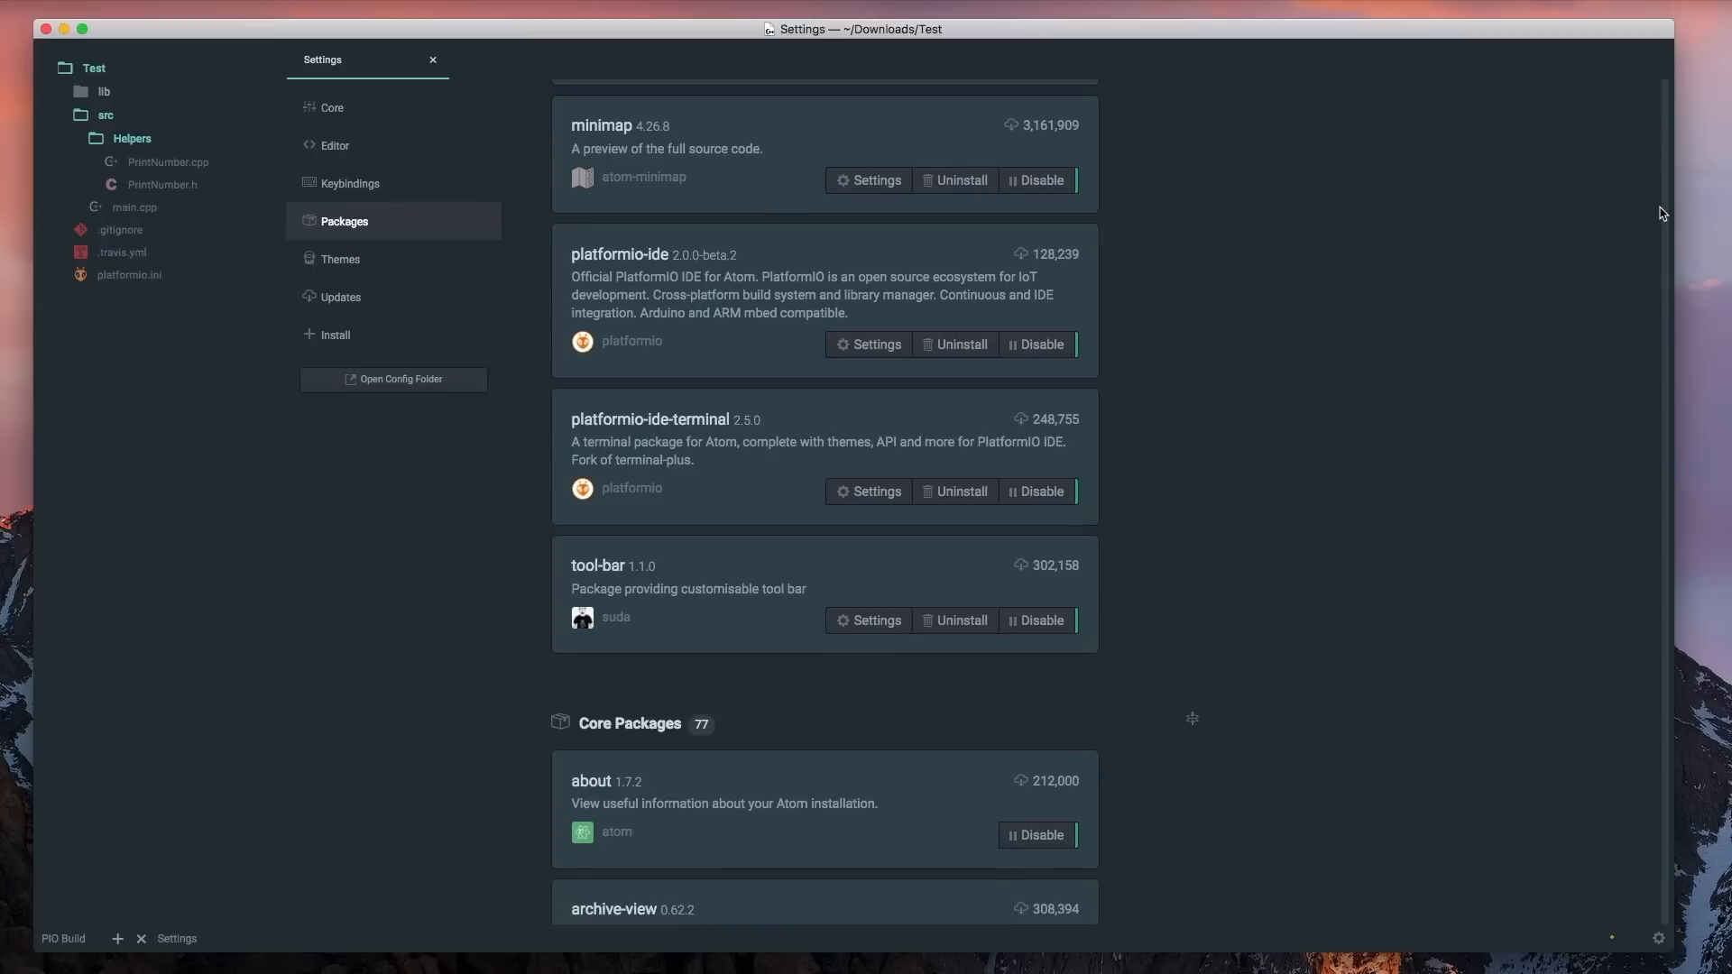
{"action": "left_click", "coordinate": [876, 344]}
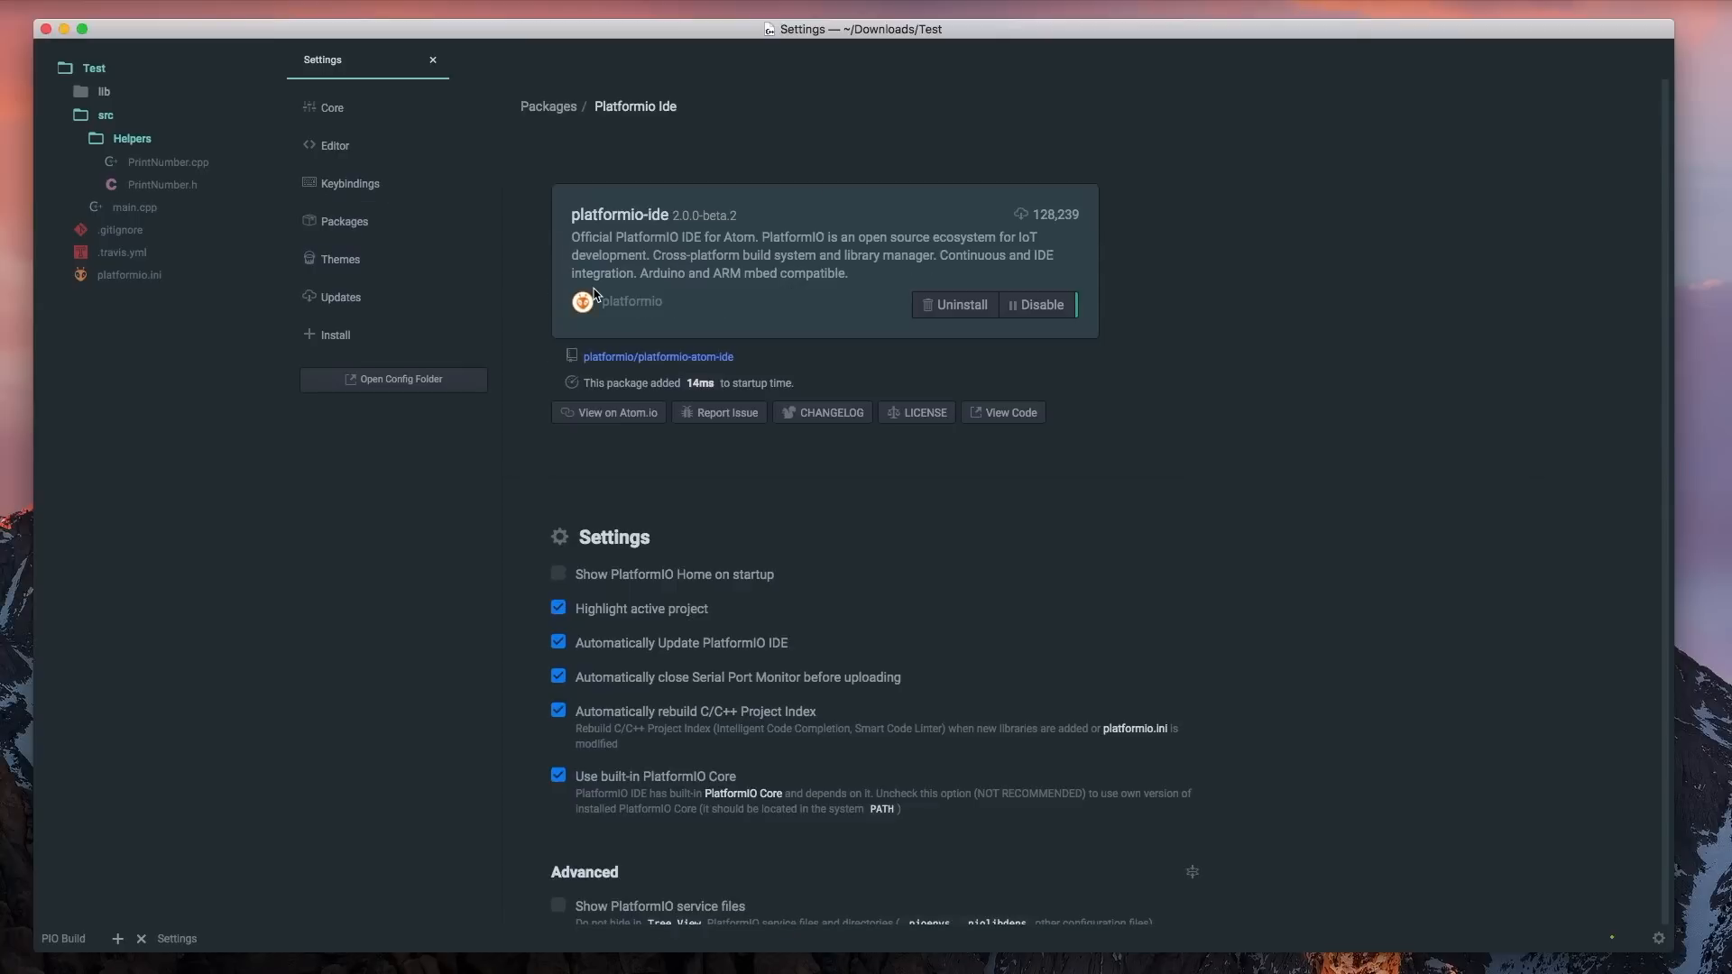
Step: Search packages for FTP, try installing atom-ftp-editor, and view the theme settings
{"action": "left_click", "coordinate": [335, 335]}
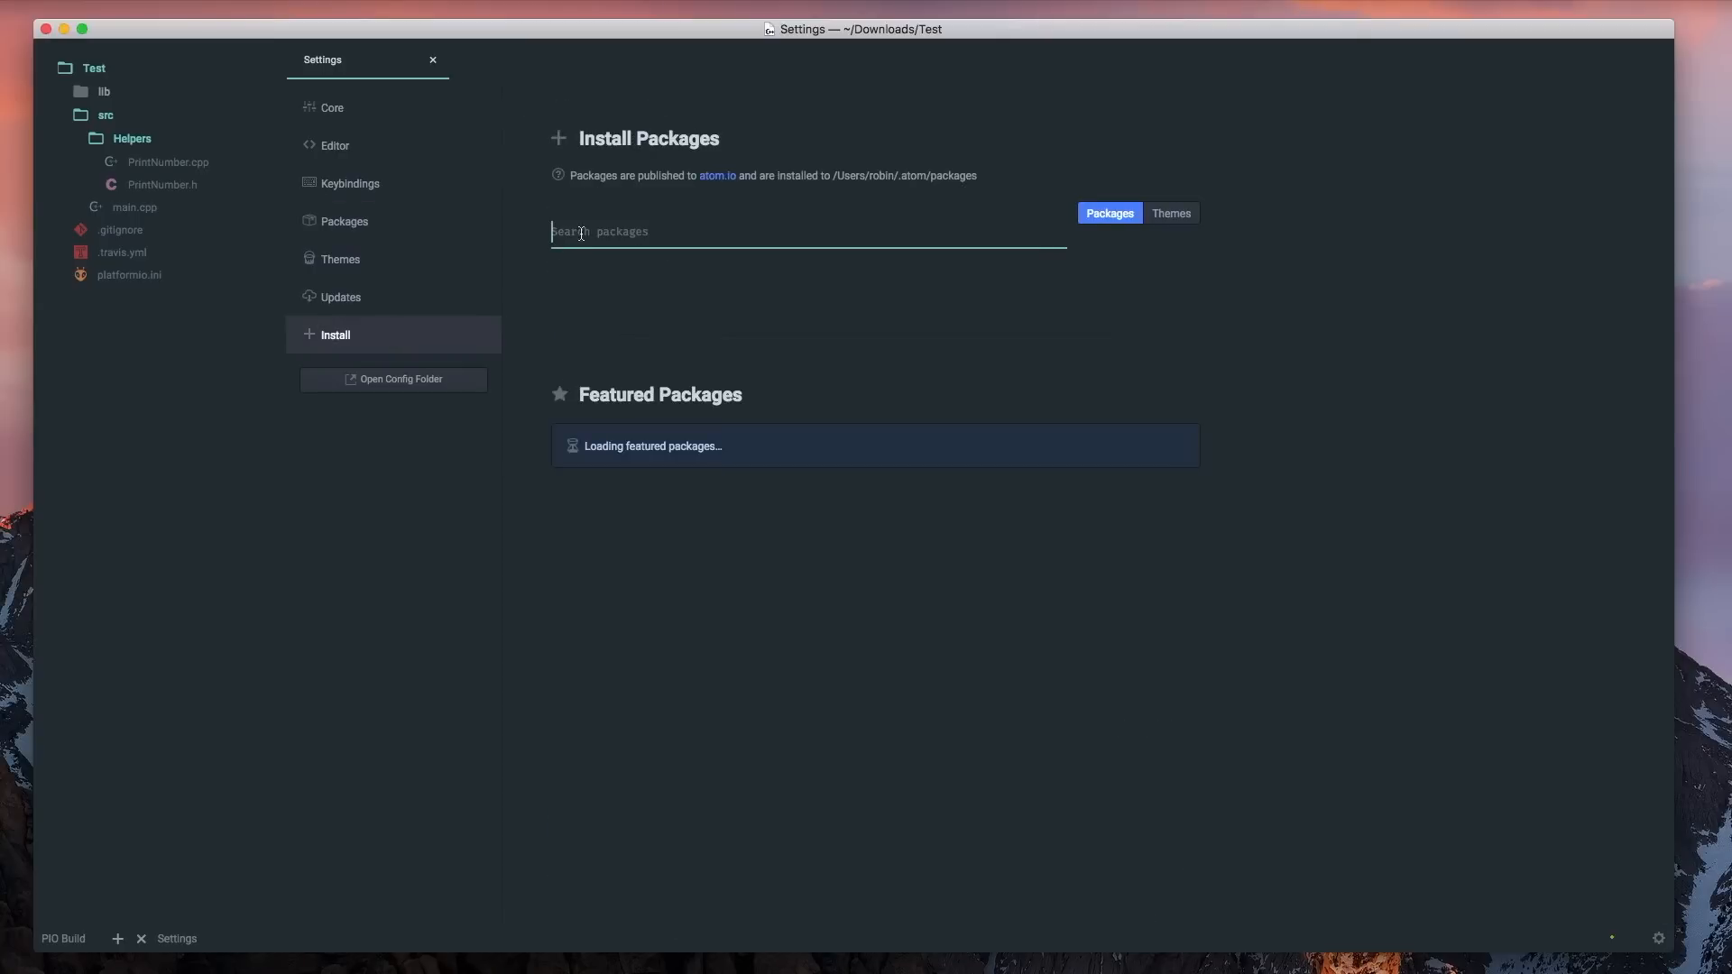
{"action": "type", "text": "FTP"}
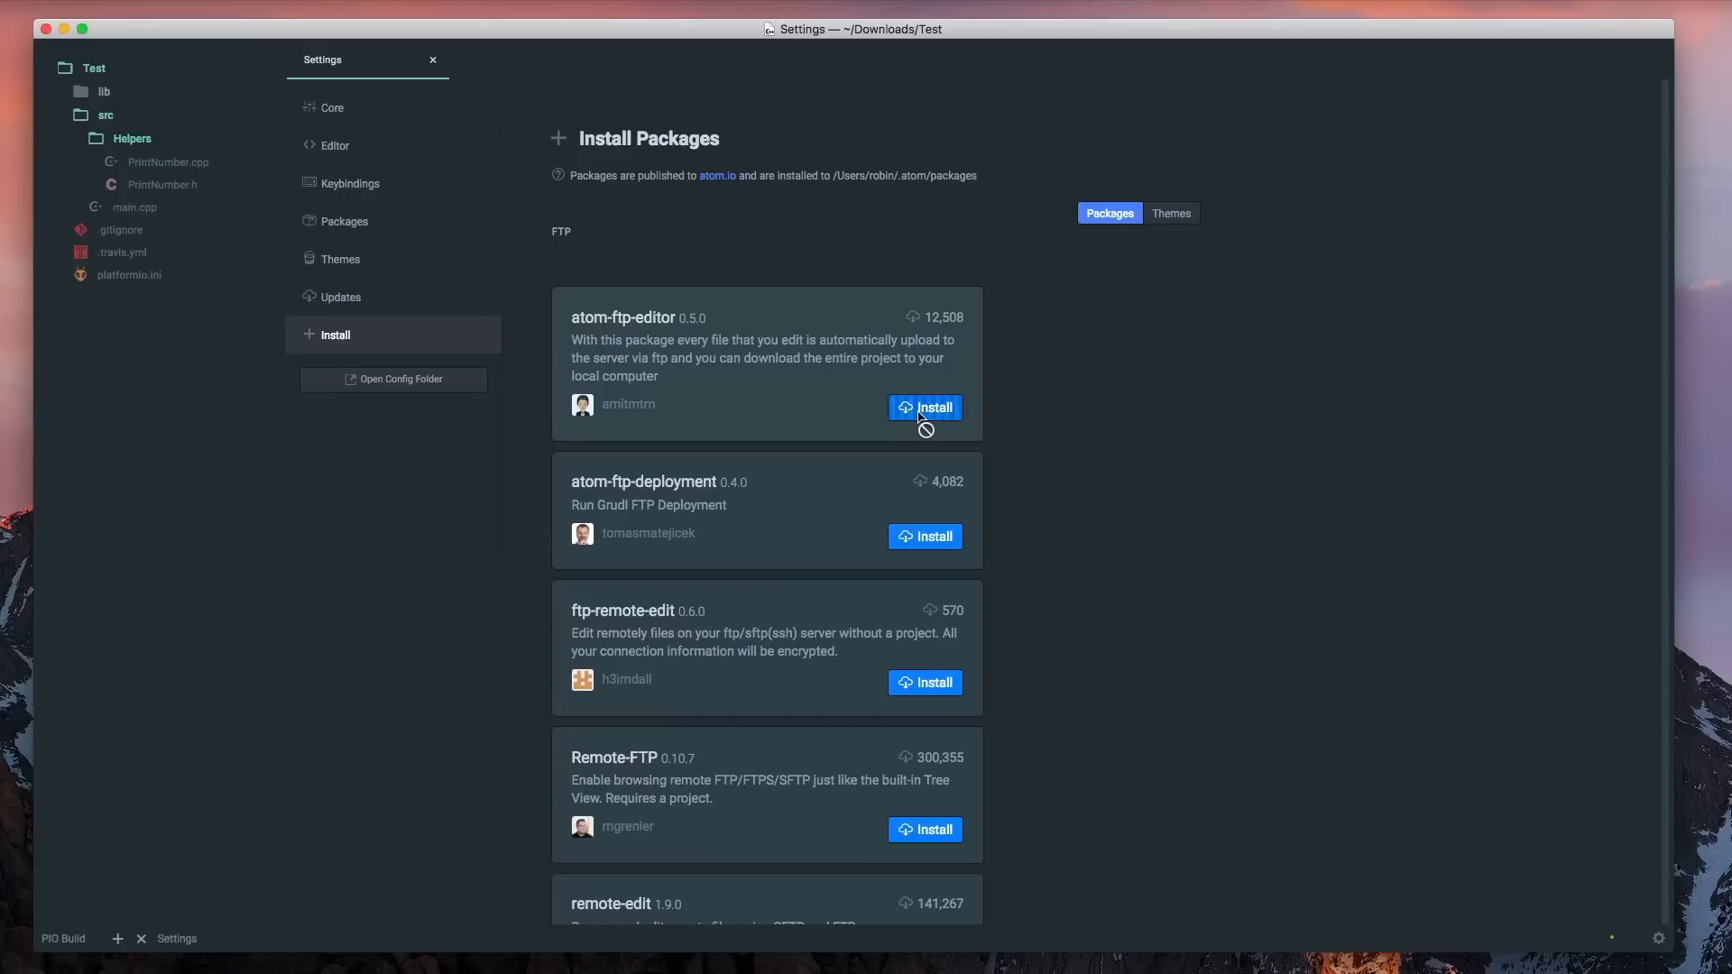
{"action": "left_click", "coordinate": [339, 259]}
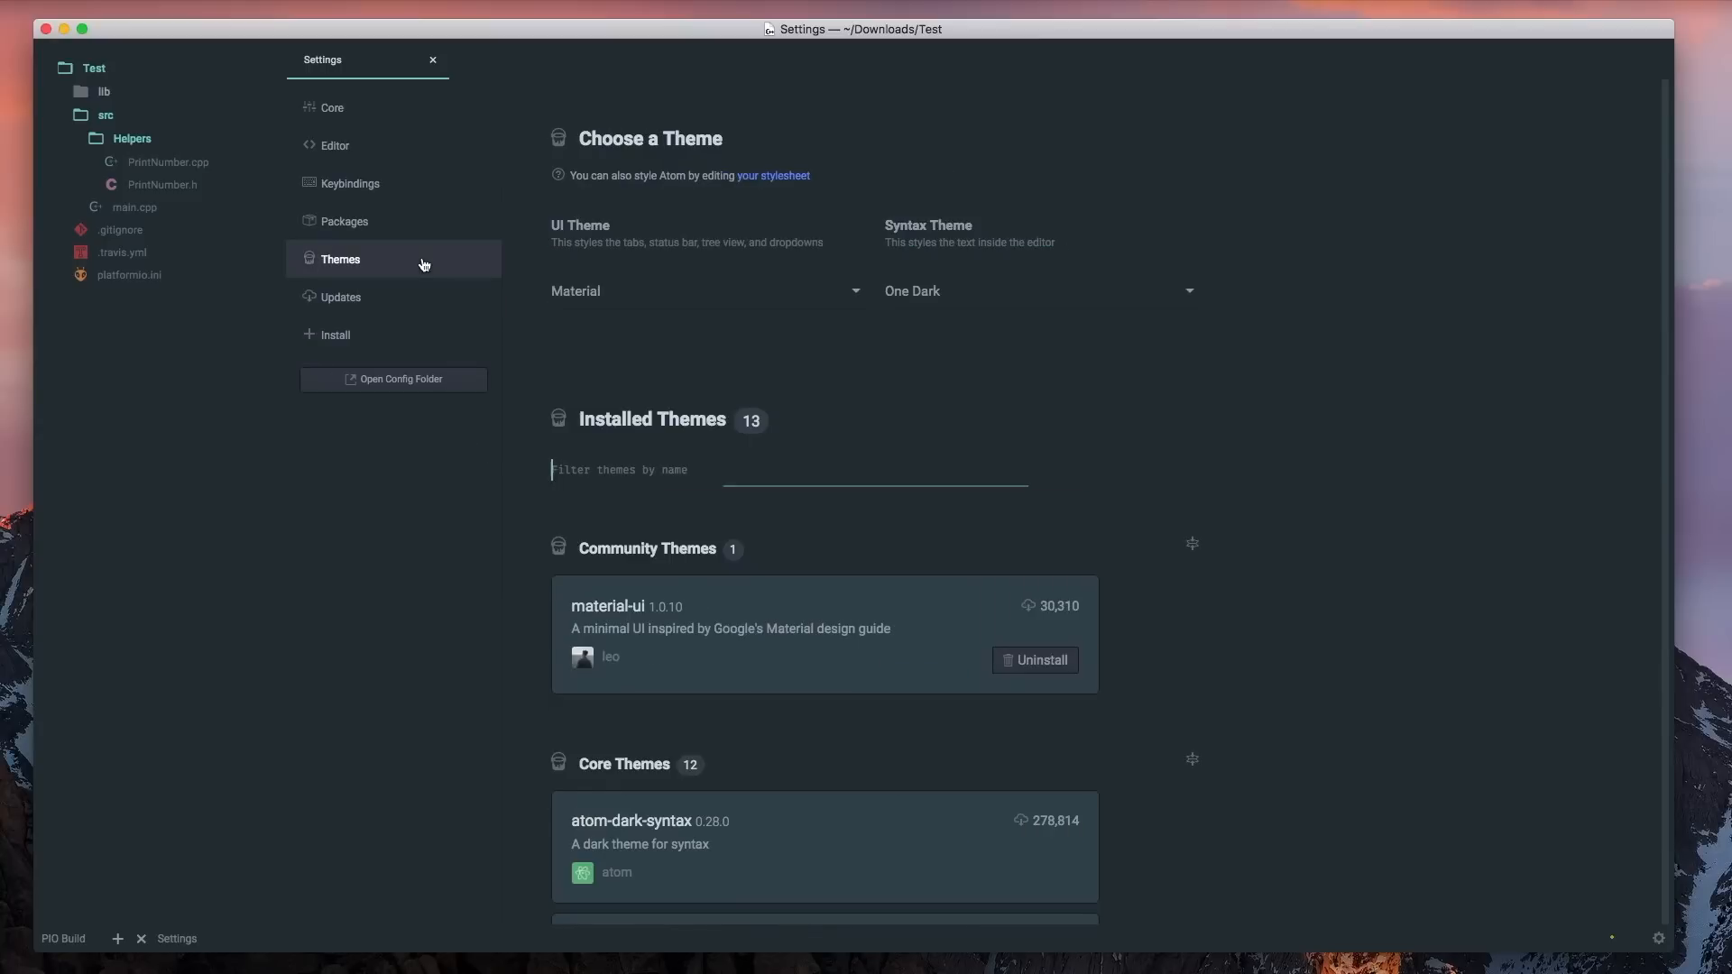
{"action": "left_click", "coordinate": [704, 291]}
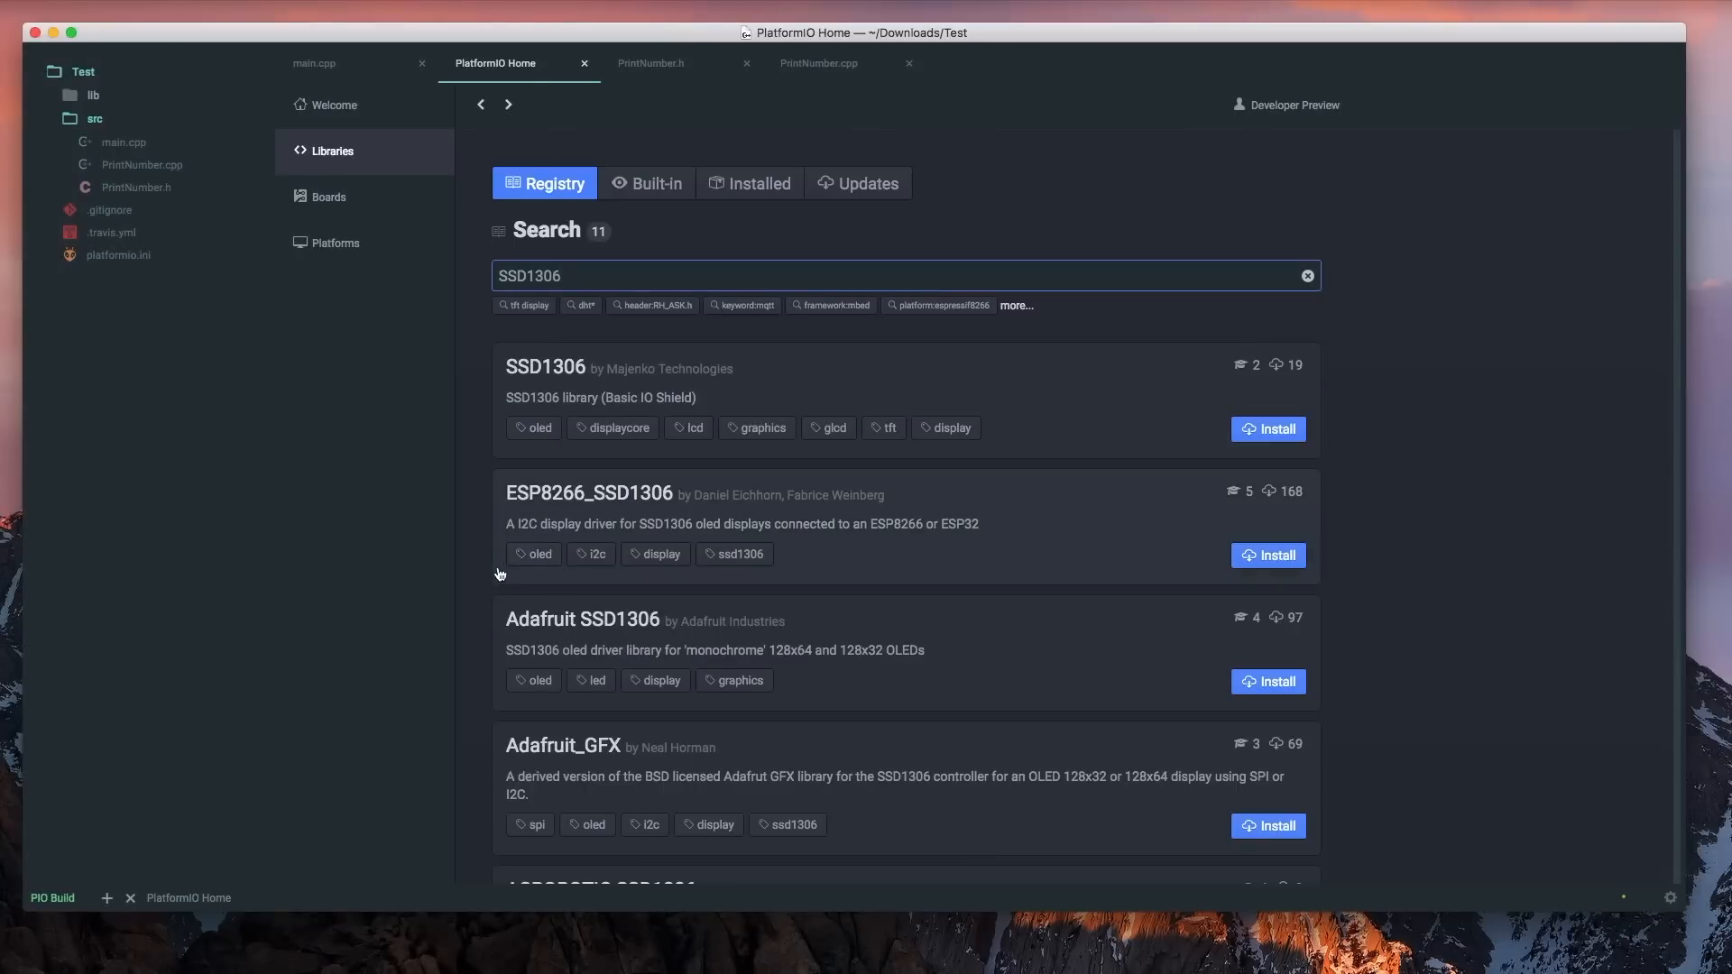
Step: Install the Adafruit_GFX library into the Test project
{"action": "left_click", "coordinate": [1268, 428]}
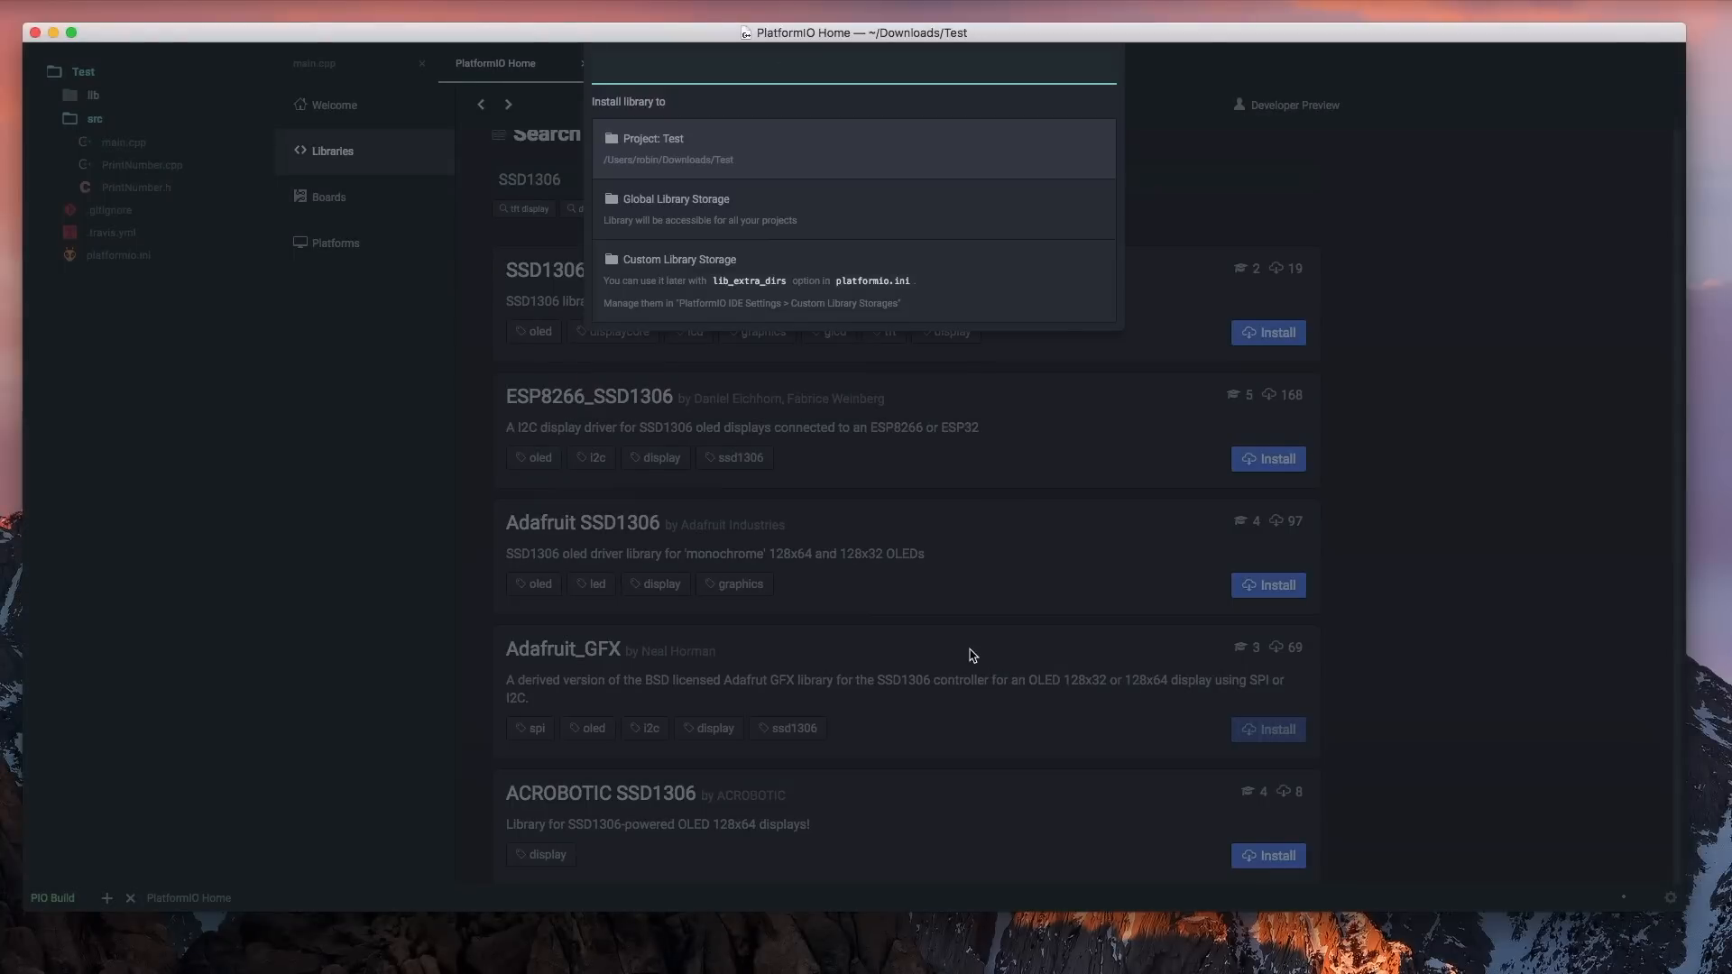
{"action": "left_click", "coordinate": [970, 655]}
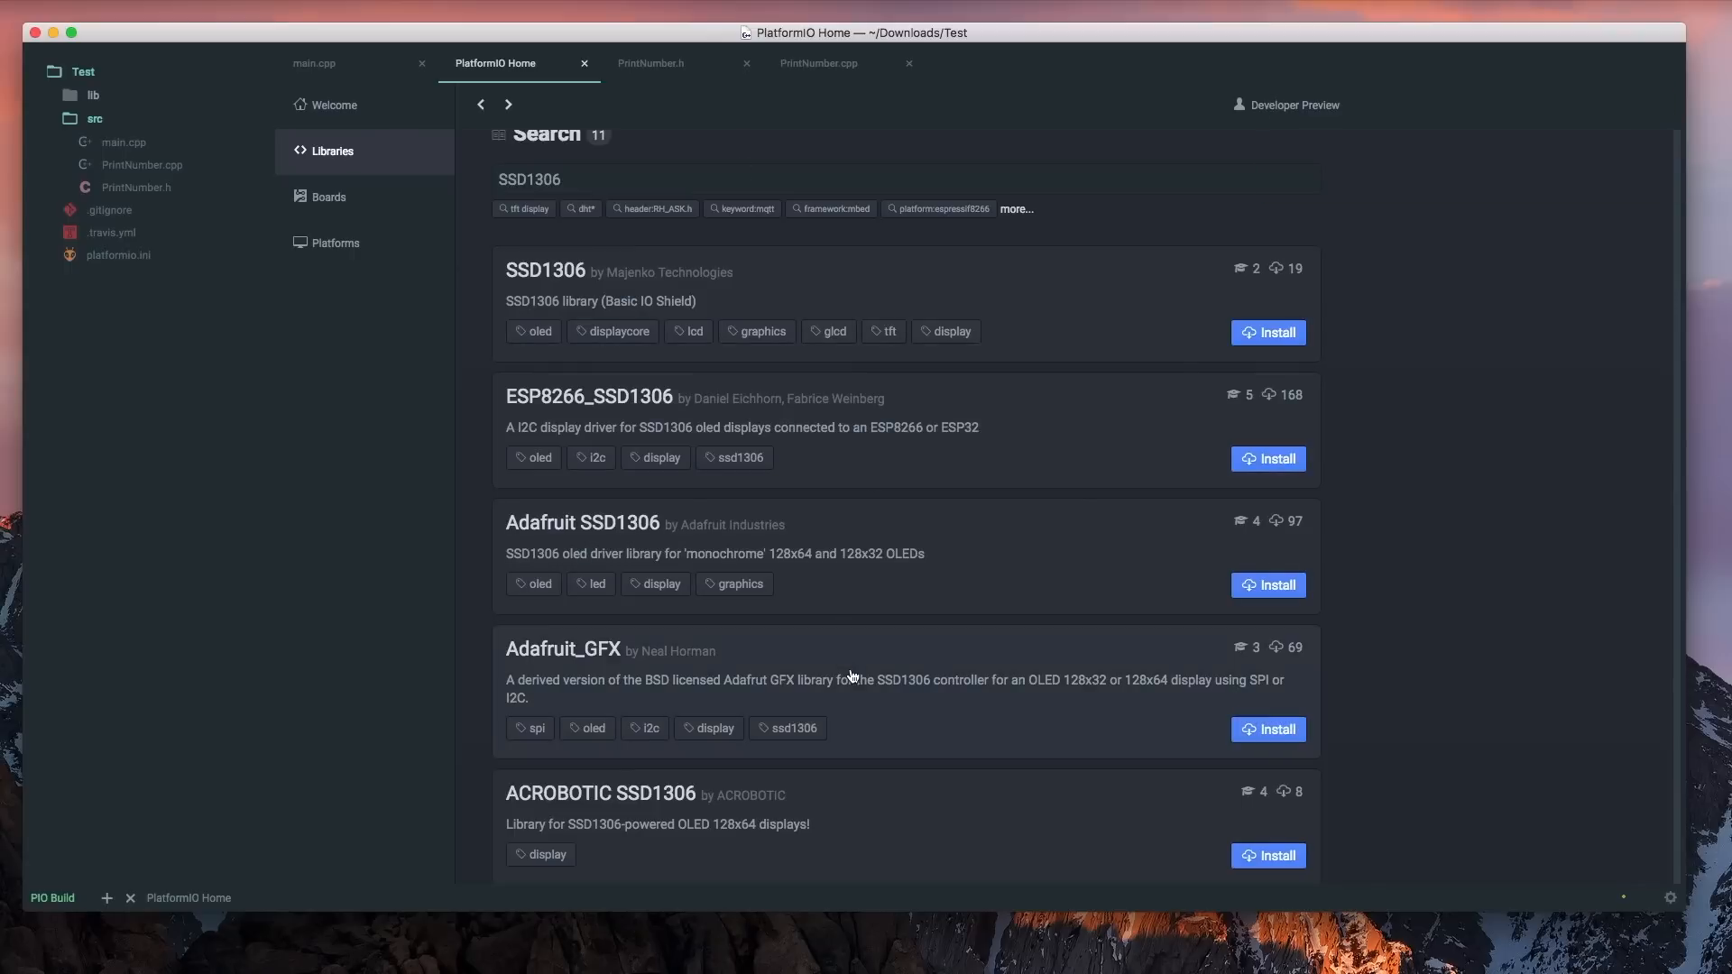
{"action": "left_click", "coordinate": [1274, 729]}
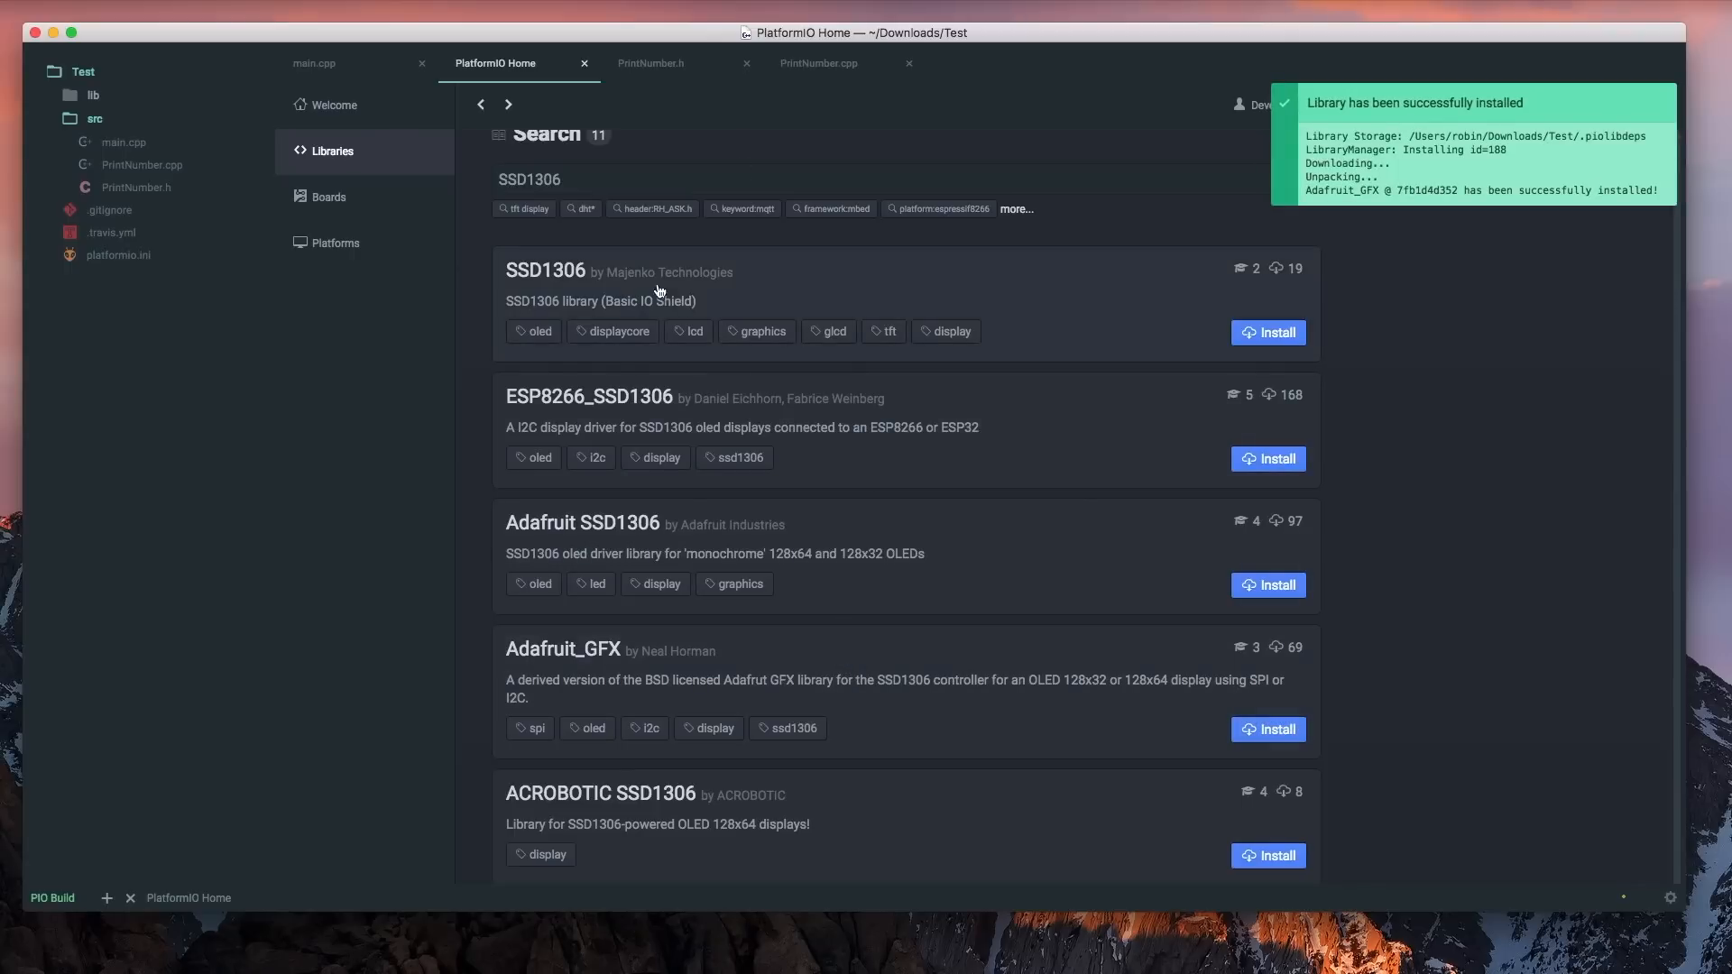
Step: View the Adafruit SSD1306 library details and example, then return to main.cpp
{"action": "left_click", "coordinate": [581, 522]}
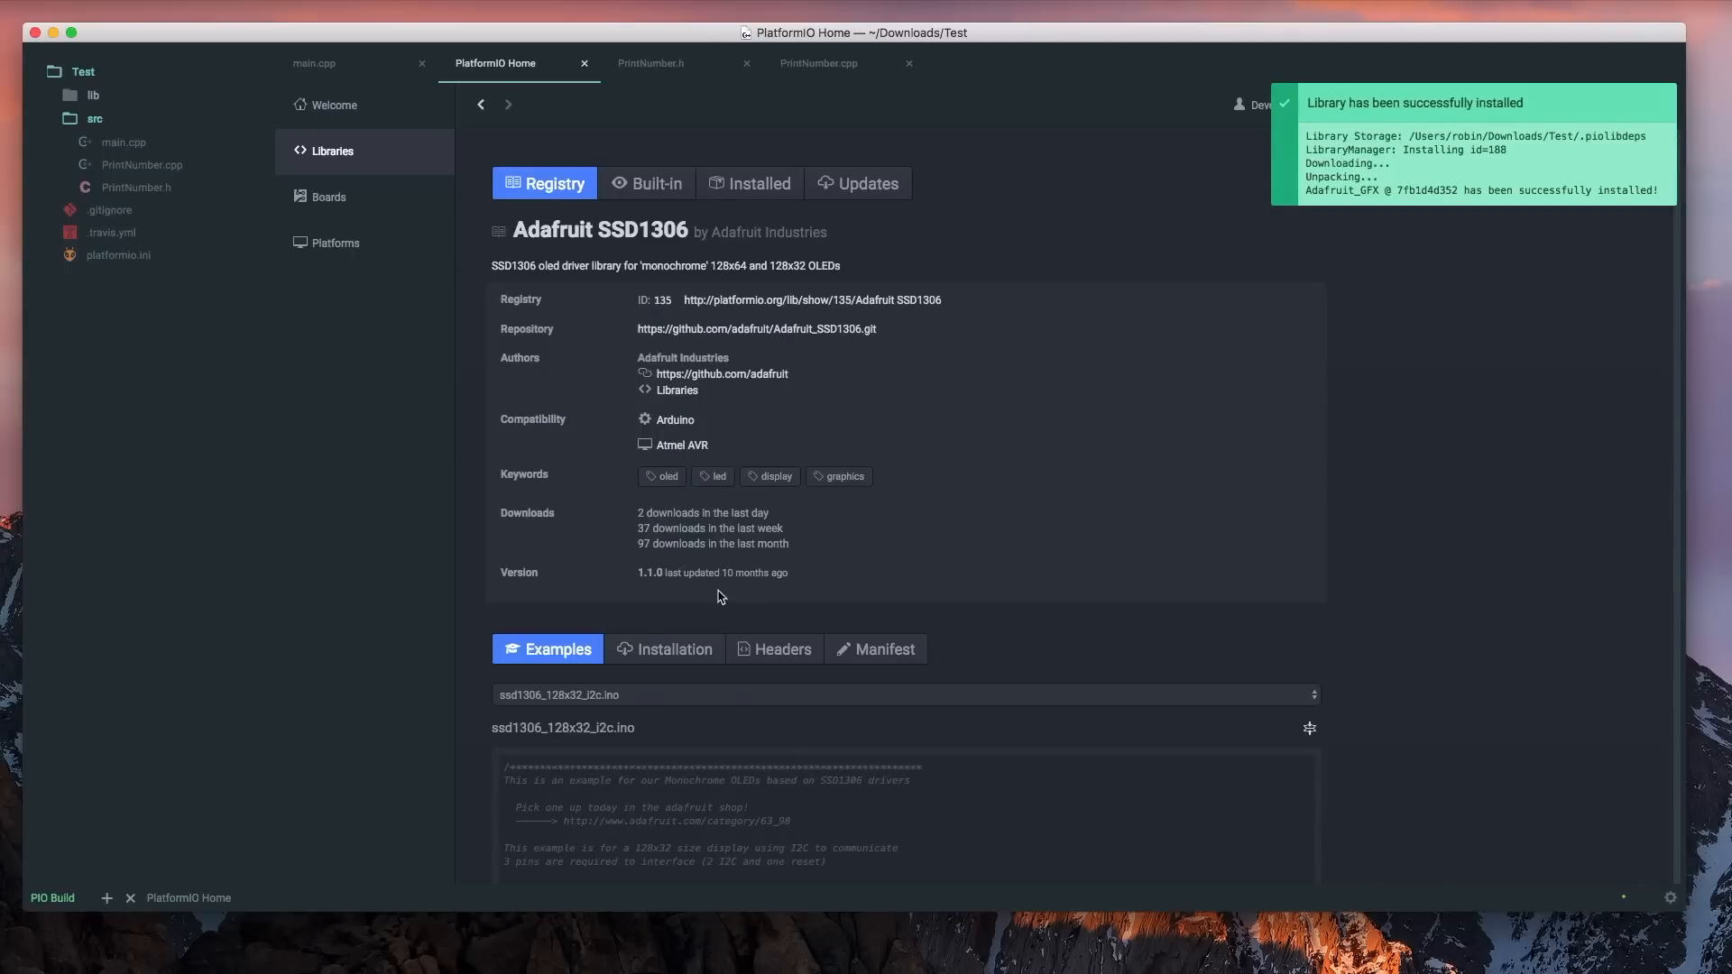
{"action": "scroll", "scroll_direction": "down", "scroll_amount": 3}
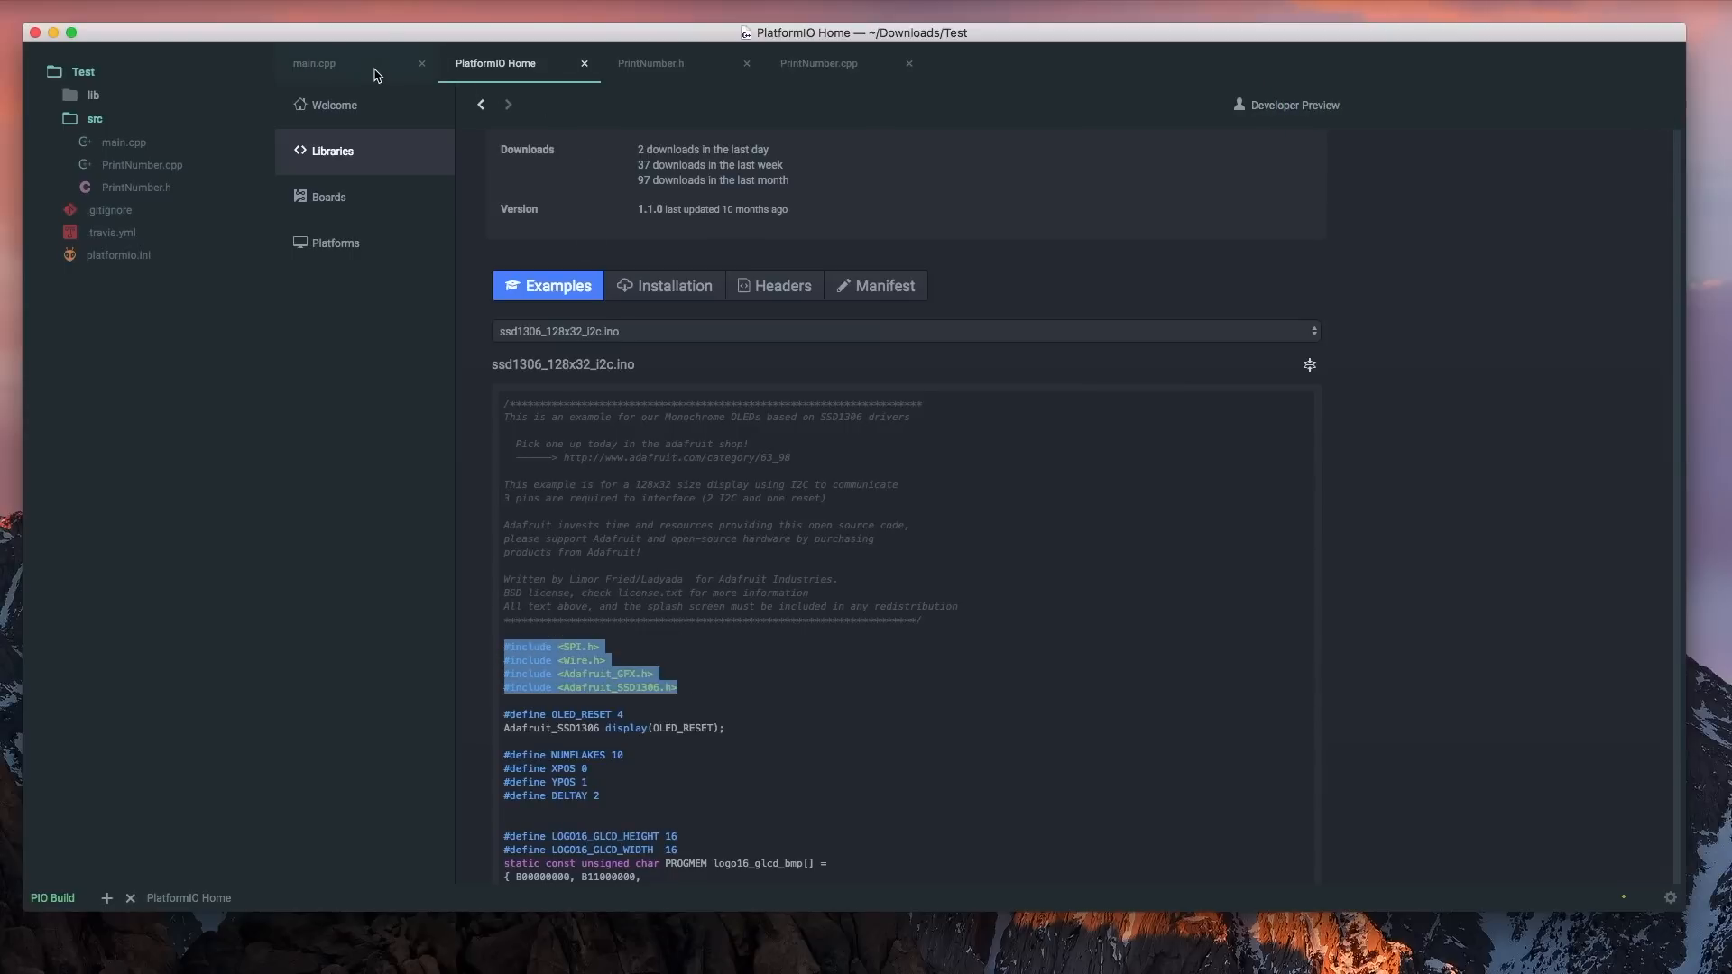
{"action": "left_click", "coordinate": [313, 63]}
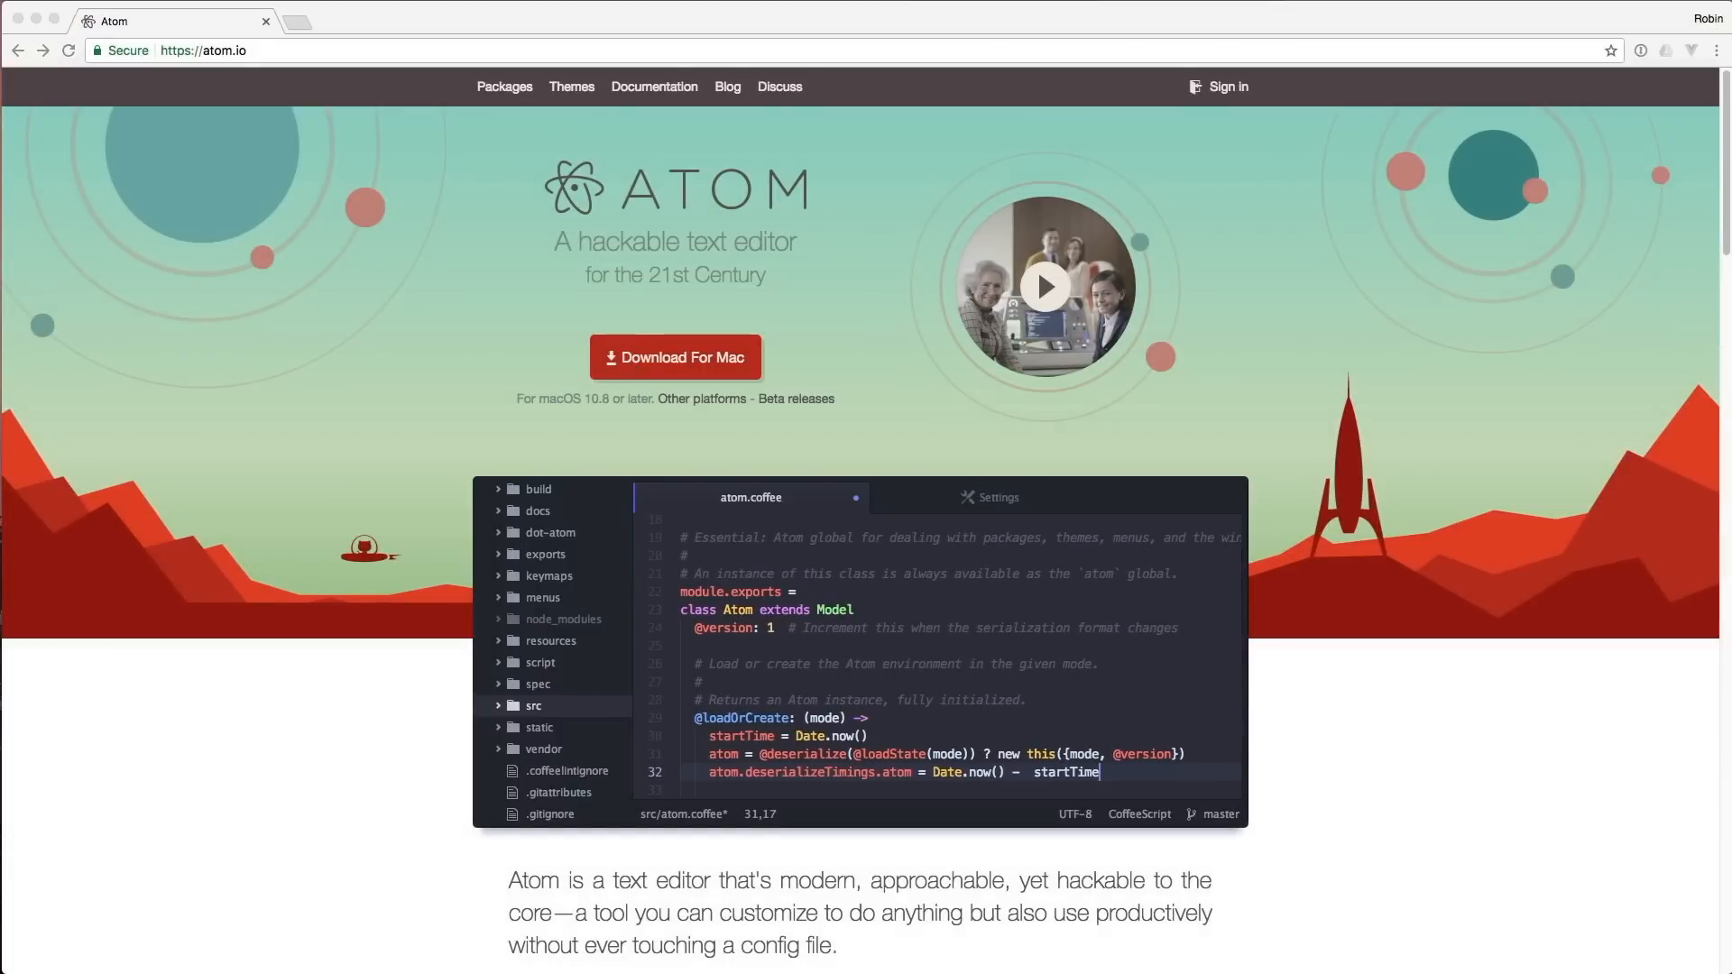
{"action": "left_click", "coordinate": [675, 358]}
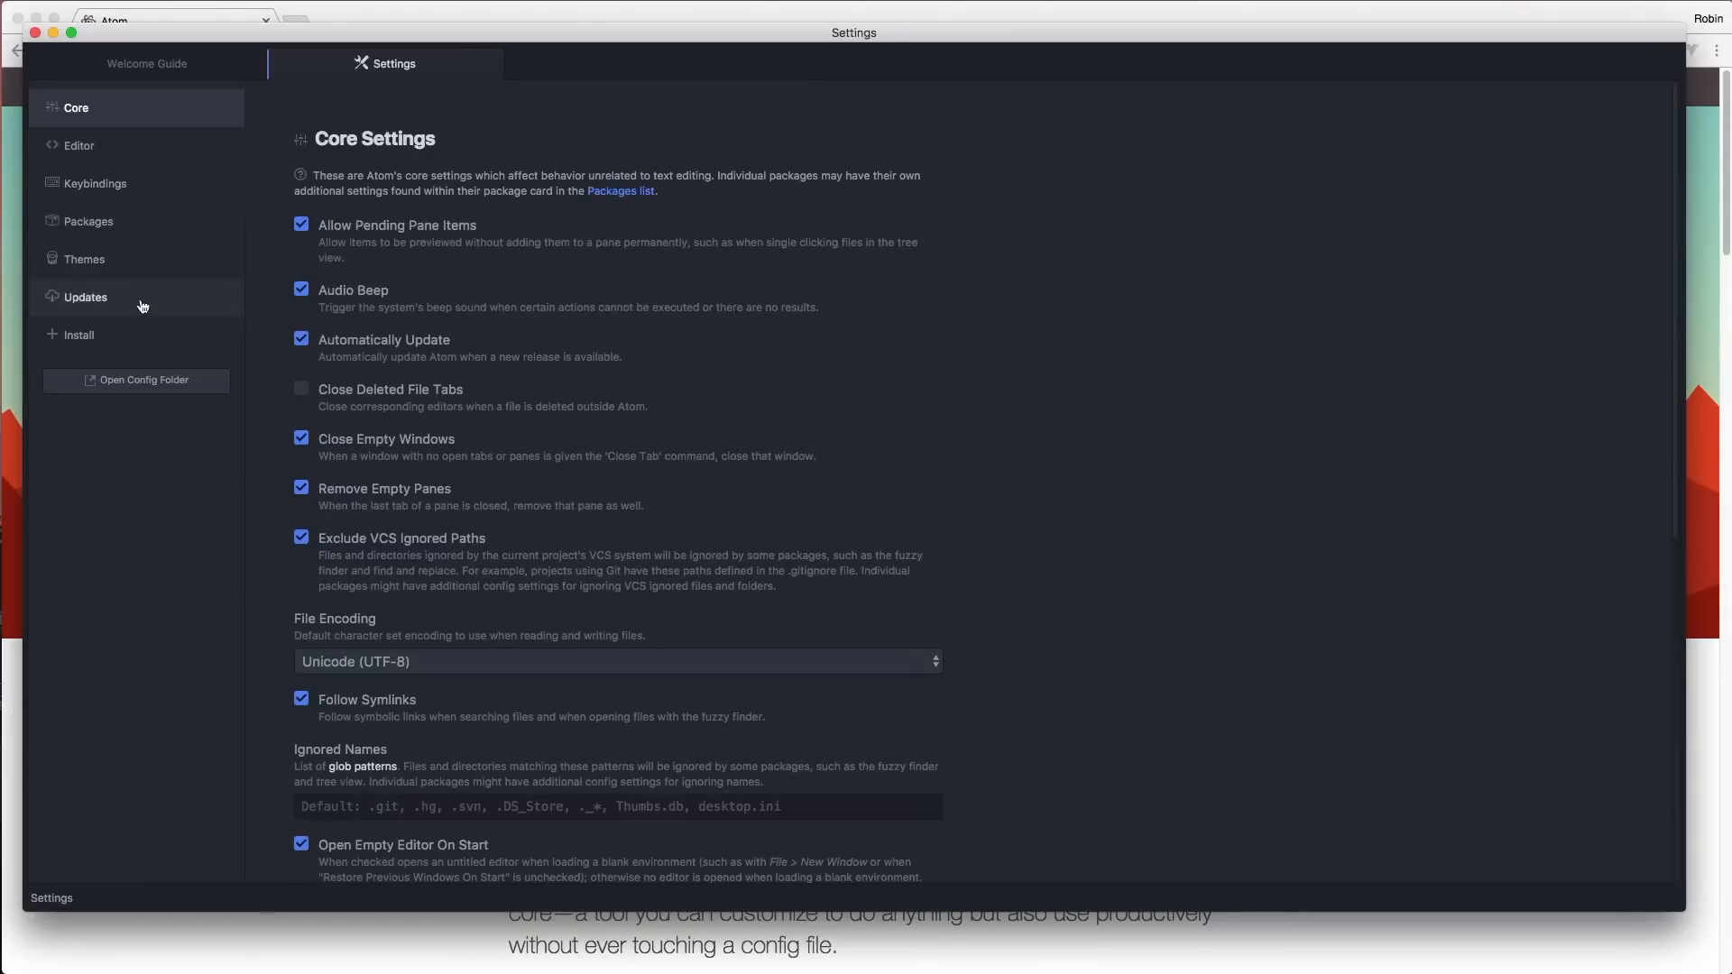
Step: Install the platformio-ide package from Settings > Install and restart Atom
{"action": "left_click", "coordinate": [78, 335]}
{"action": "type", "text": "platformio"}
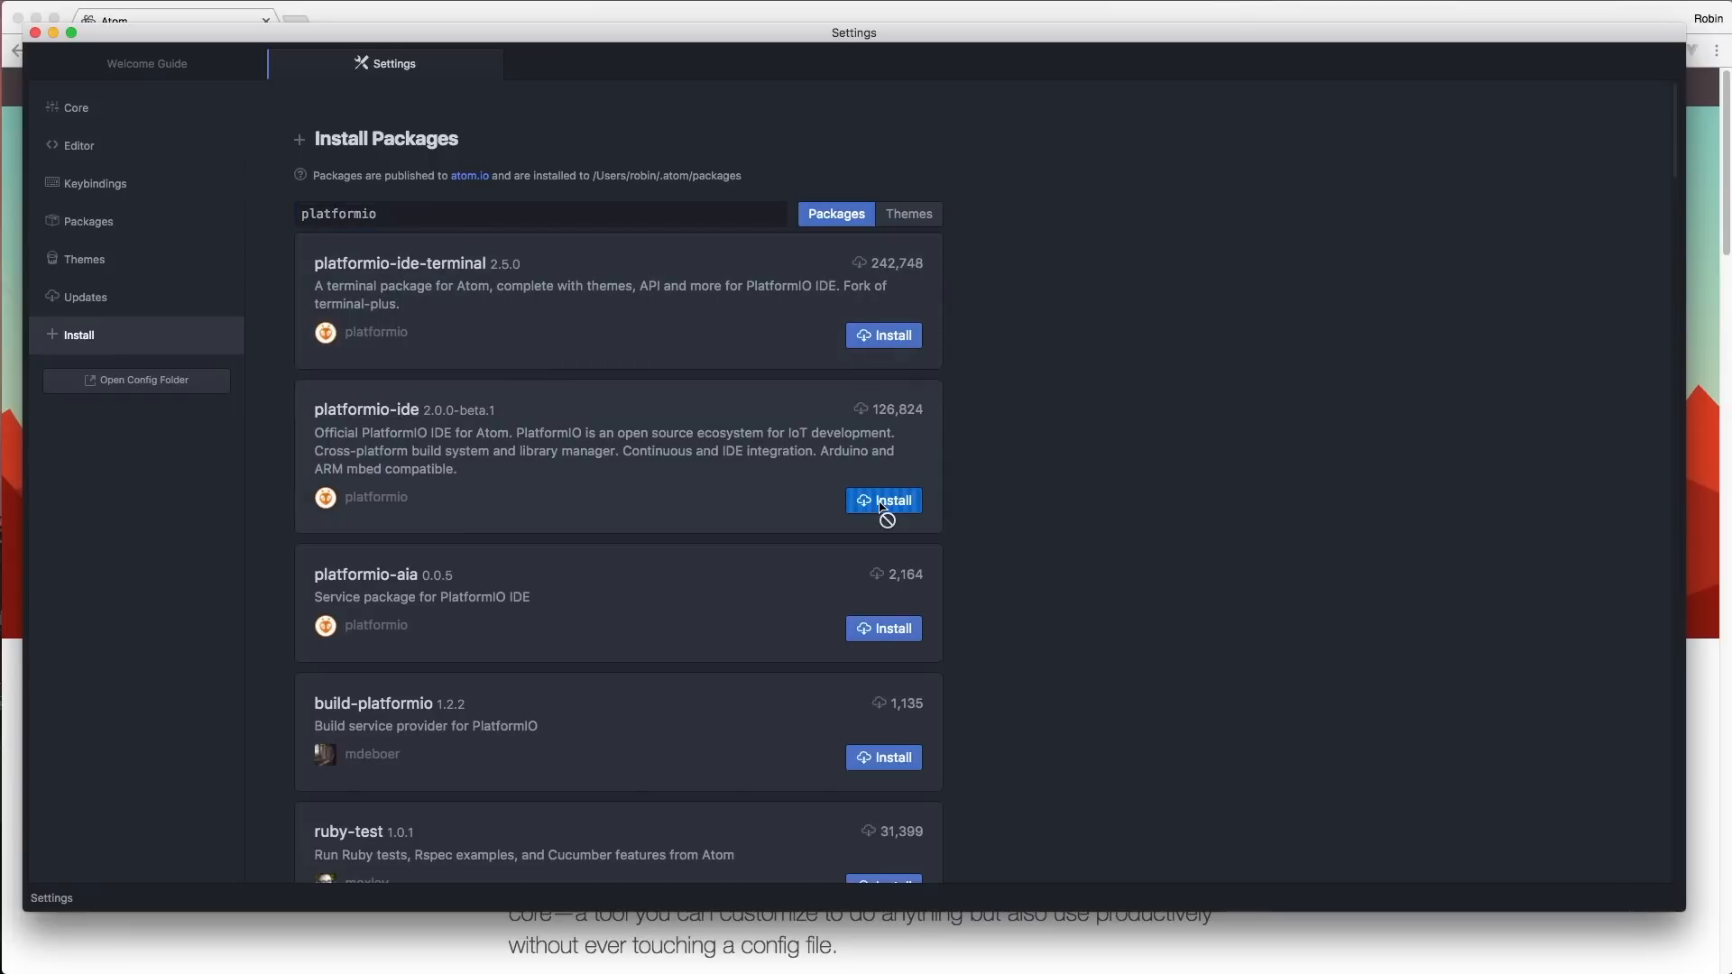
{"action": "left_click", "coordinate": [882, 499]}
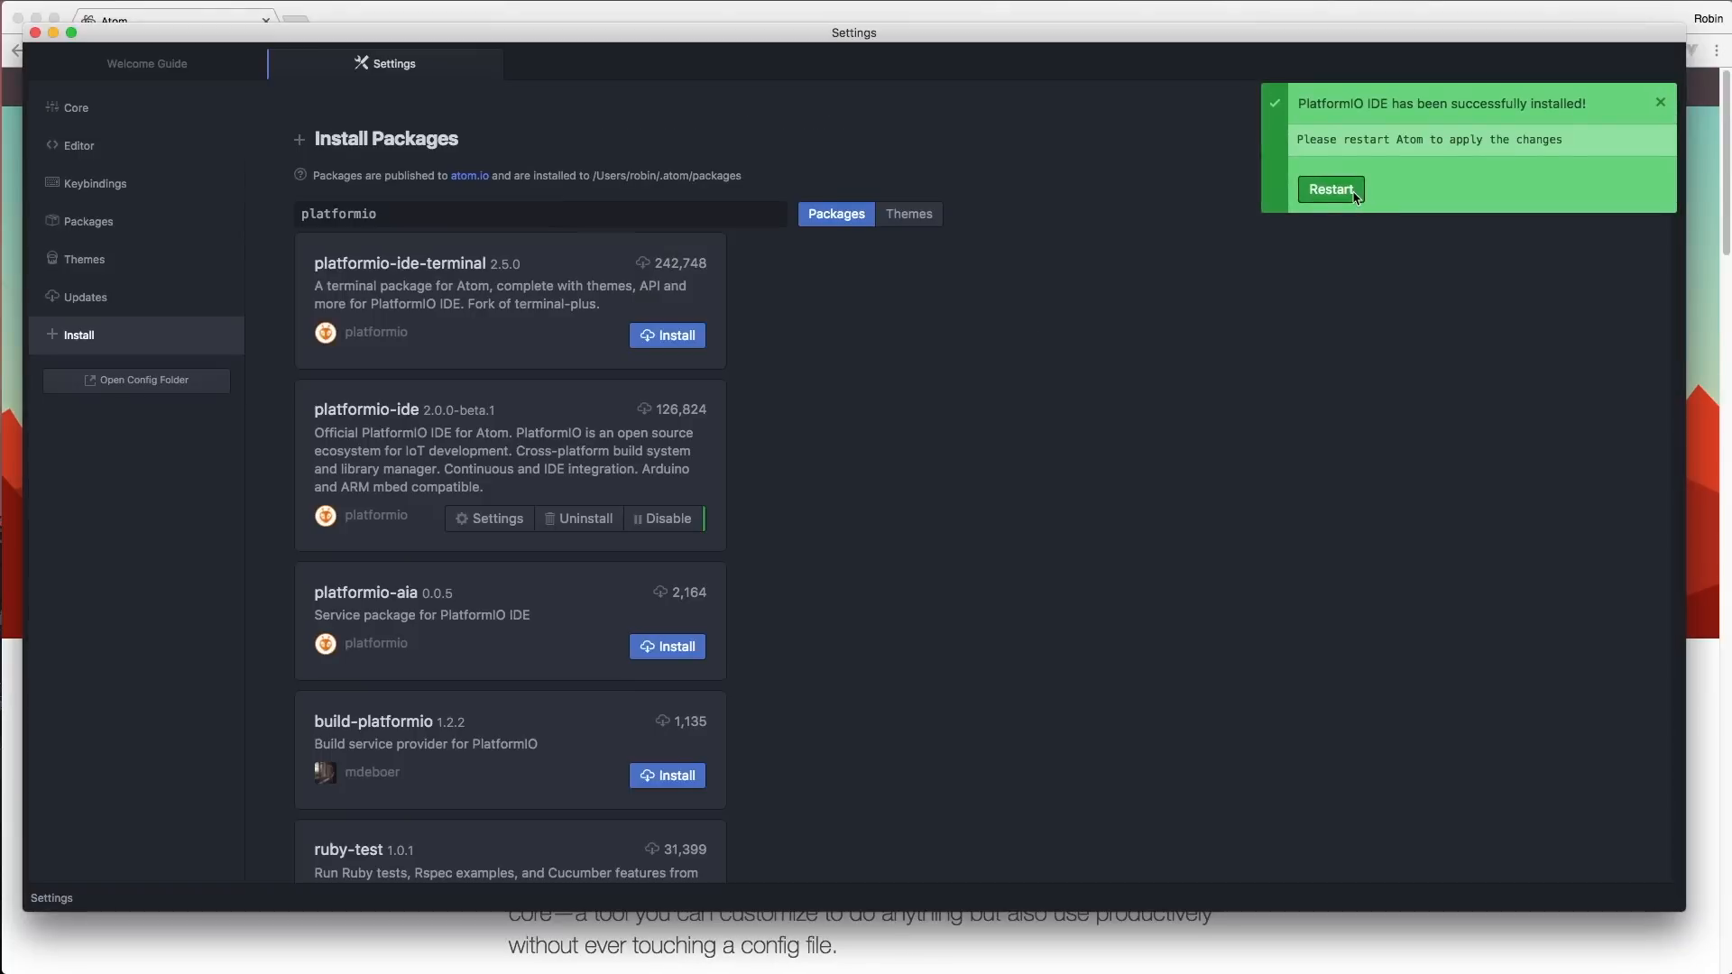
{"action": "left_click", "coordinate": [1329, 189]}
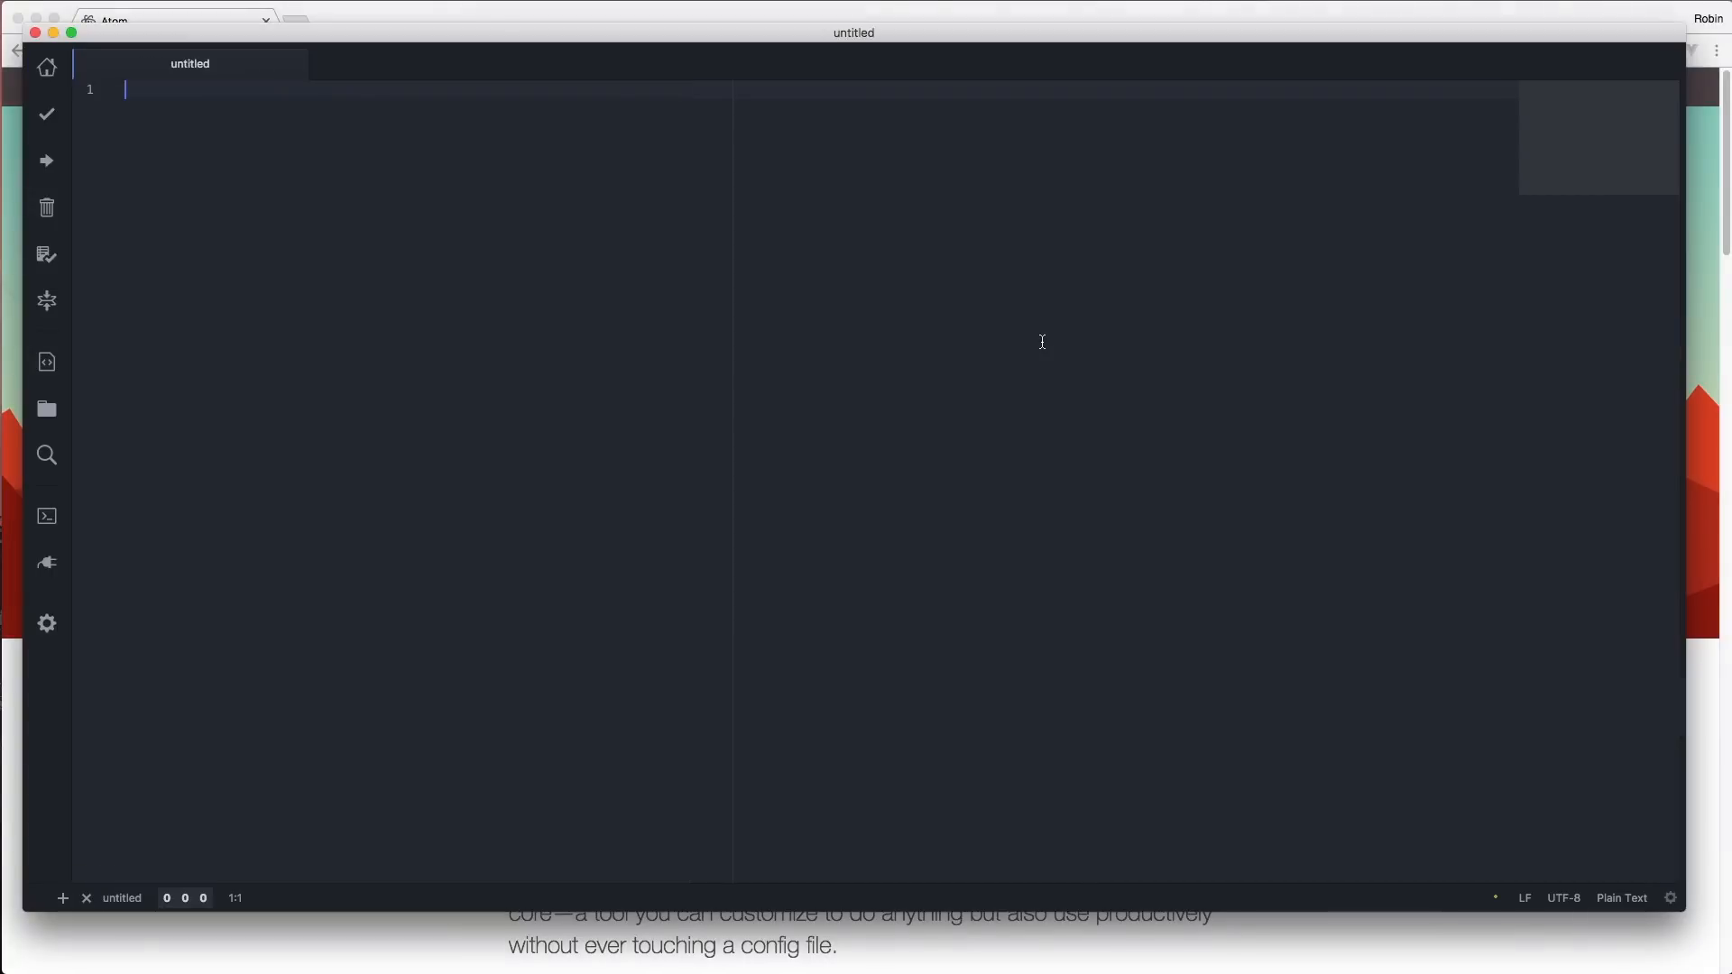
Step: Open the PlatformIO Home tab from the left toolbar icon
{"action": "left_click", "coordinate": [46, 66]}
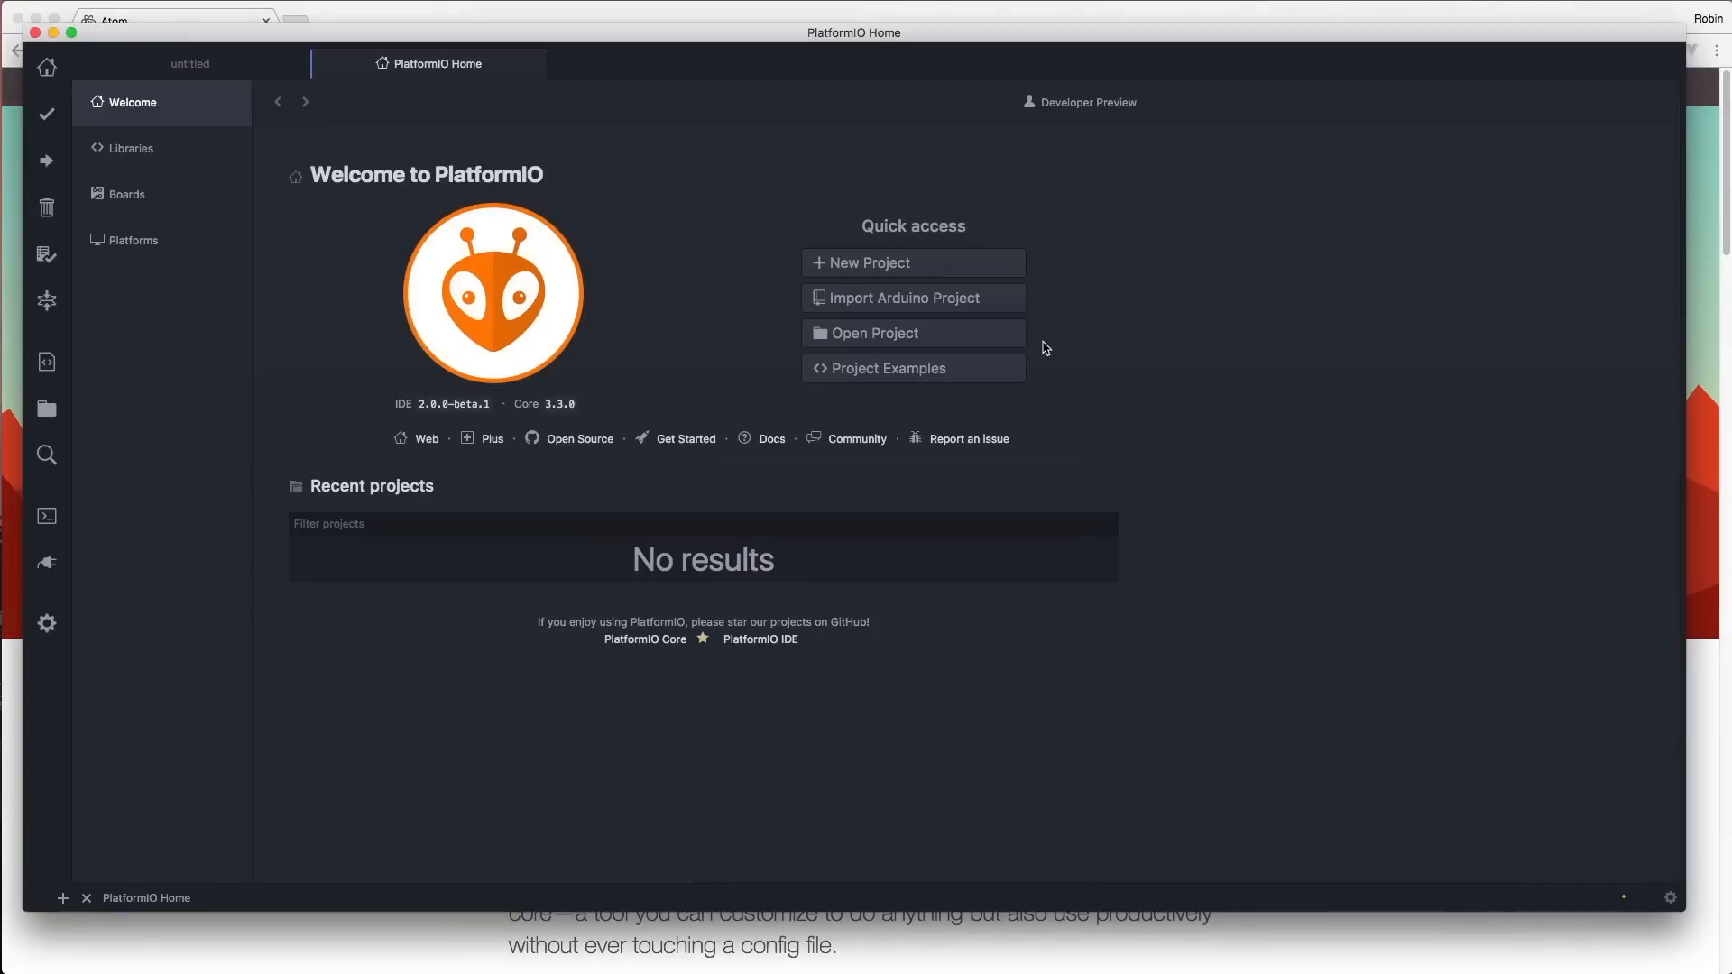
{"action": "mouse_move", "coordinate": [42, 207]}
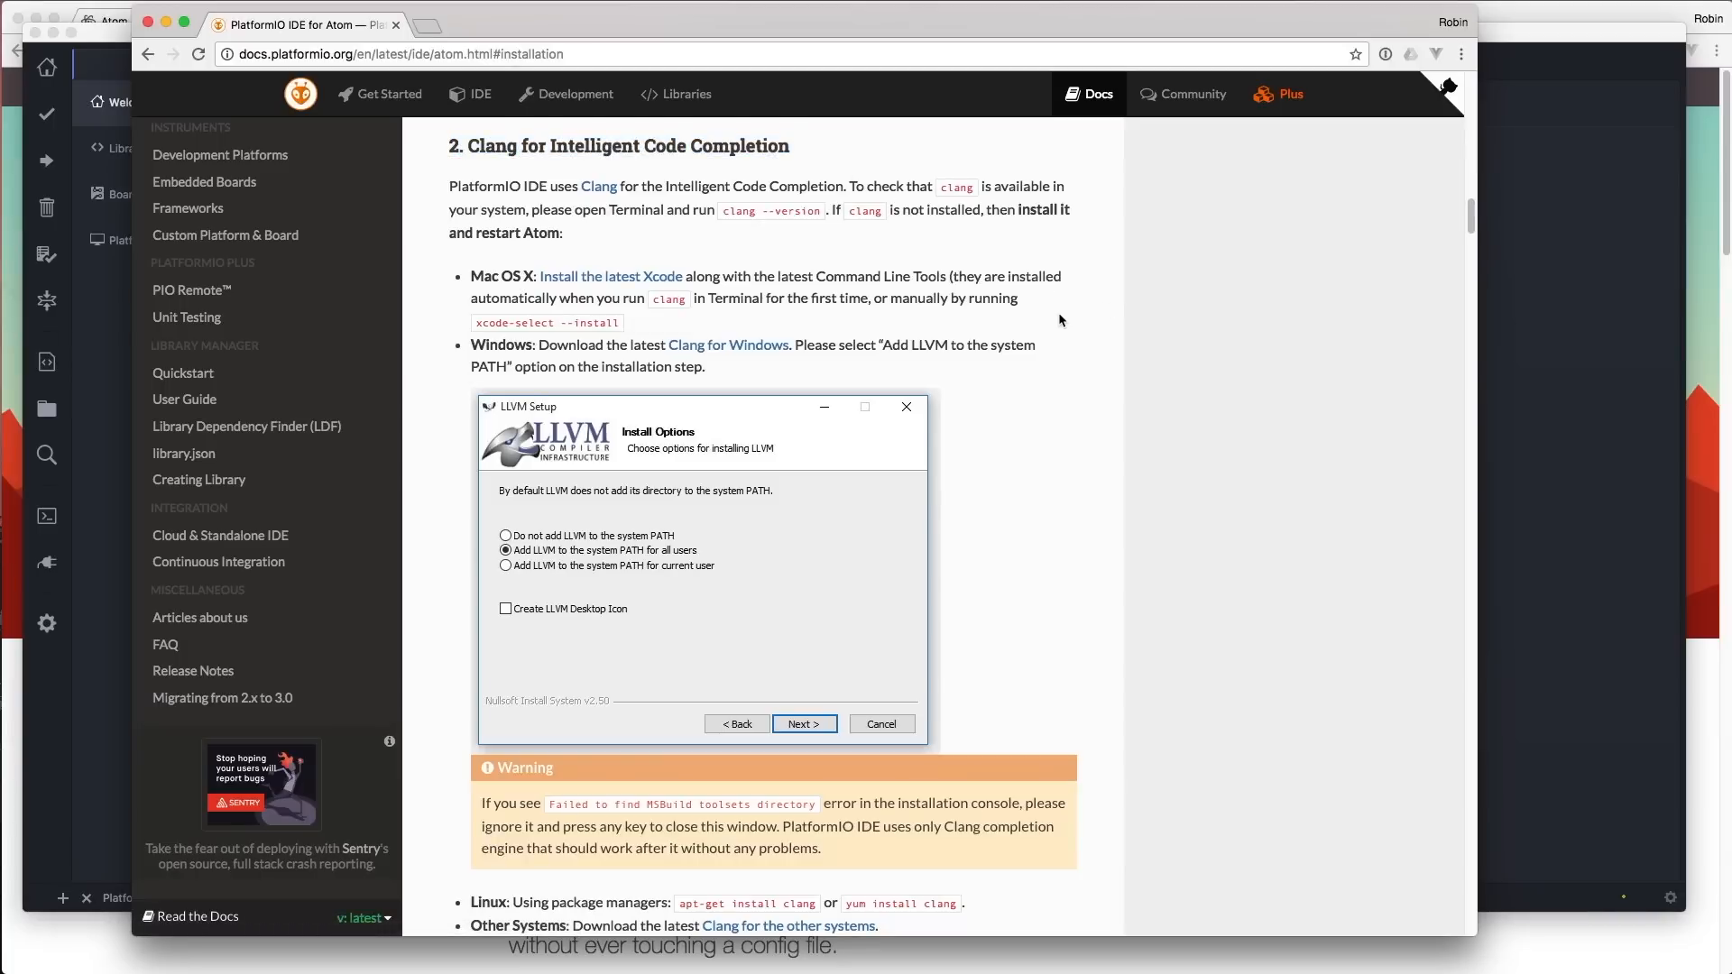
{"action": "mouse_move", "coordinate": [610, 276]}
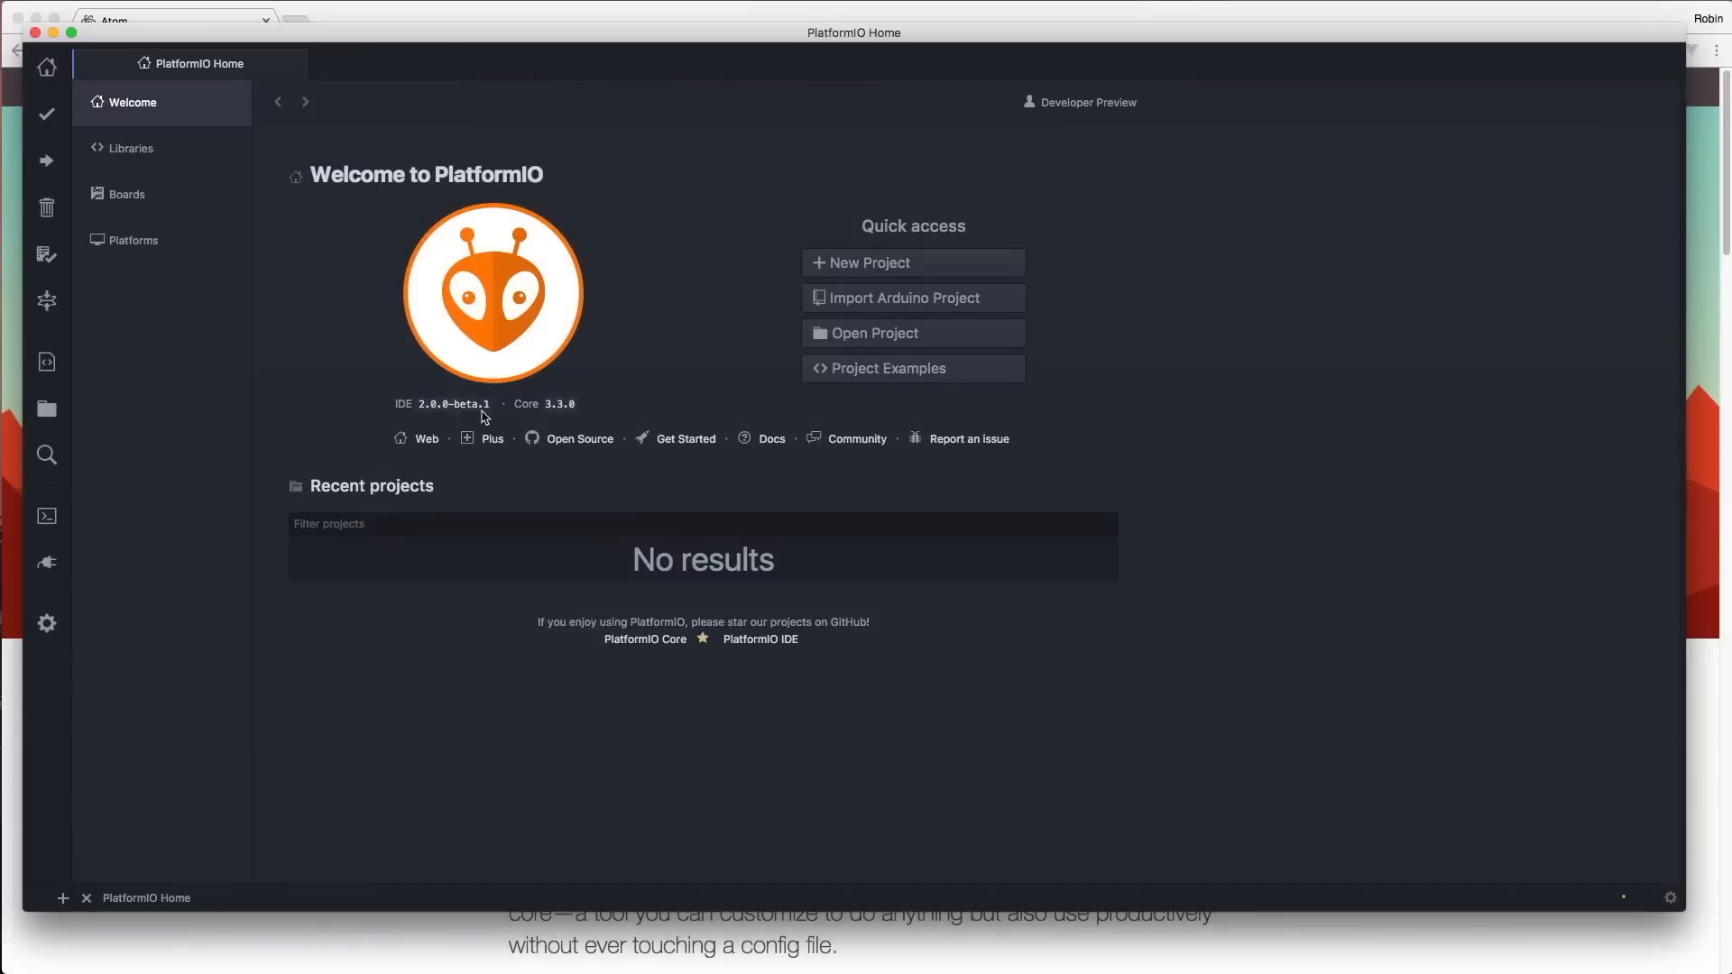
{"action": "mouse_move", "coordinate": [498, 188]}
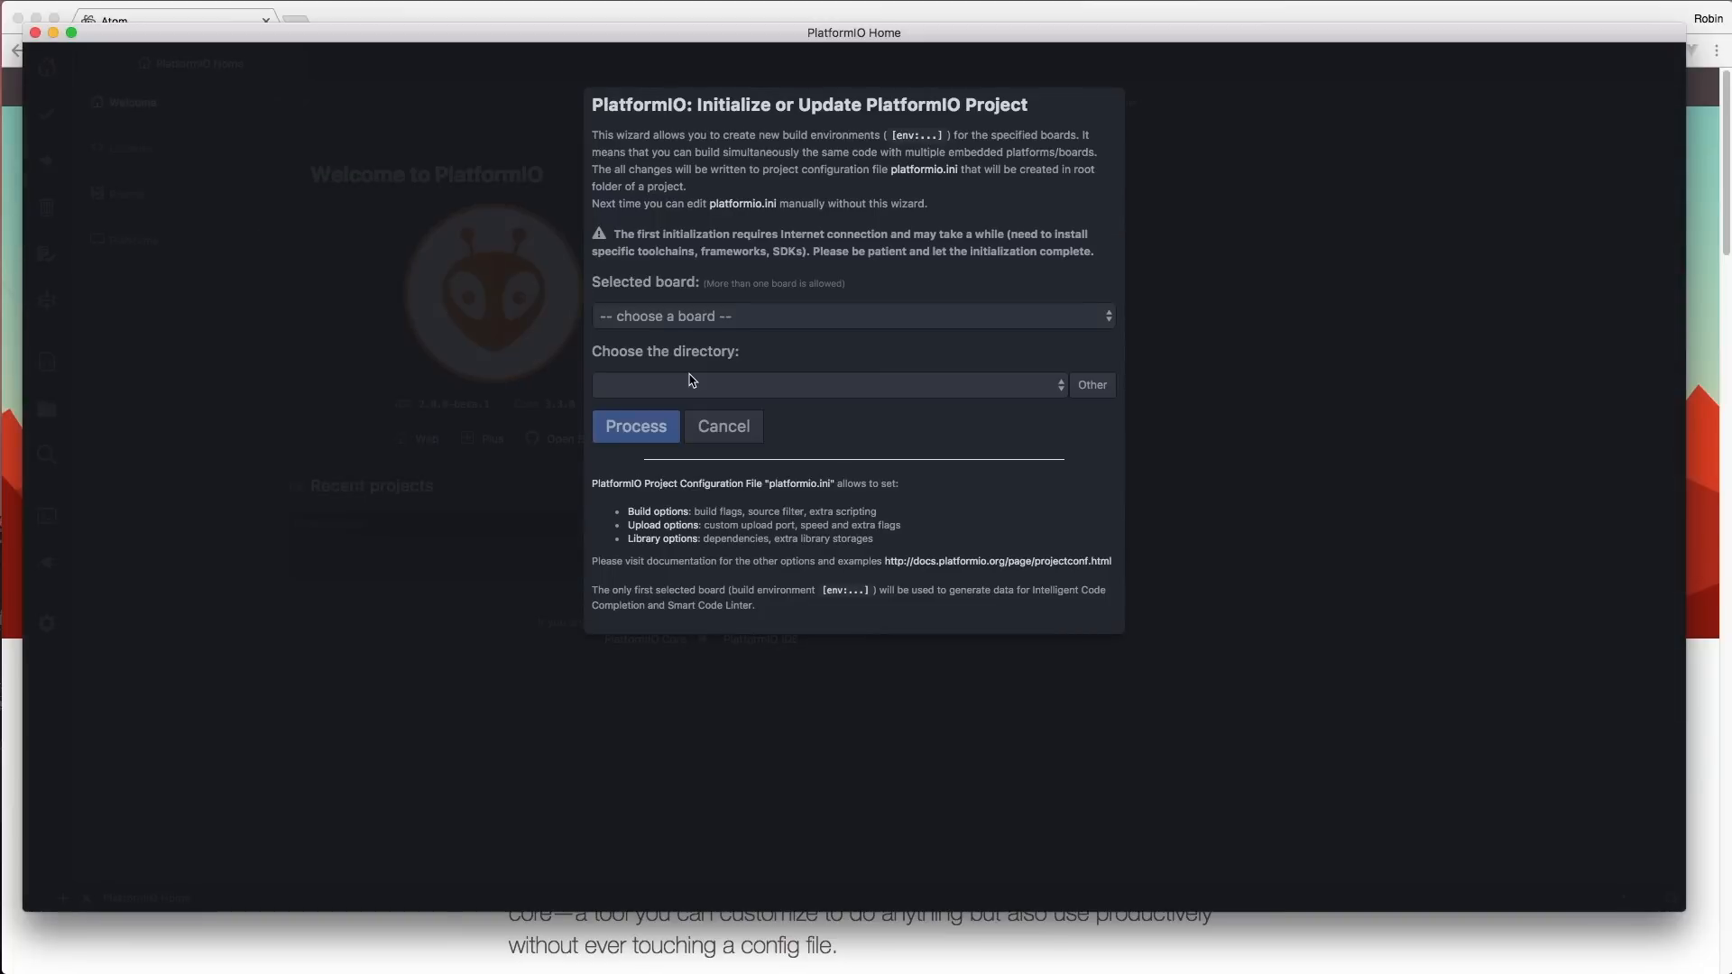
Step: Choose the Arduino Nano ATmega328 board, create Downloads/Test as project folder, and initialize
{"action": "left_click", "coordinate": [851, 316]}
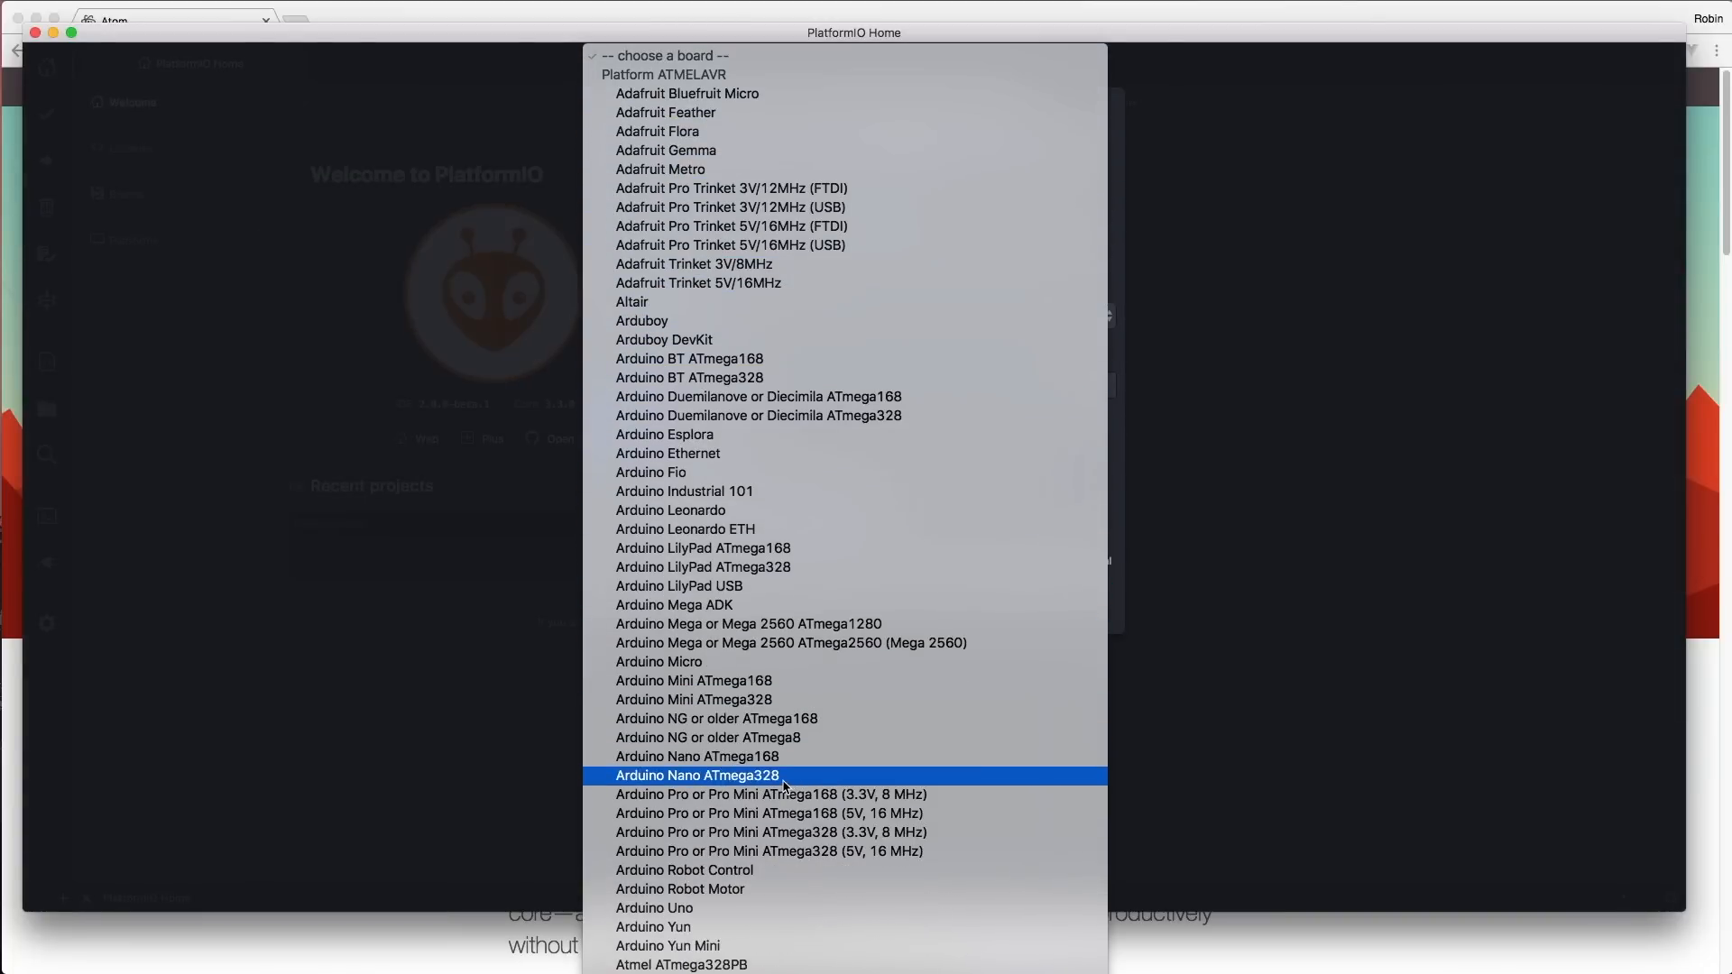
{"action": "left_click", "coordinate": [697, 774]}
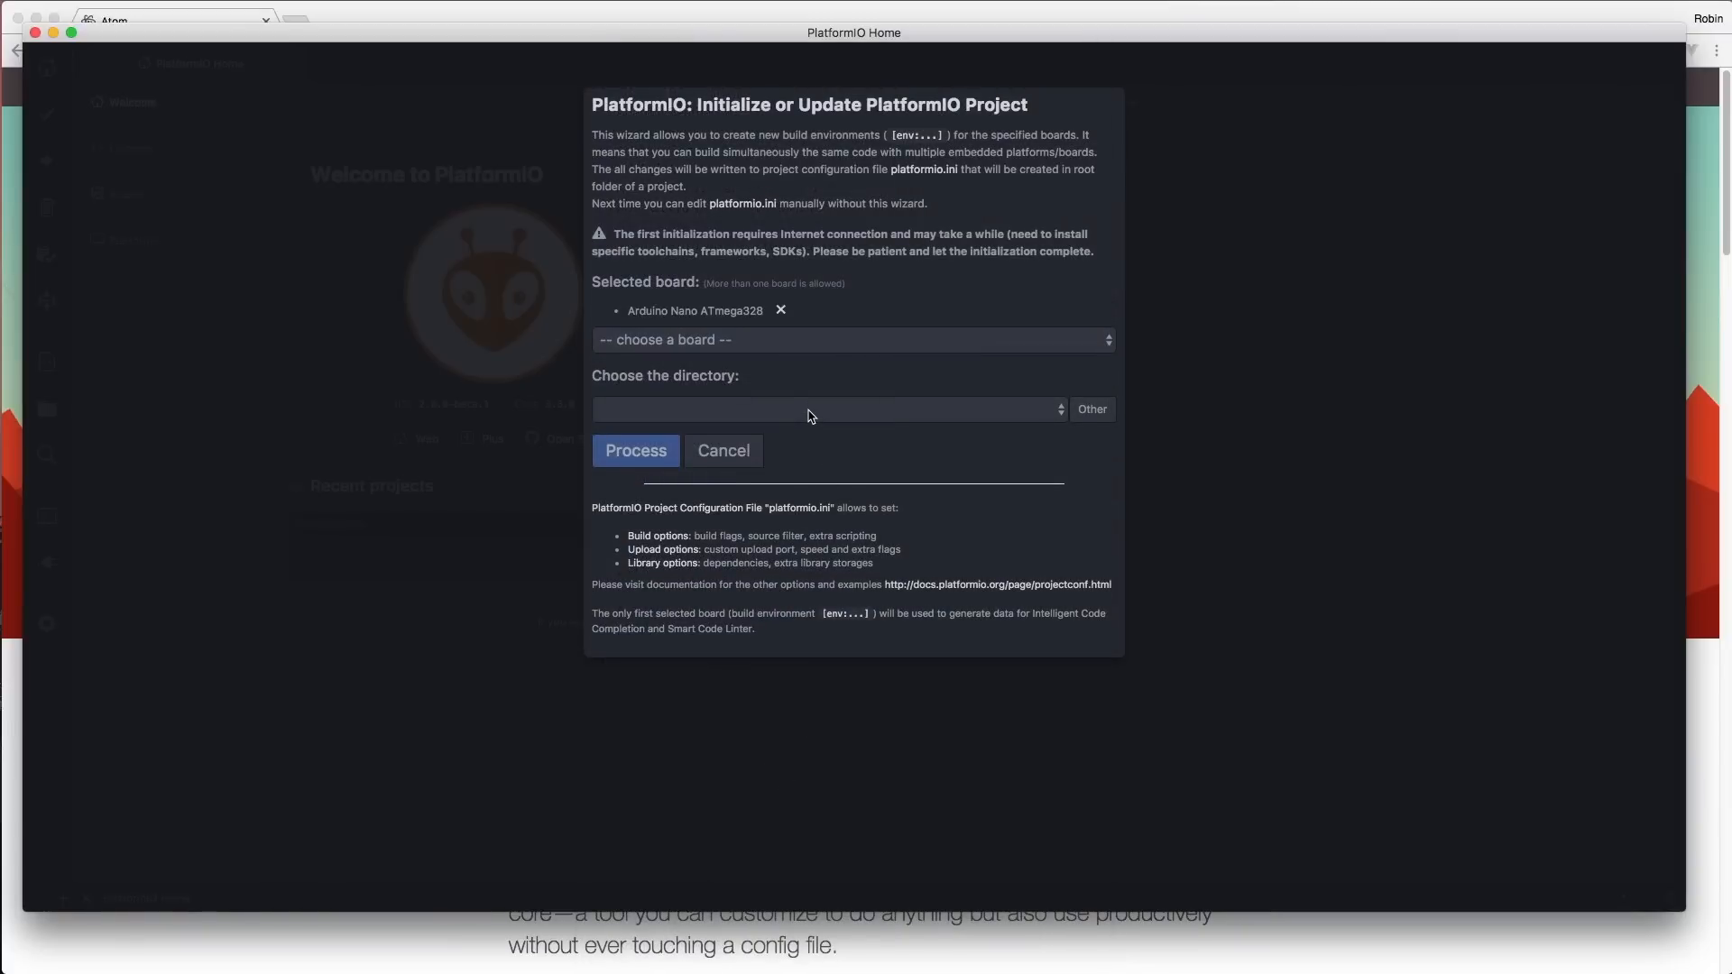
{"action": "mouse_move", "coordinate": [814, 423]}
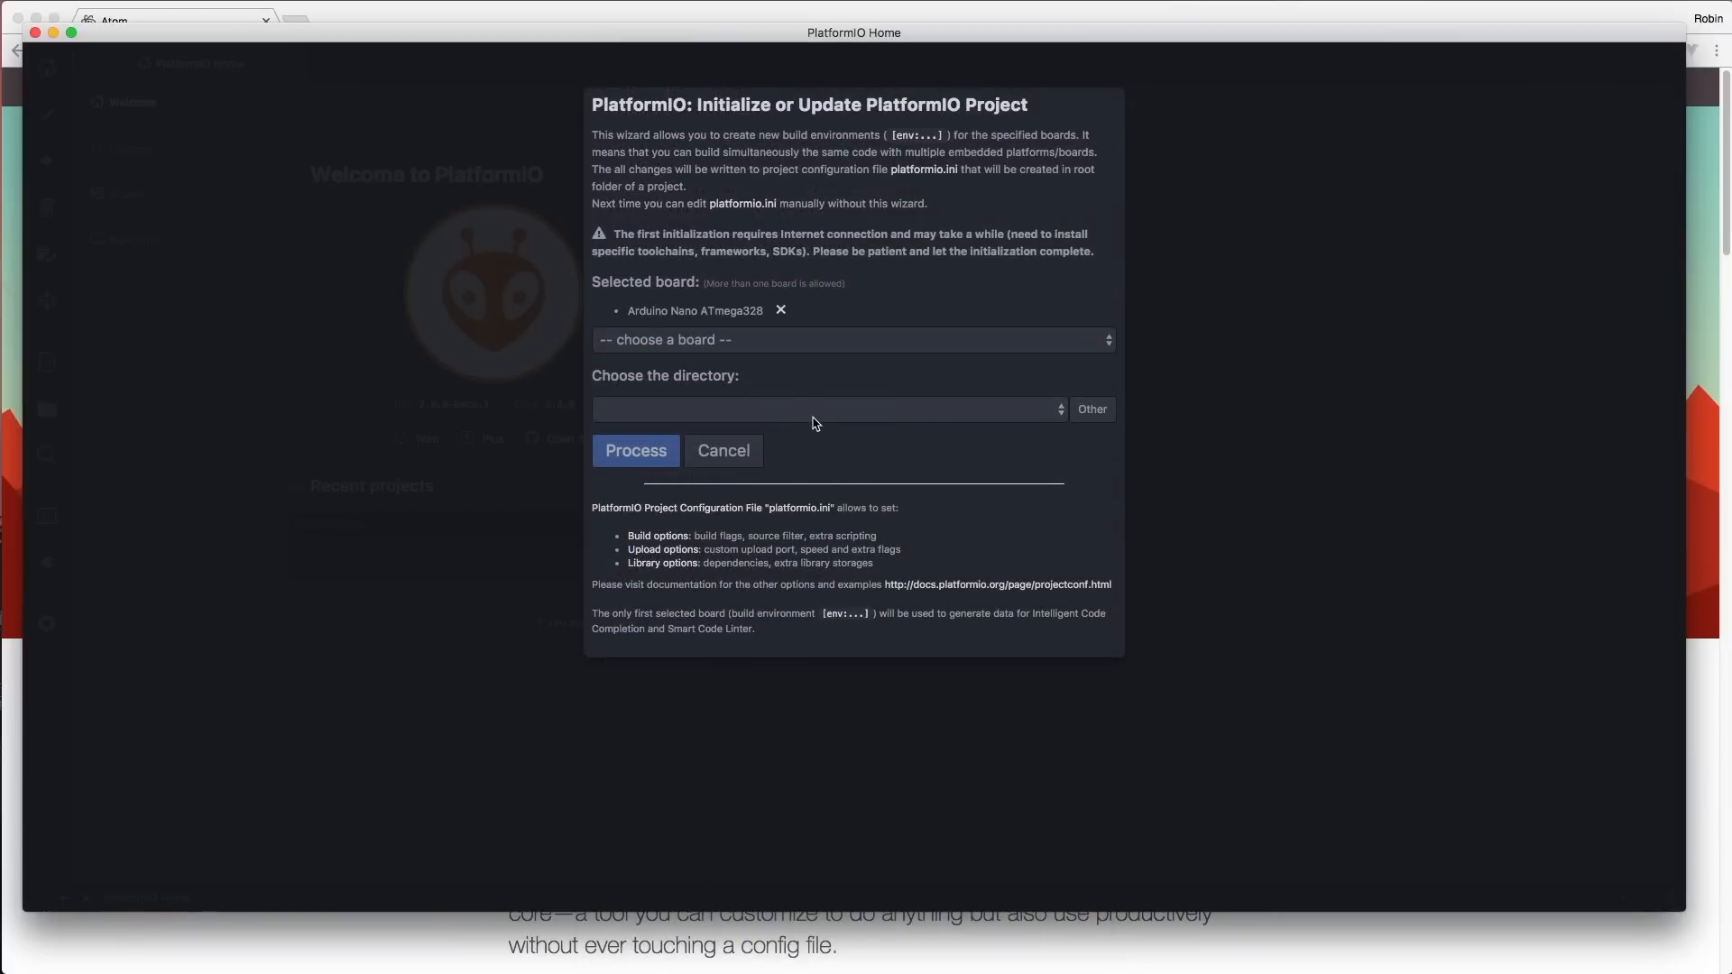
{"action": "left_click", "coordinate": [1090, 409]}
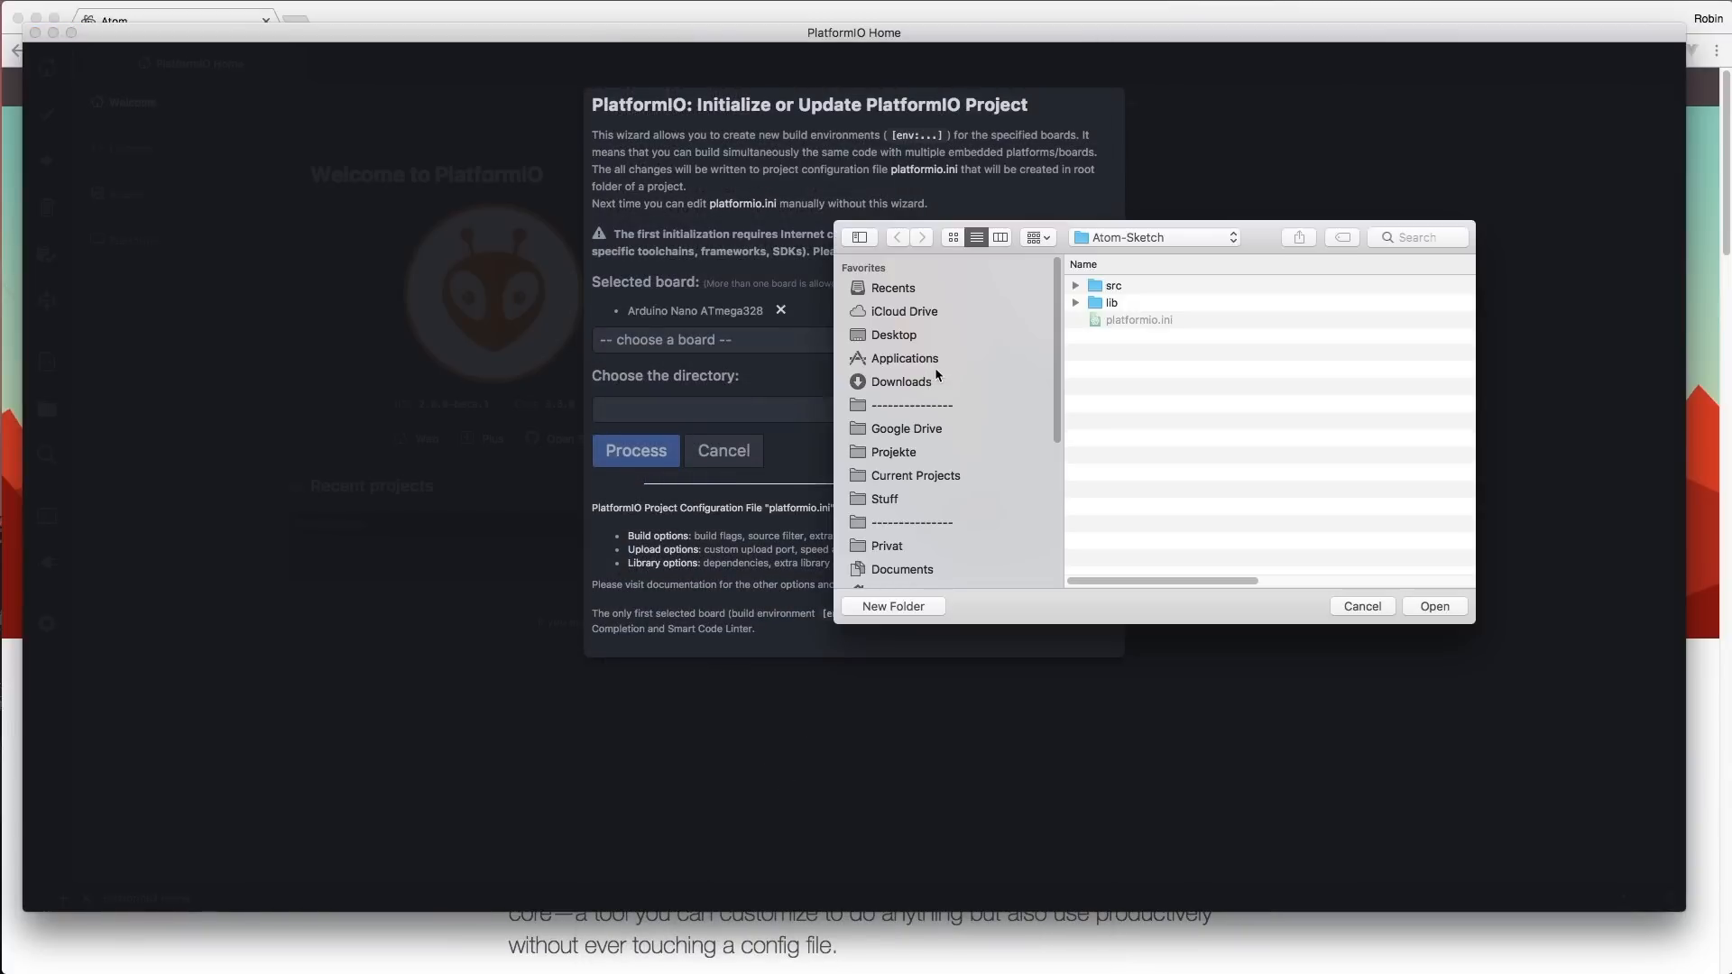
{"action": "left_click", "coordinate": [891, 605]}
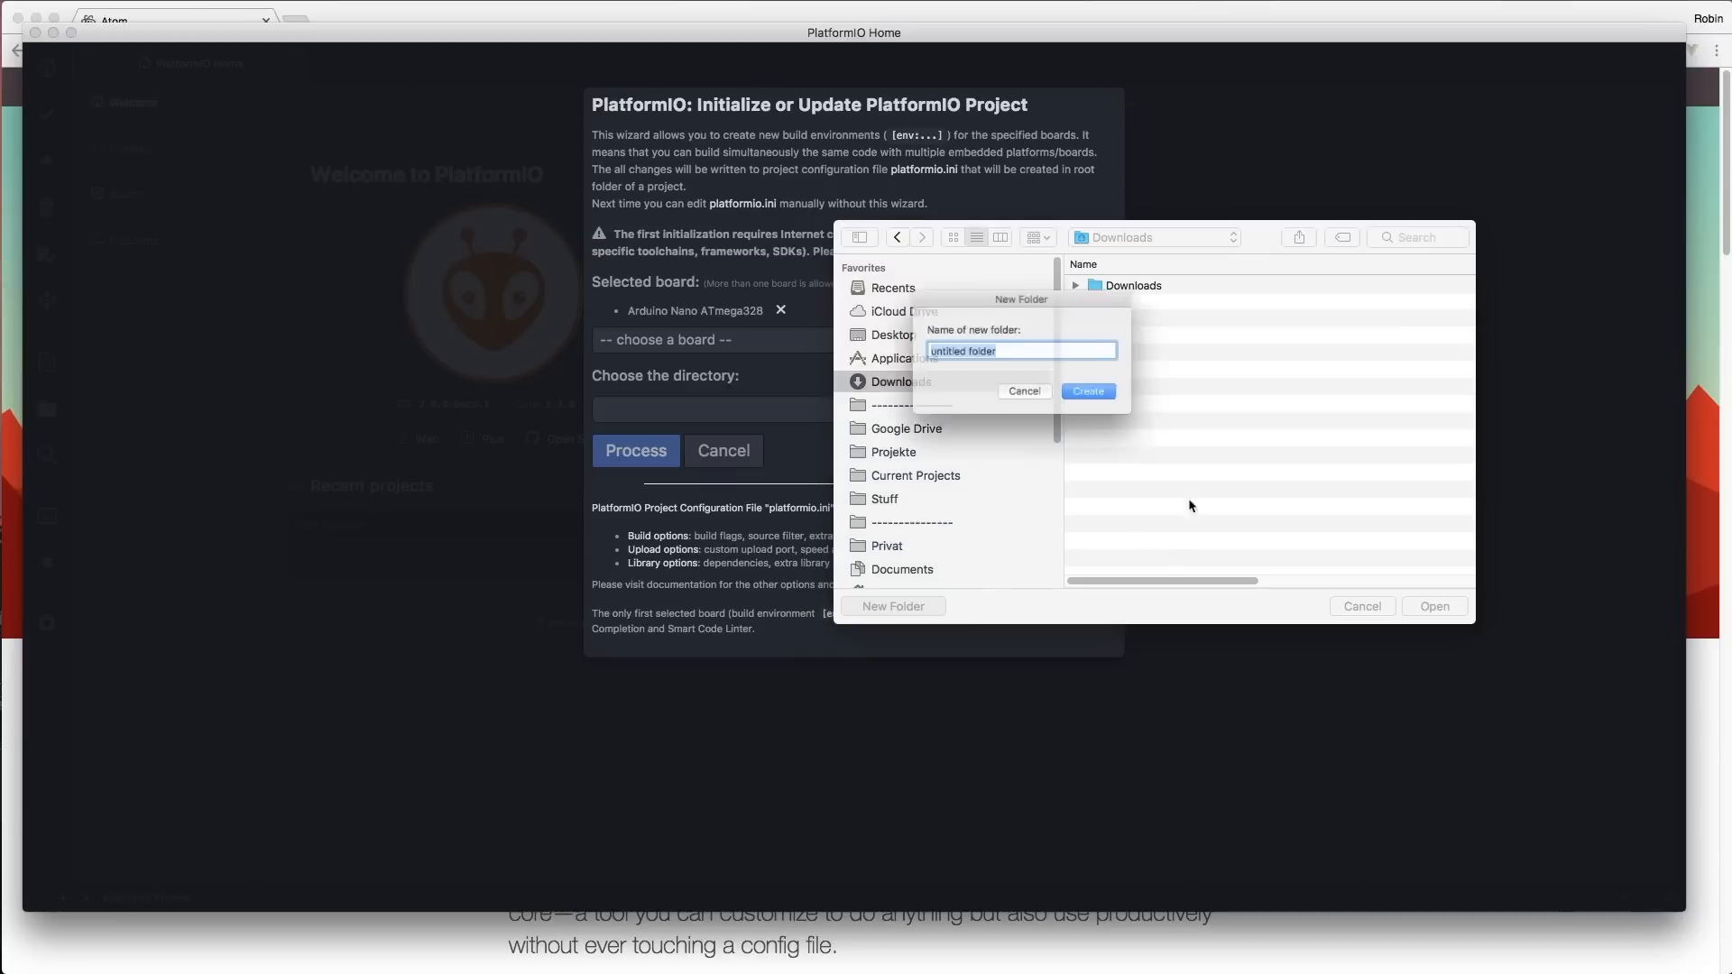
{"action": "left_click", "coordinate": [1087, 389]}
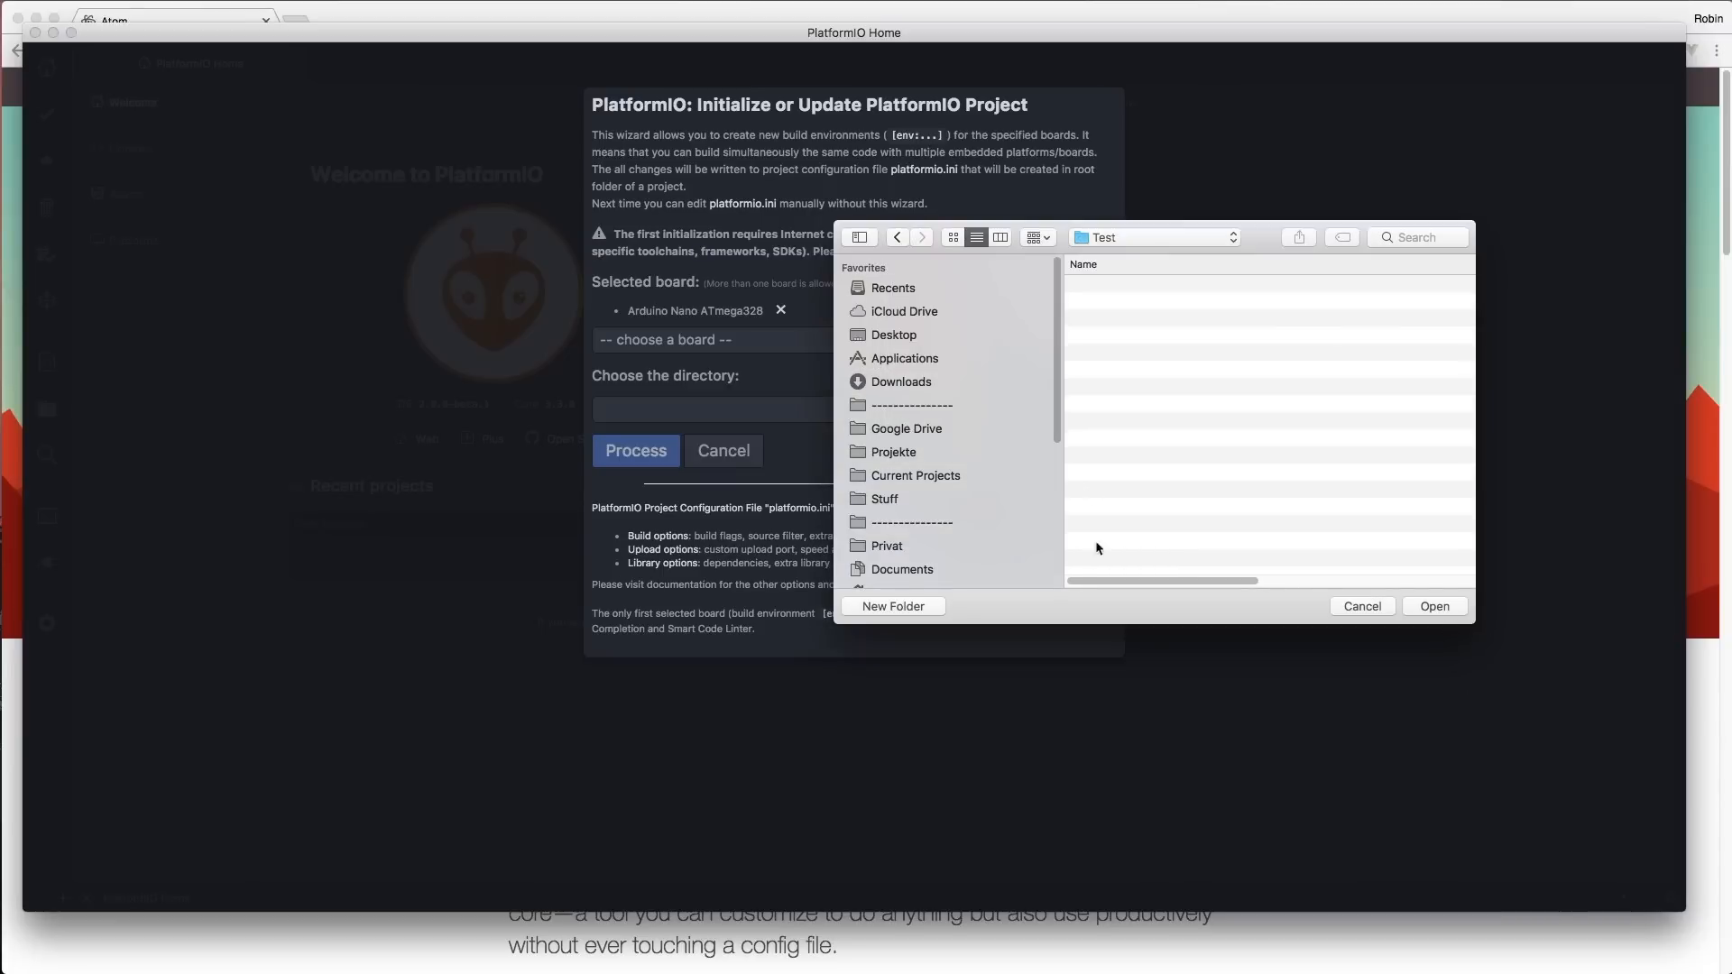
{"action": "left_click", "coordinate": [1433, 605]}
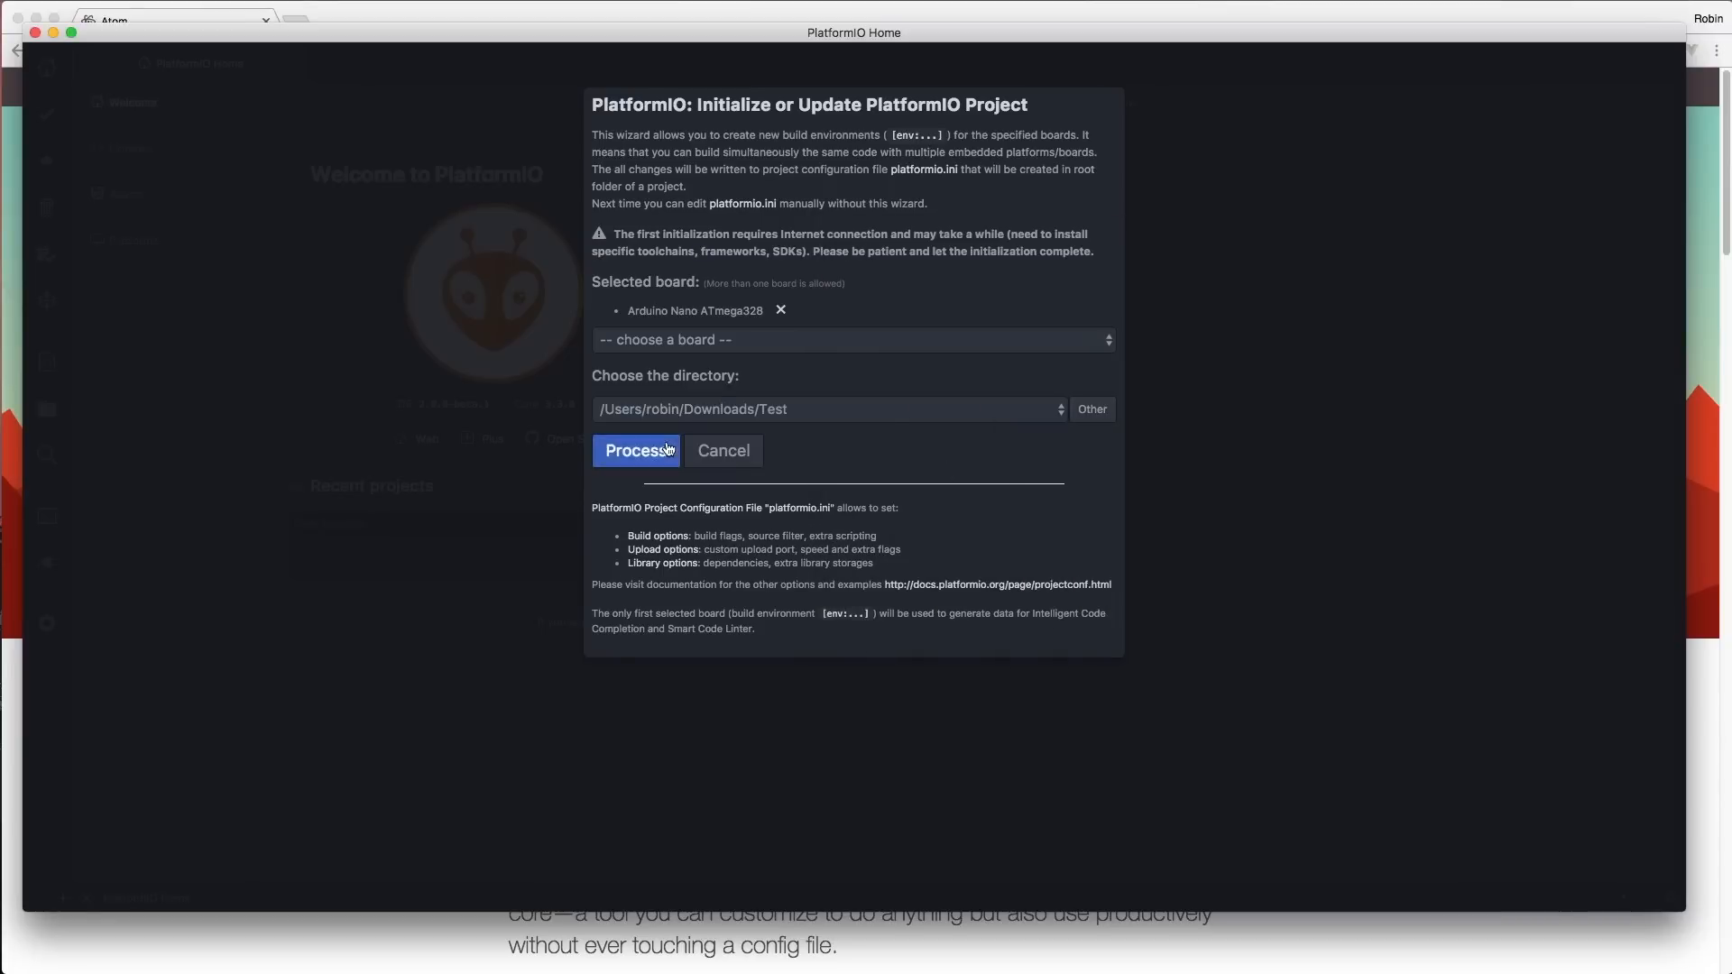
{"action": "left_click", "coordinate": [636, 451]}
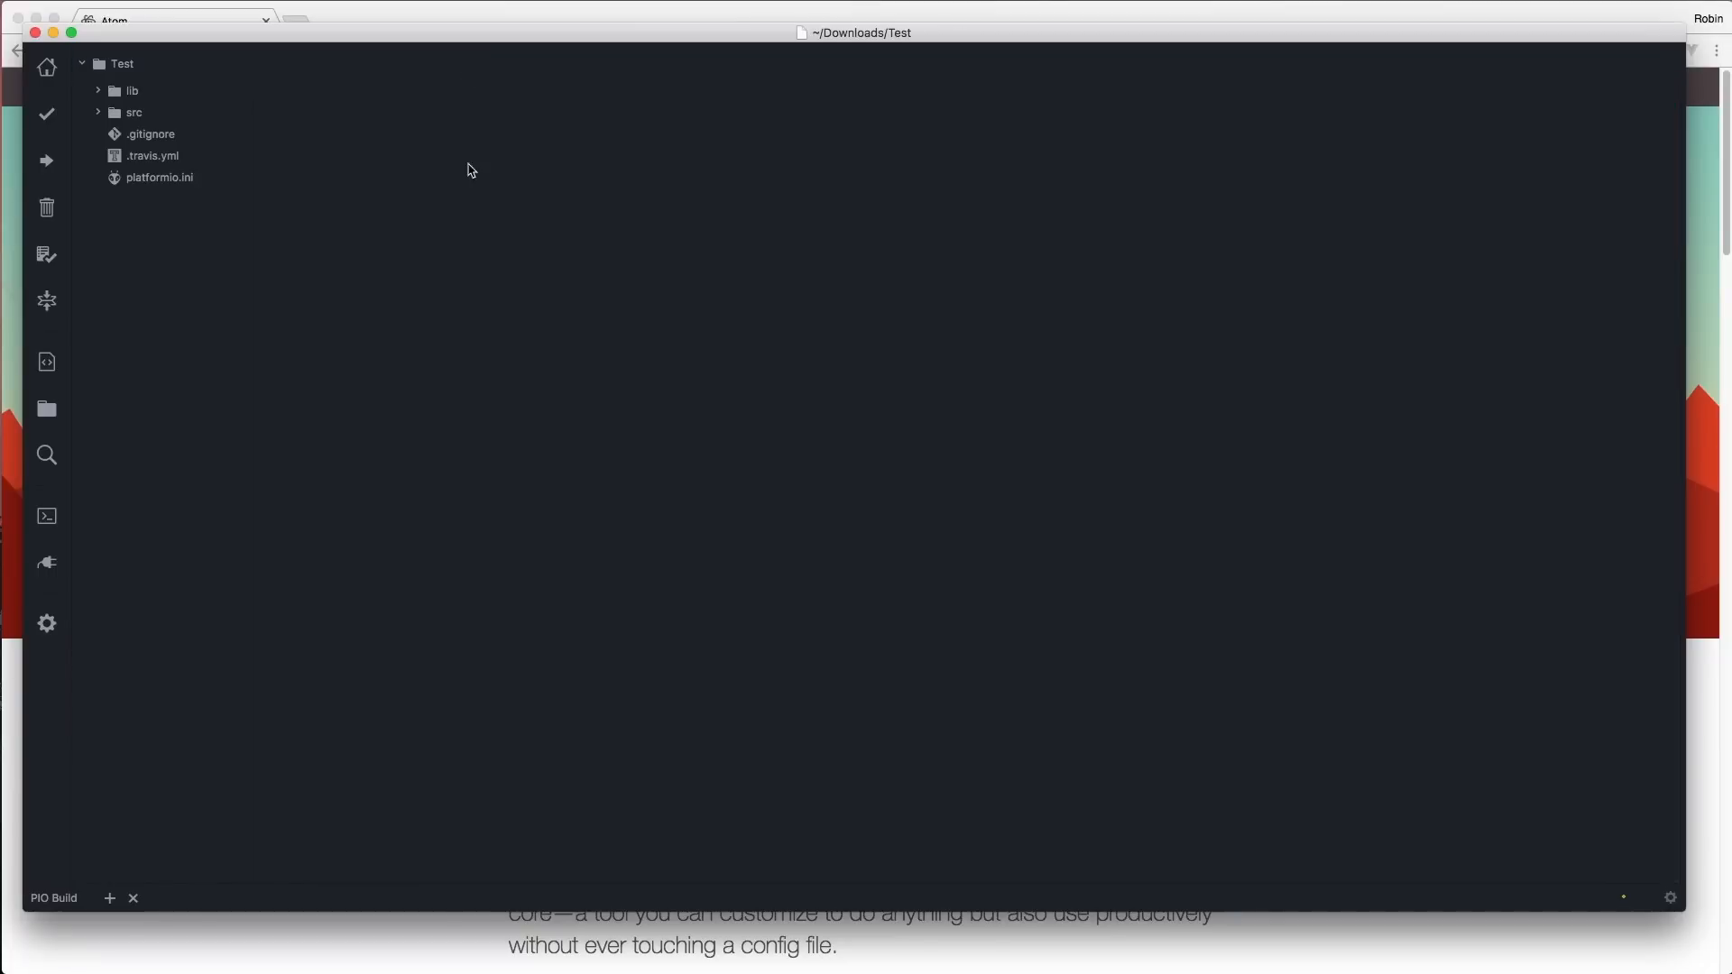
Step: Open platformio.ini, then expand and collapse the src and lib folders in the tree
{"action": "left_click", "coordinate": [133, 112]}
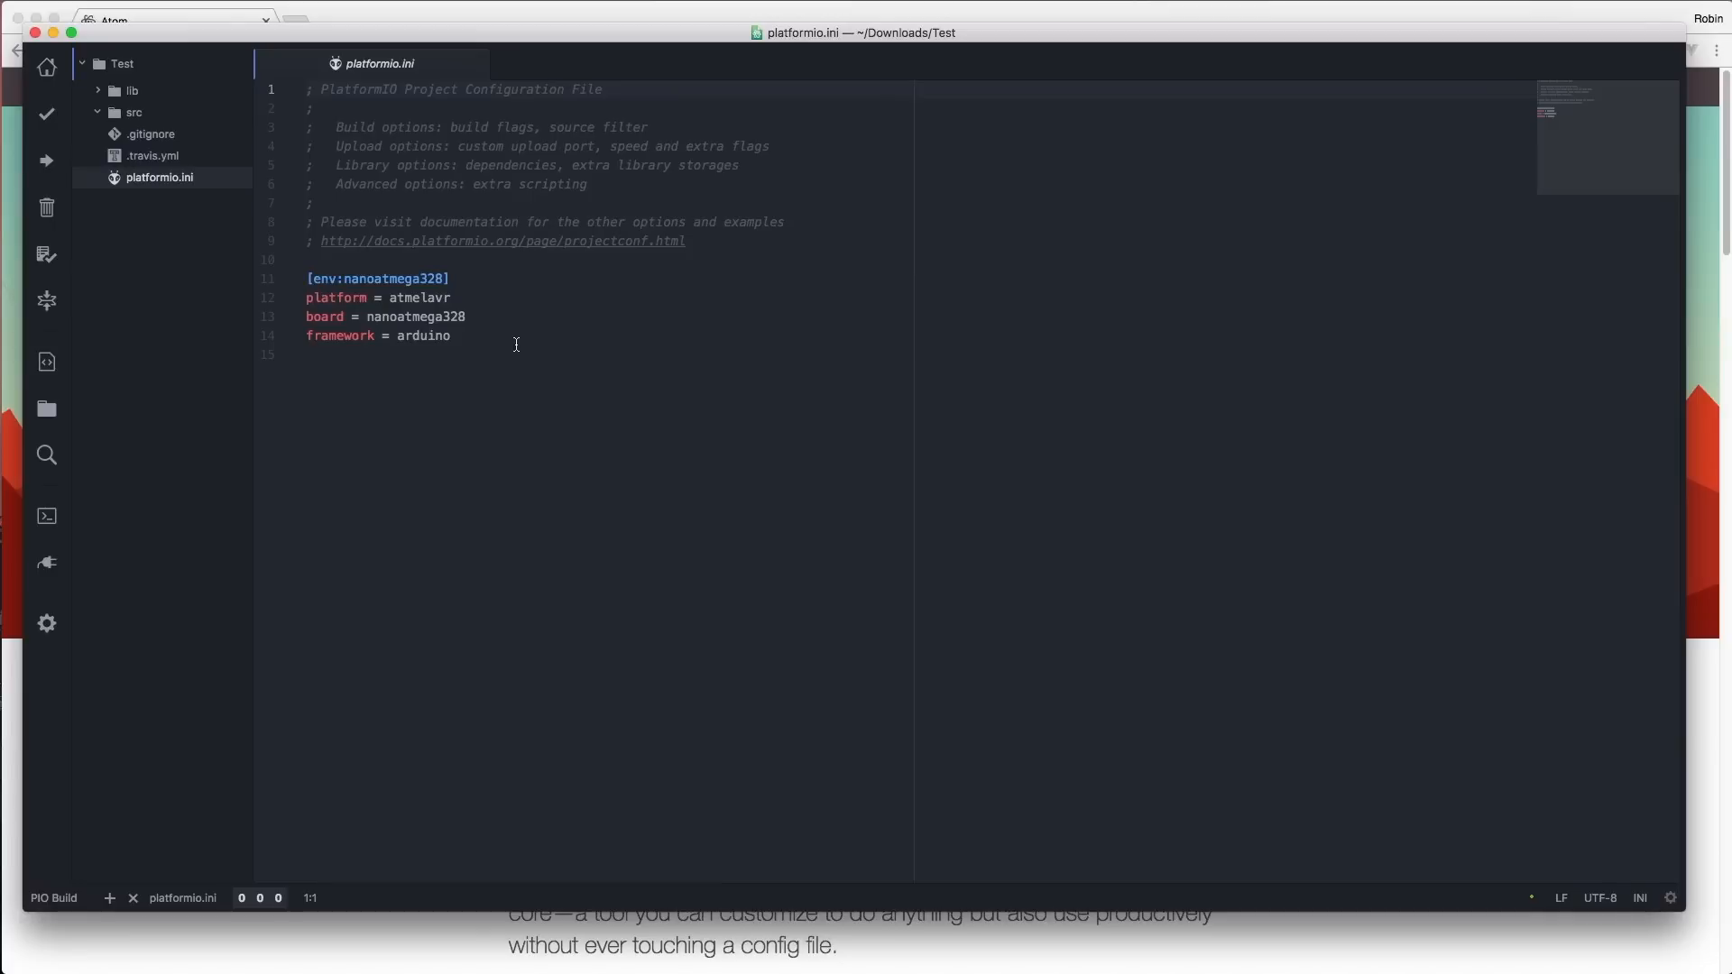
{"action": "mouse_move", "coordinate": [453, 310]}
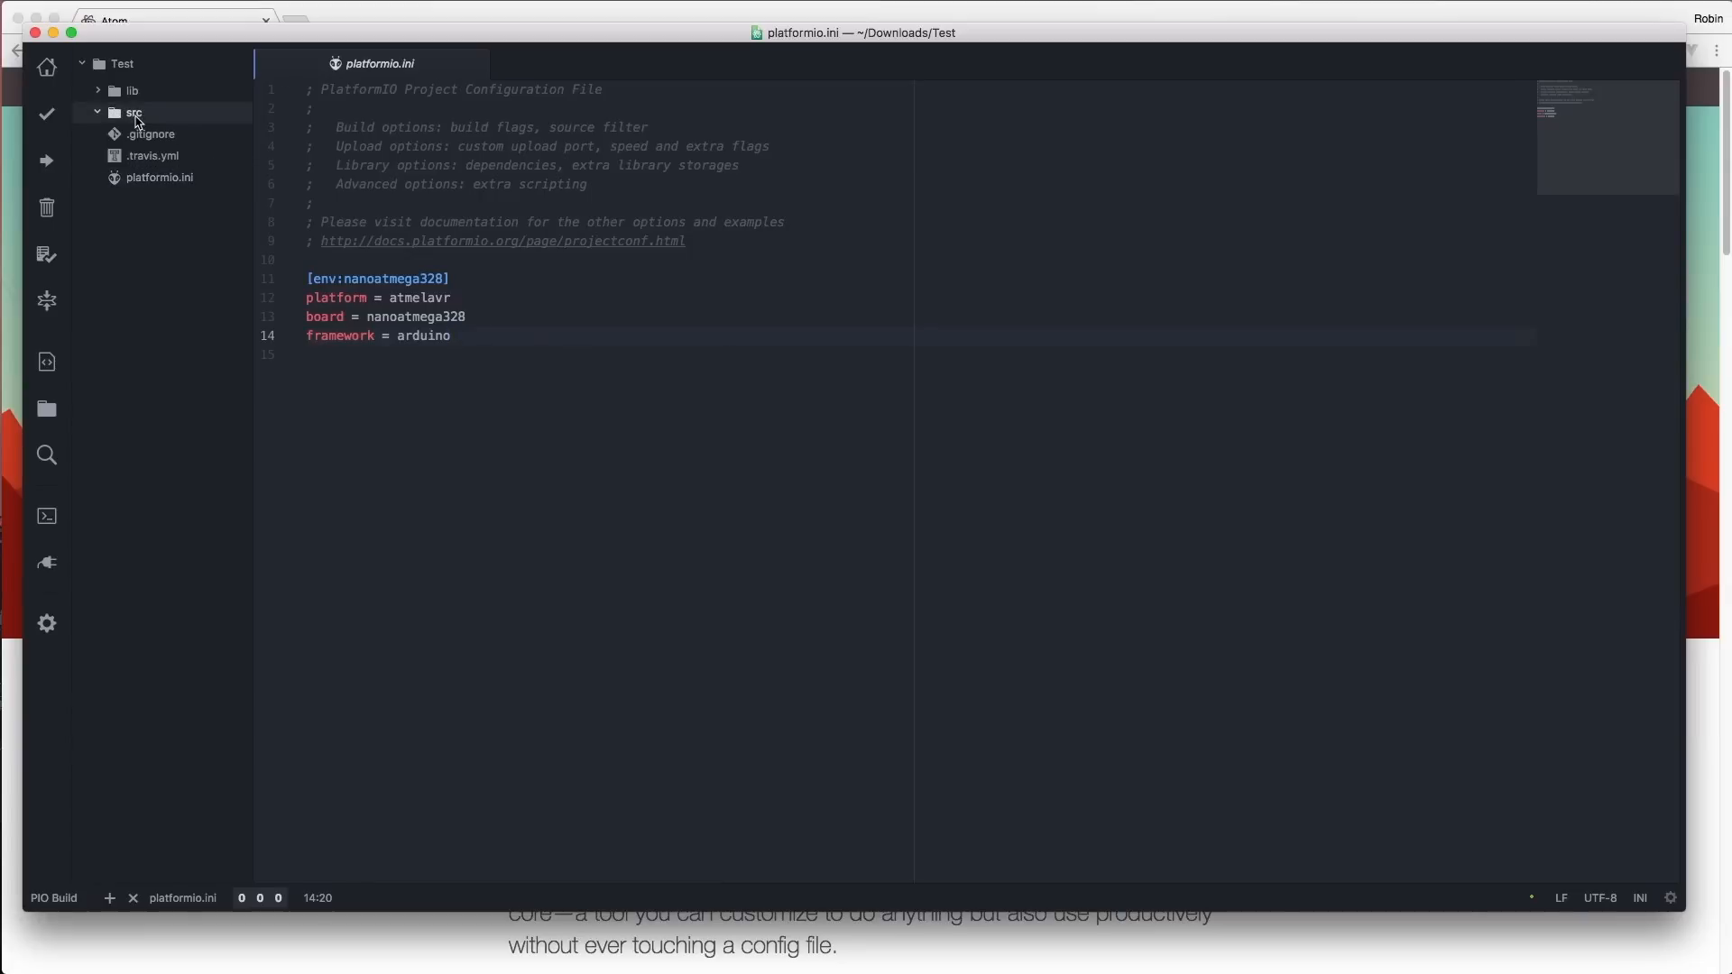
{"action": "left_click", "coordinate": [133, 112]}
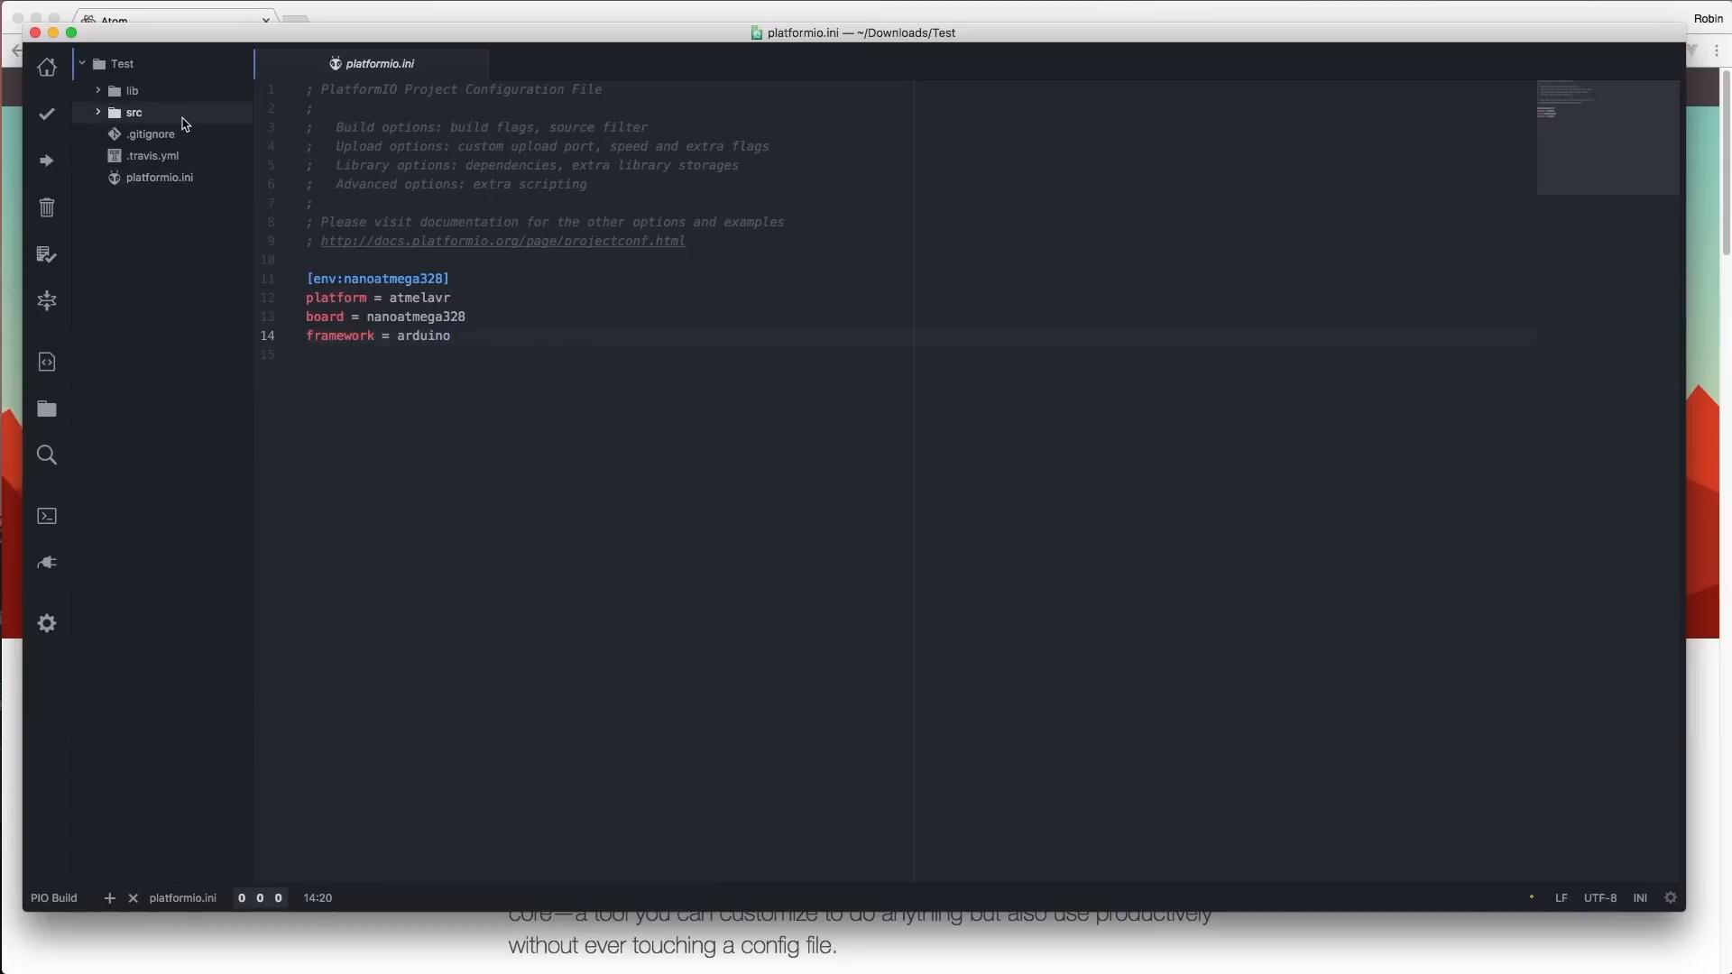
{"action": "left_click", "coordinate": [132, 89]}
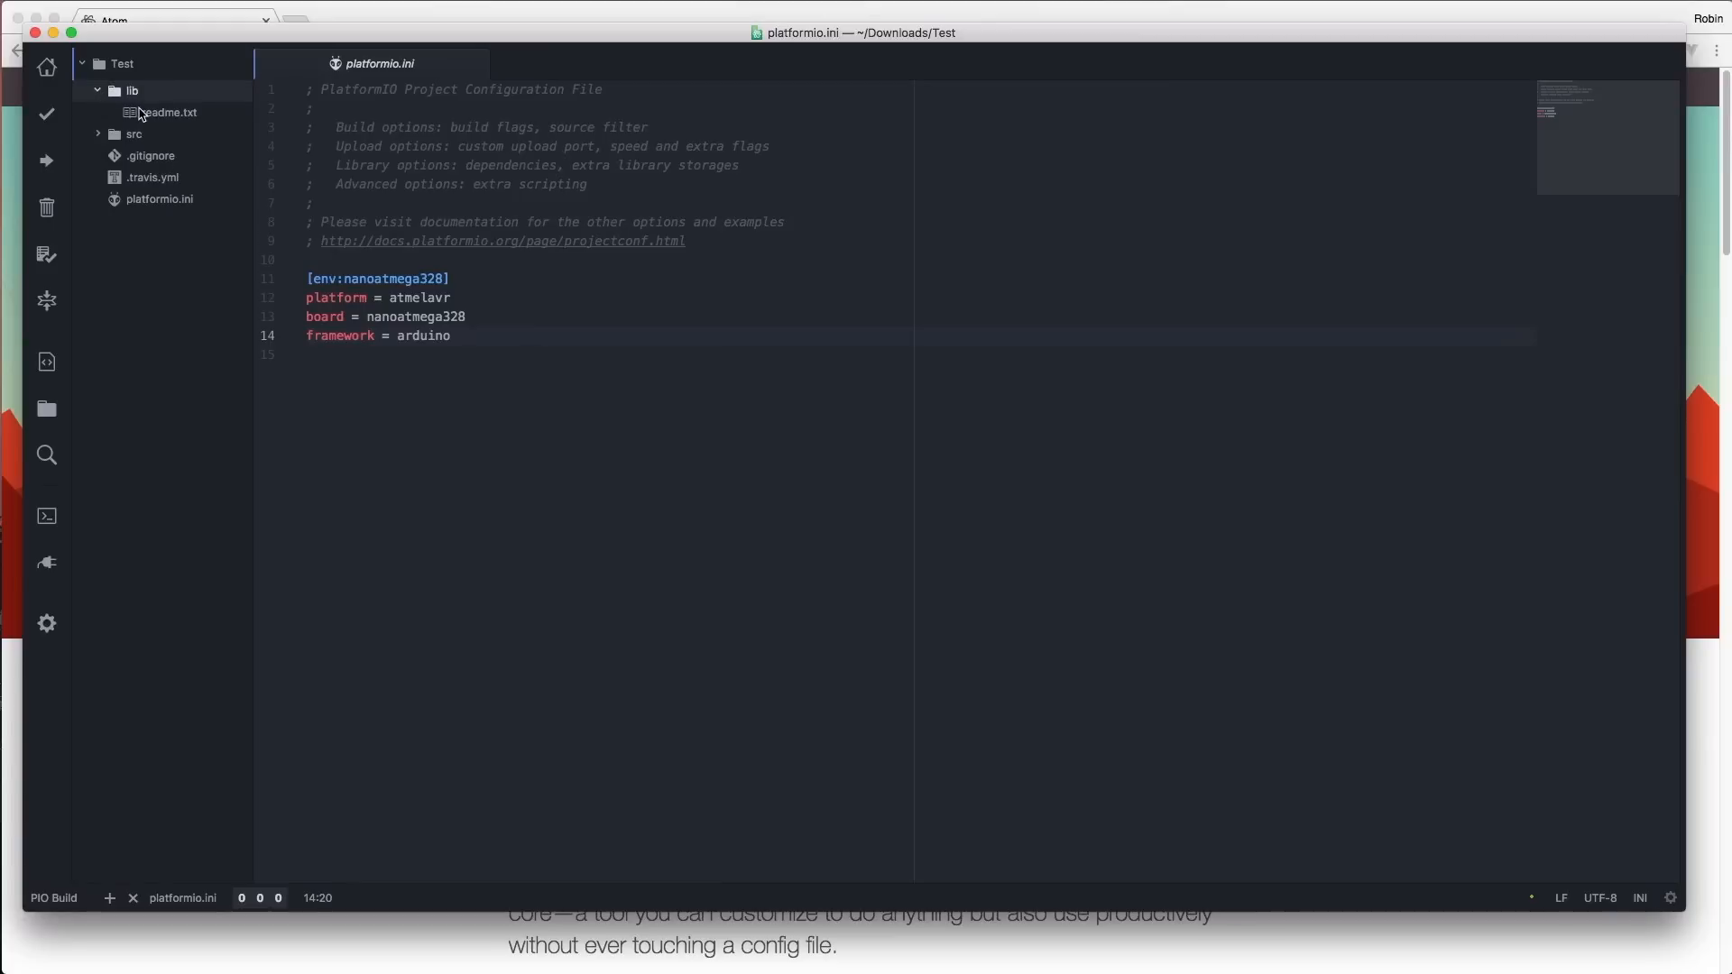
{"action": "mouse_move", "coordinate": [166, 112]}
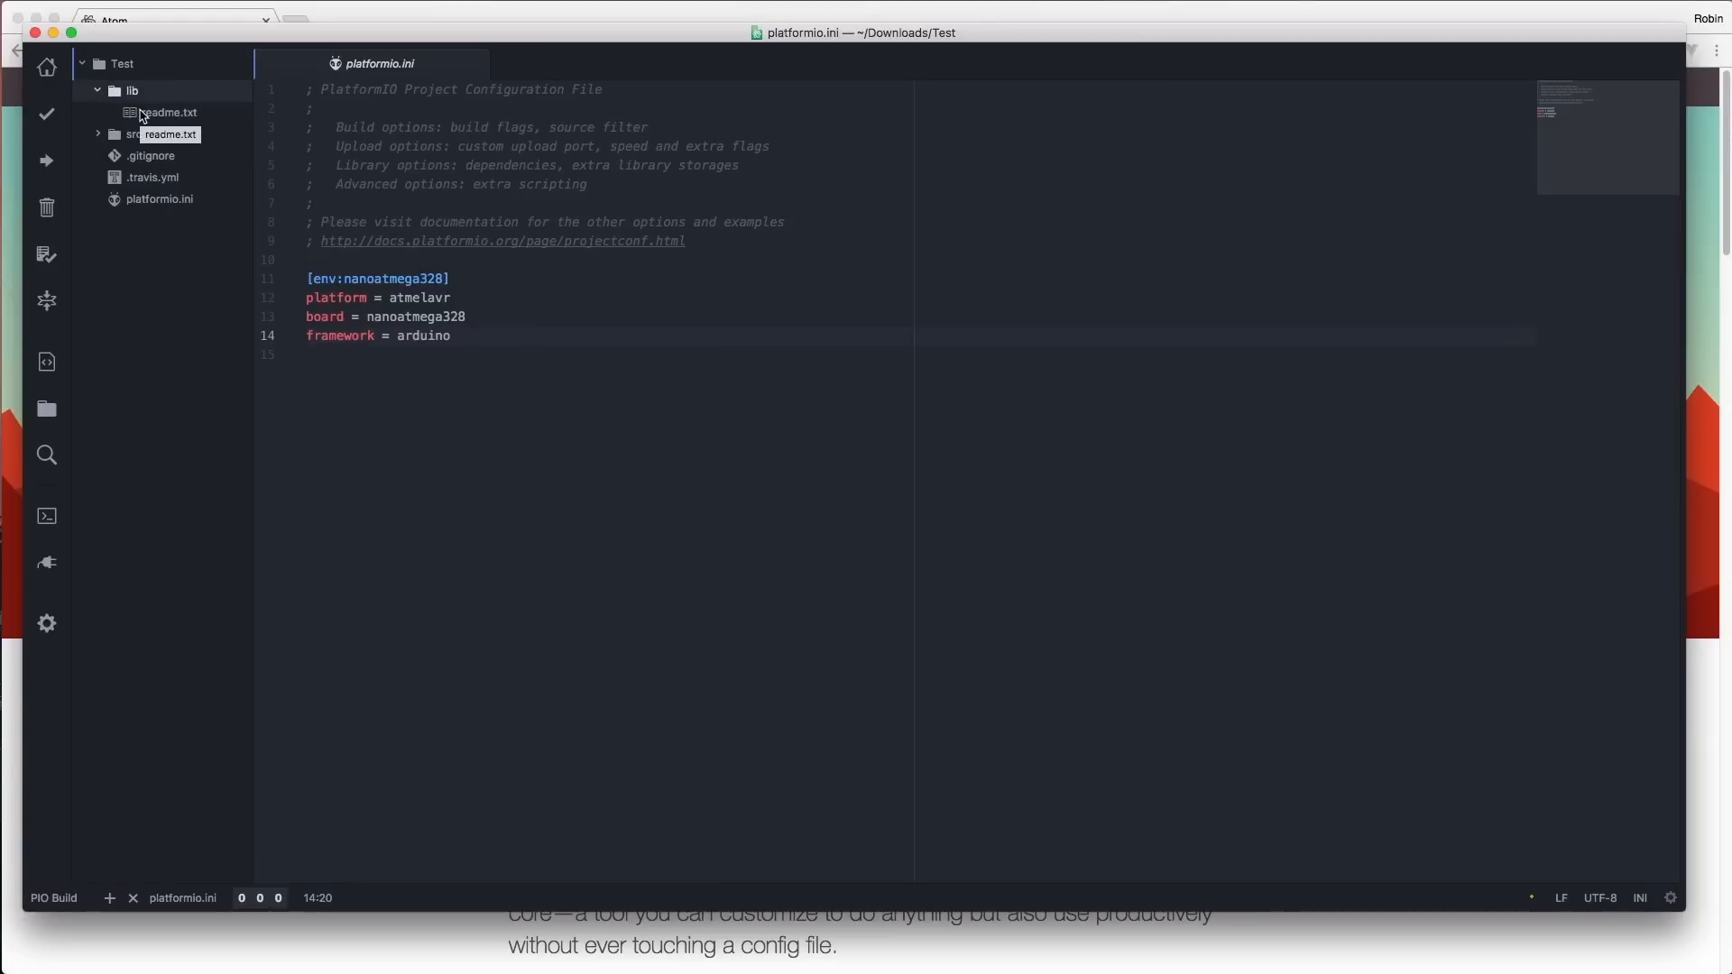
{"action": "mouse_move", "coordinate": [114, 99]}
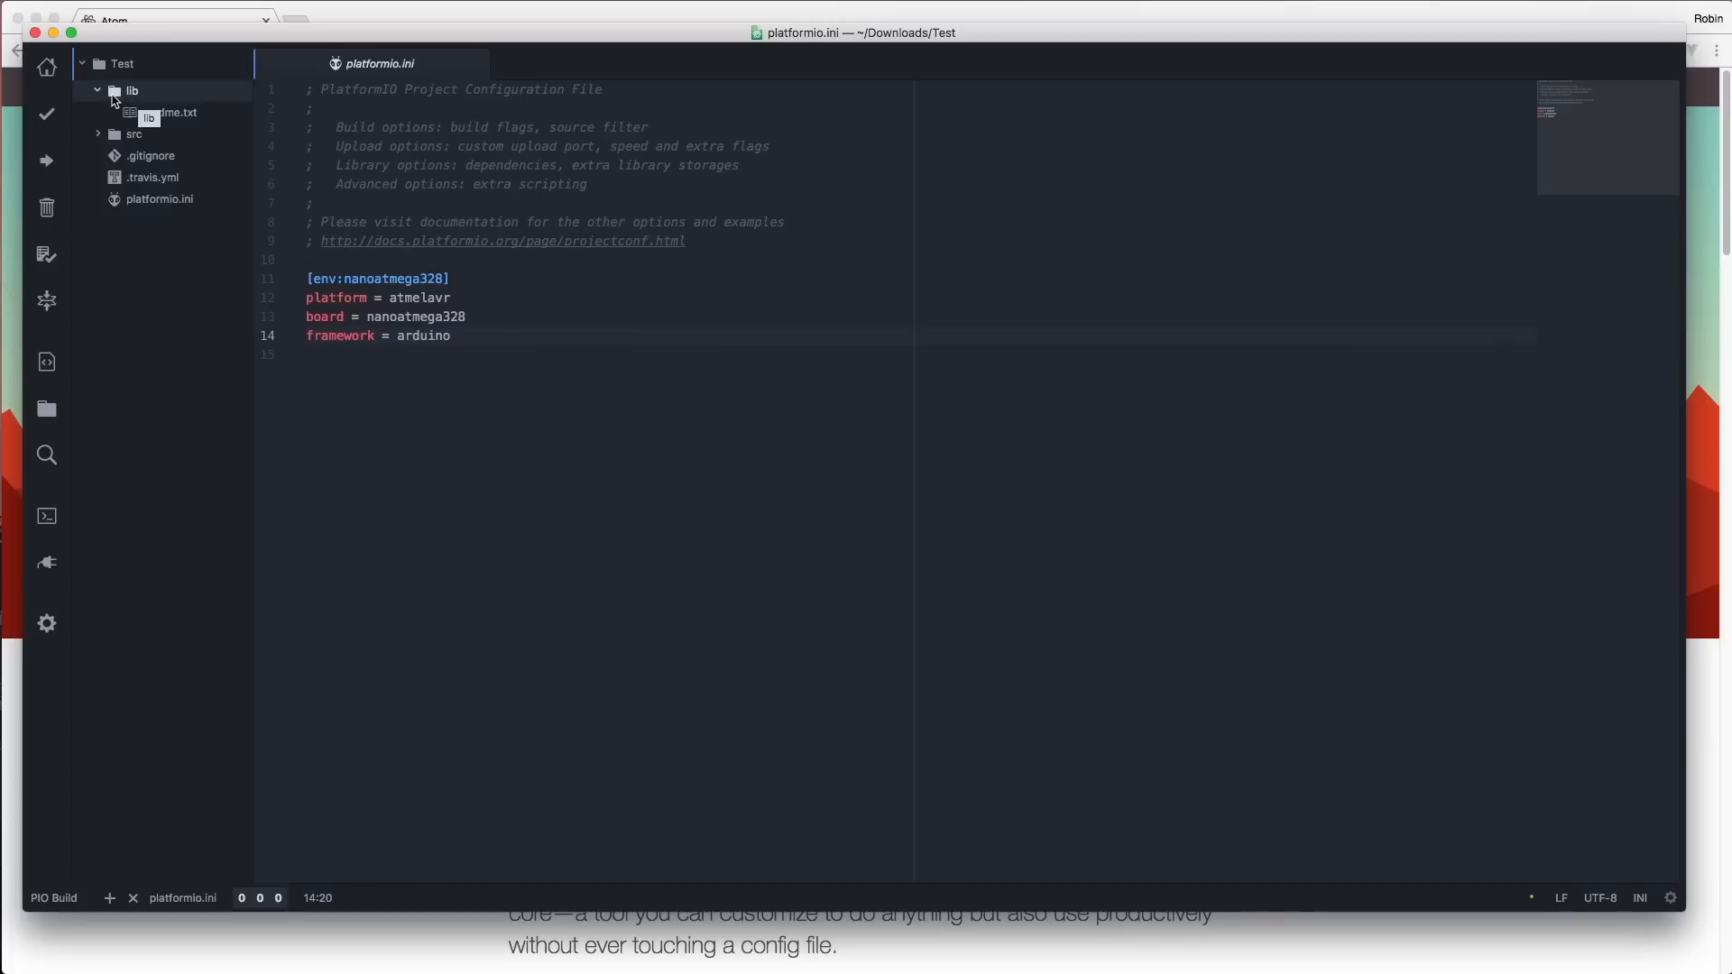
{"action": "left_click", "coordinate": [97, 90]}
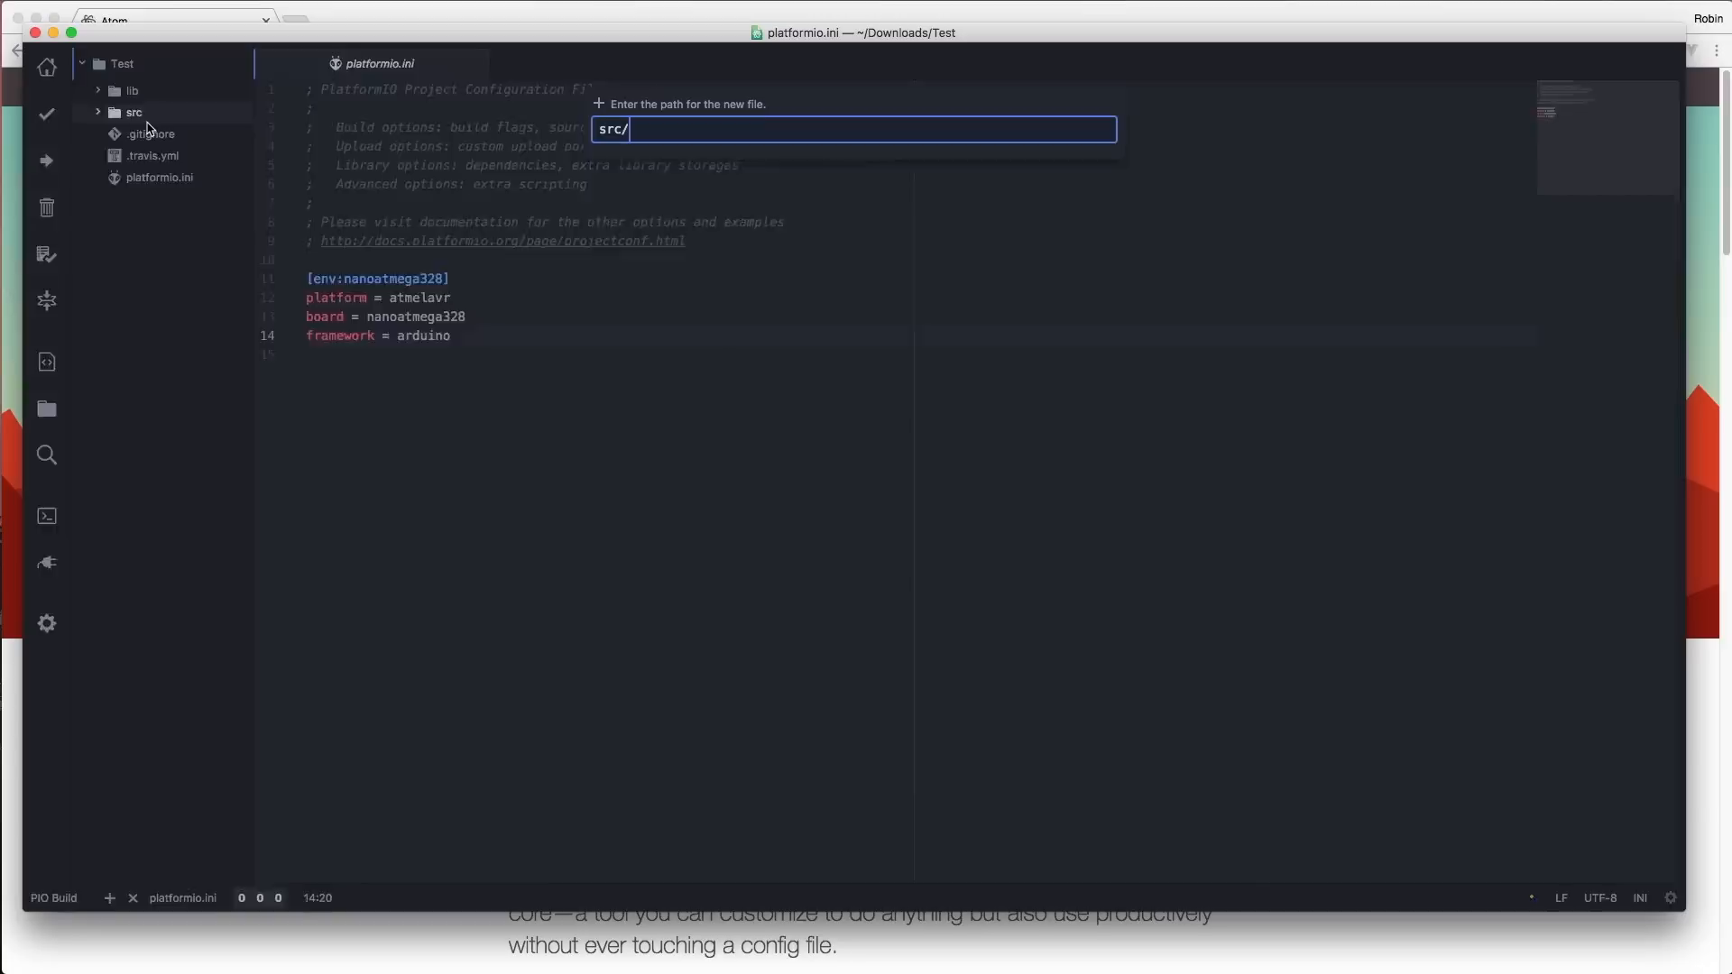
Step: Add src/main.cpp with #include "Arduino.h" plus empty void setup() and void loop() bodies
{"action": "type", "text": "main.c"}
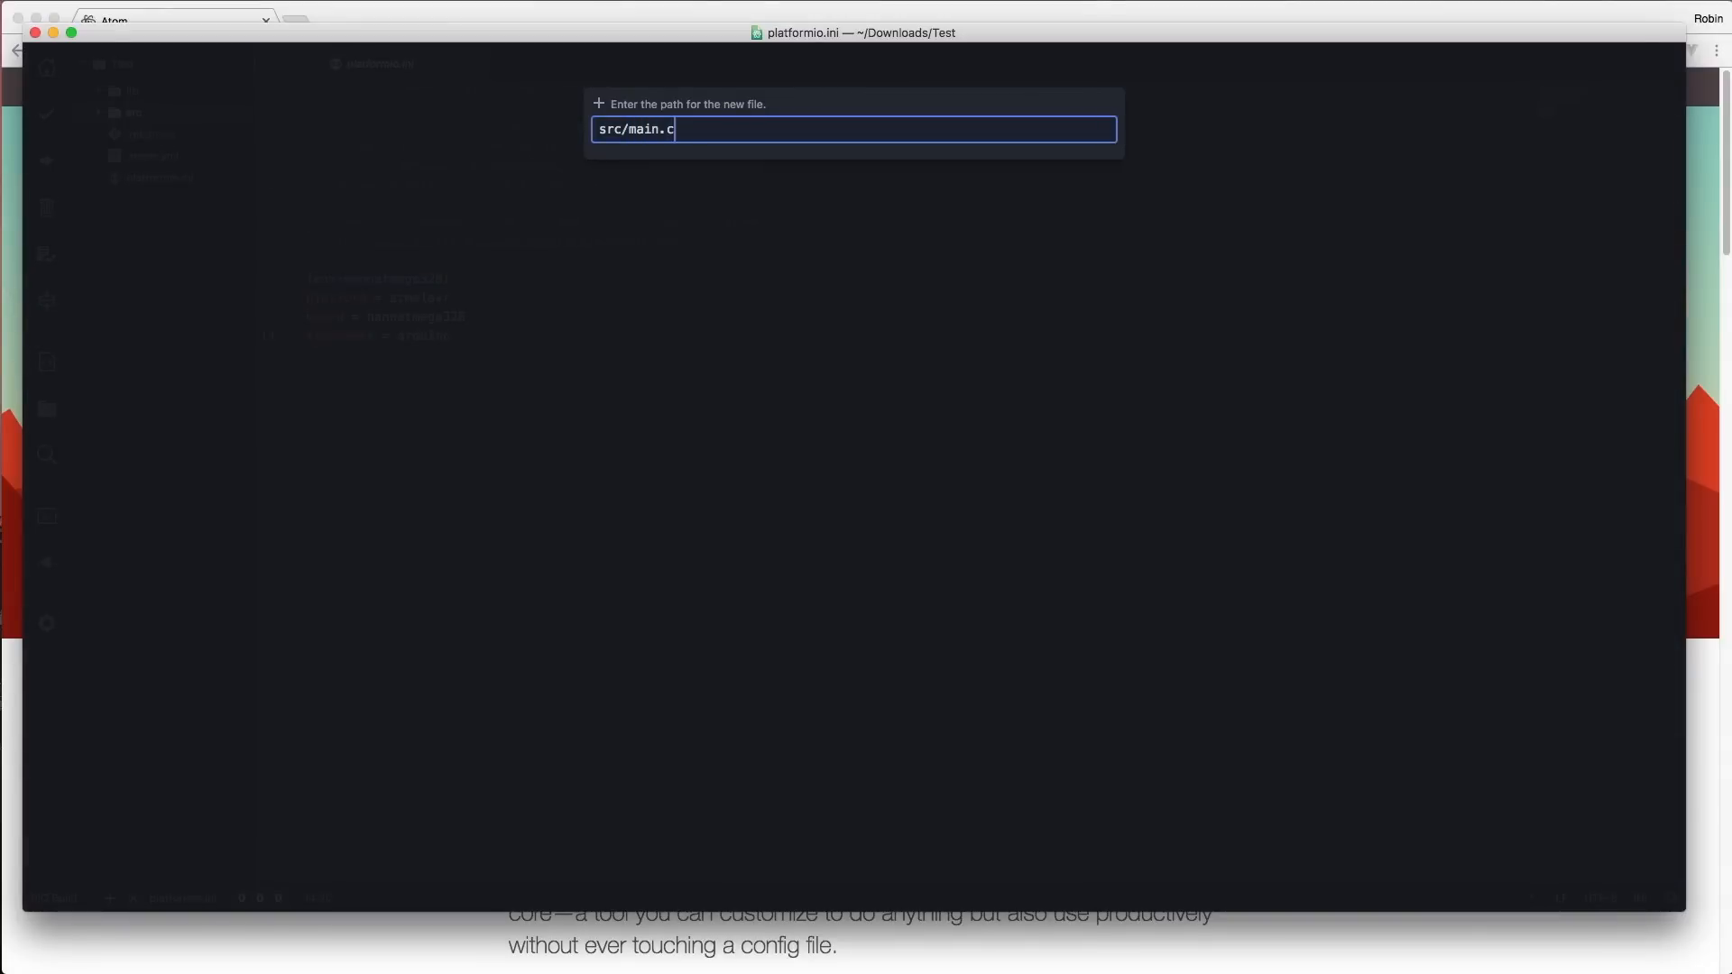
{"action": "key", "text": "Return"}
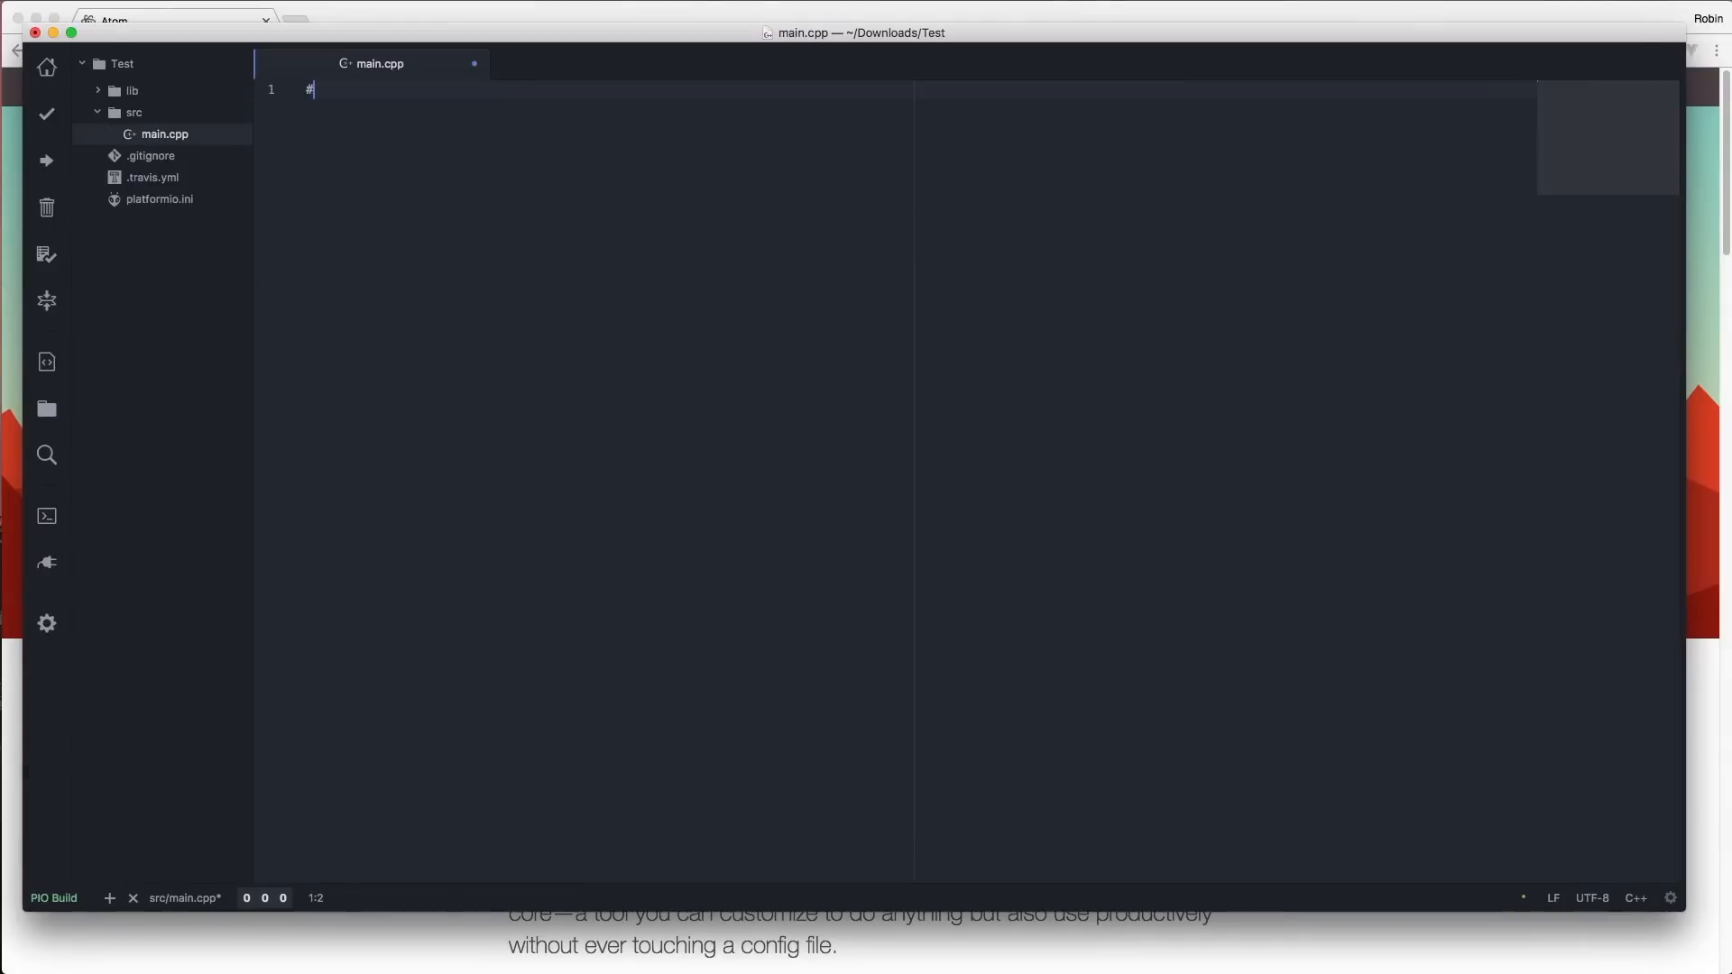
{"action": "type", "text": "include \"Arduino.h"}
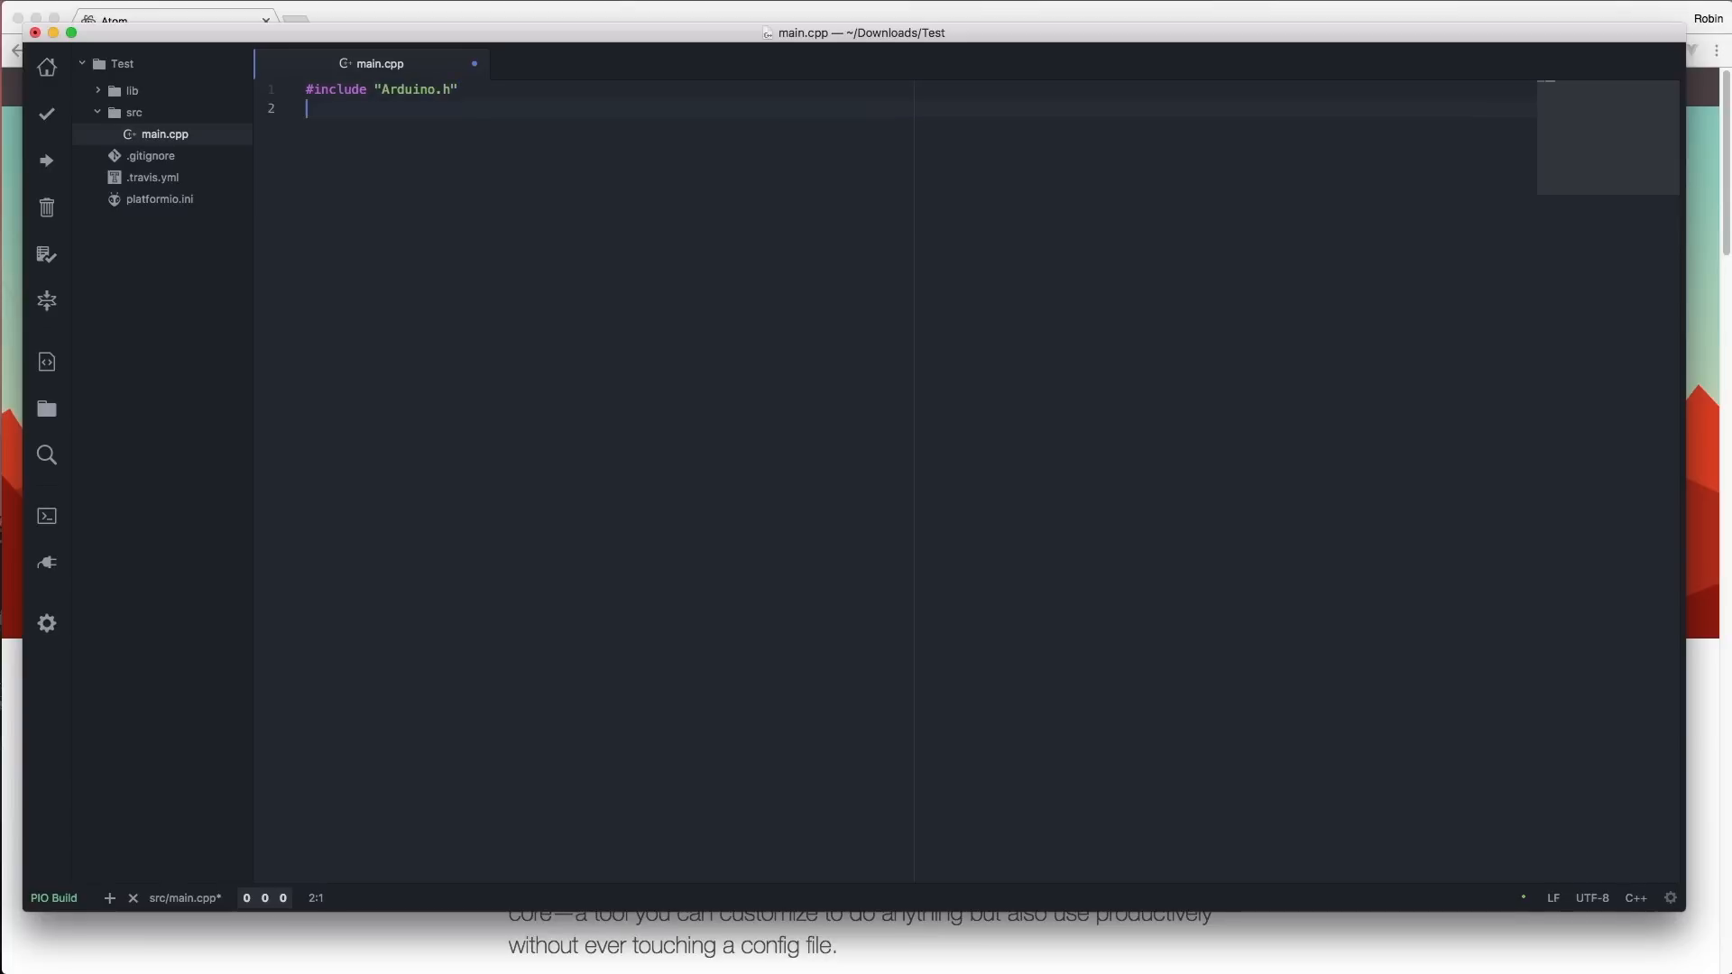
{"action": "type", "text": "void setup() {"}
{"action": "type", "text": "void loop() {"}
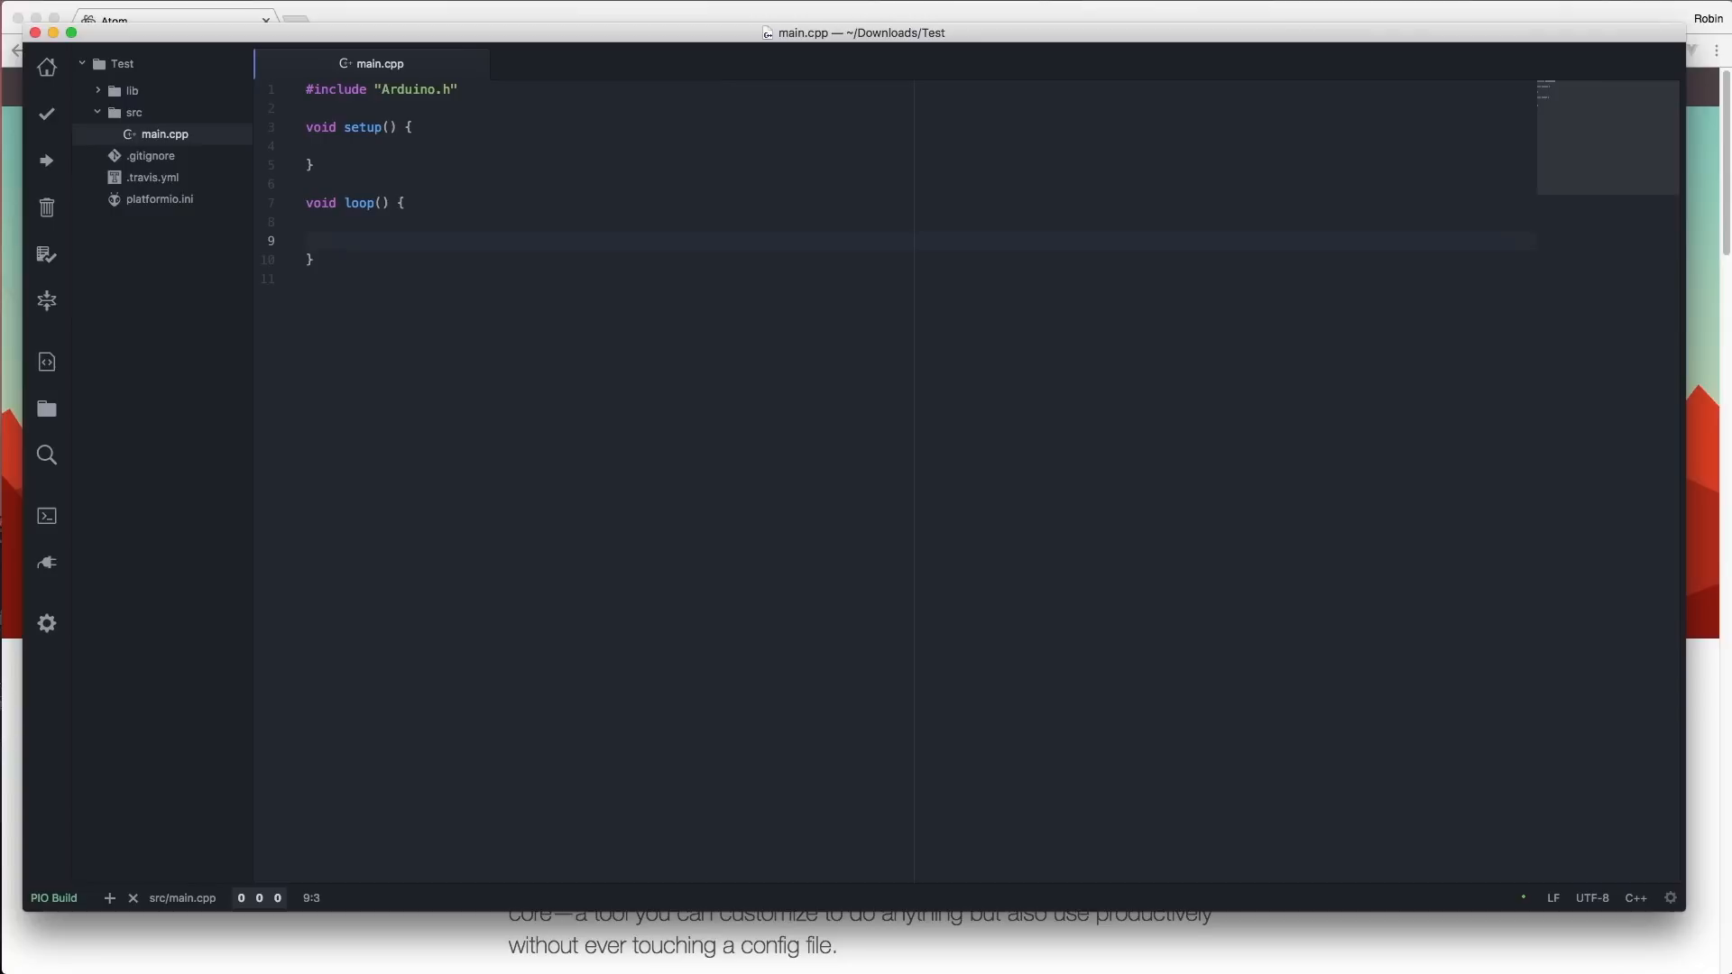
{"action": "left_click", "coordinate": [320, 240]}
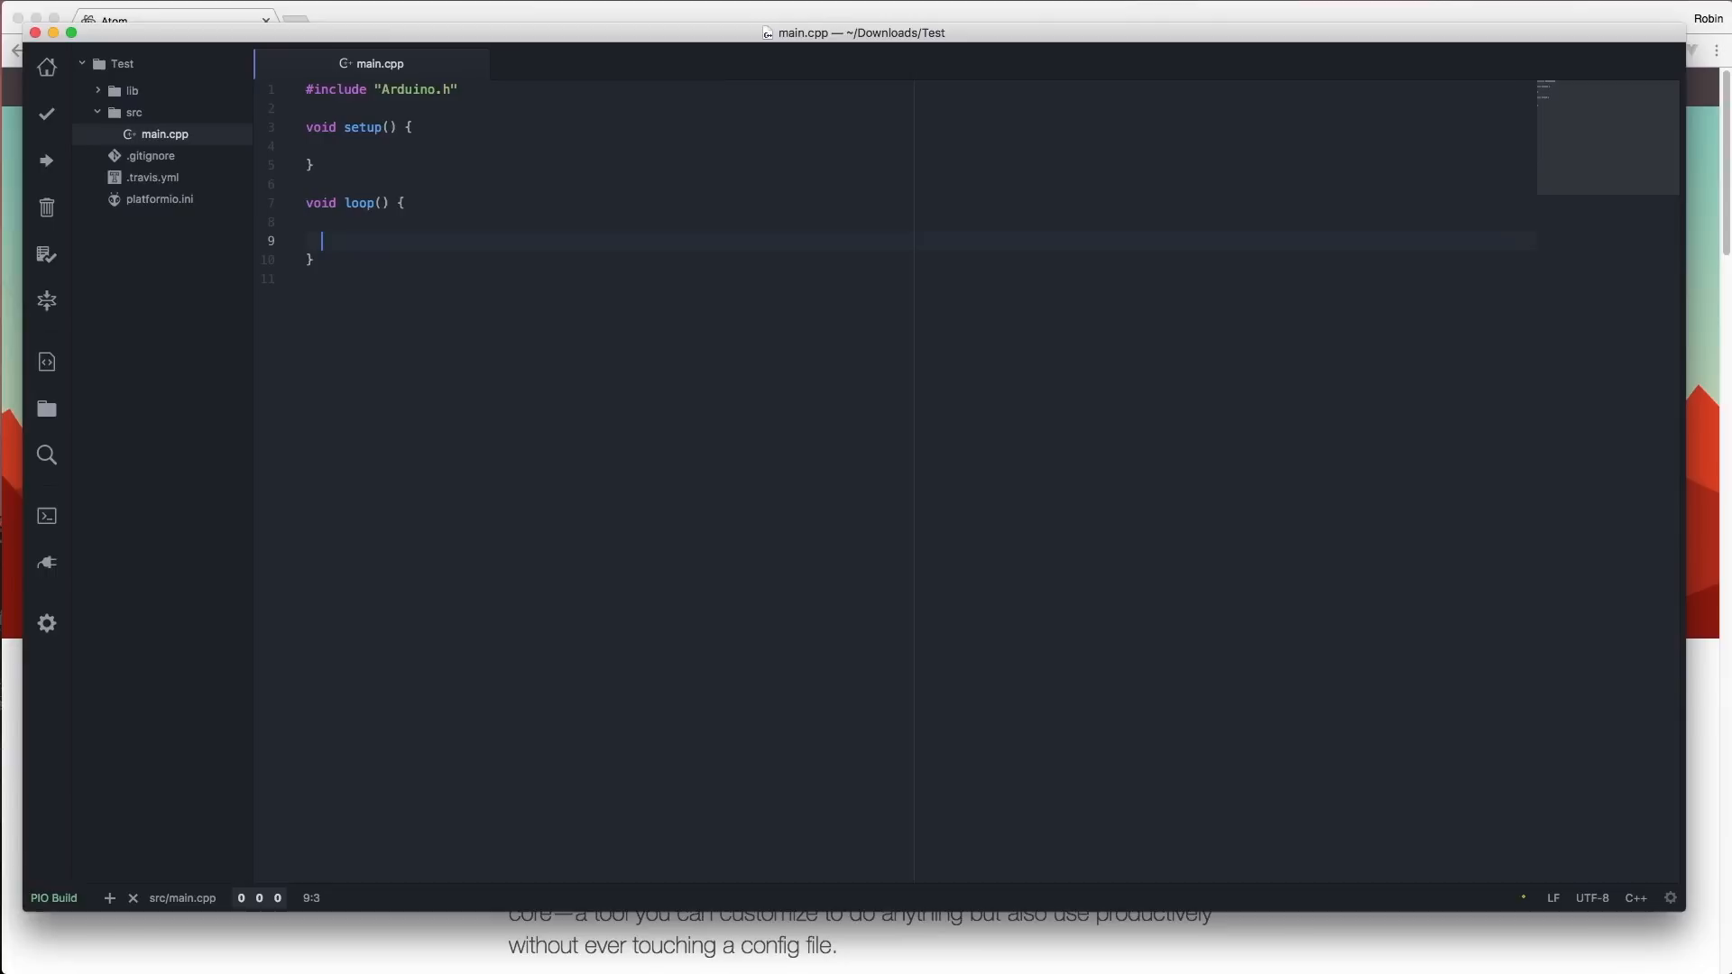
{"action": "mouse_move", "coordinate": [46, 114]}
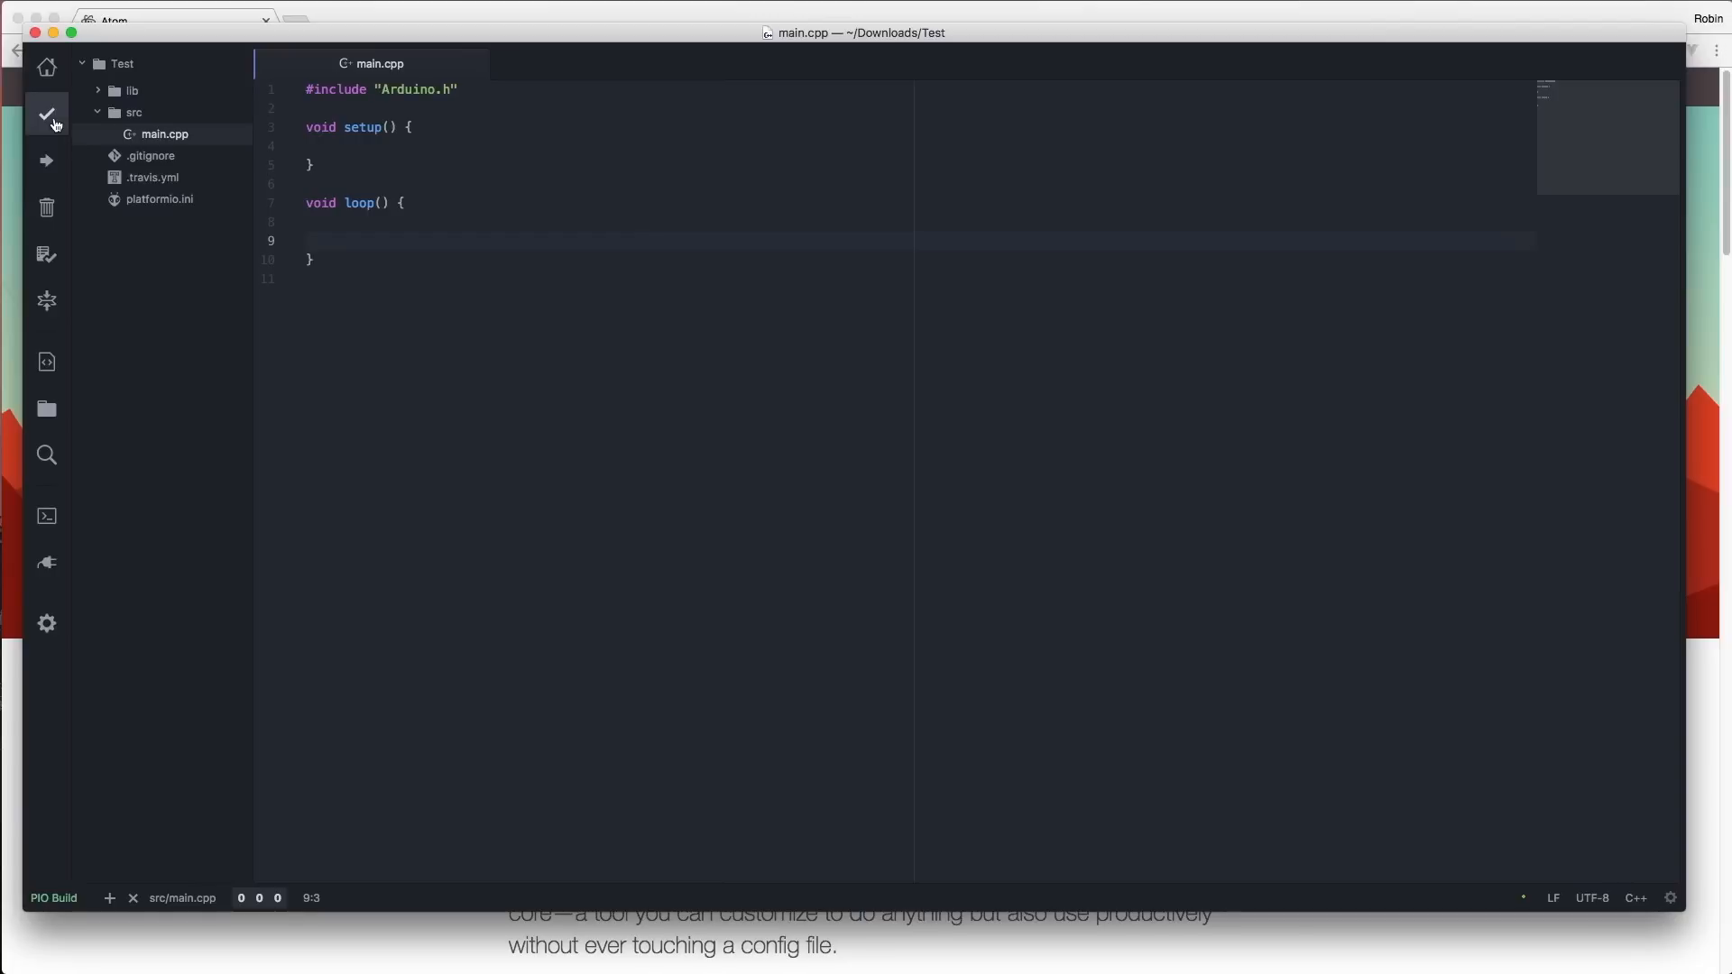
Step: Build the Test project and place the caret inside loop() in main.cpp
{"action": "left_click", "coordinate": [46, 114]}
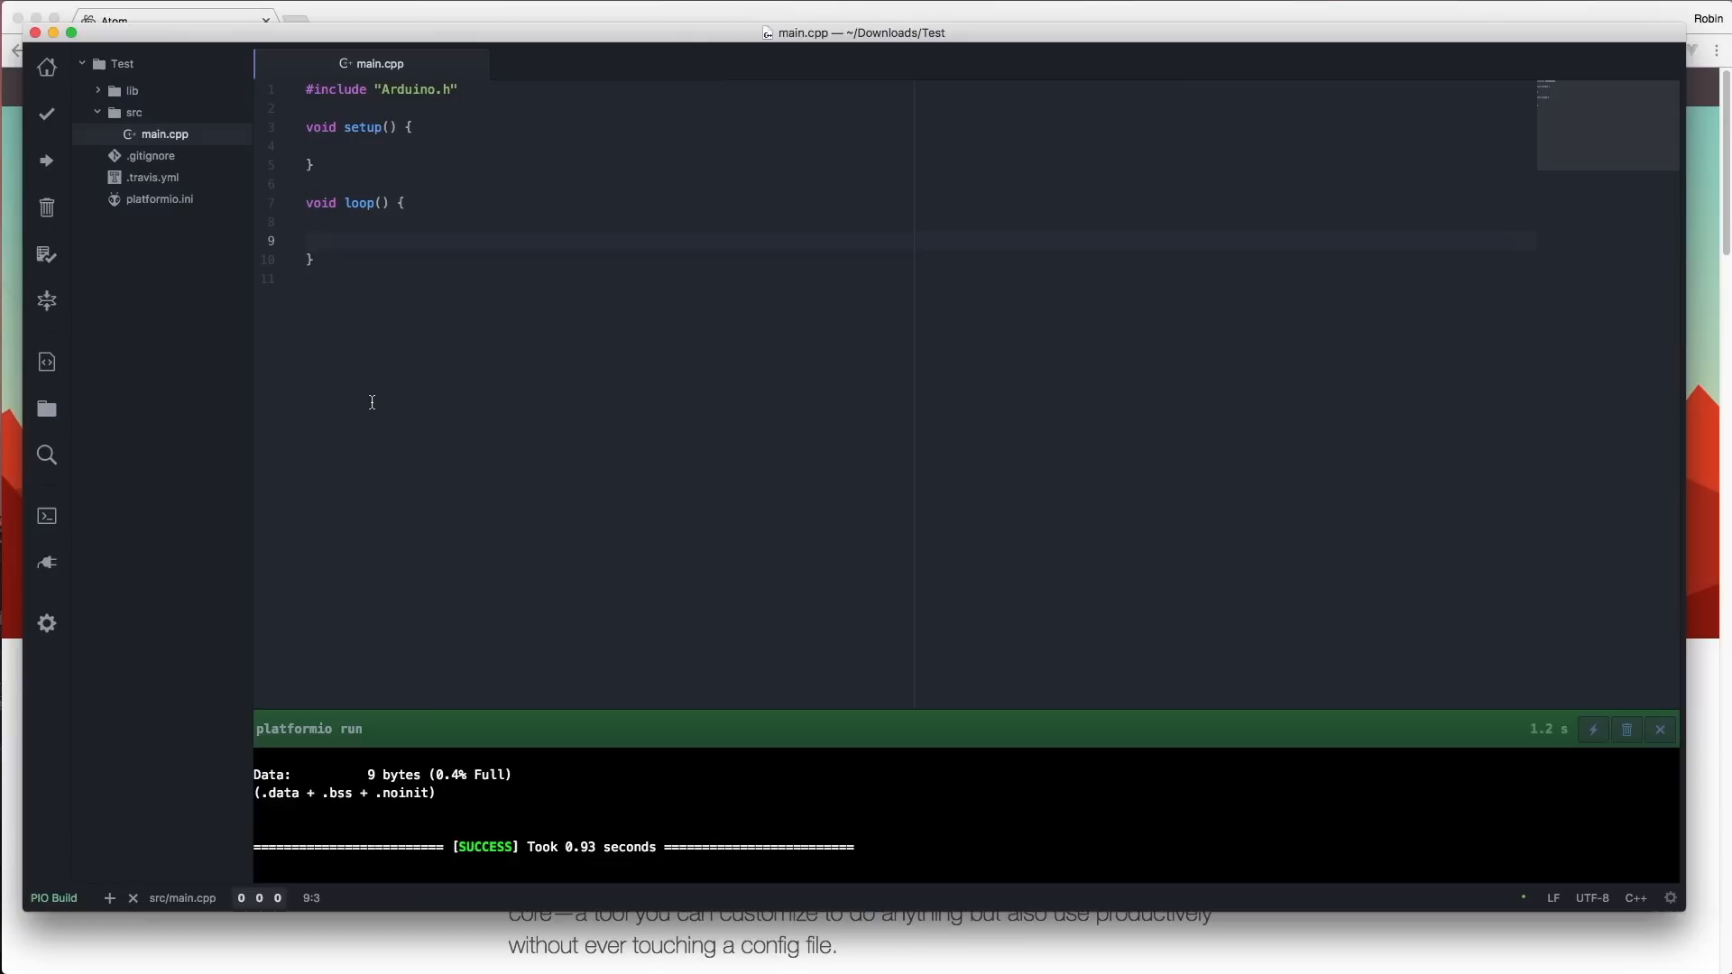
{"action": "left_click", "coordinate": [1659, 729]}
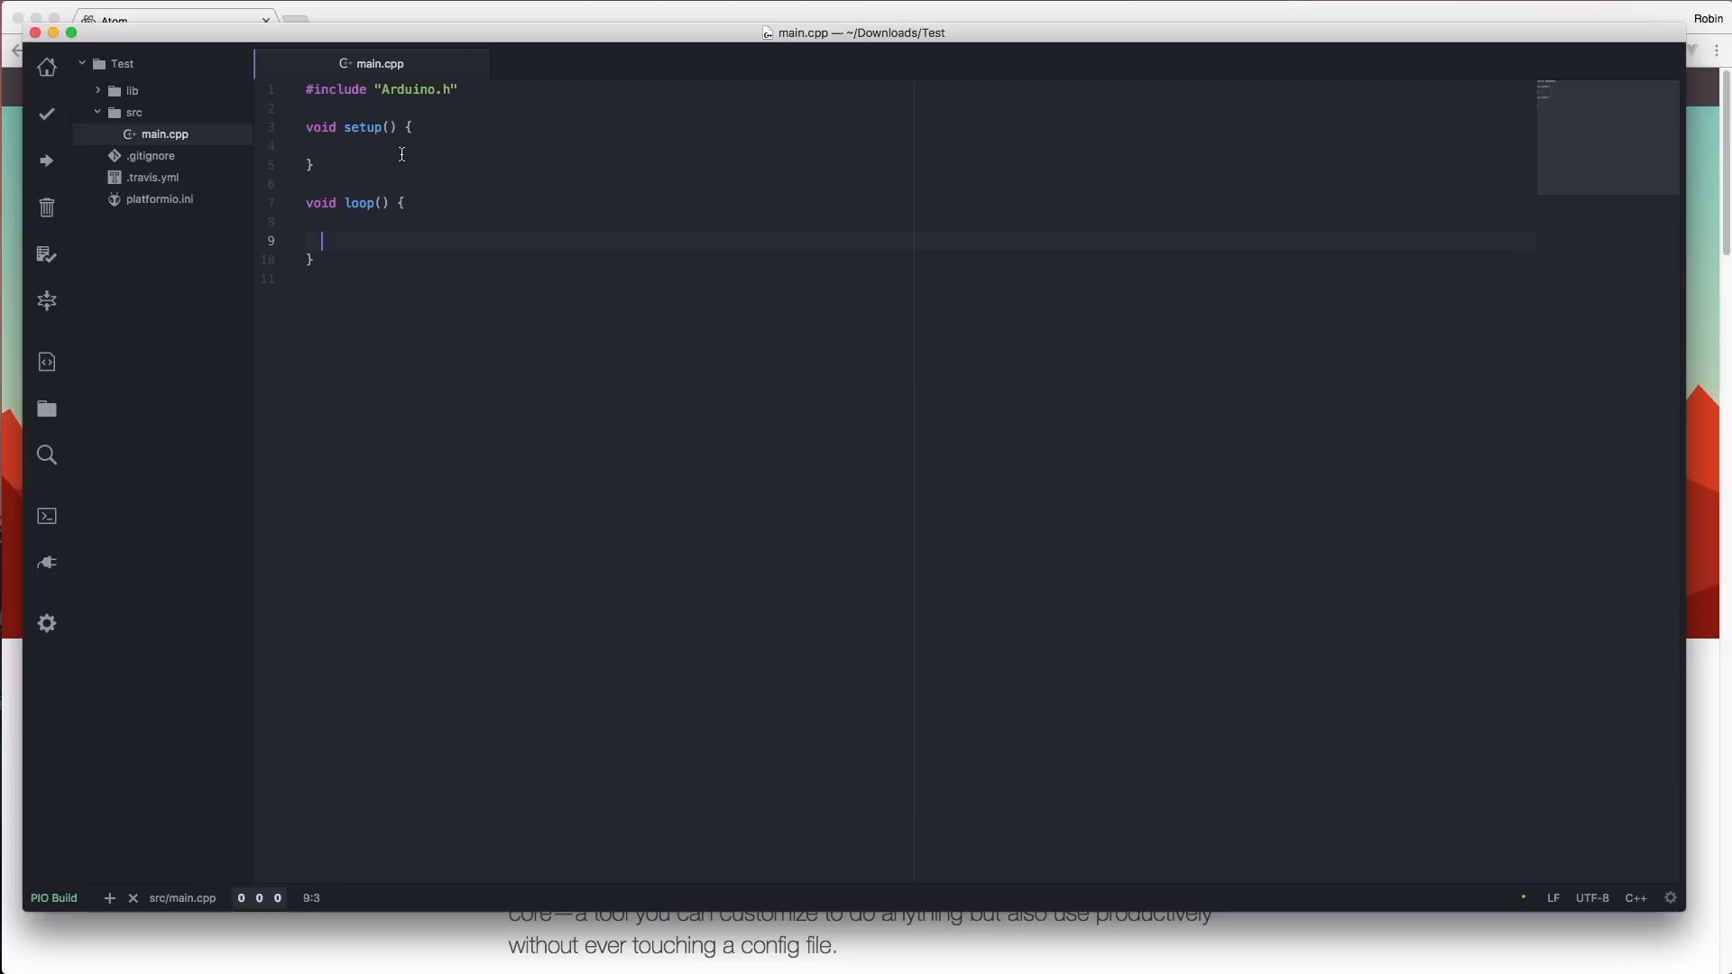
Step: Add Serial.begin(9600) in setup and delay(500); in loop
{"action": "type", "text": "Serial.begin(9600);"}
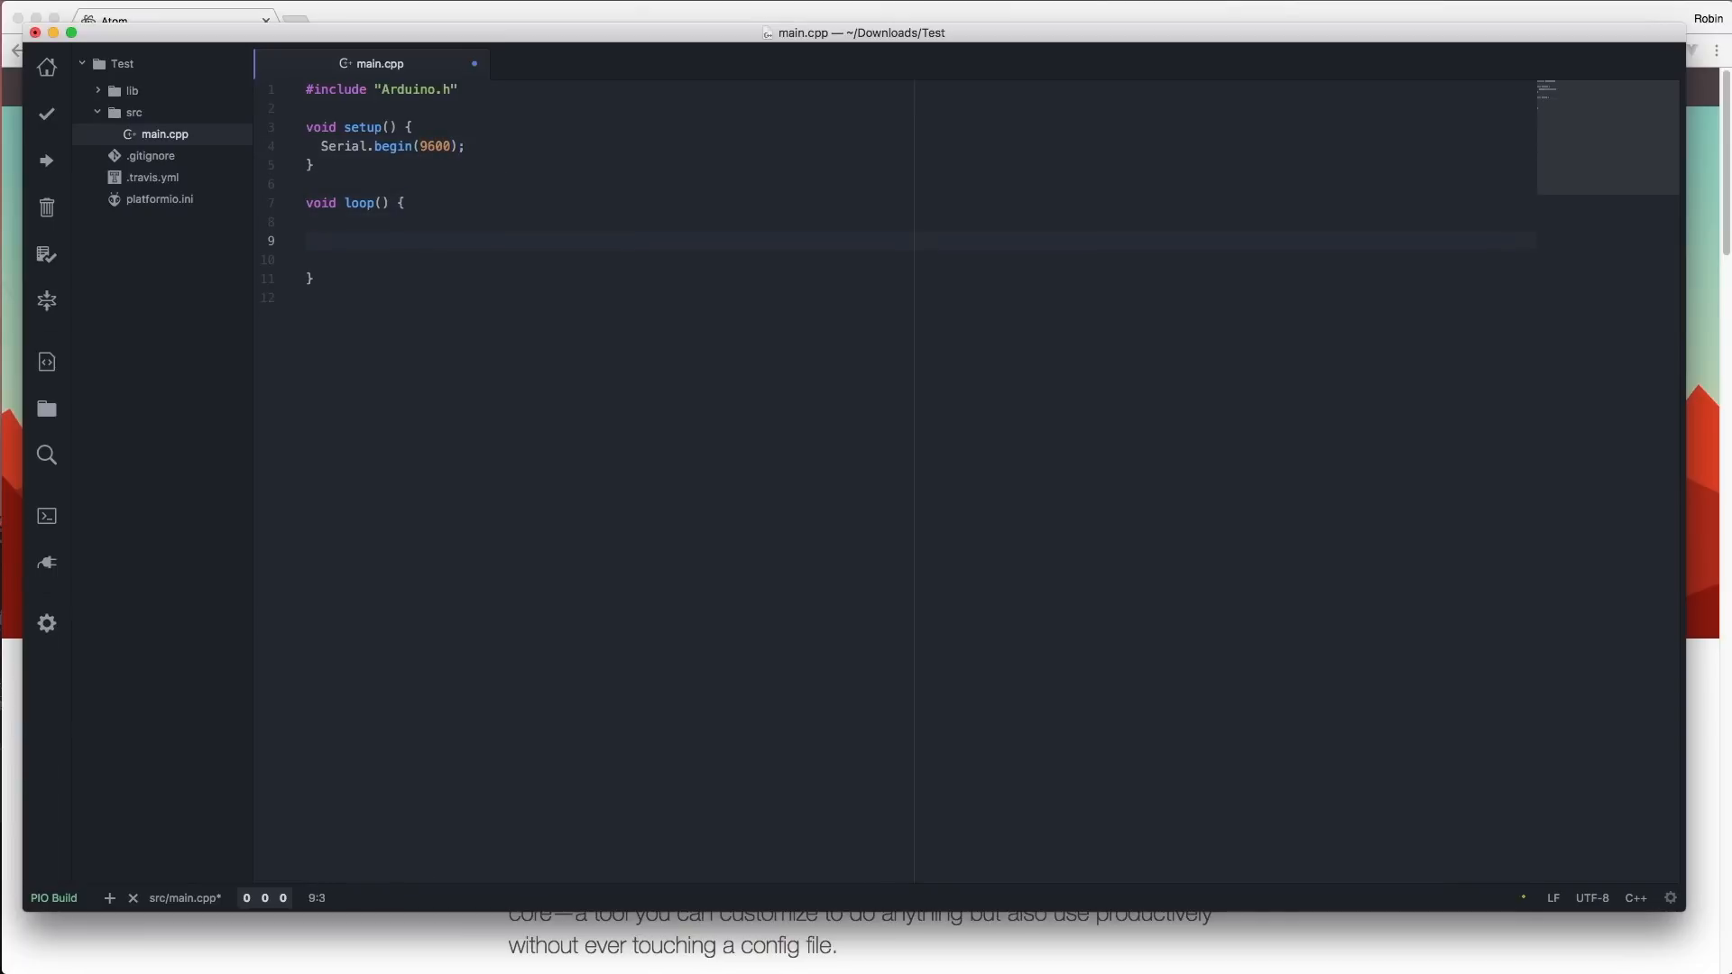
{"action": "type", "text": "delay(500)"}
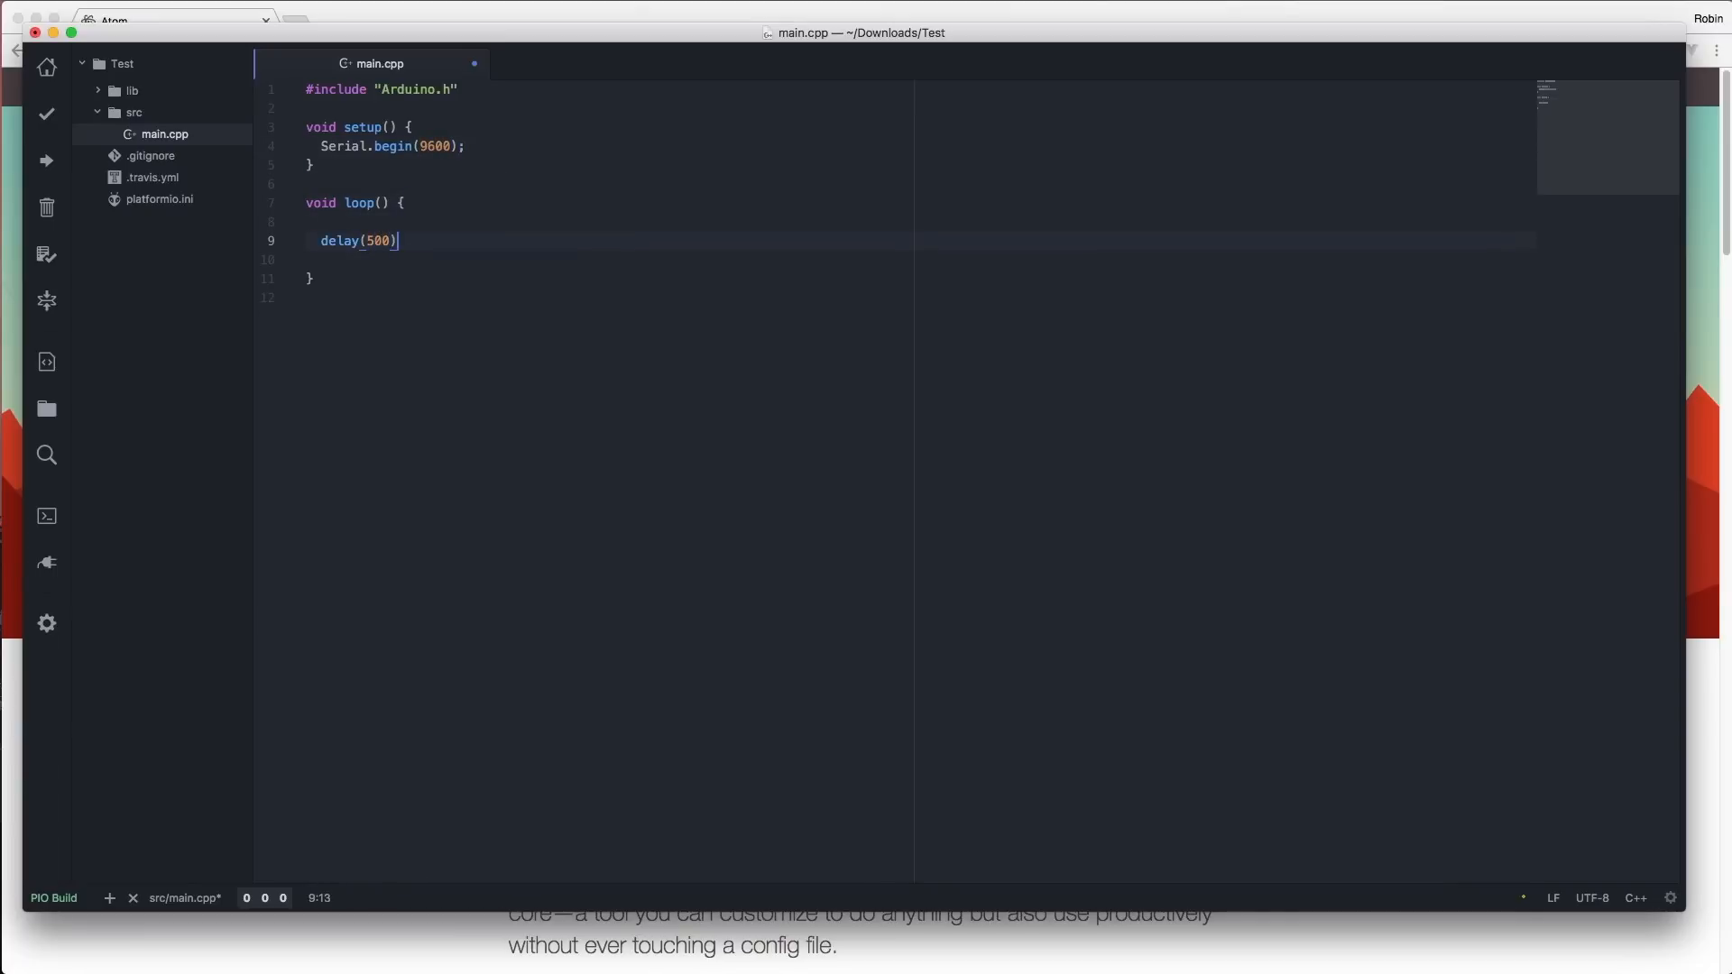
{"action": "type", "text": ";"}
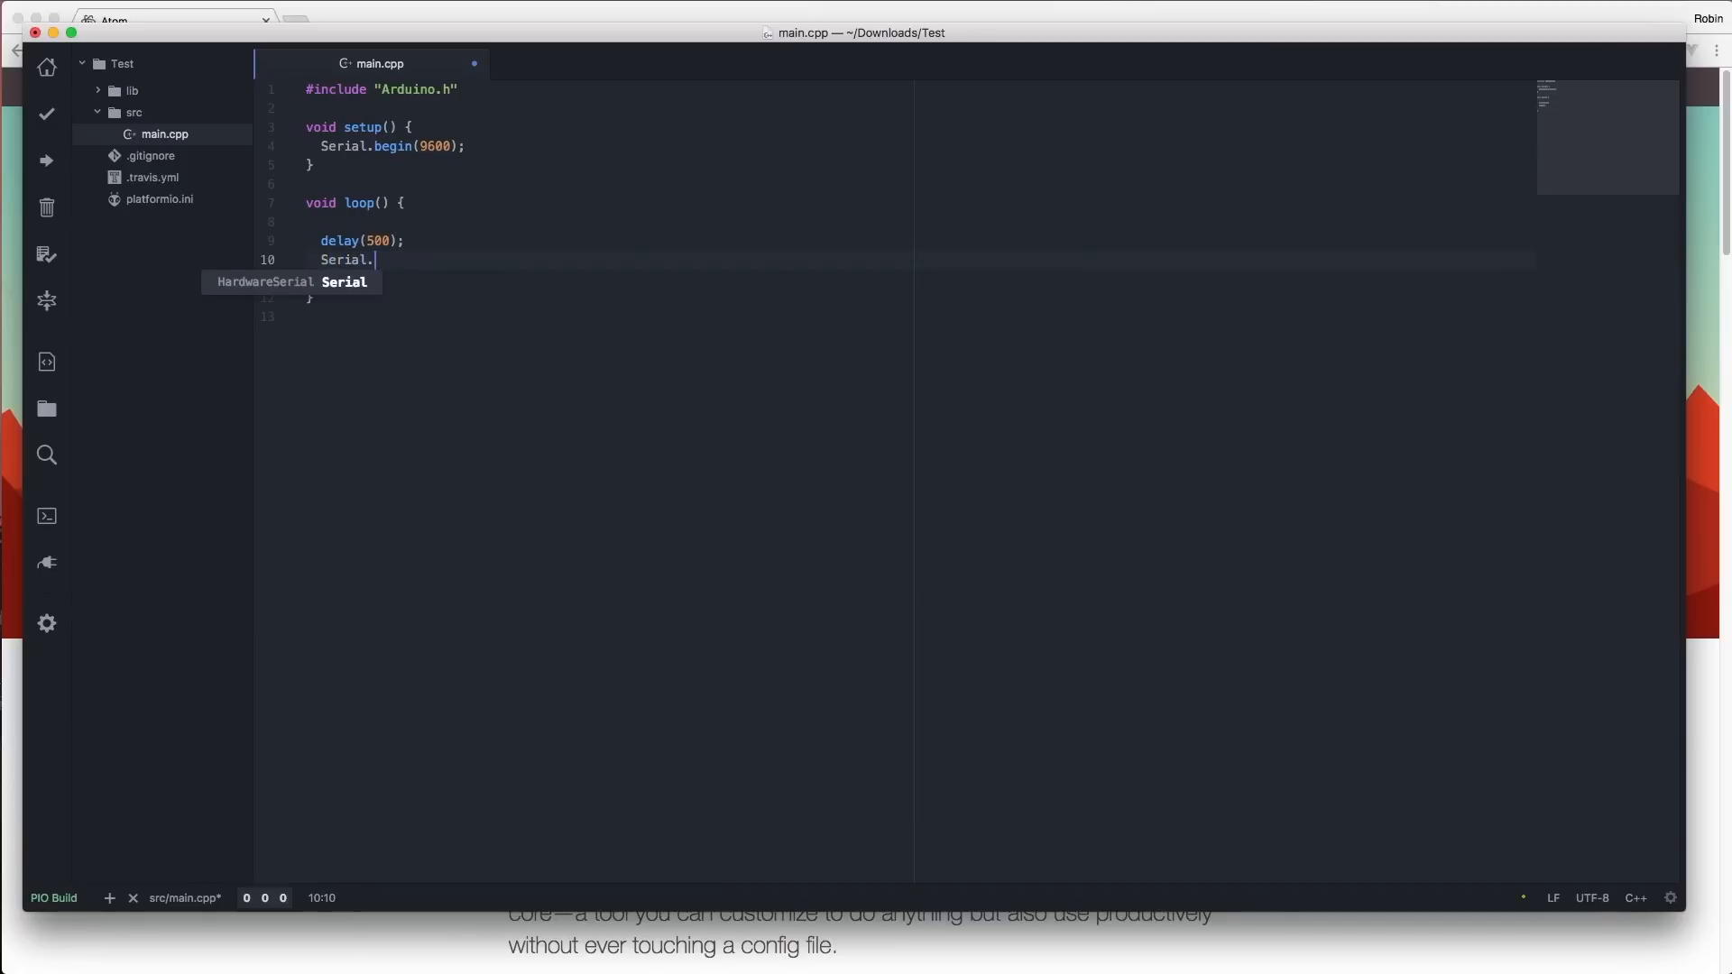
Step: Print "This is my first PlatformIO program!" in loop and add the missing semicolon
{"action": "type", "text": "println(\"This is\")"}
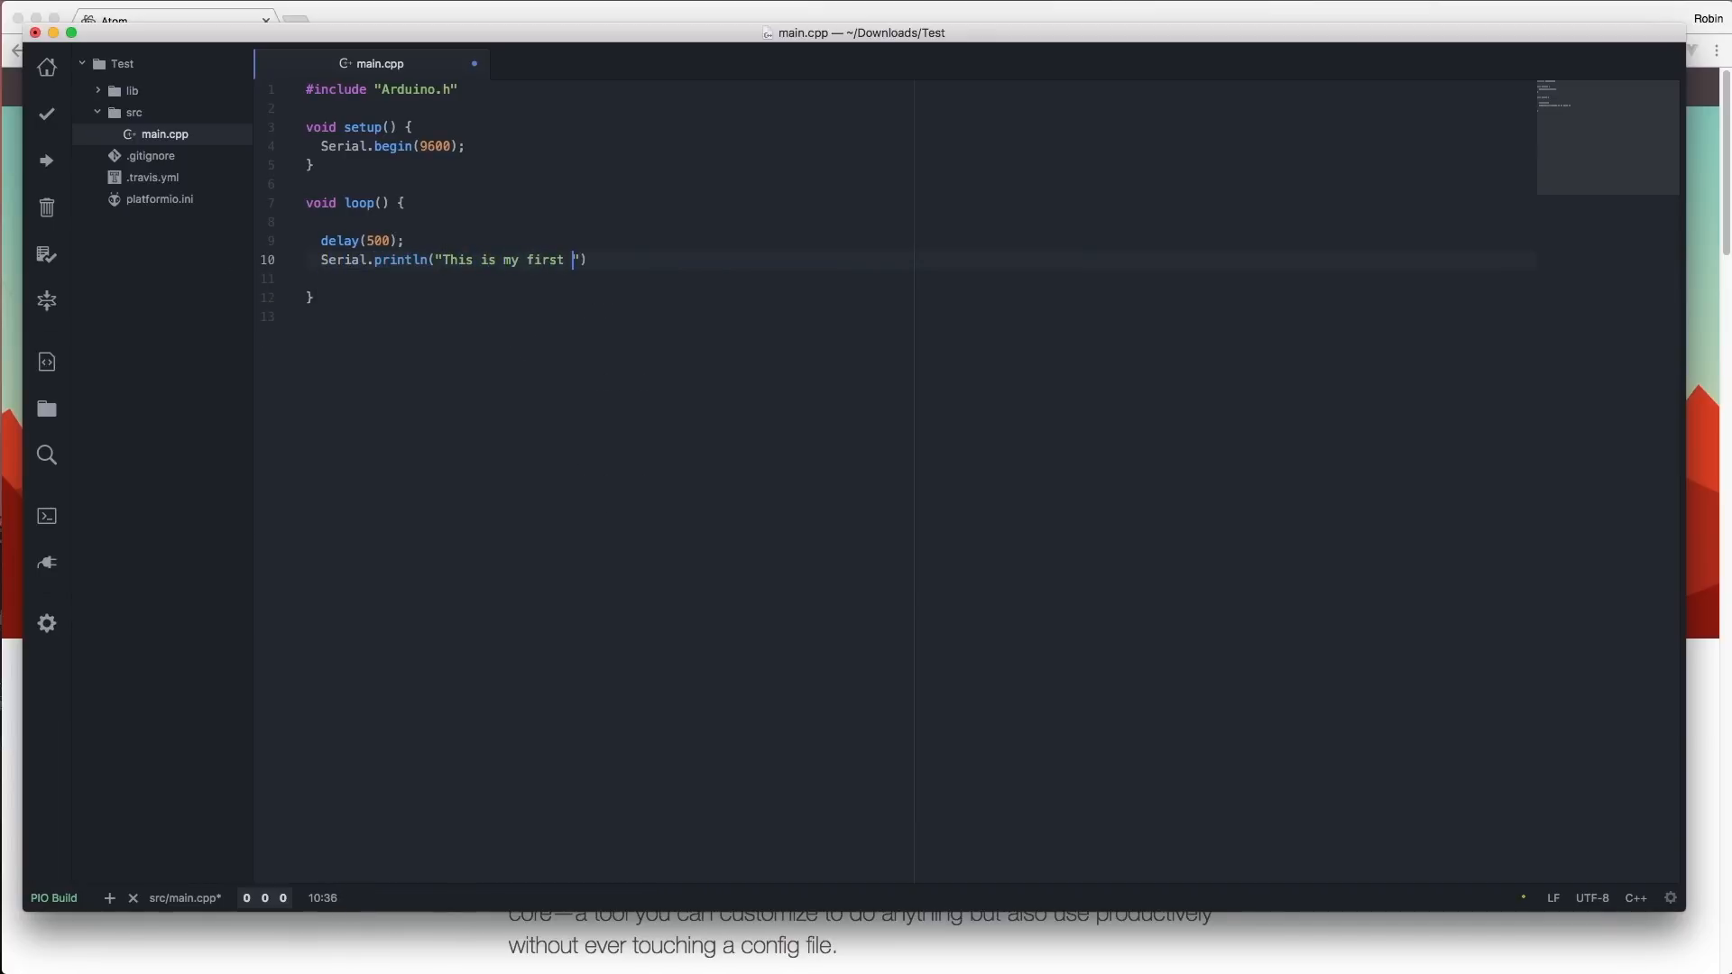
{"action": "type", "text": "PlatformIO p"}
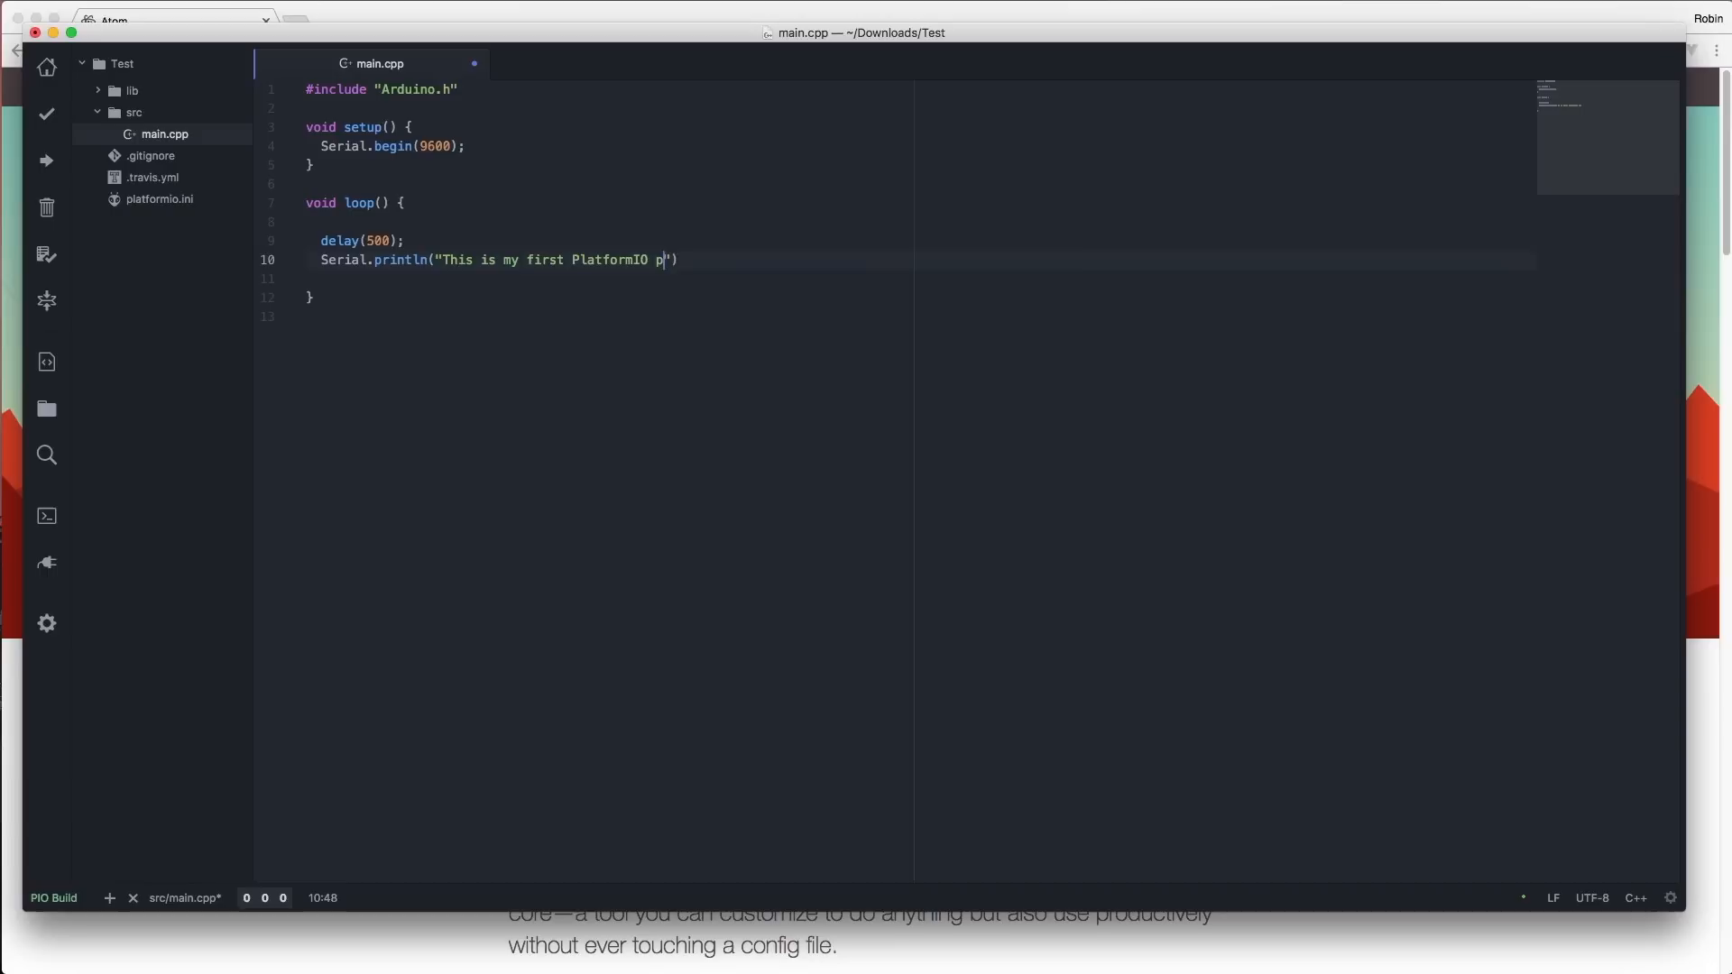
{"action": "type", "text": "rogr"}
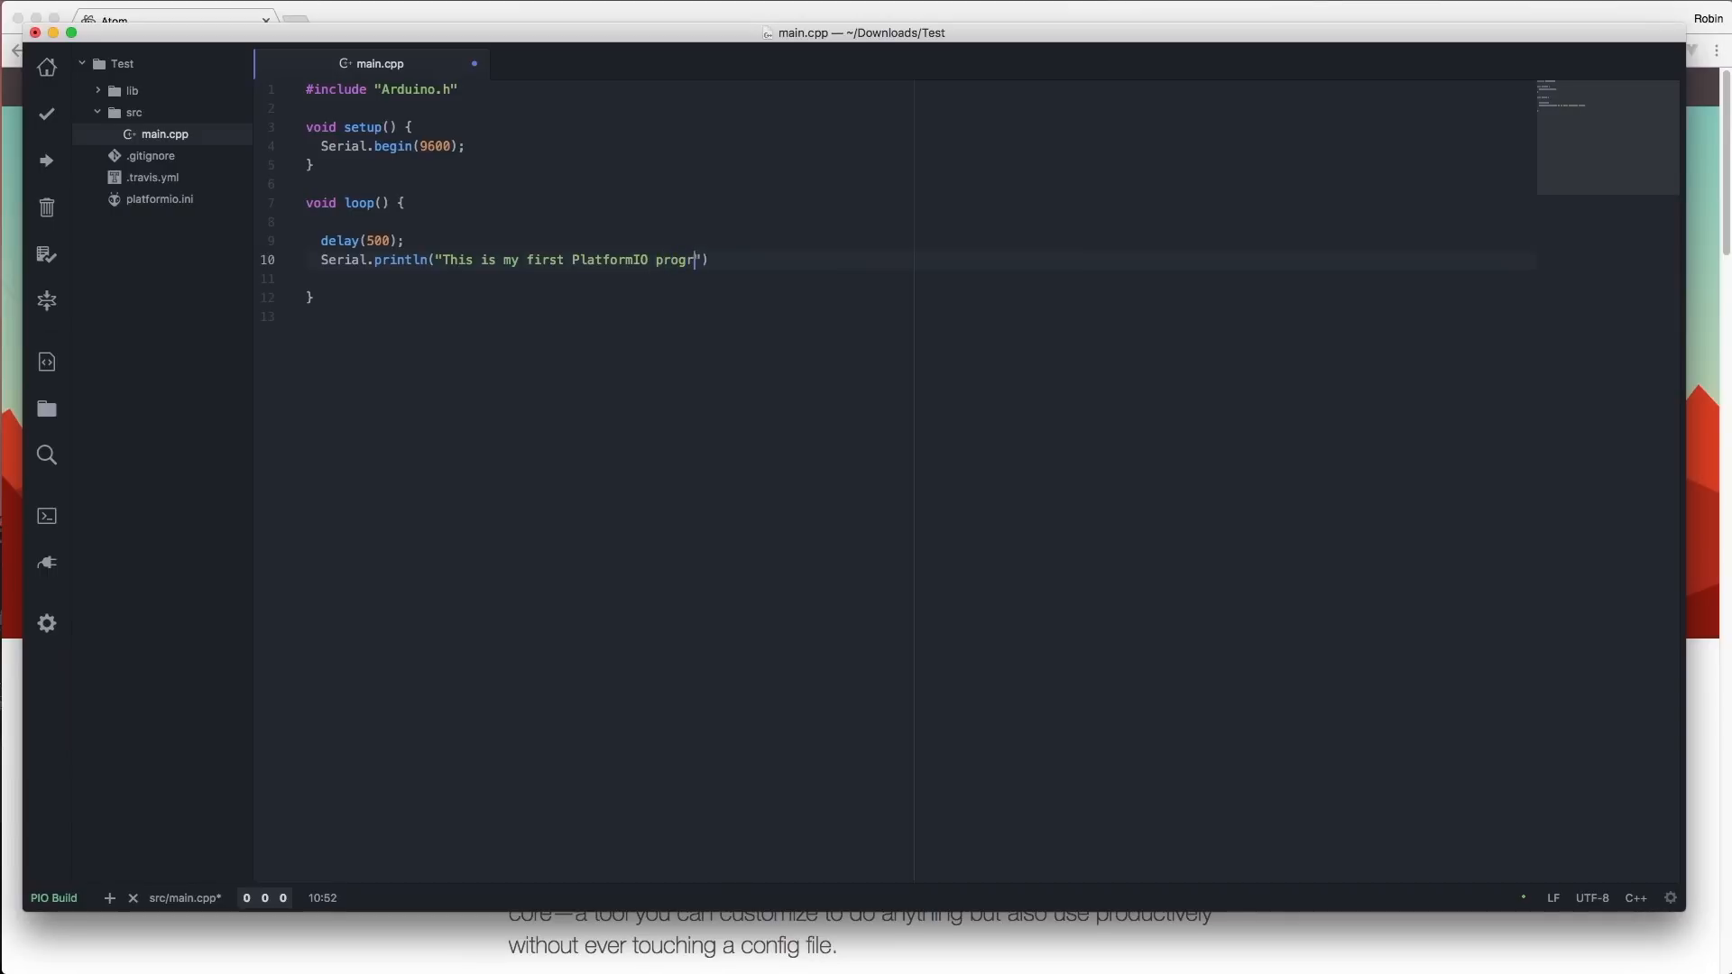
{"action": "type", "text": "am!"}
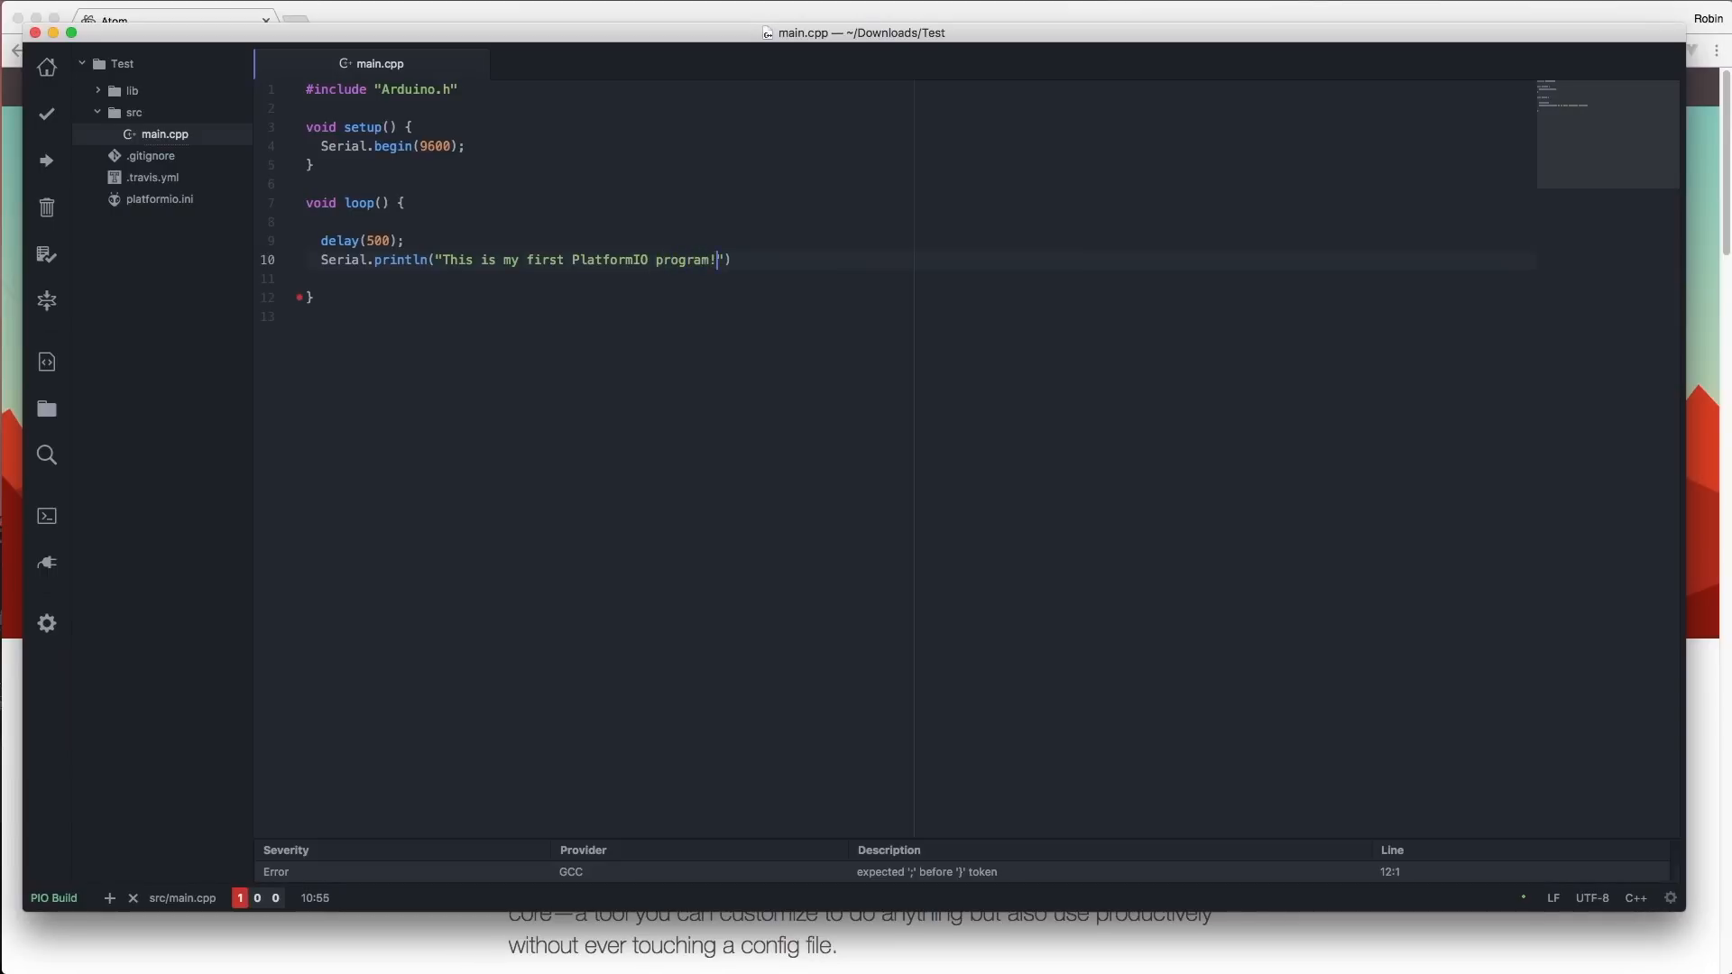
{"action": "double_click", "coordinate": [926, 871]}
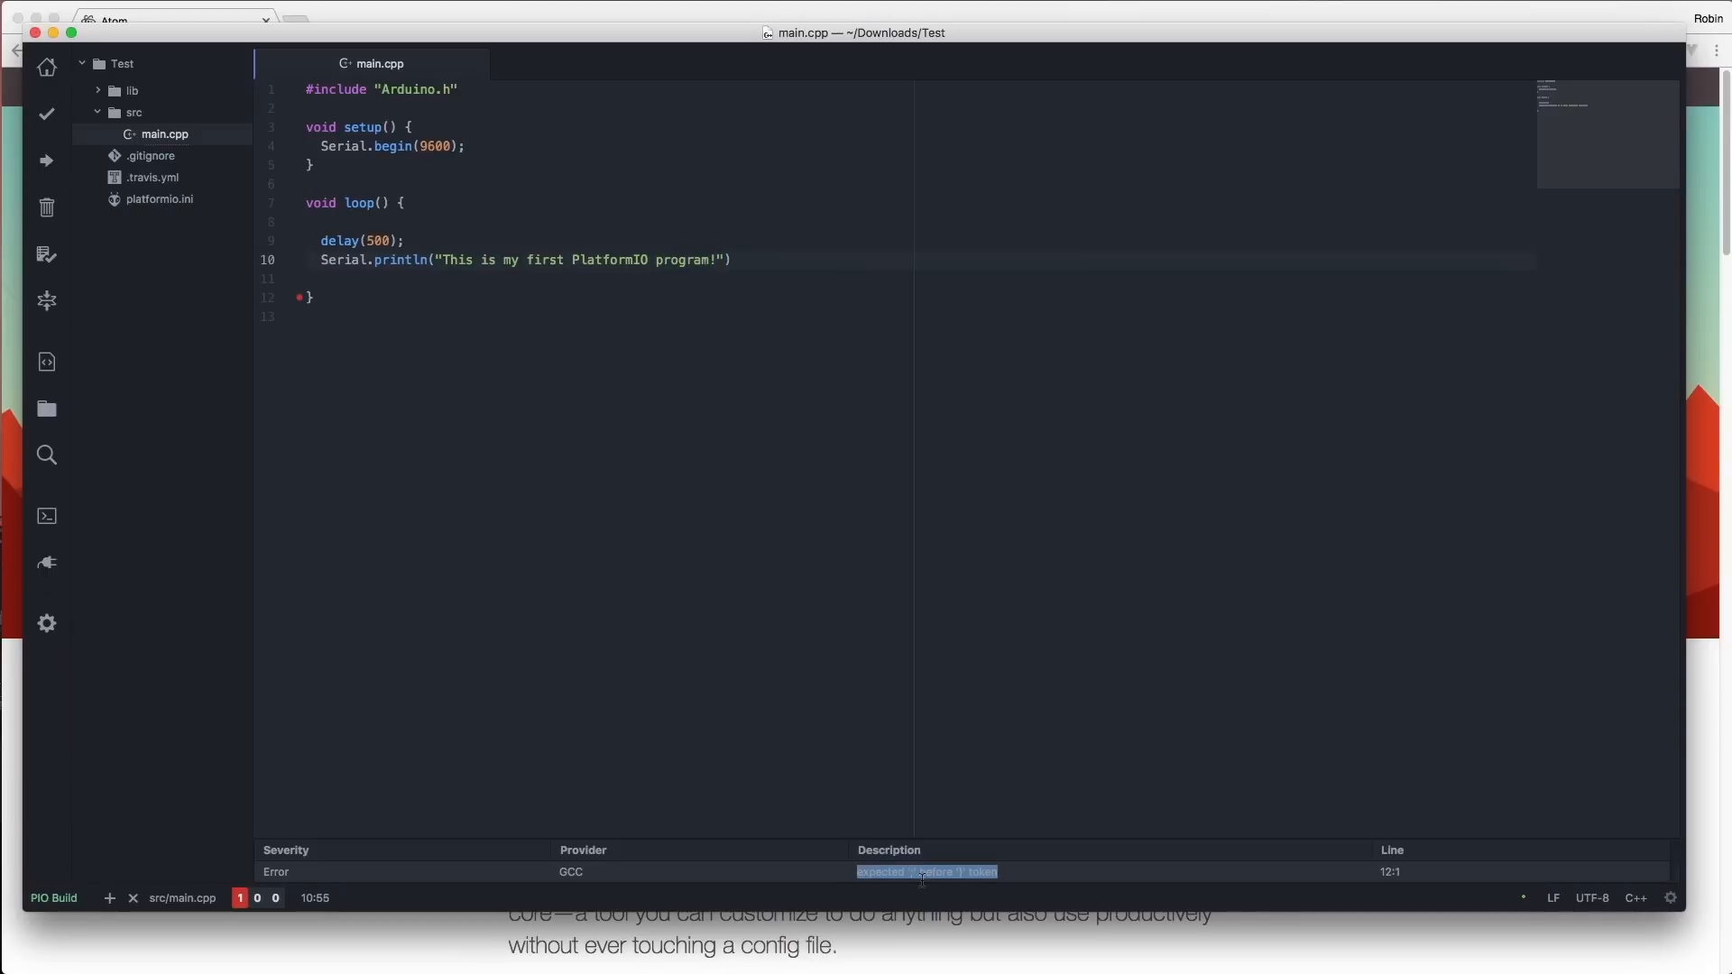
{"action": "type", "text": ";"}
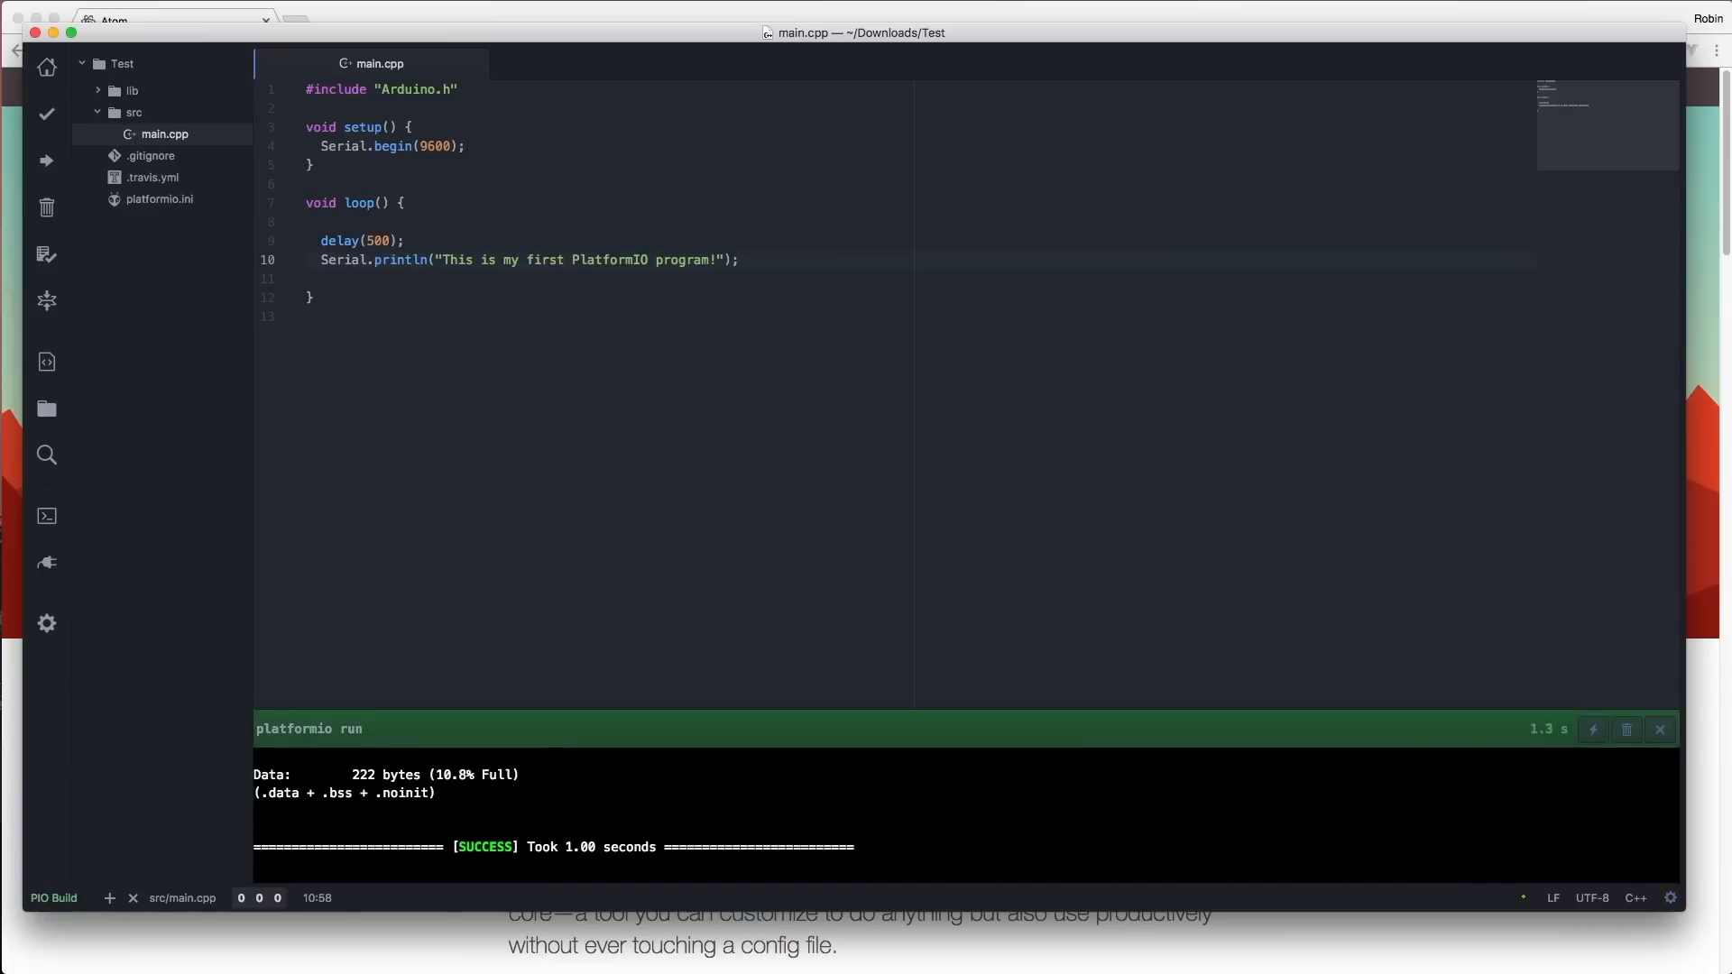
{"action": "mouse_move", "coordinate": [48, 161]}
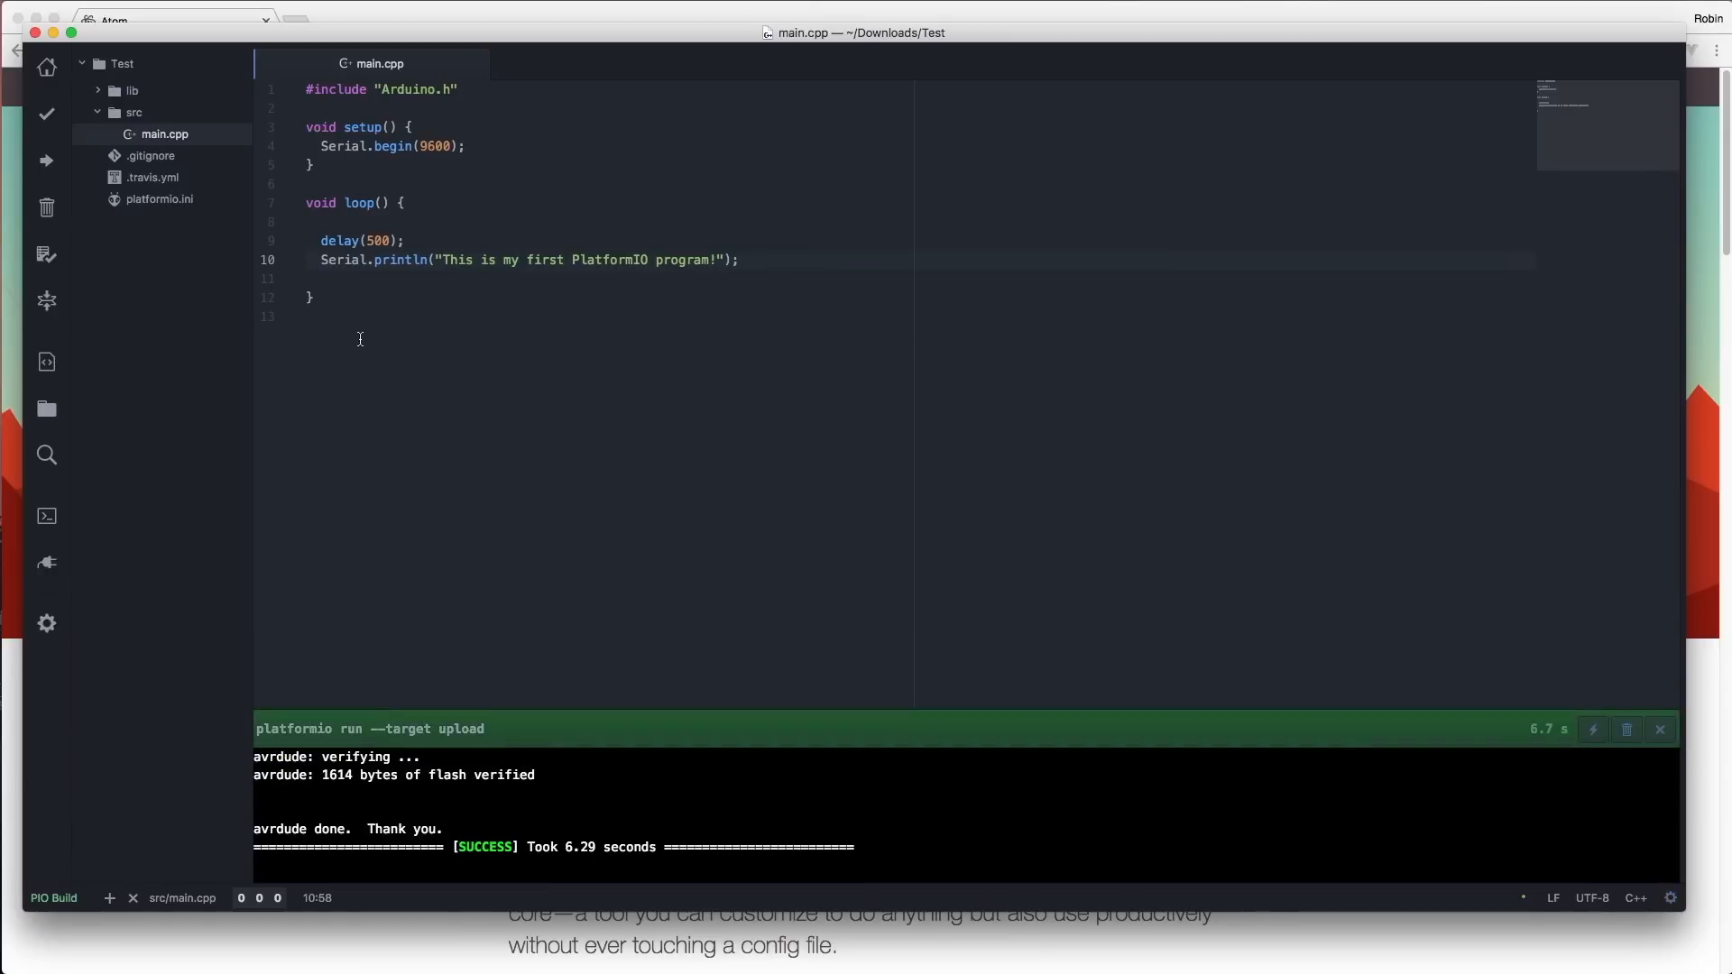
Step: After building and uploading, start setting up a Serial Monitor session
{"action": "left_click", "coordinate": [1659, 729]}
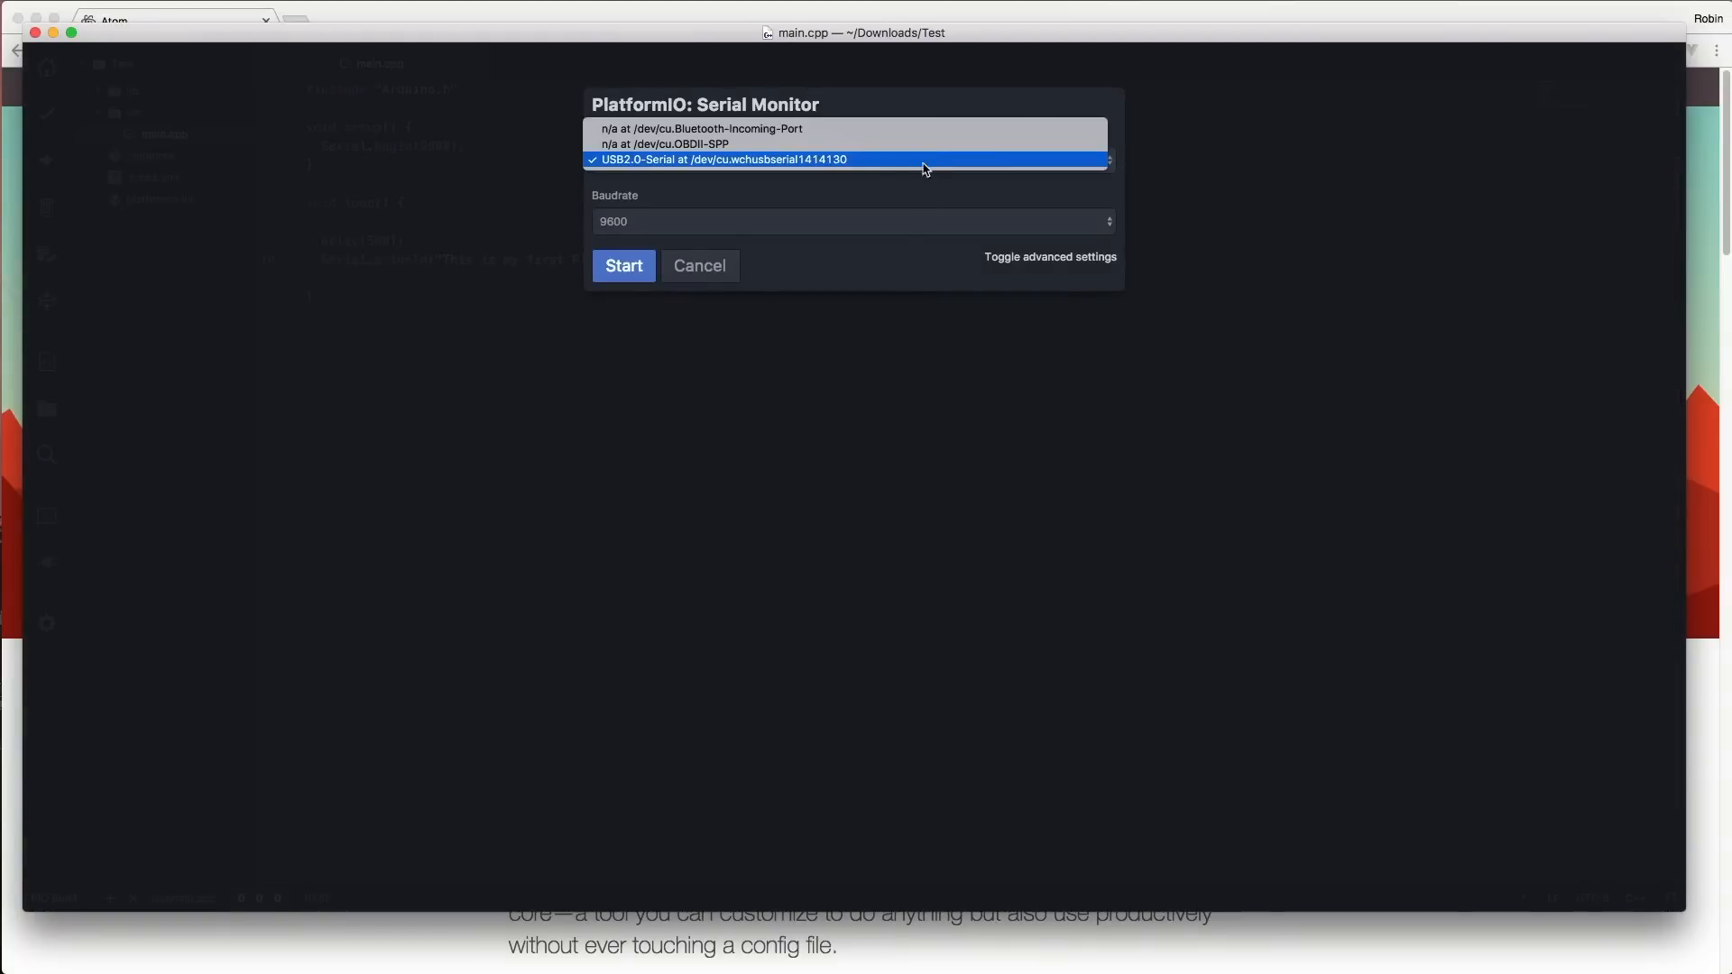
Step: Monitor the USB2.0-Serial port at 9600 baud and scroll through the output
{"action": "left_click", "coordinate": [699, 265]}
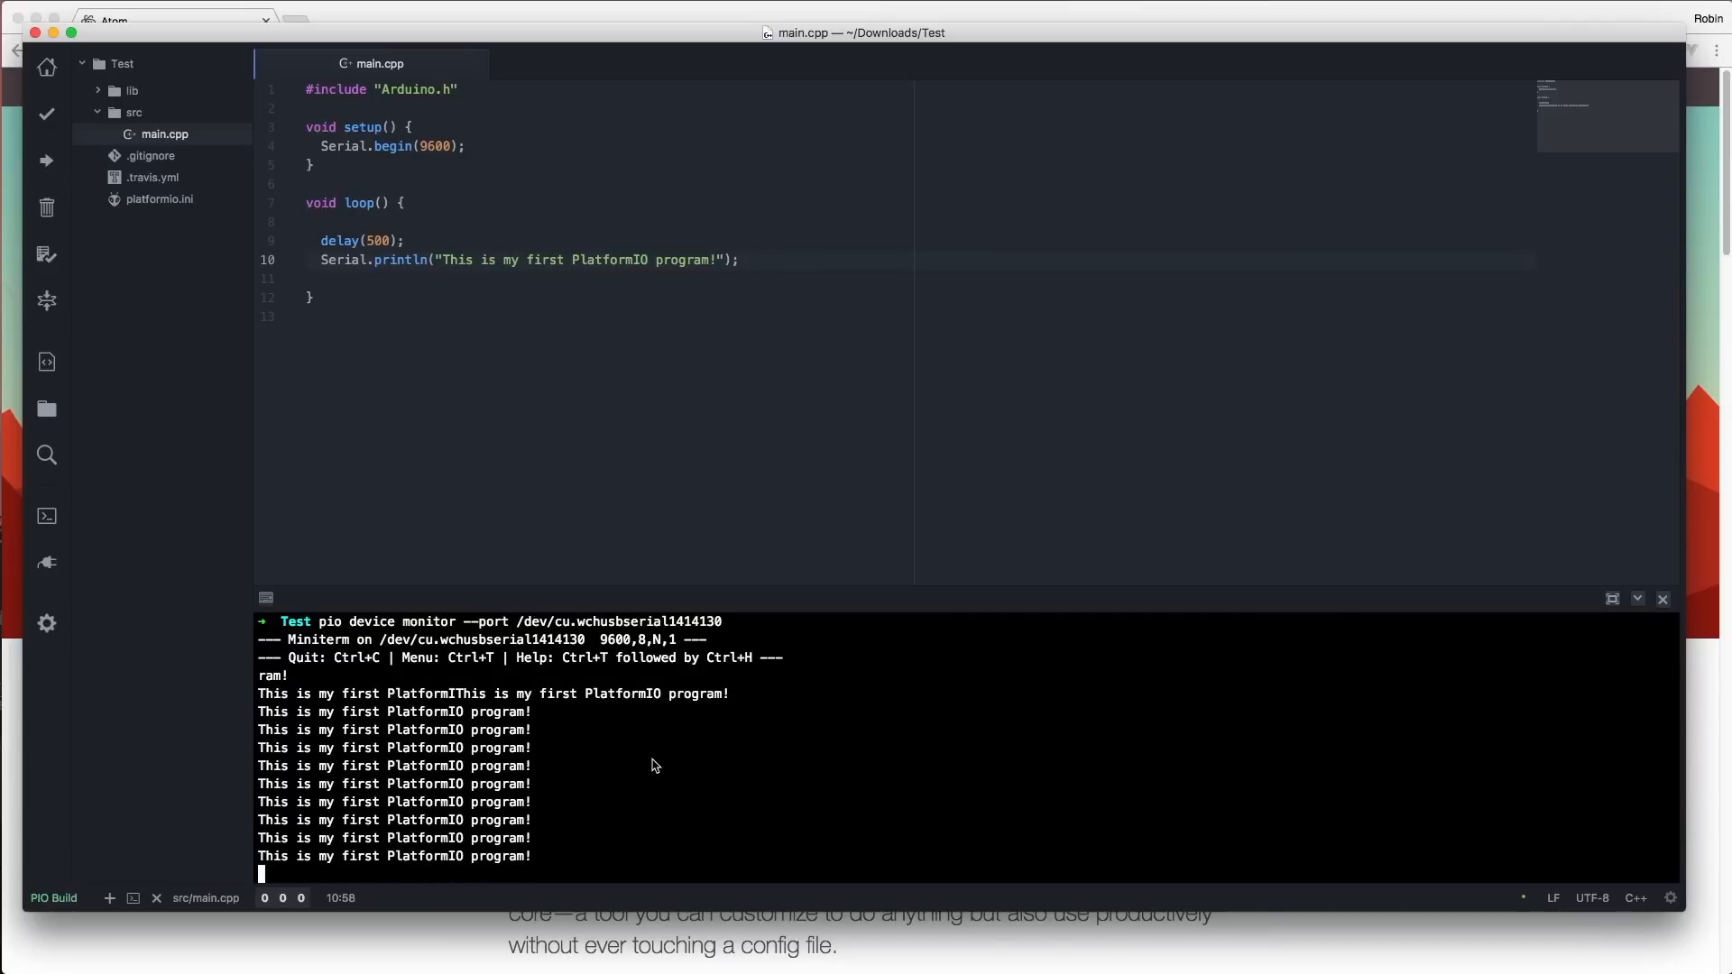
{"action": "scroll", "scroll_direction": "down", "scroll_amount": 3}
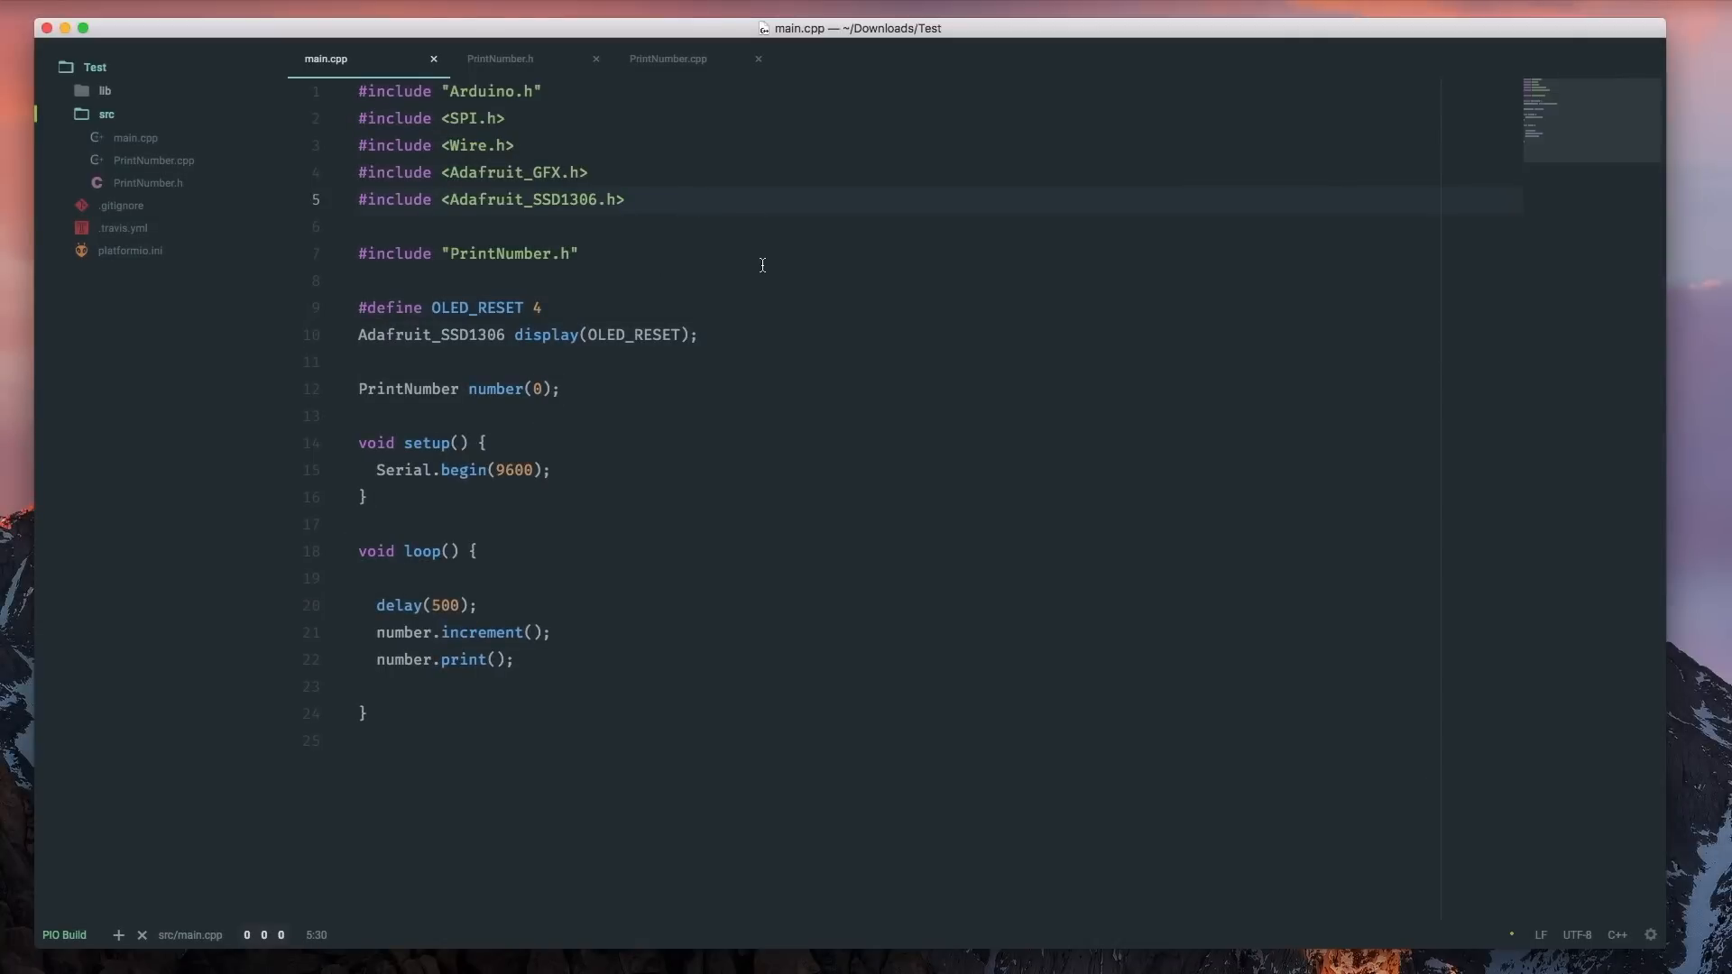
Step: Add #include <EEPROM.h> to main.cpp
{"action": "type", "text": "#un"}
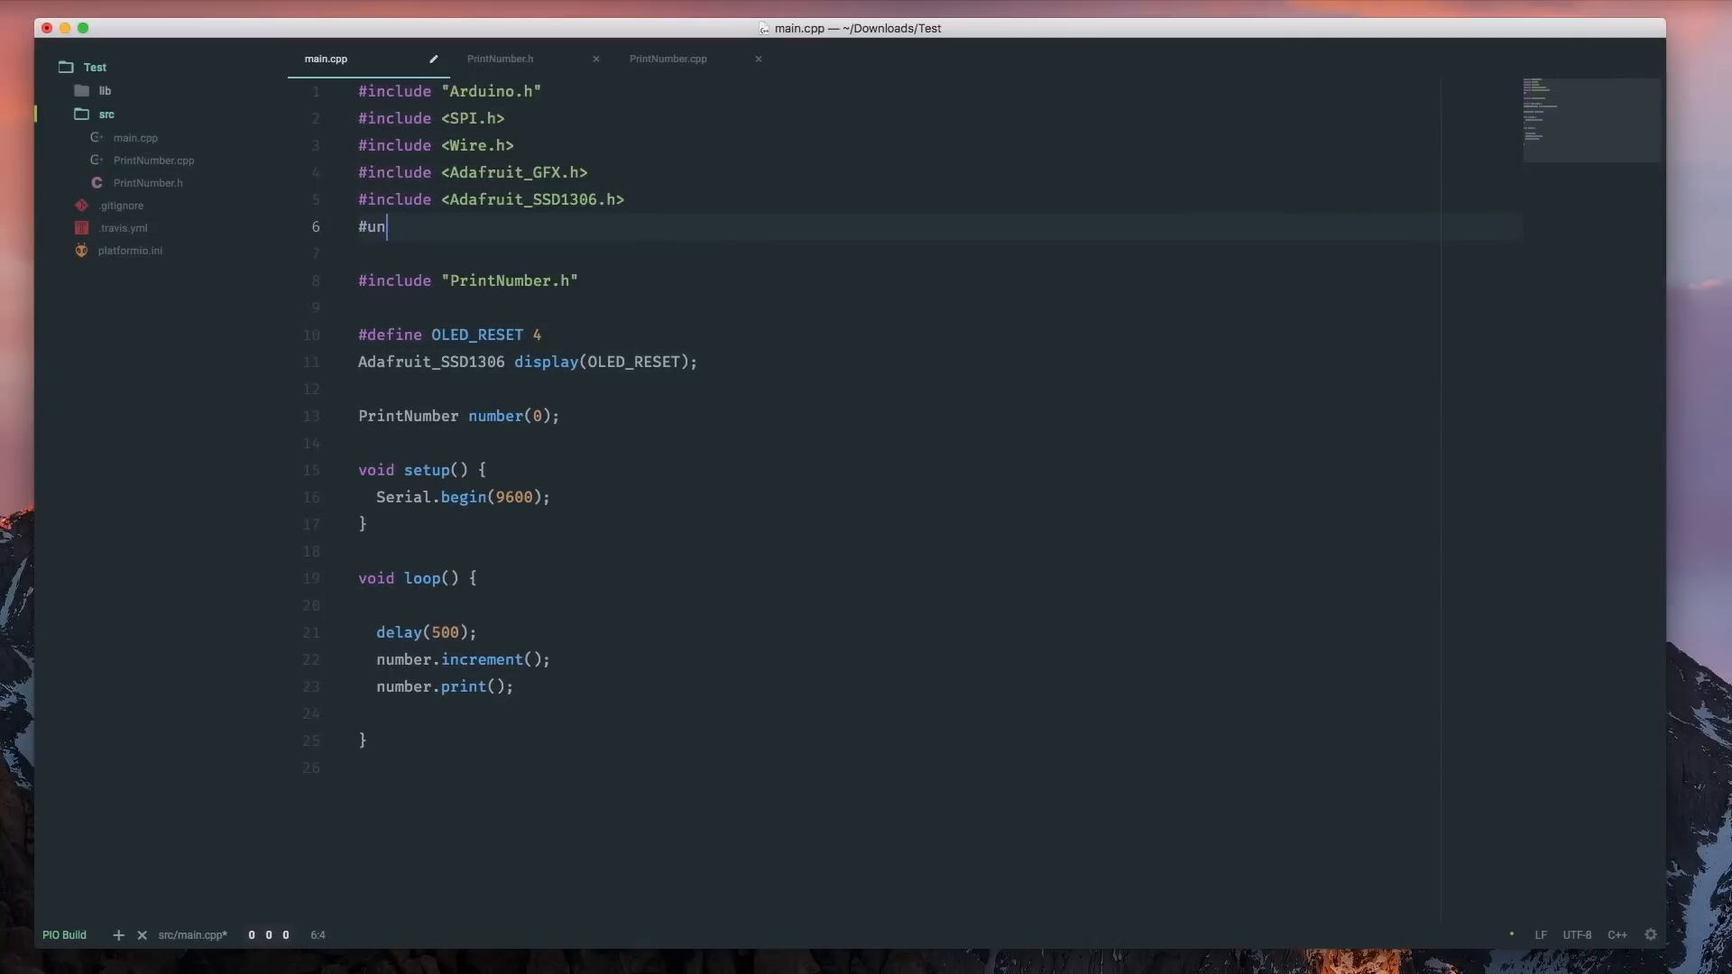
{"action": "key", "text": "Backspace"}
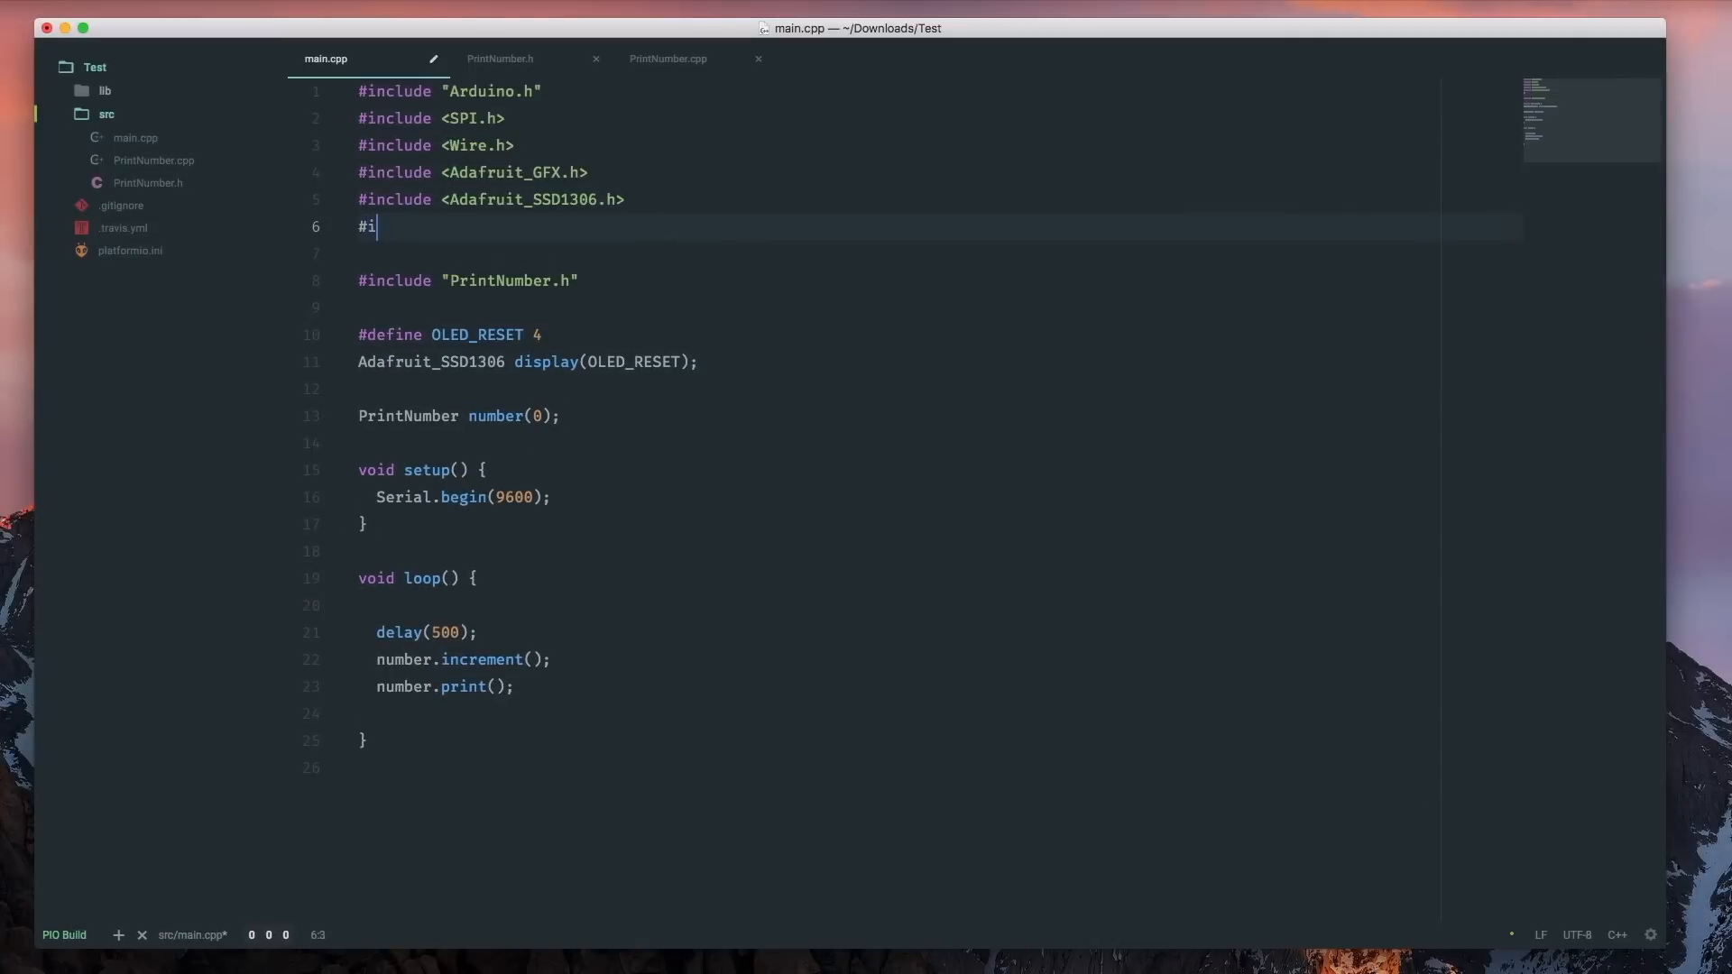
{"action": "type", "text": "nclude <EEPROM"}
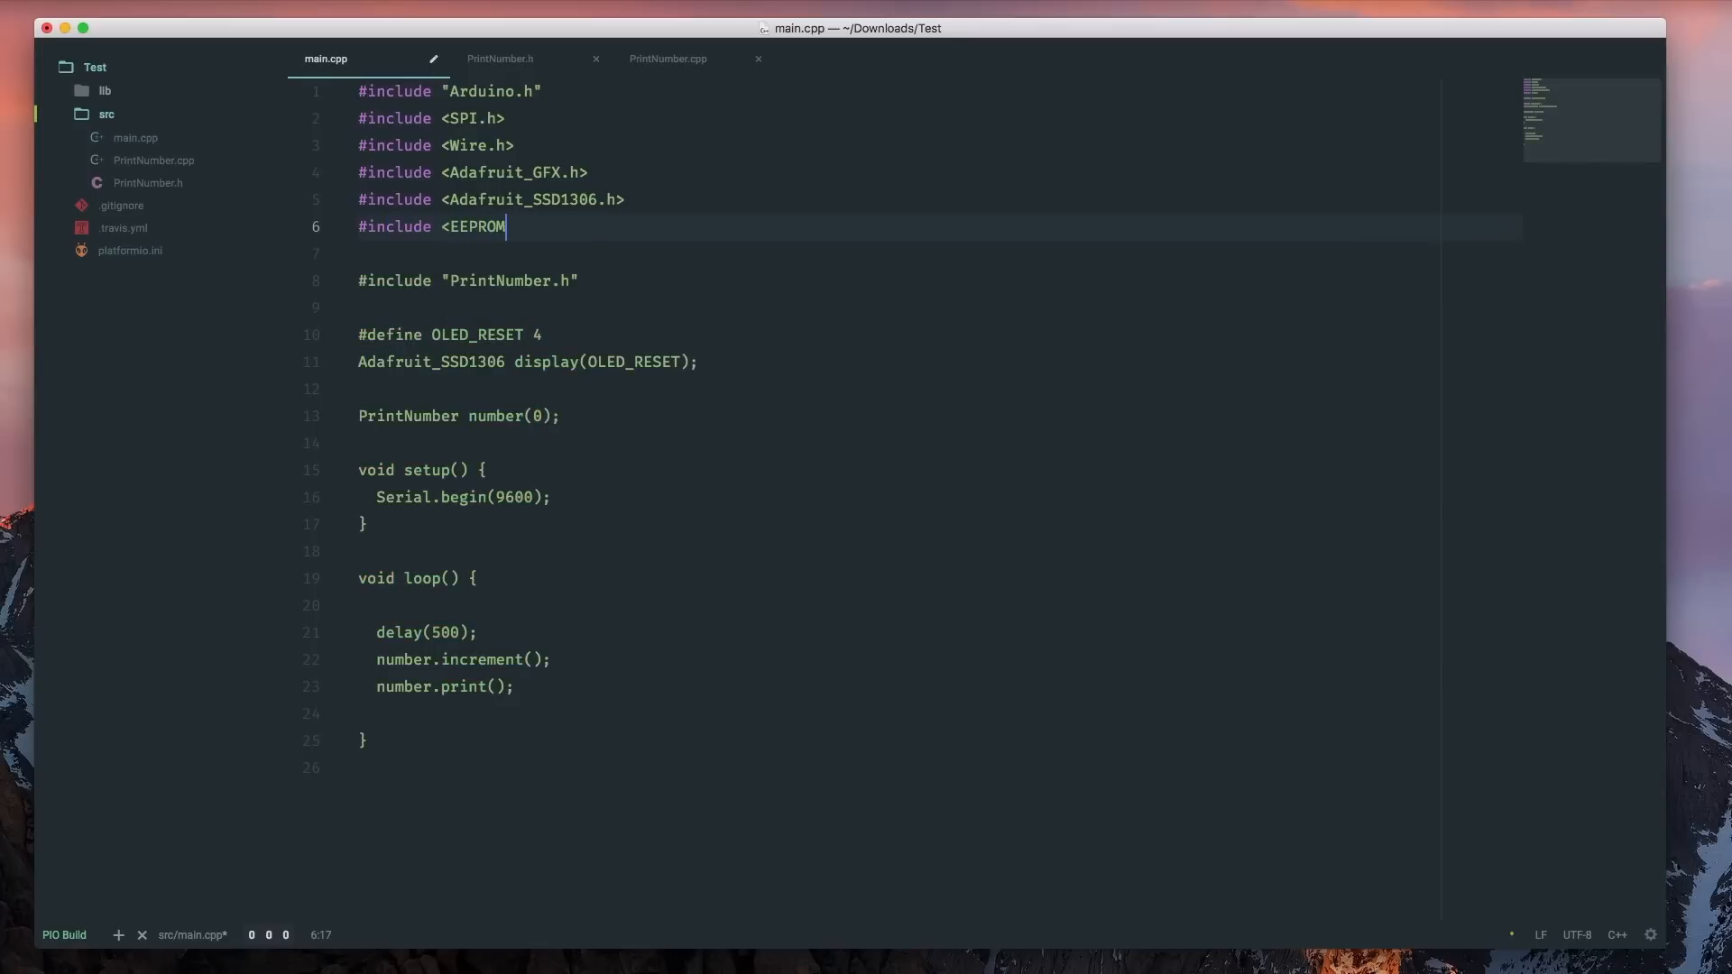
{"action": "type", "text": ".h>"}
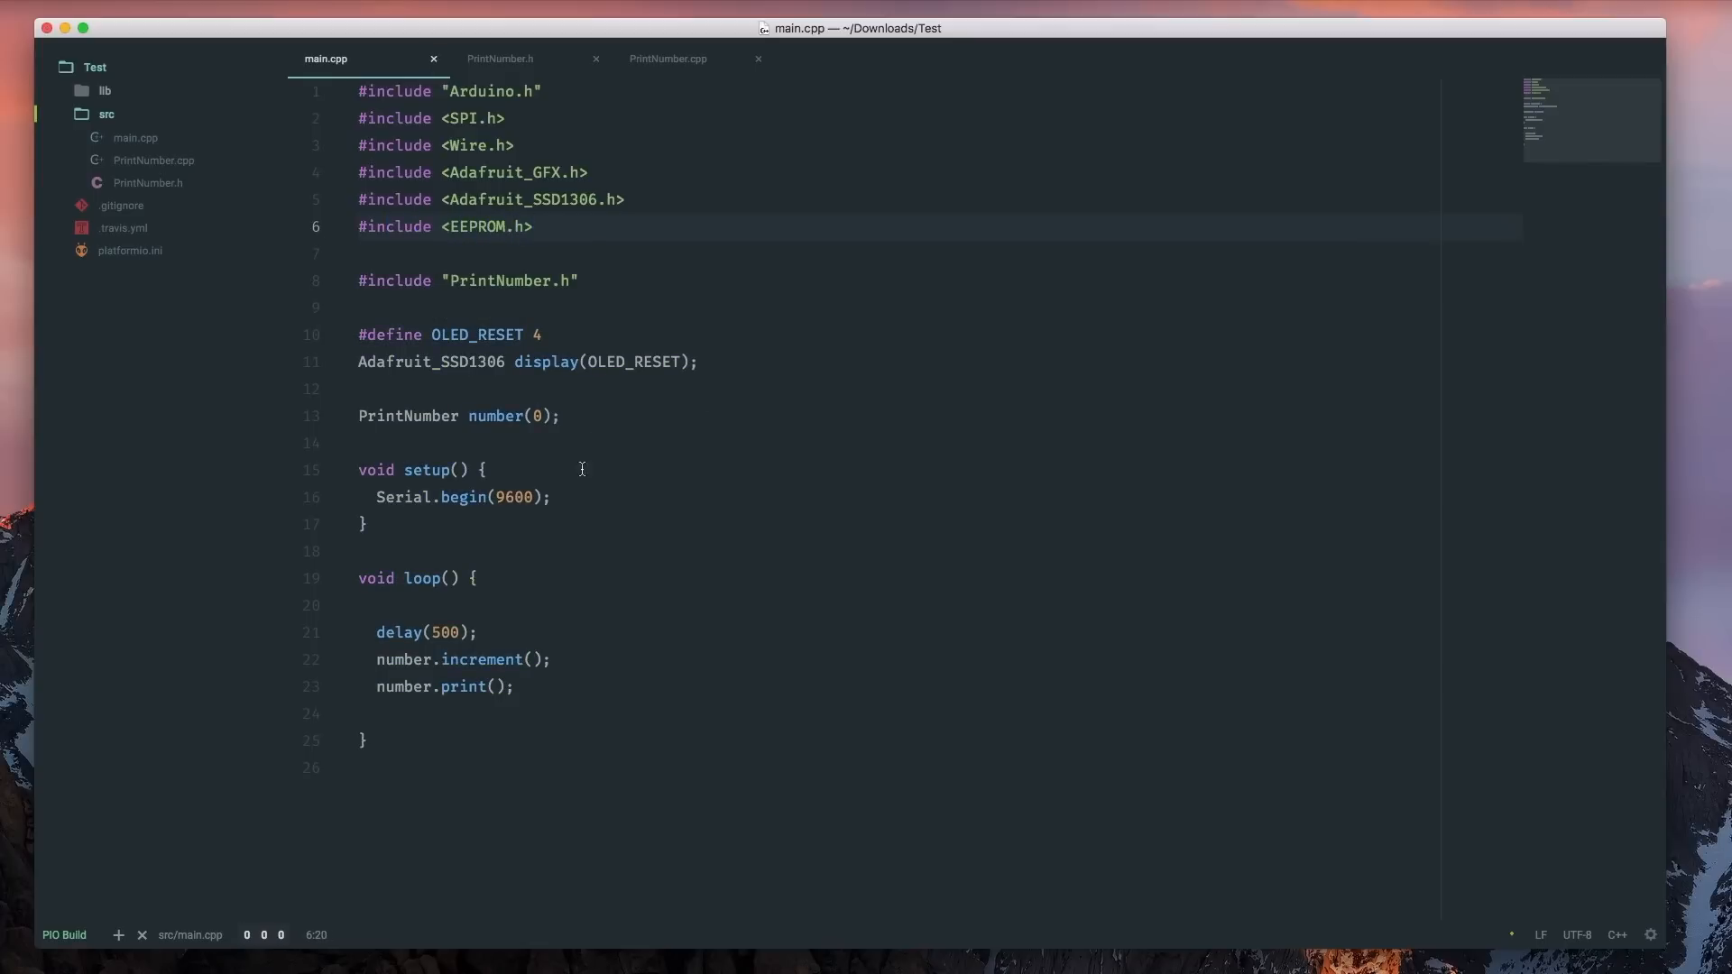
Step: In setup, read EEPROM address 0 into int val using autocomplete
{"action": "key", "text": "enter"}
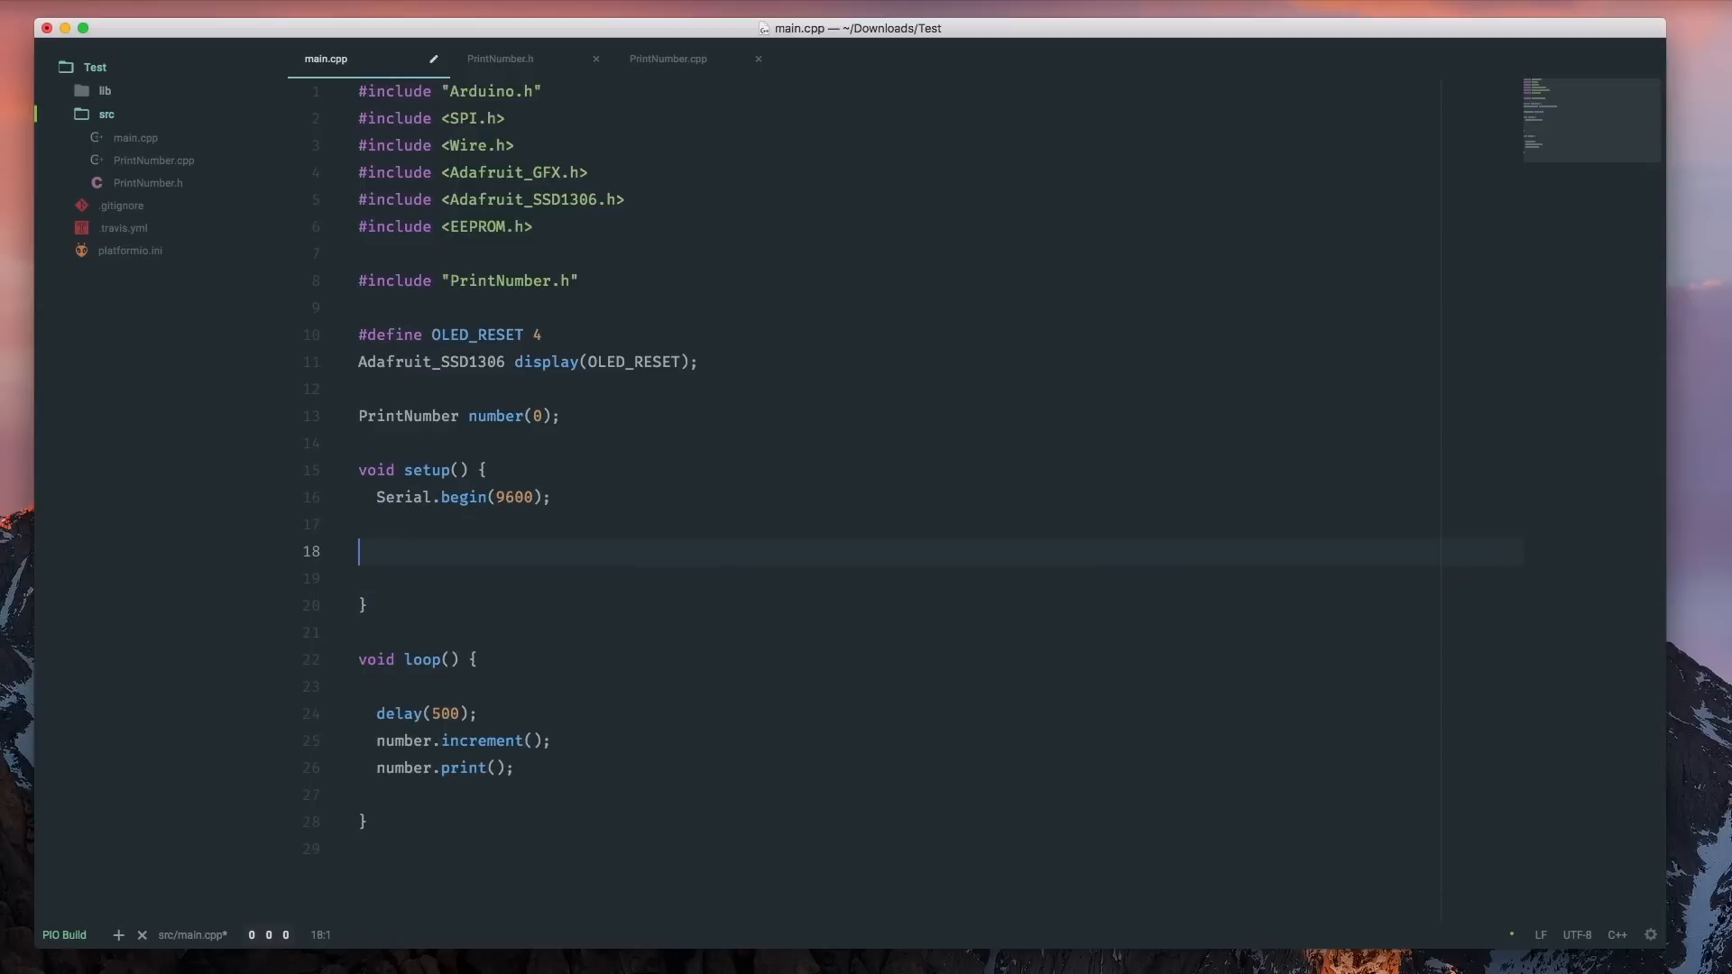
{"action": "type", "text": "EEP"}
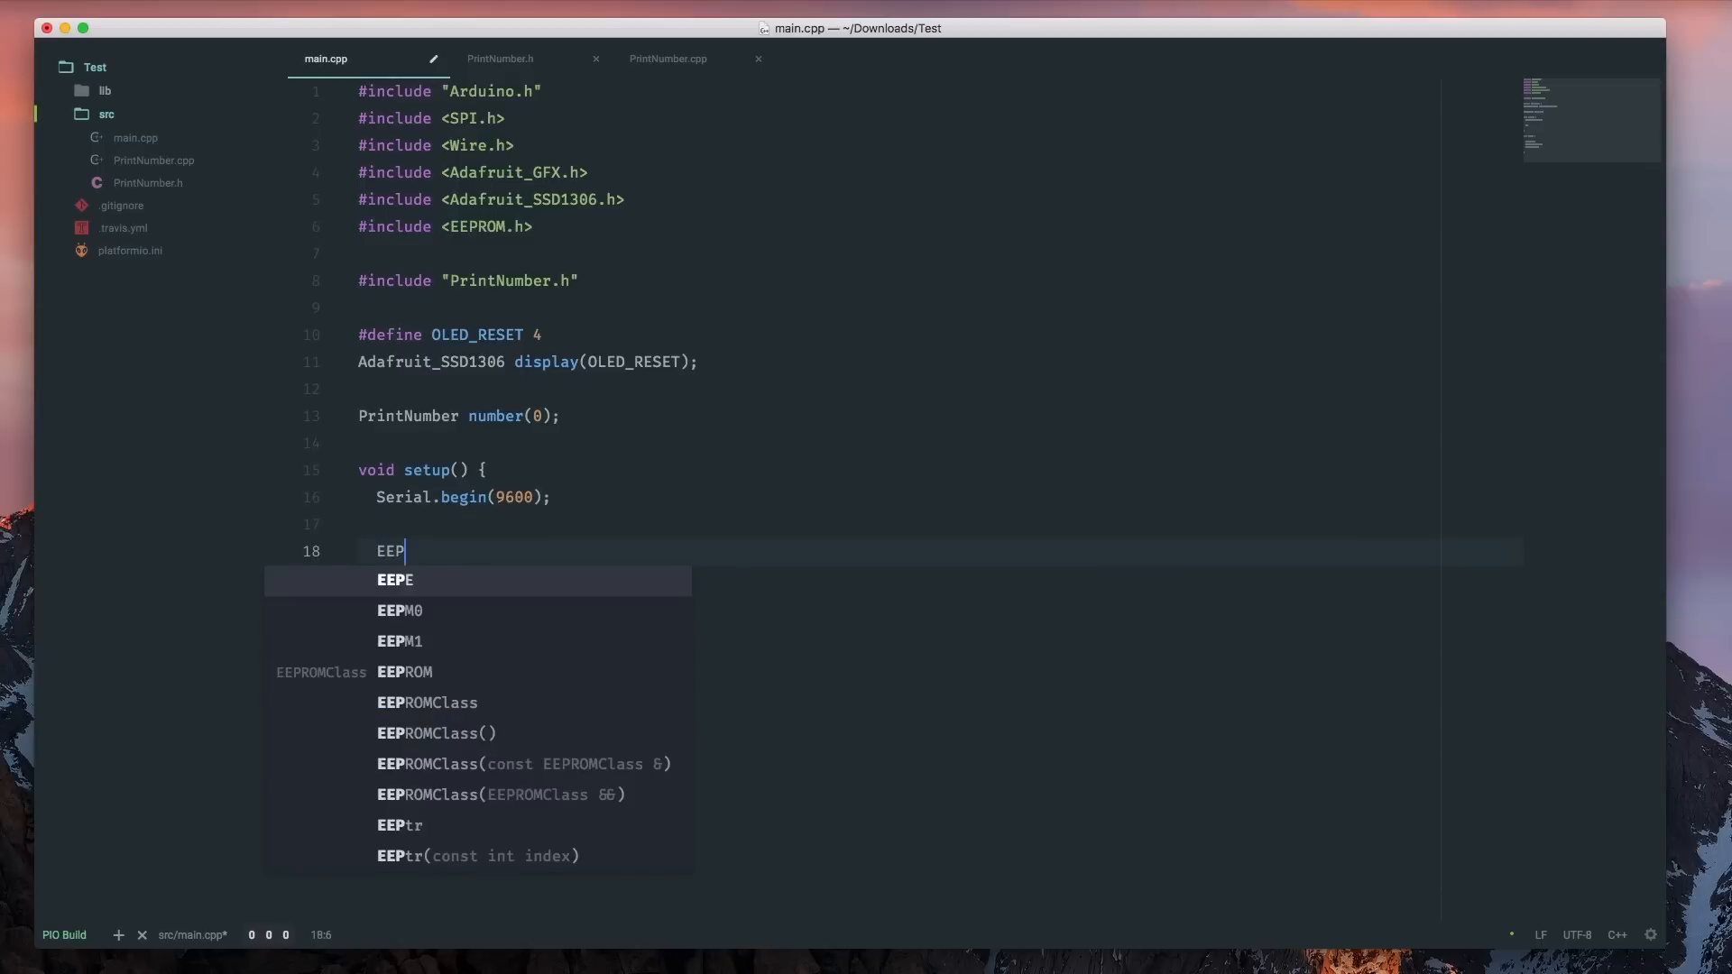
{"action": "type", "text": "ROM."}
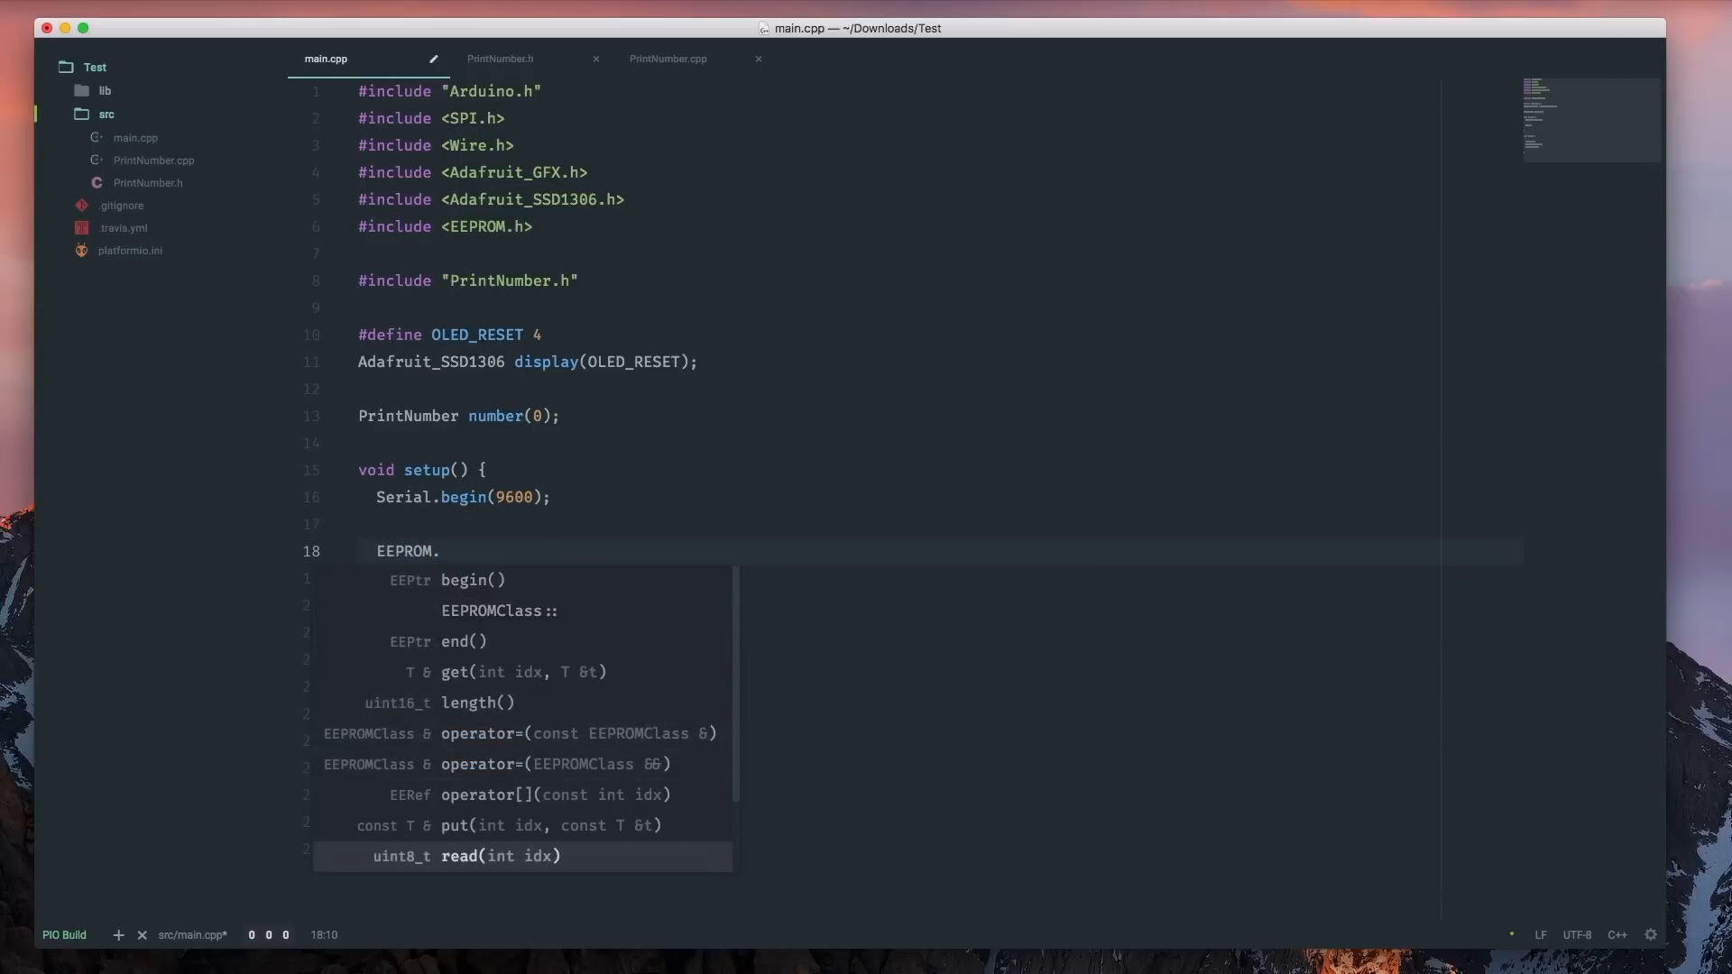
{"action": "left_click", "coordinate": [479, 855]}
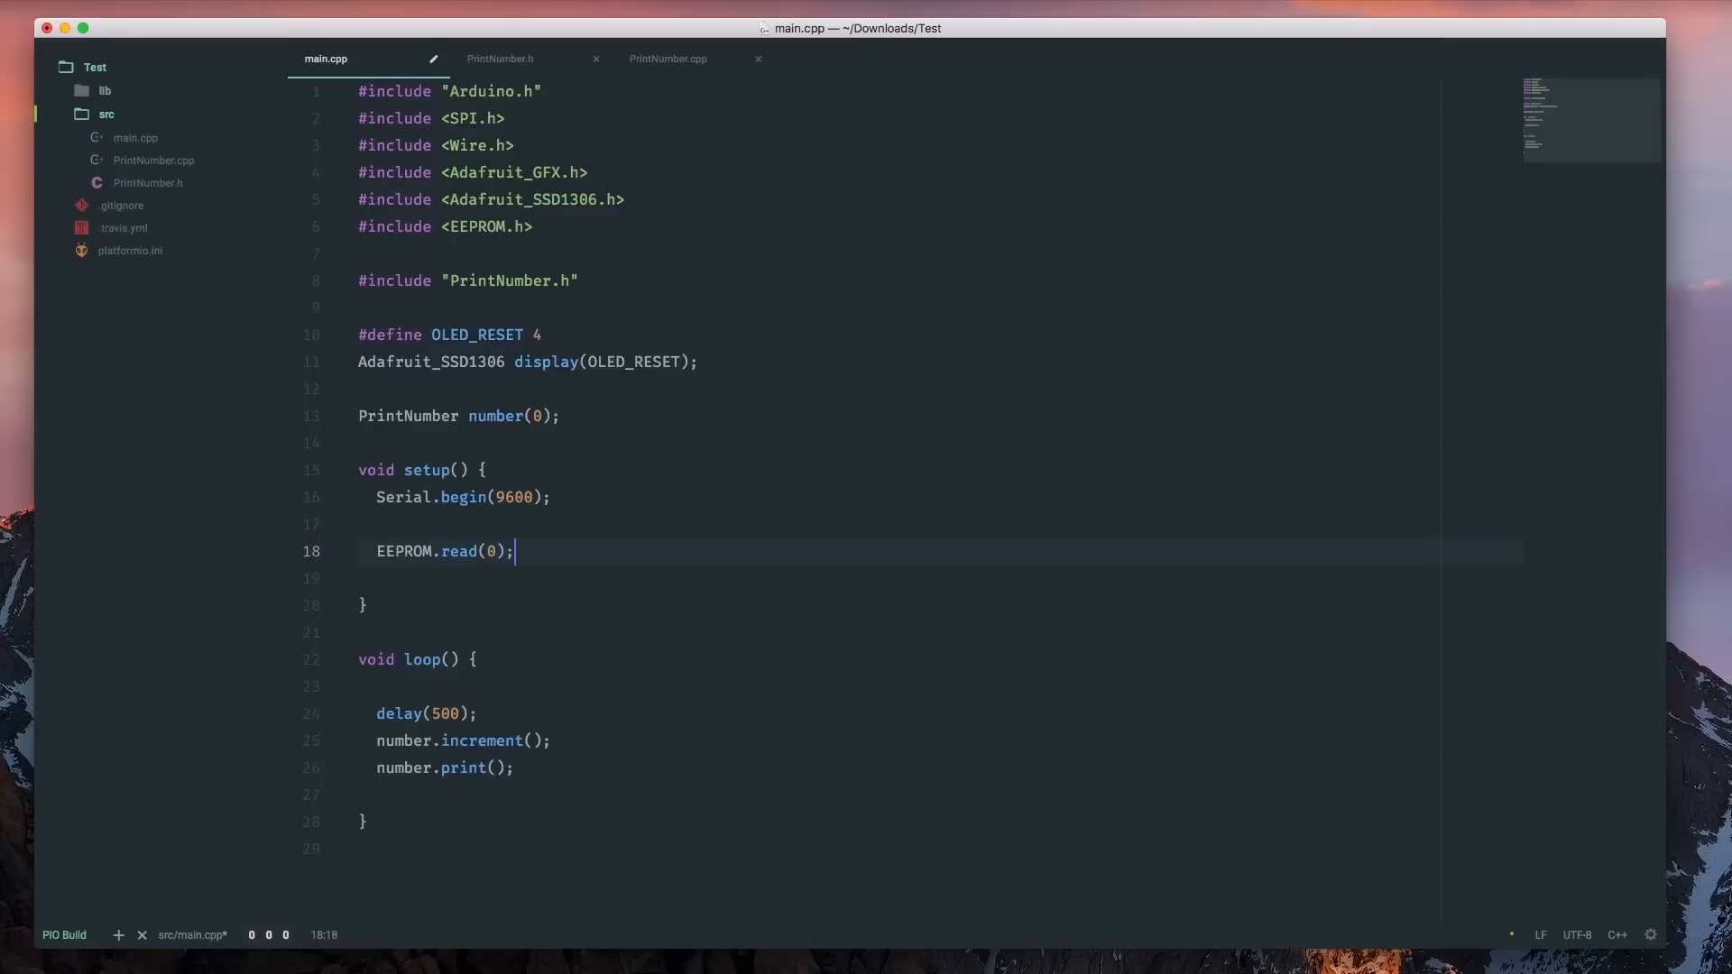
{"action": "type", "text": "int val ="}
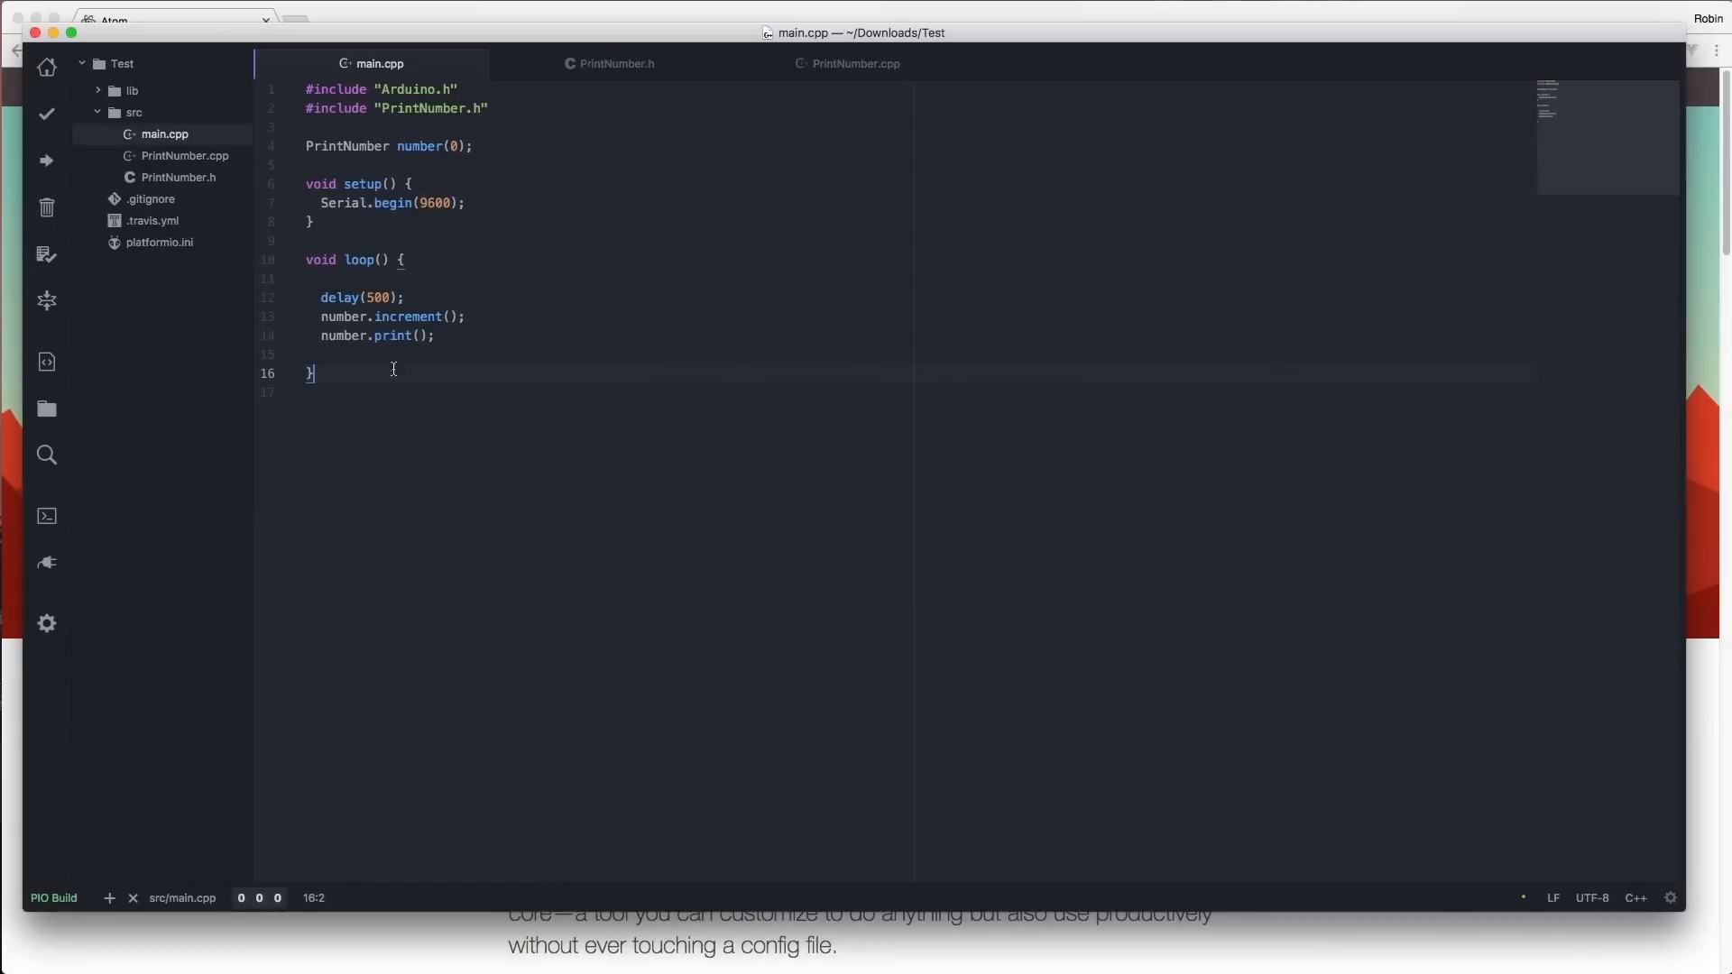
{"action": "mouse_move", "coordinate": [78, 335]}
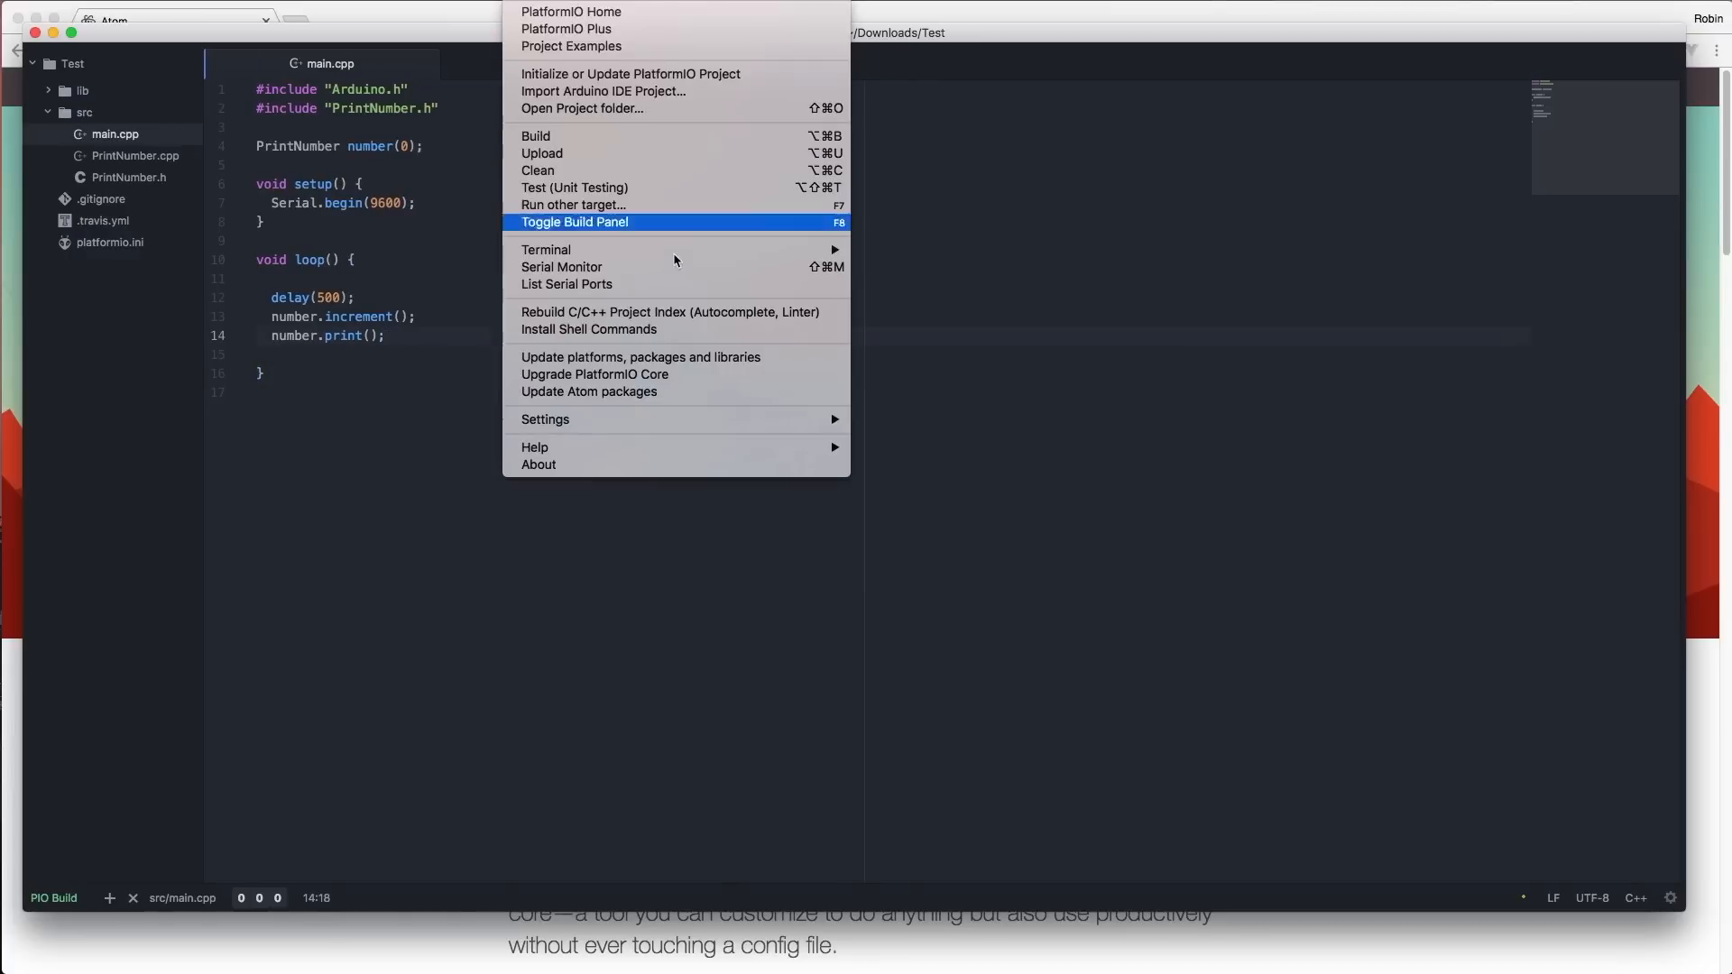
{"action": "mouse_move", "coordinate": [545, 419]}
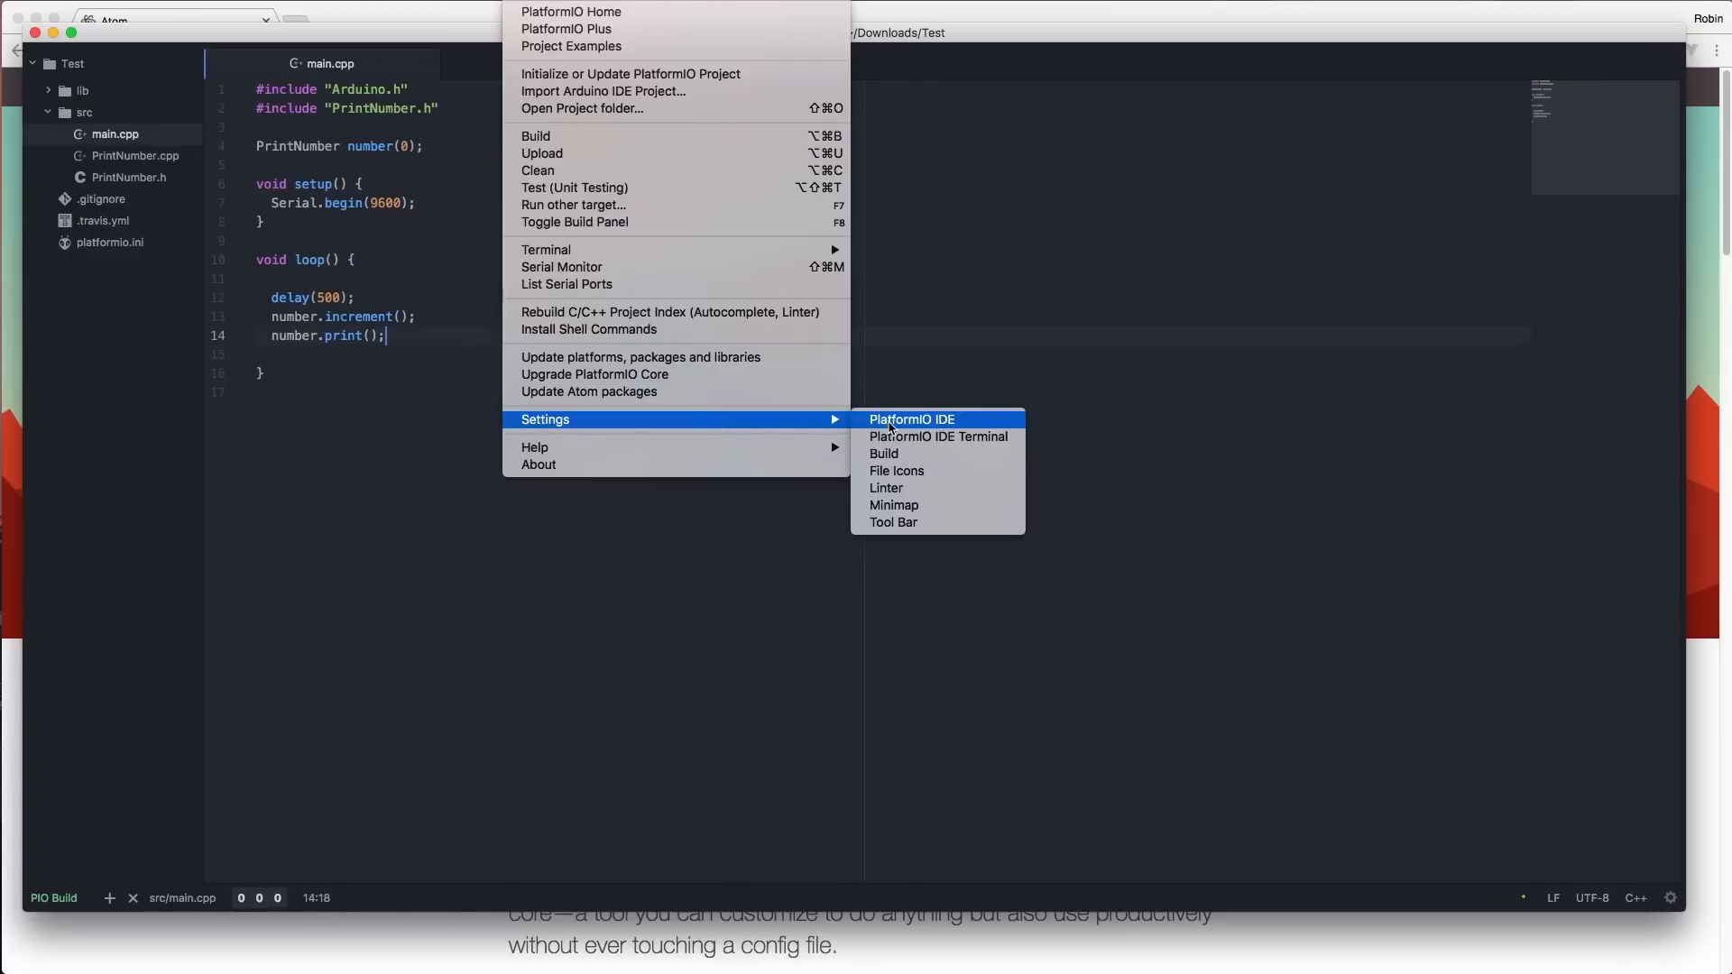
Step: Uncheck Show PlatformIO Home on startup in the PlatformIO IDE package settings
{"action": "left_click", "coordinate": [910, 419]}
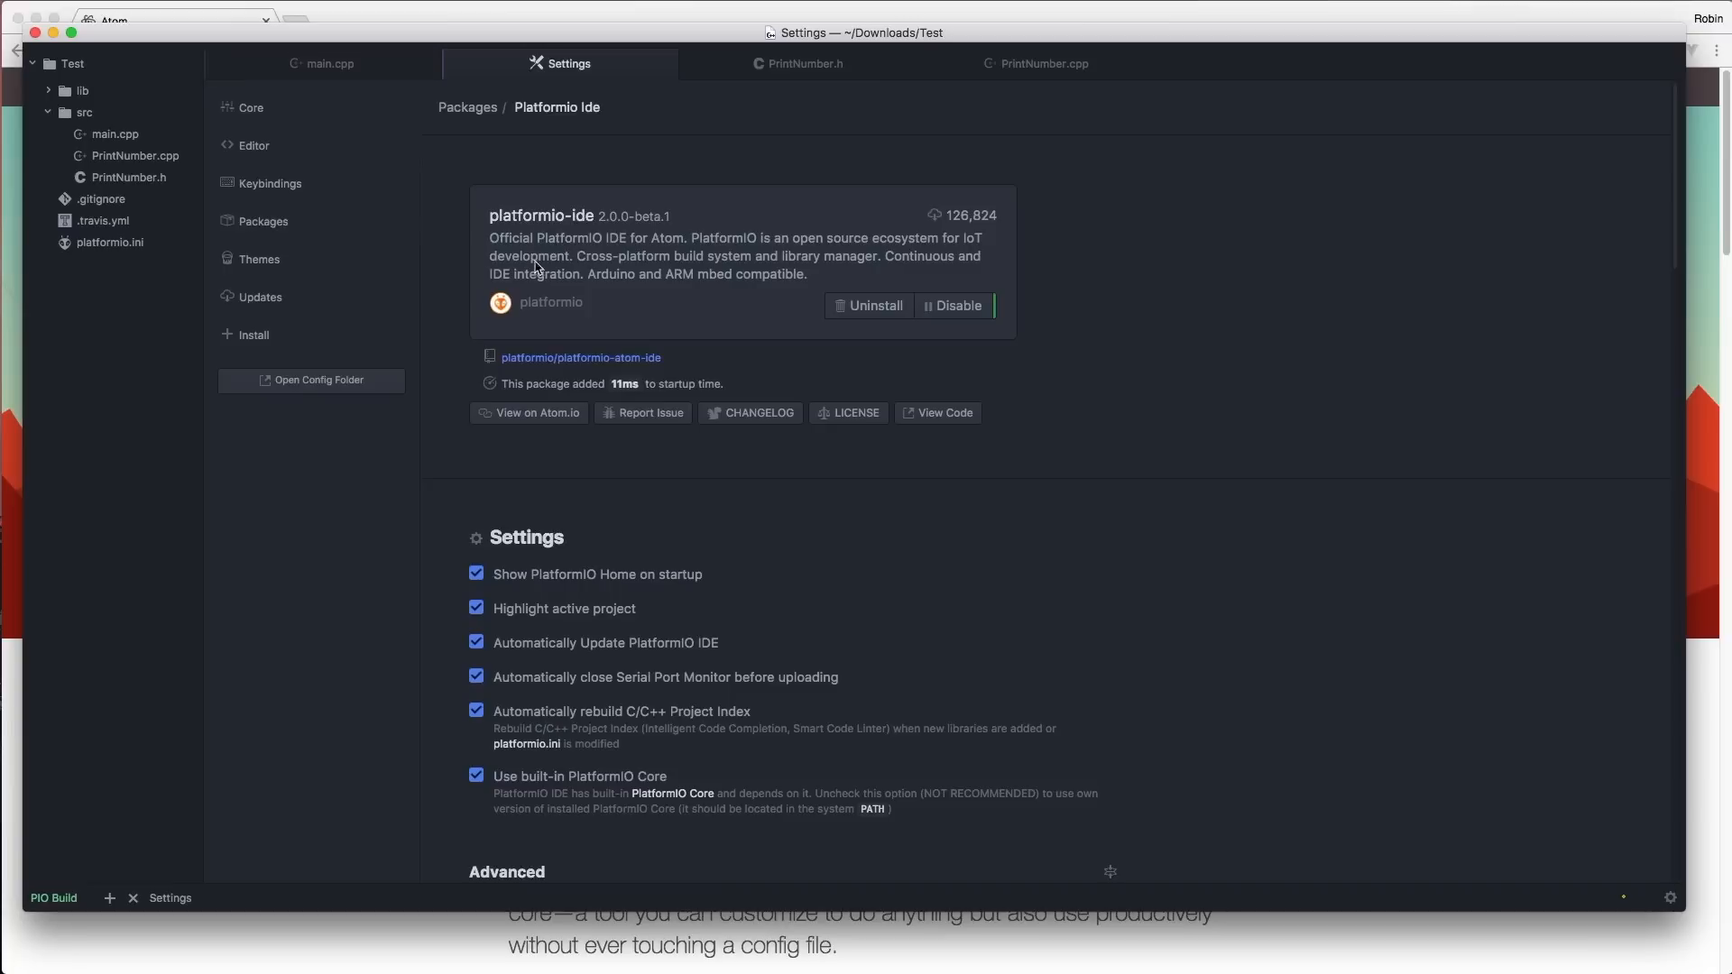
{"action": "left_click", "coordinate": [476, 574]}
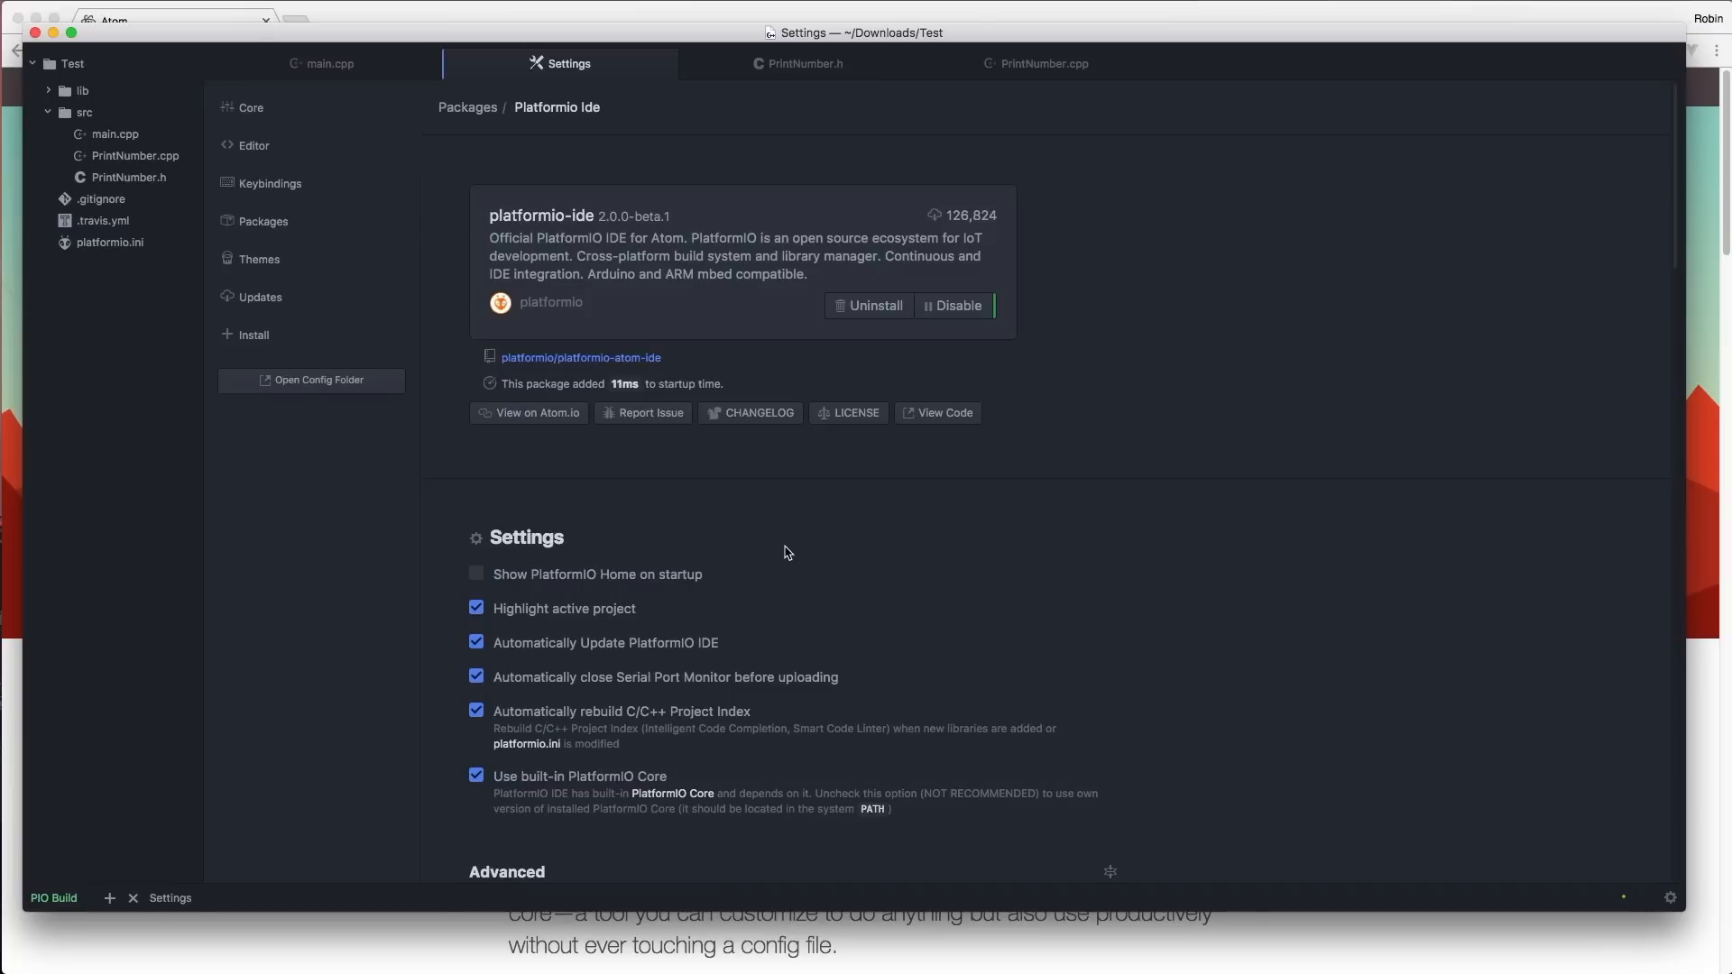
{"action": "left_click", "coordinate": [83, 112]}
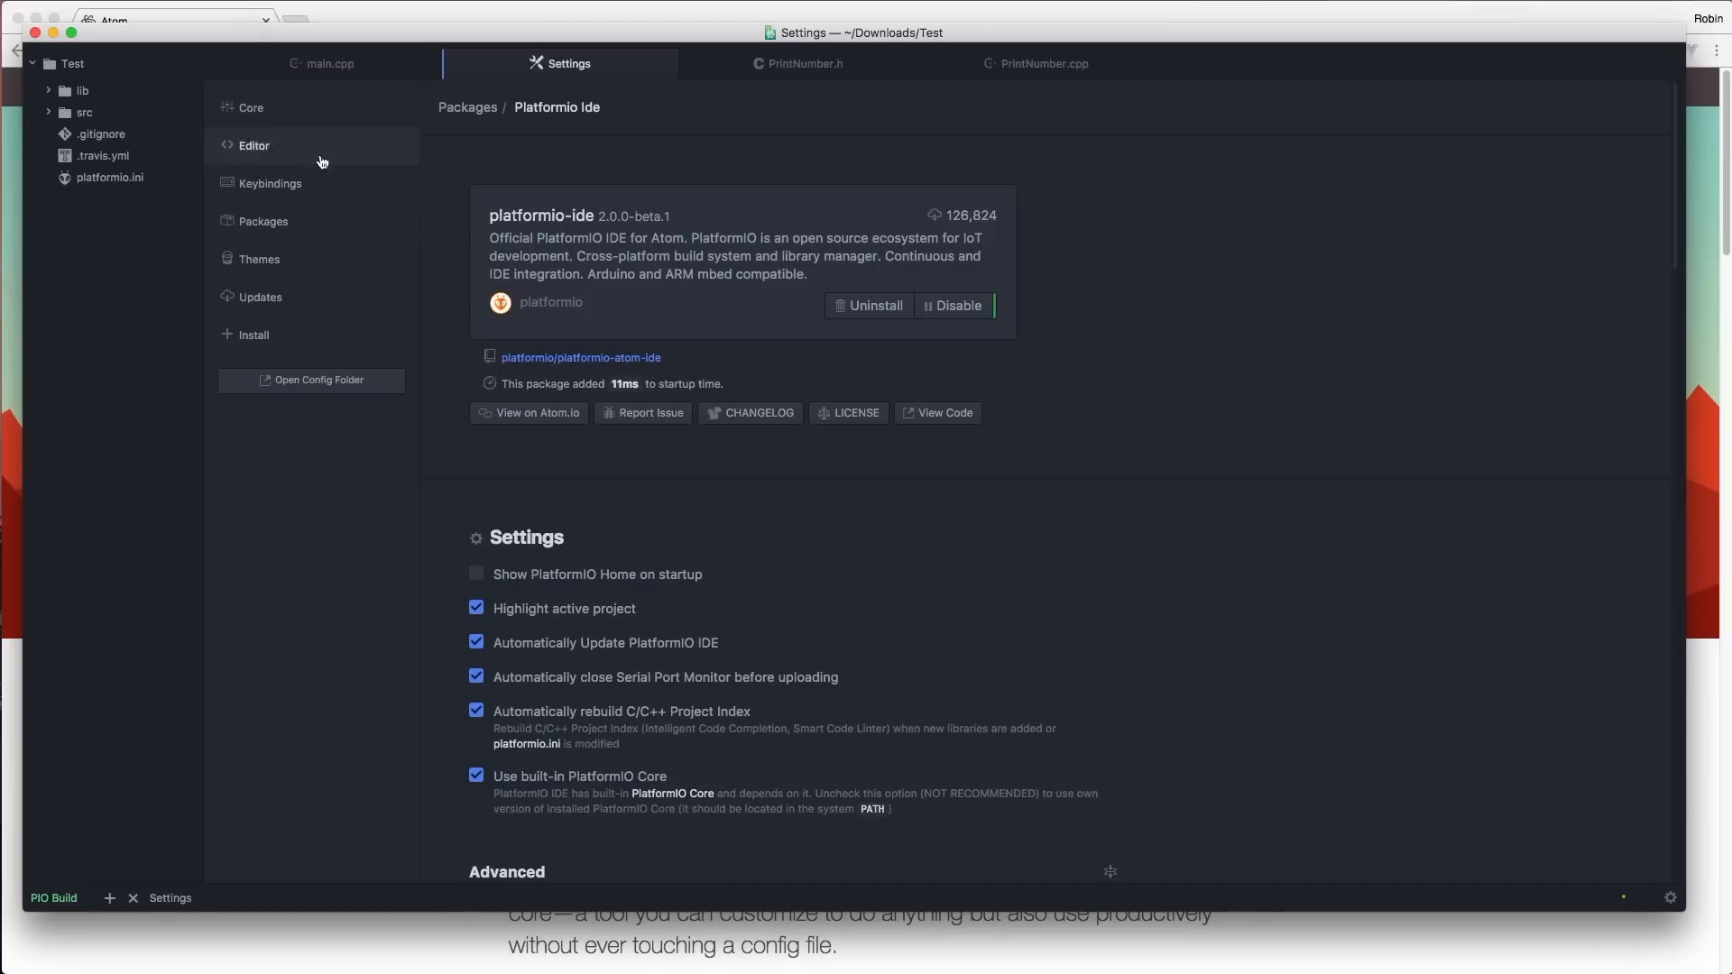
Step: Search for and install the file-icons package
{"action": "left_click", "coordinate": [253, 334]}
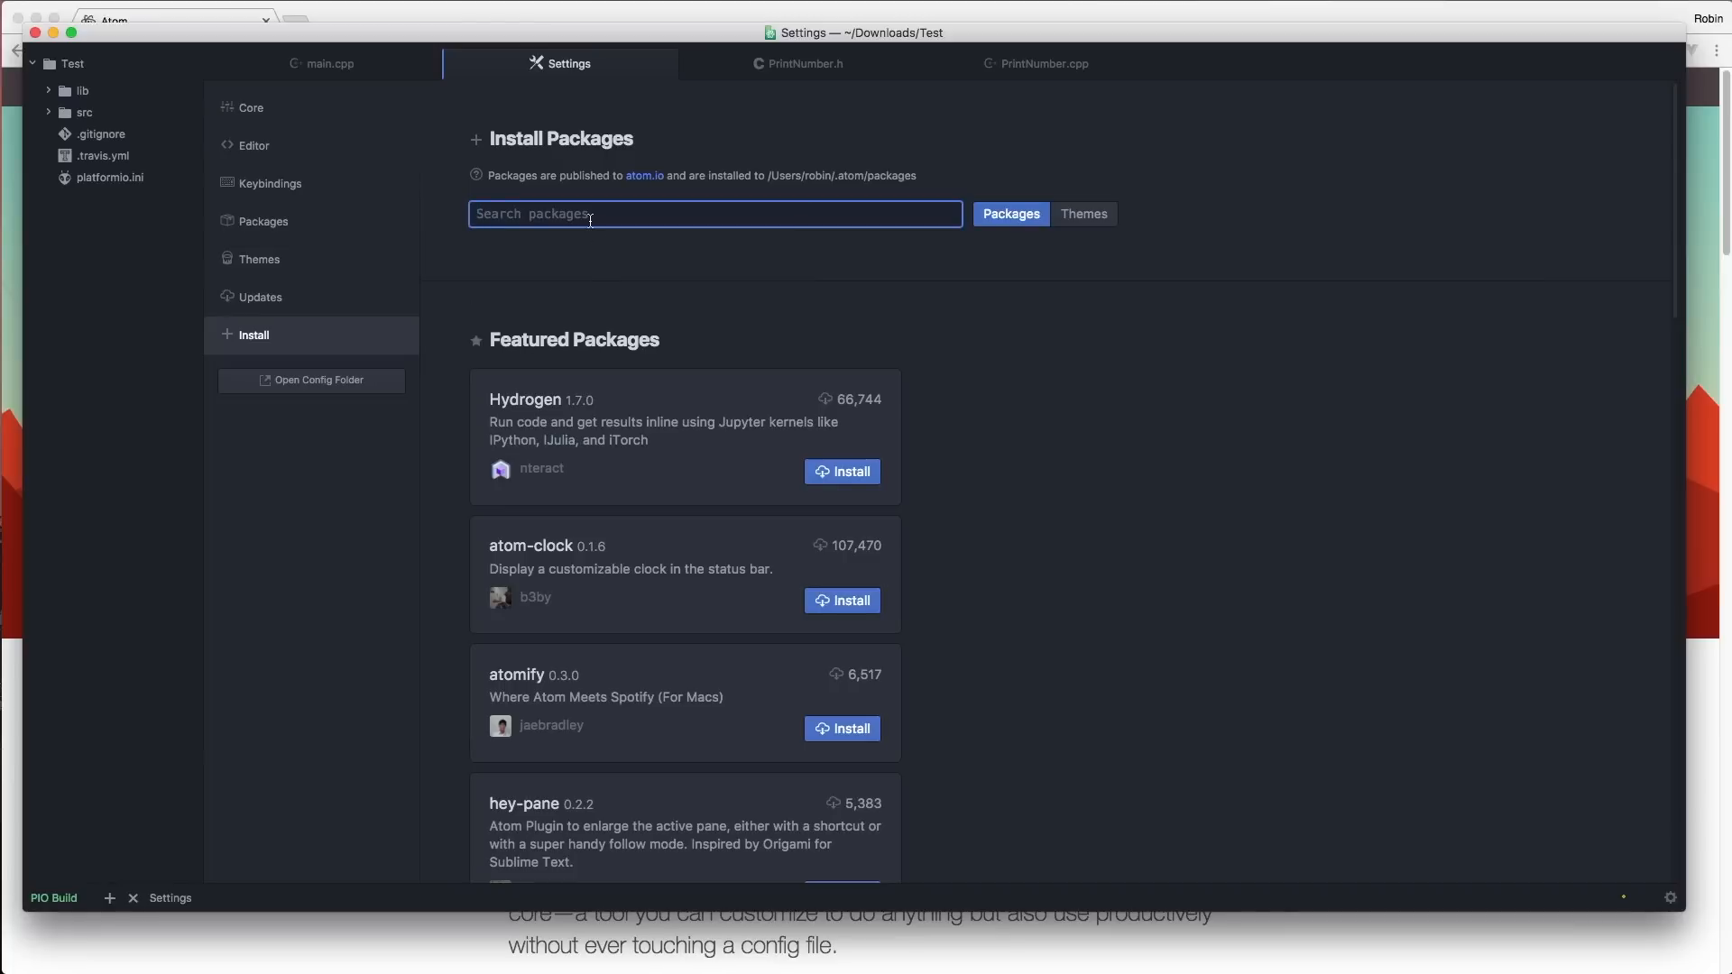
{"action": "type", "text": "file-icons"}
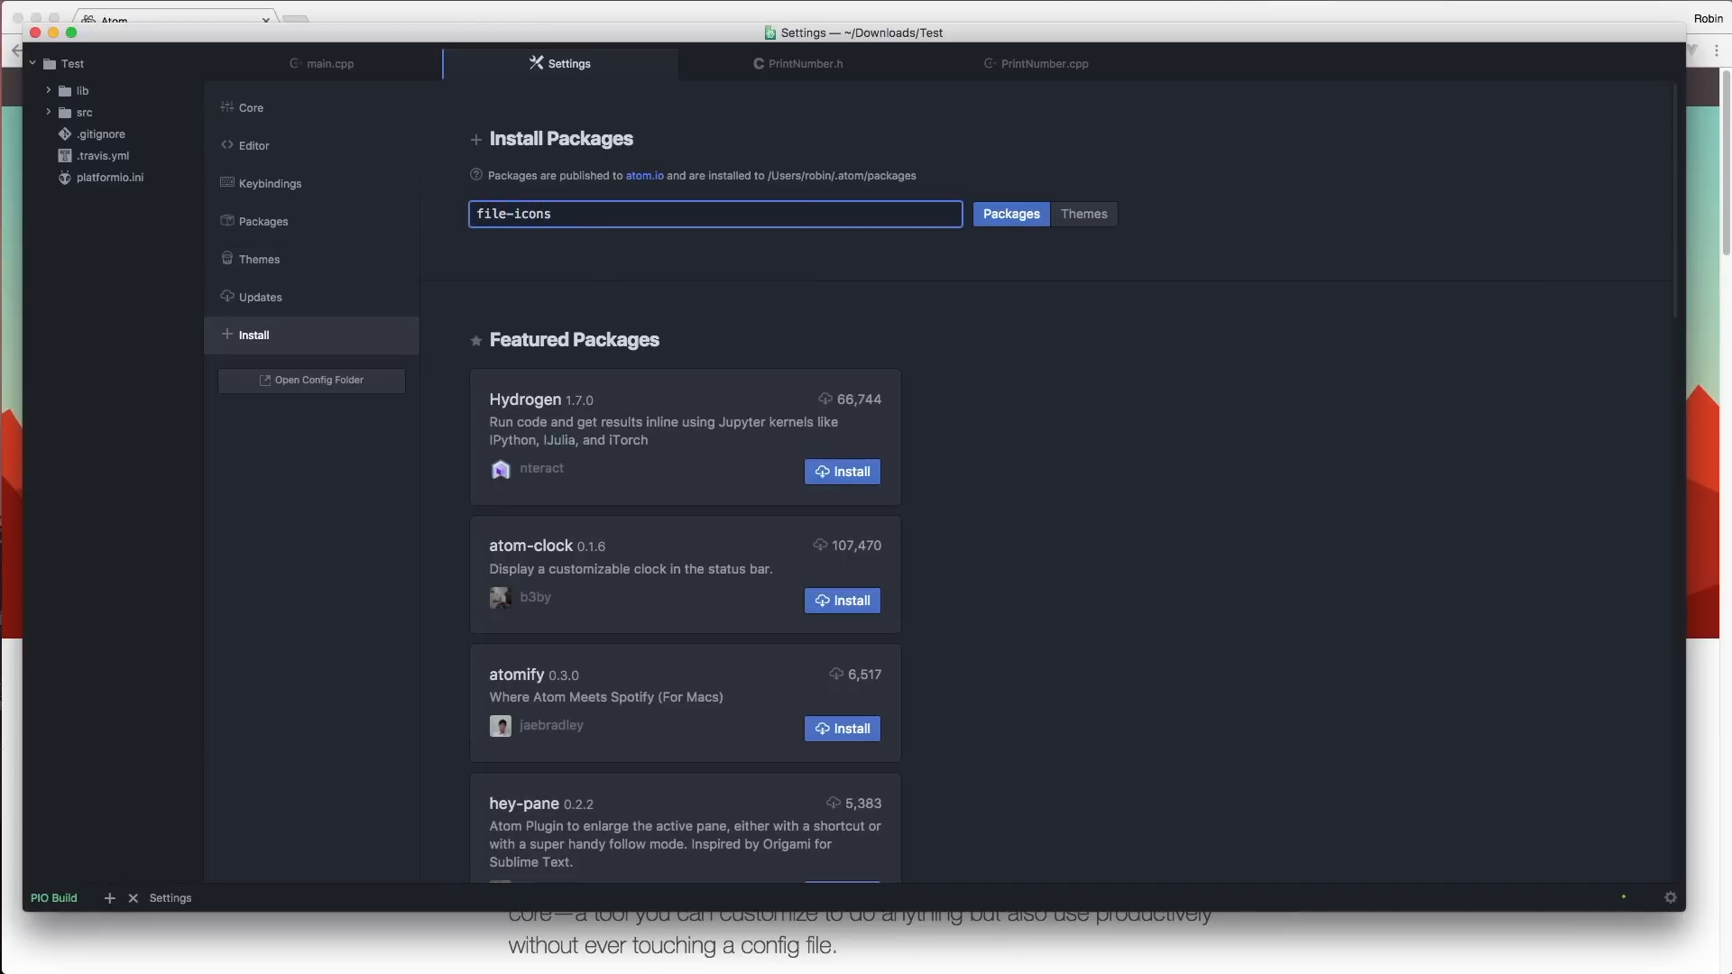
{"action": "key", "text": "Return"}
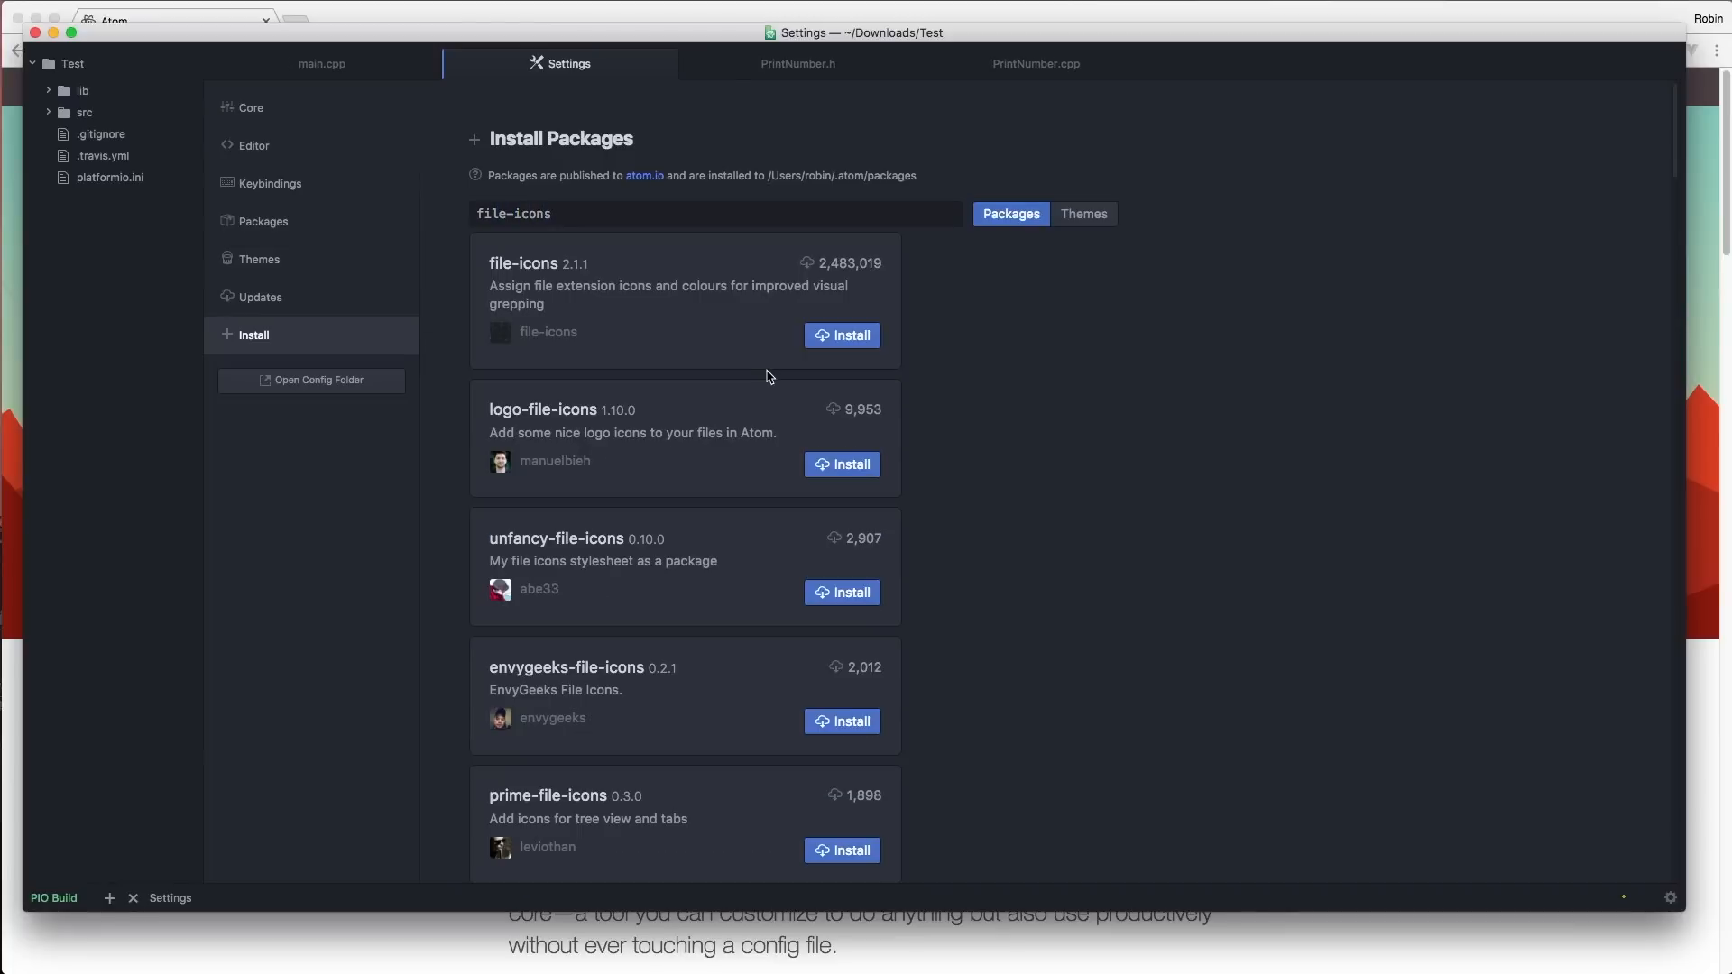
{"action": "mouse_move", "coordinate": [965, 348]}
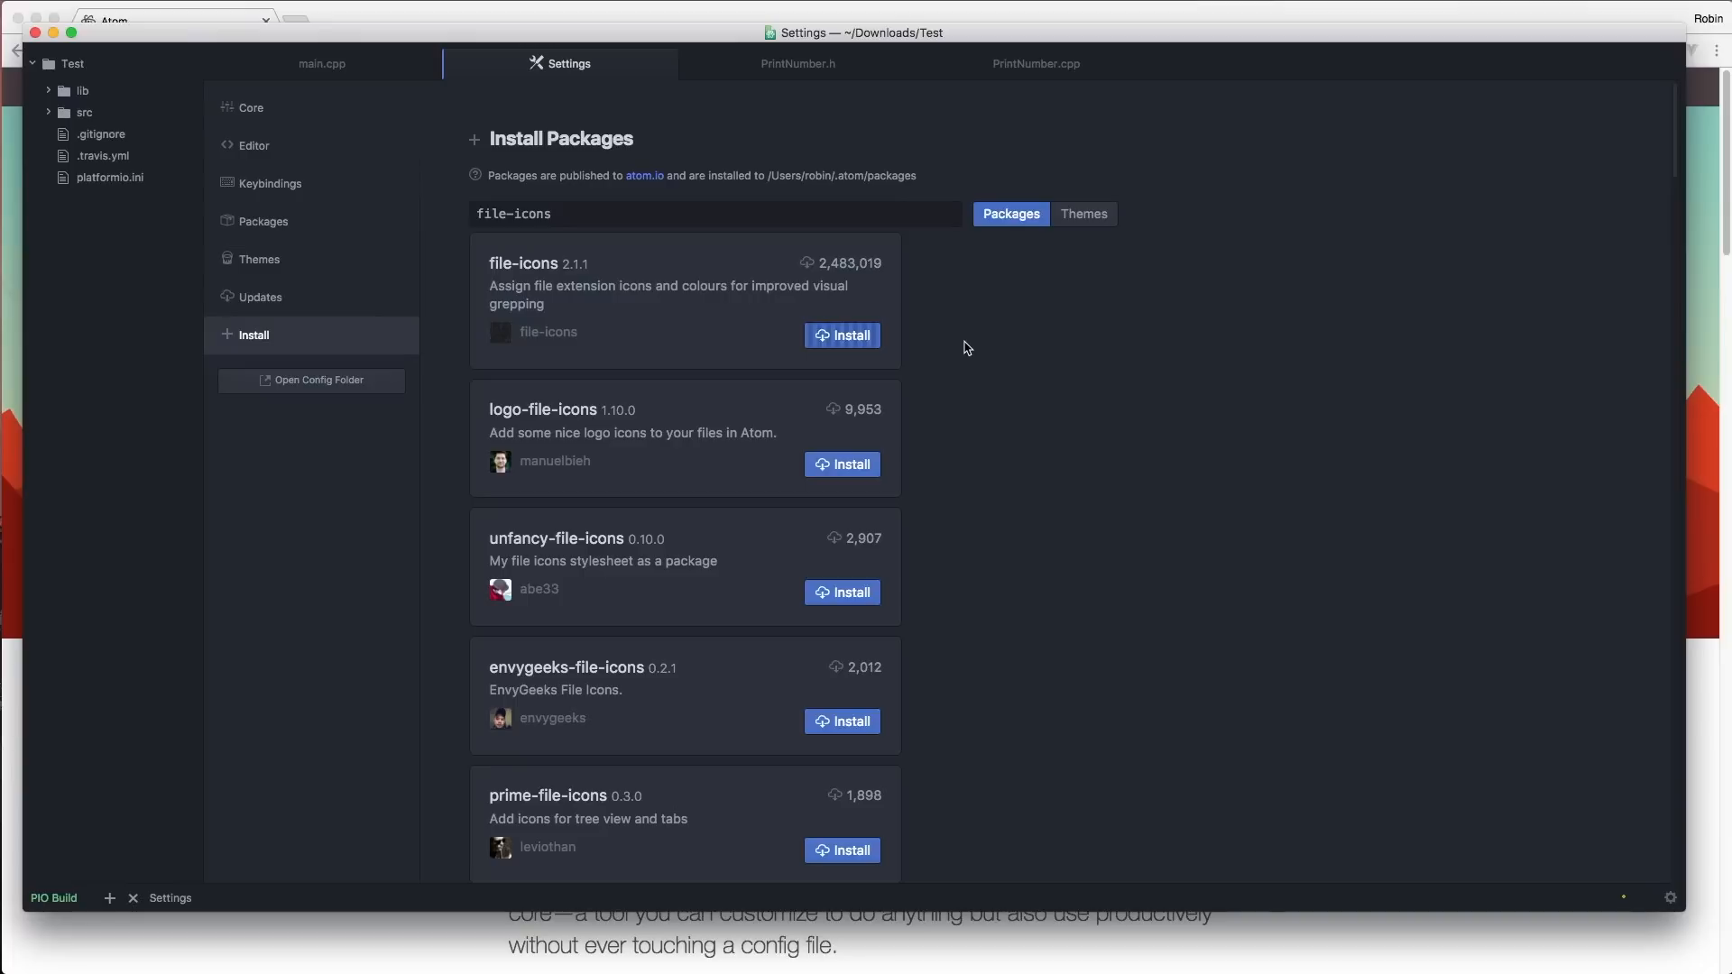
{"action": "left_click", "coordinate": [842, 334]}
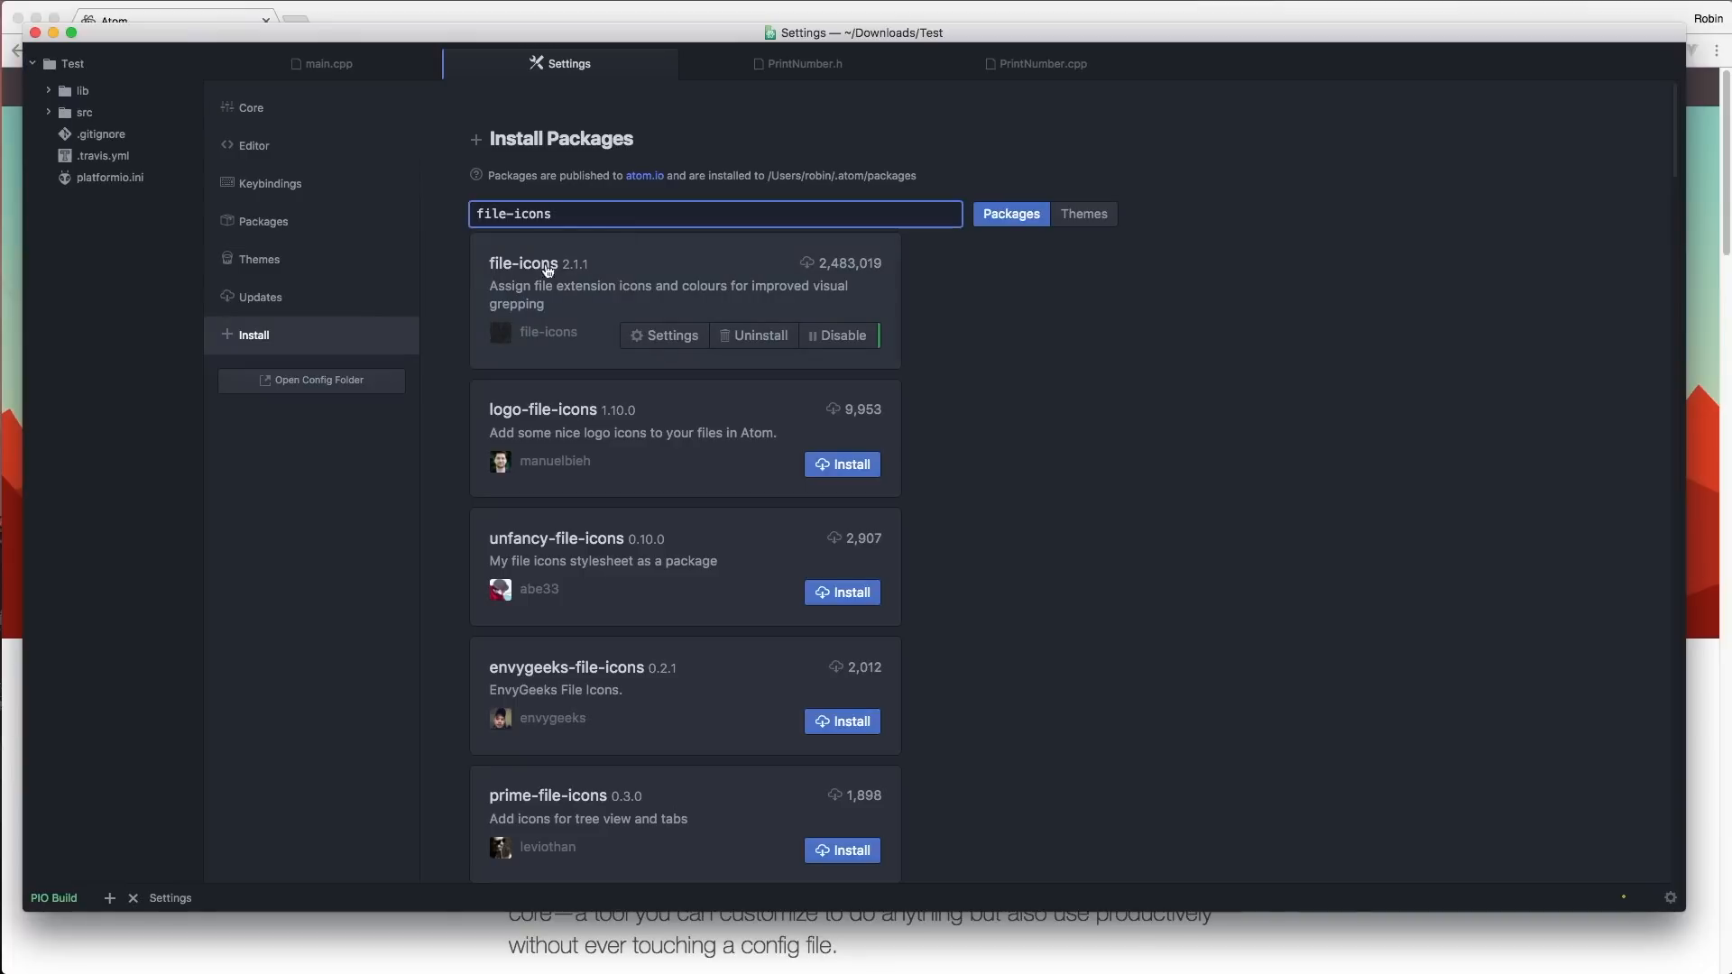
Step: Install docblockr and generate a doc comment stub above the PrintNumber class
{"action": "type", "text": "doc"}
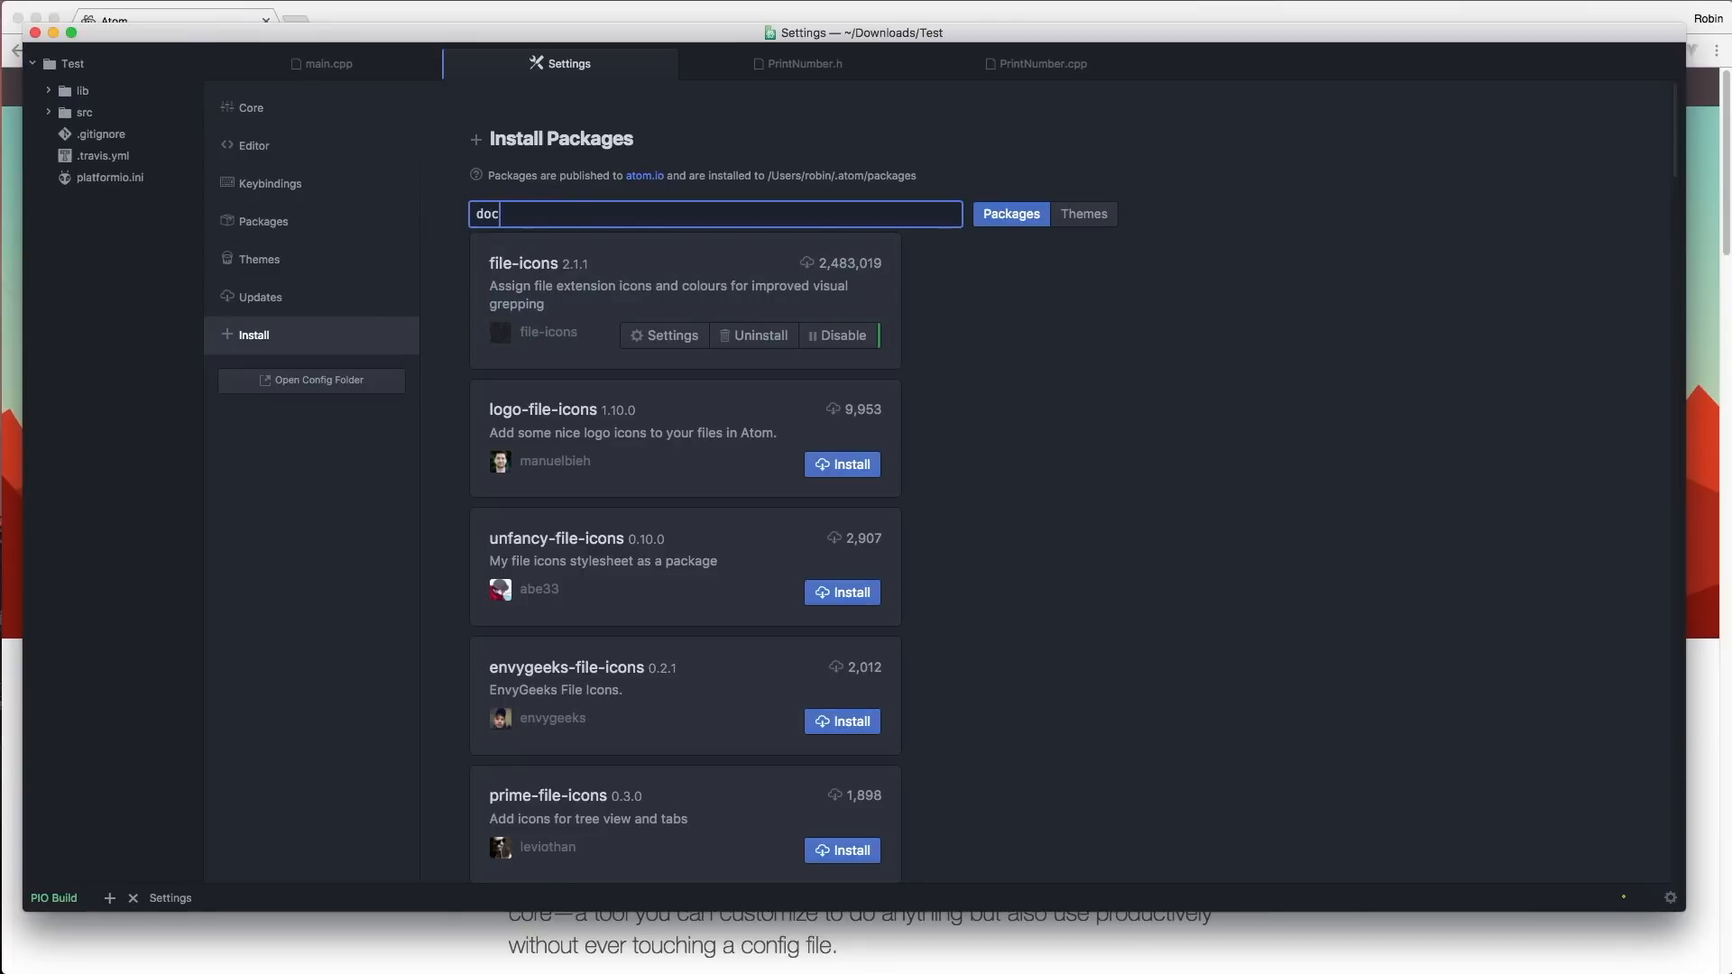
{"action": "type", "text": "blockr"}
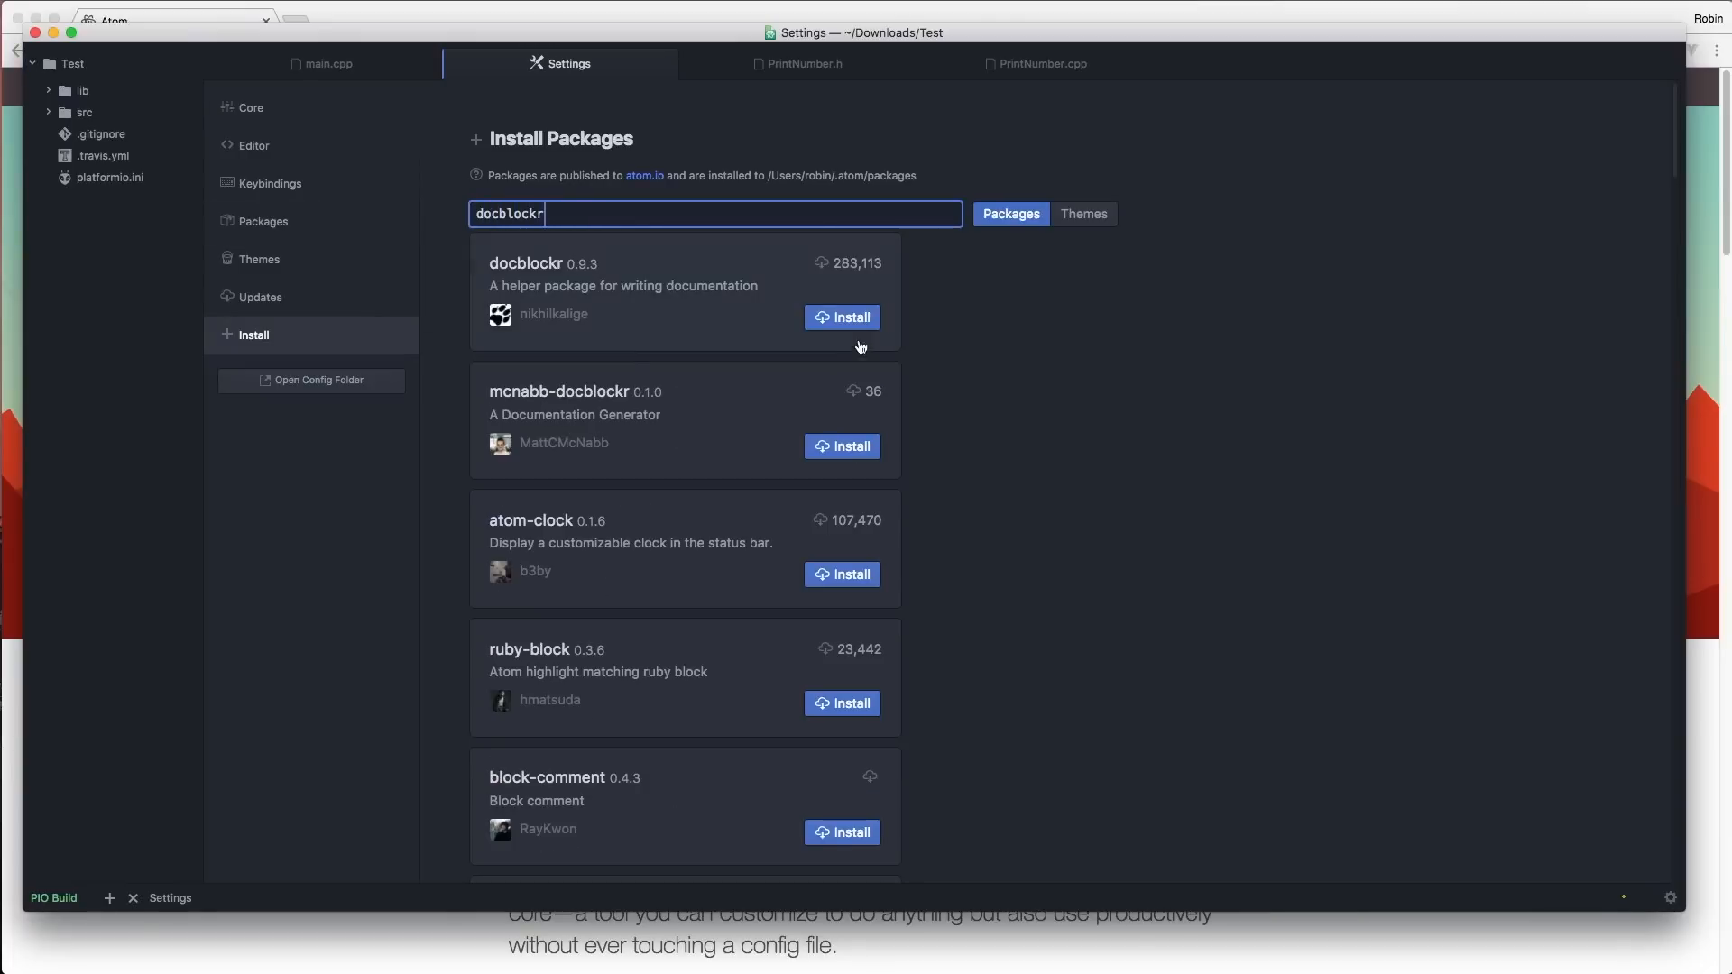
{"action": "left_click", "coordinate": [802, 63]}
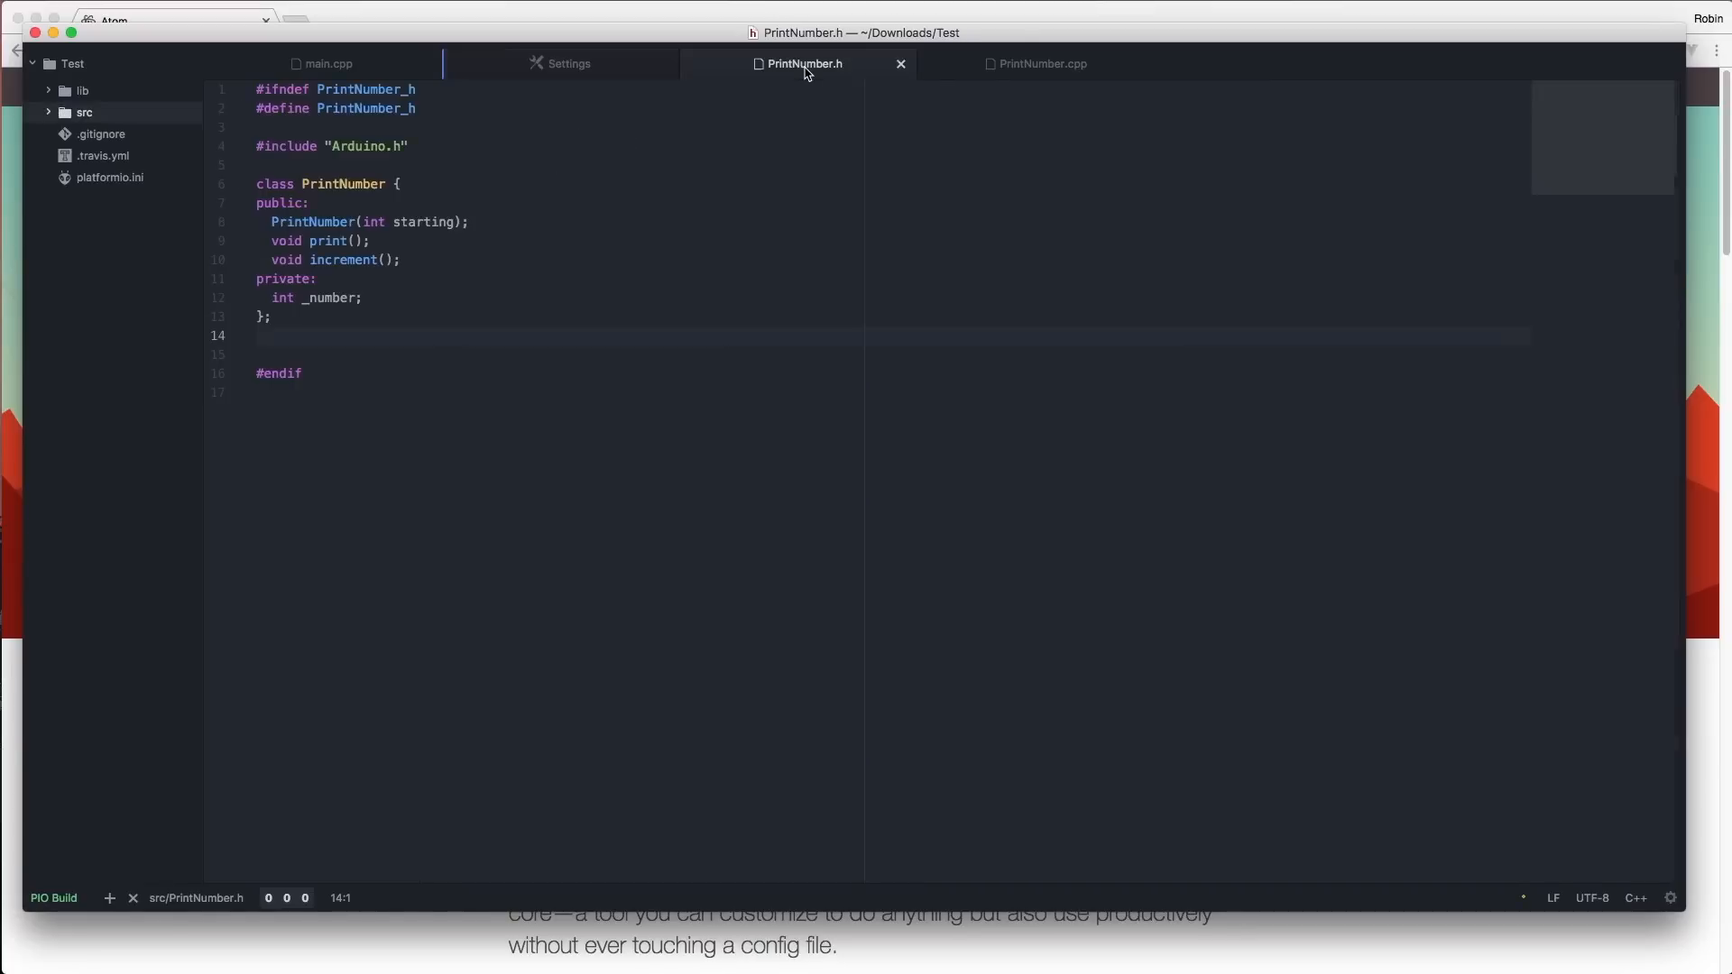
{"action": "key", "text": "enter"}
{"action": "type", "text": "/**"}
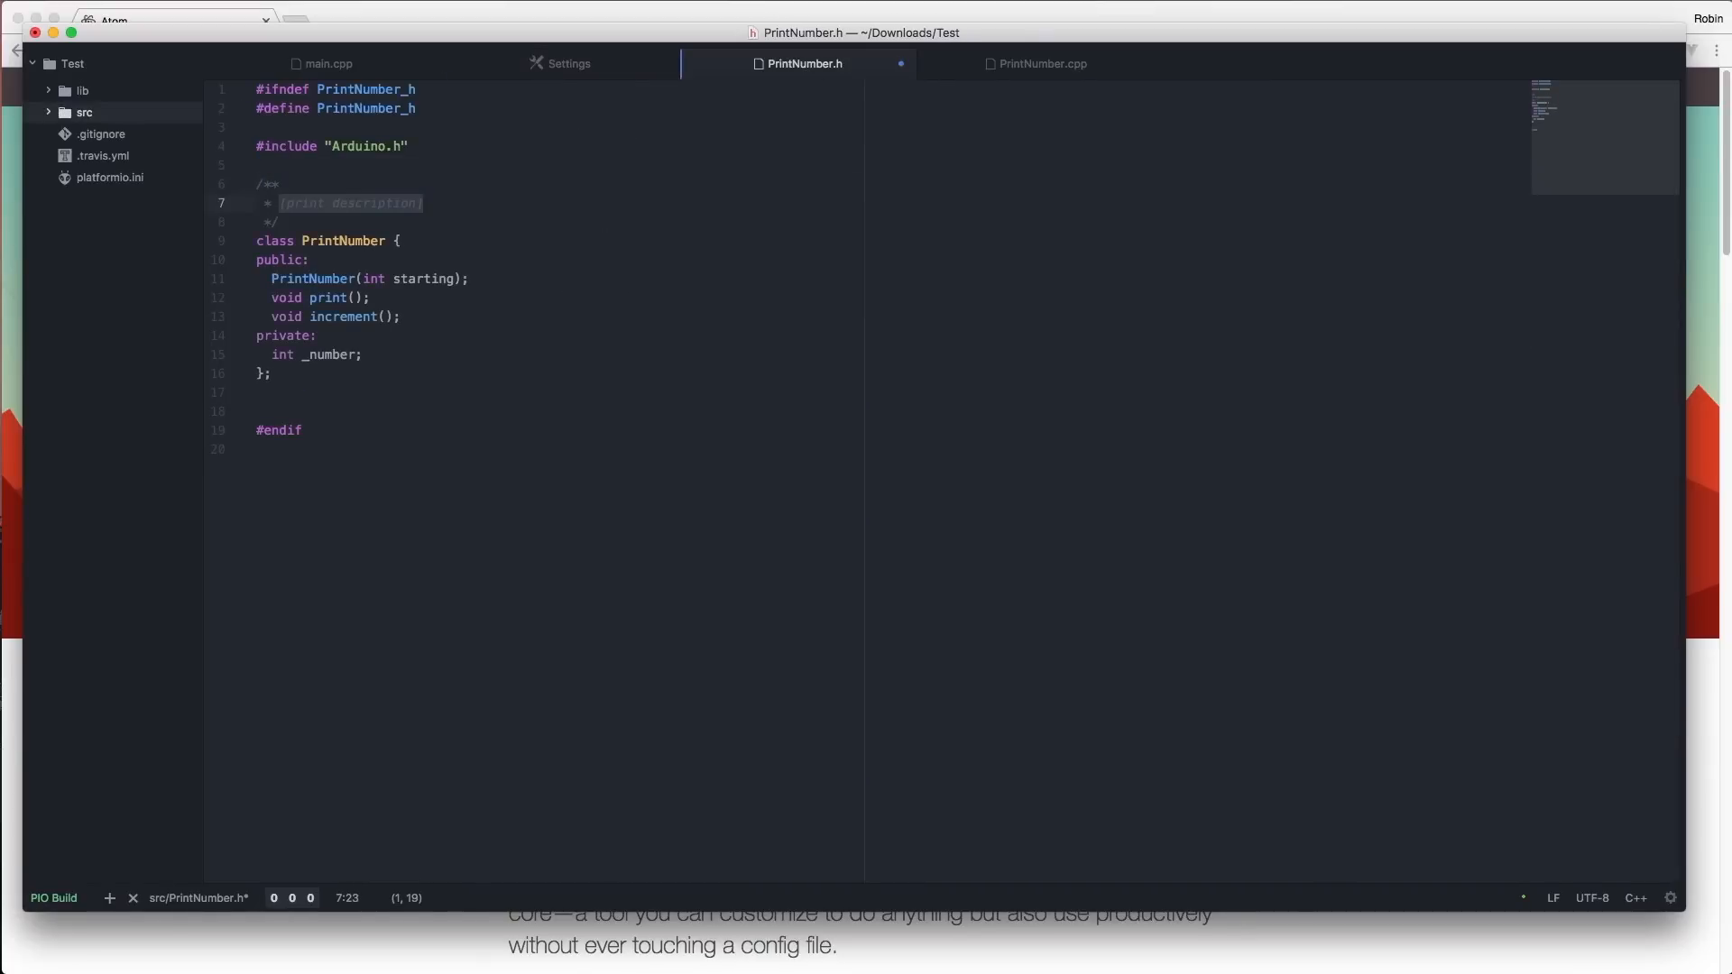
Step: Install the material-ui theme and choose Material as the UI theme
{"action": "left_click", "coordinate": [567, 63]}
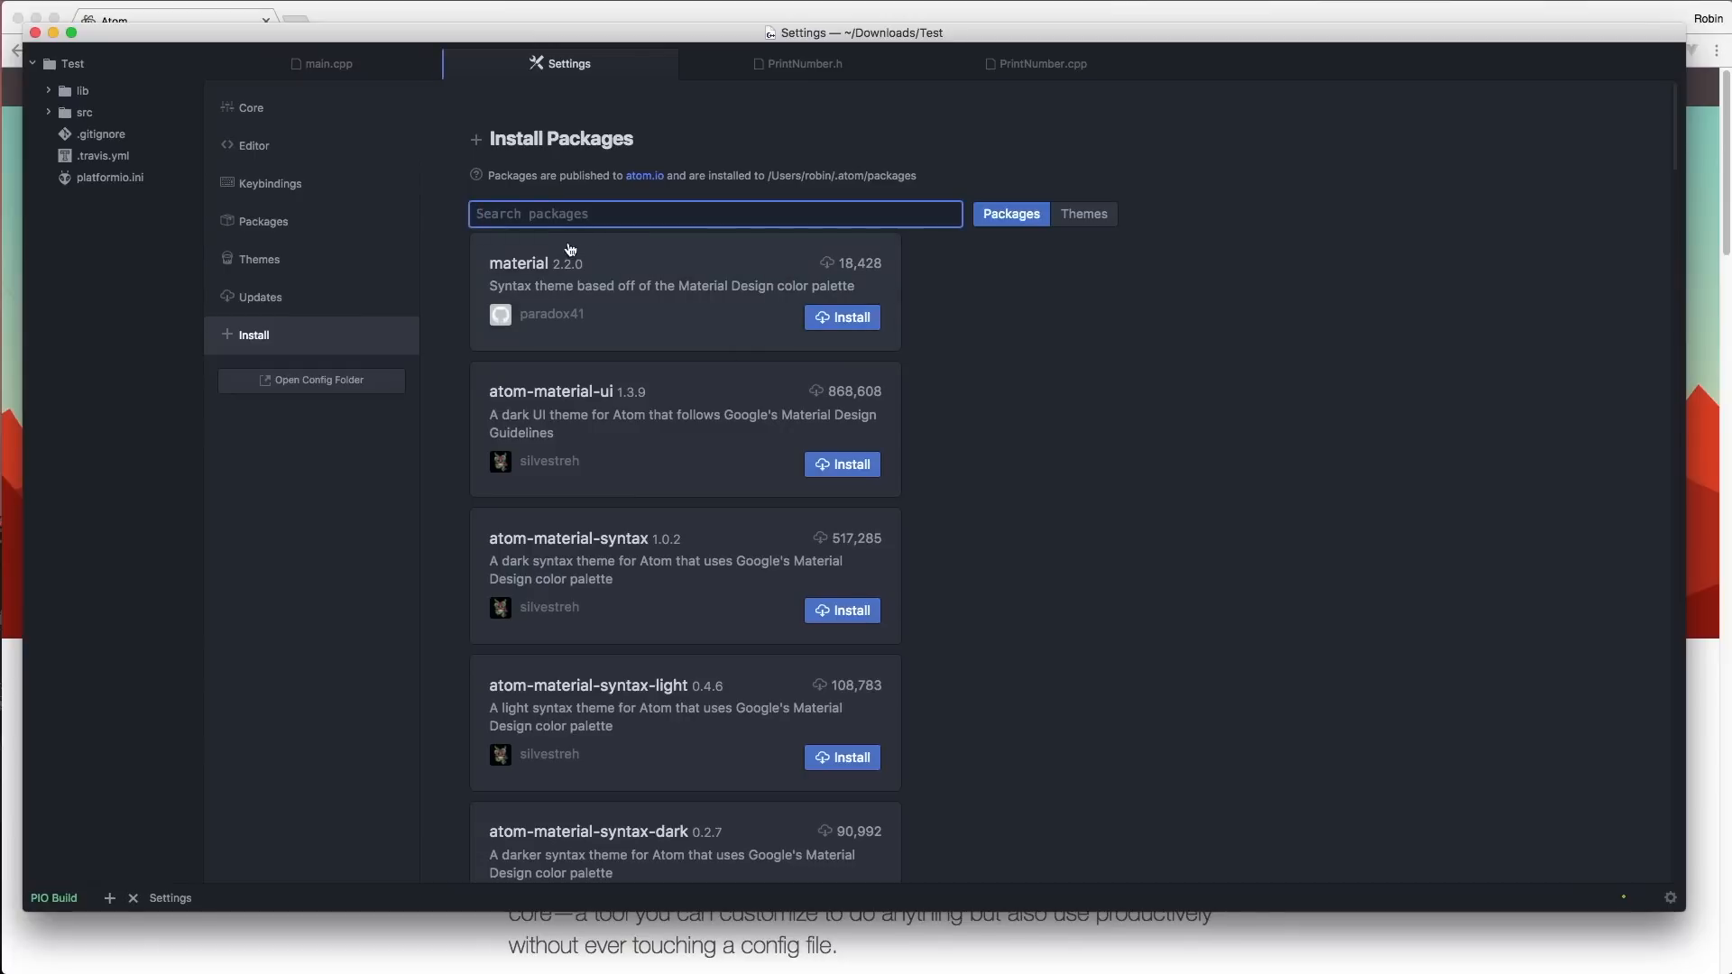
{"action": "left_click", "coordinate": [1082, 213]}
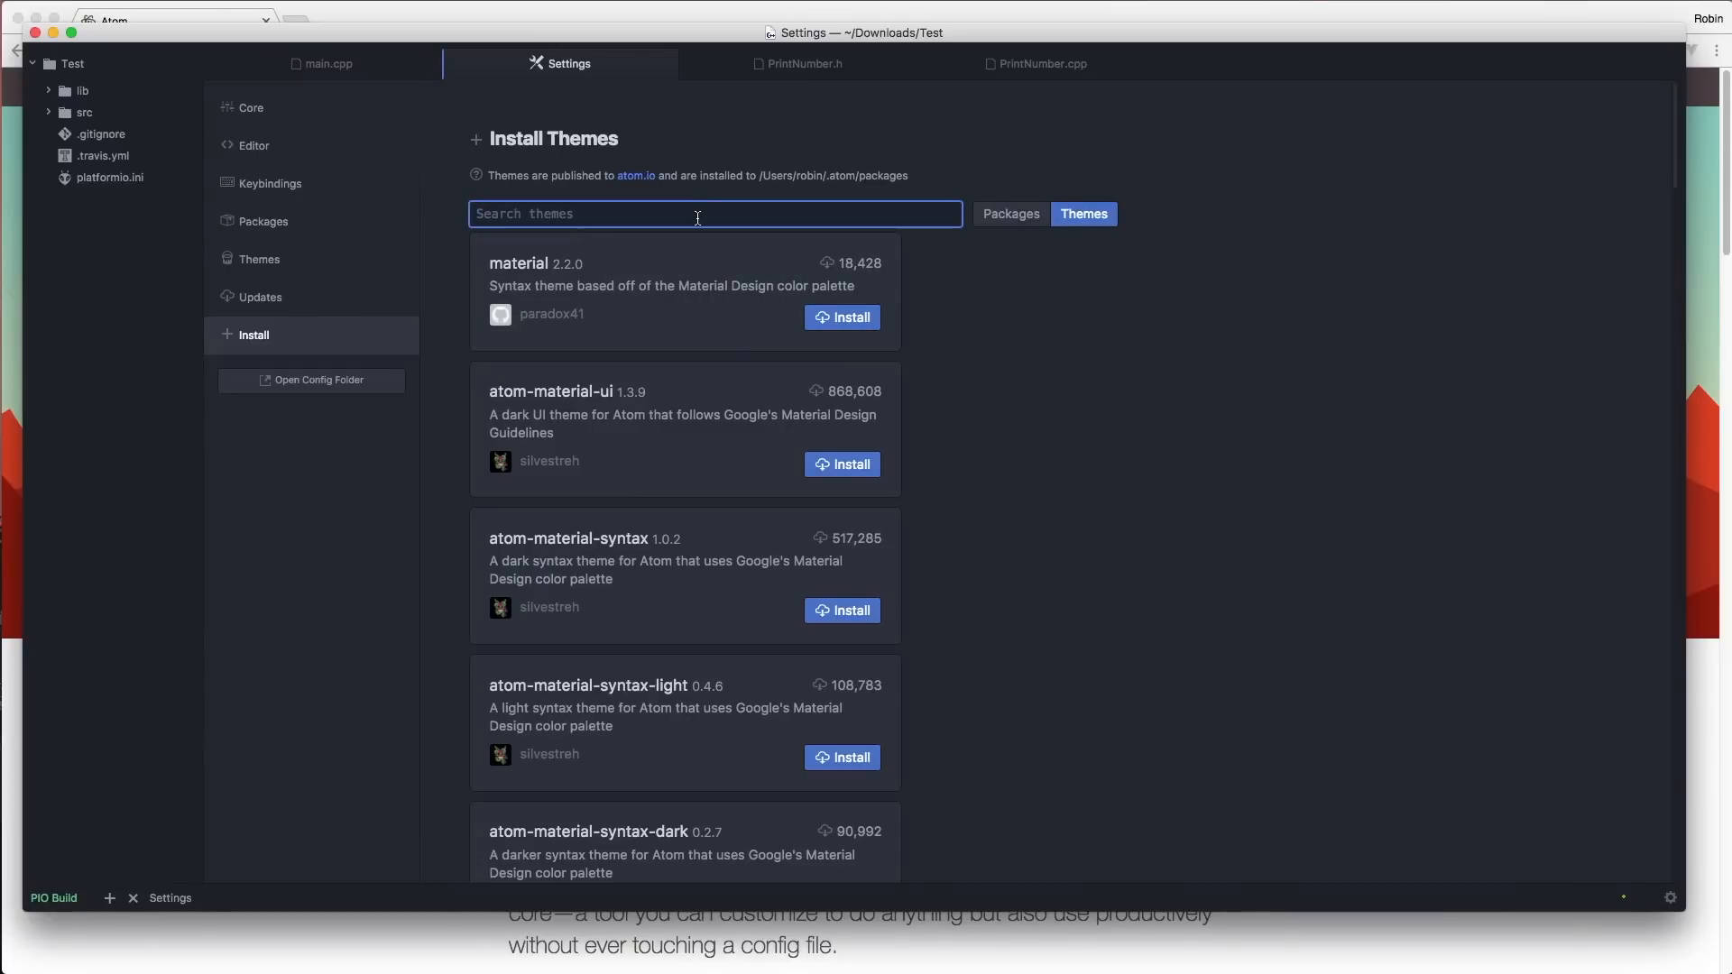
{"action": "type", "text": "material-ui"}
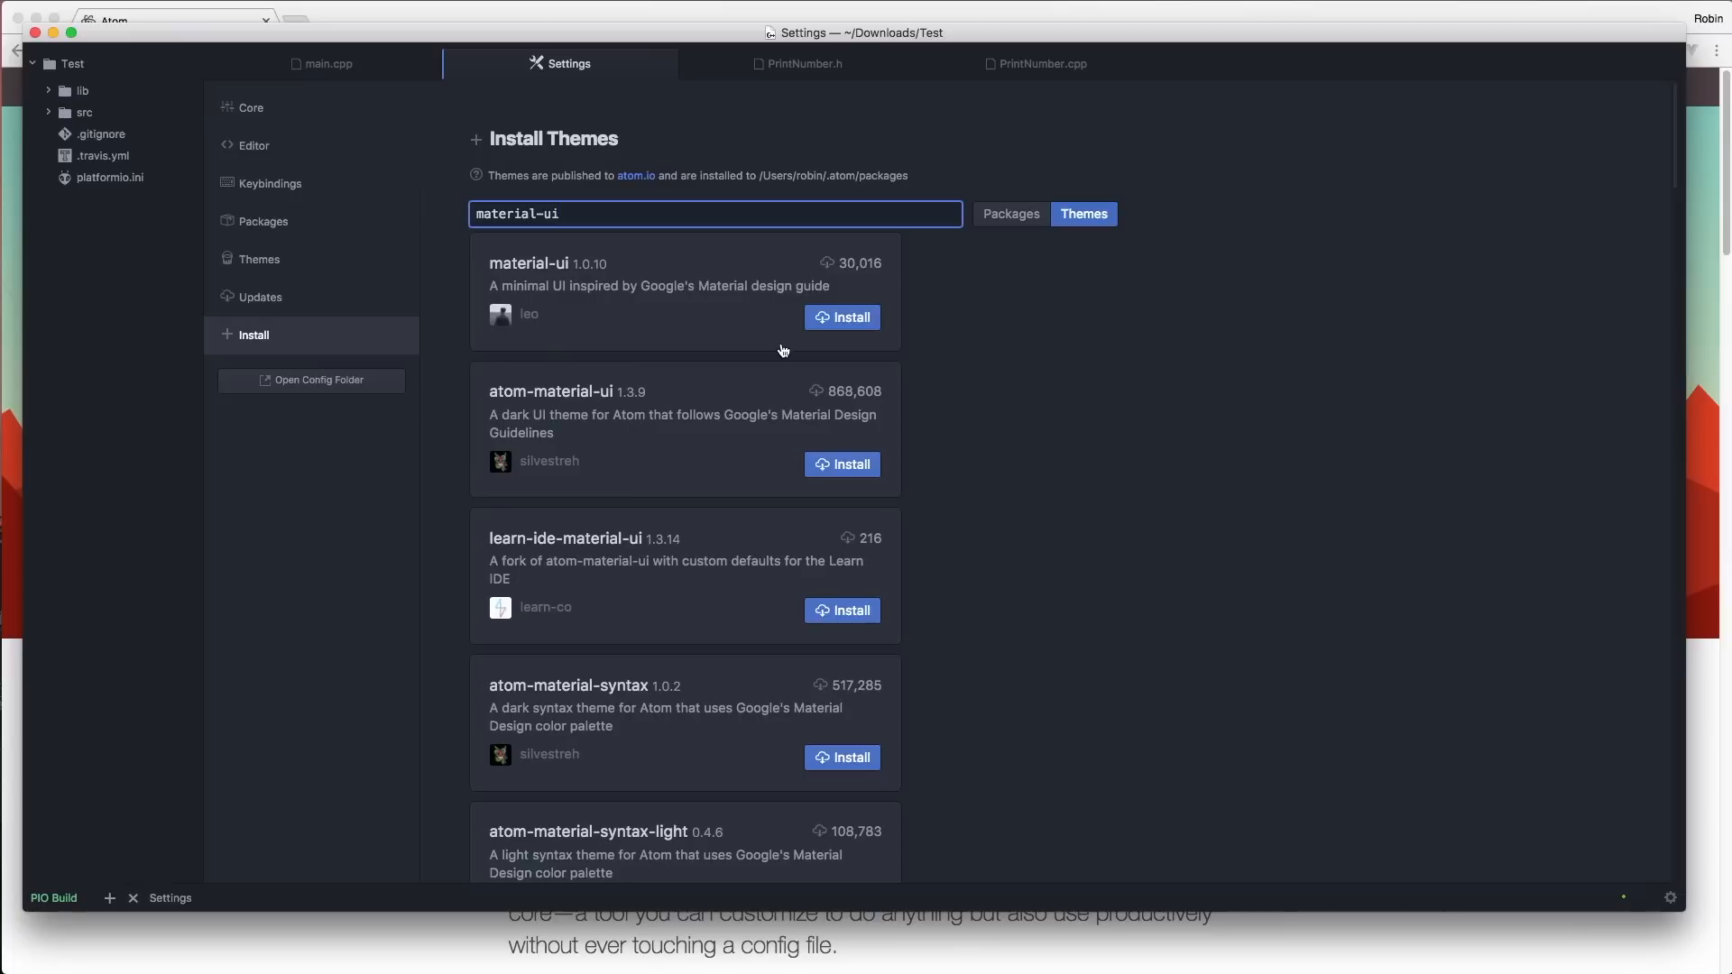
{"action": "left_click", "coordinate": [842, 317]}
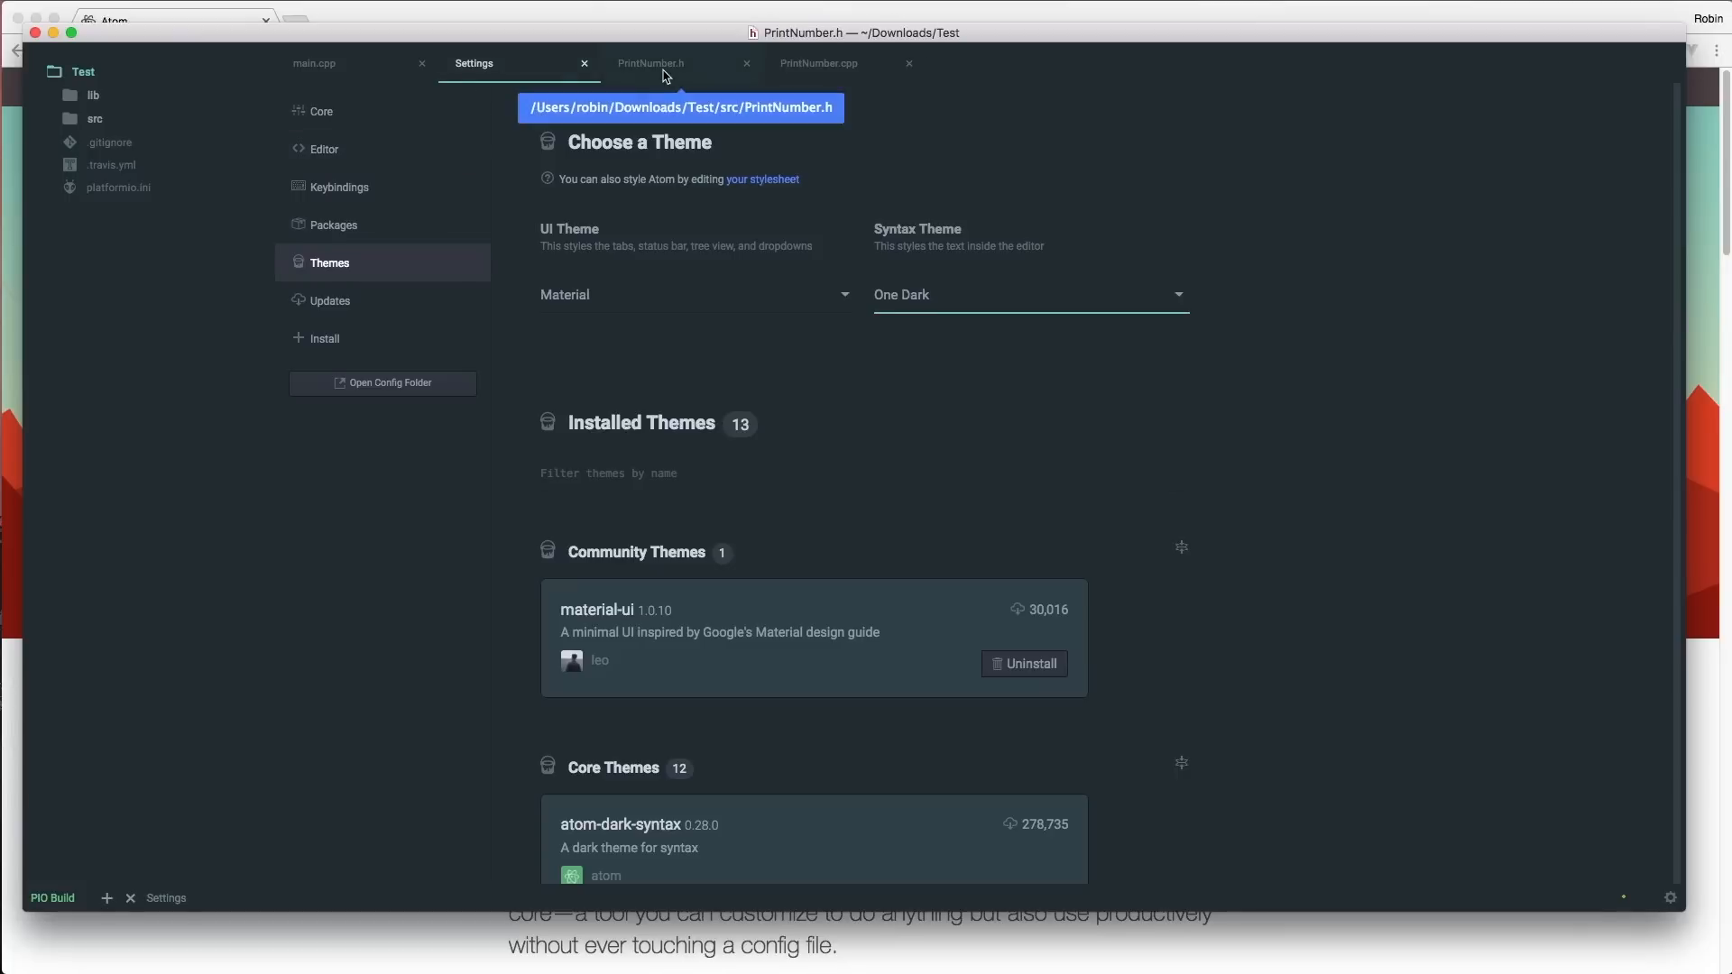
{"action": "left_click", "coordinate": [818, 64]}
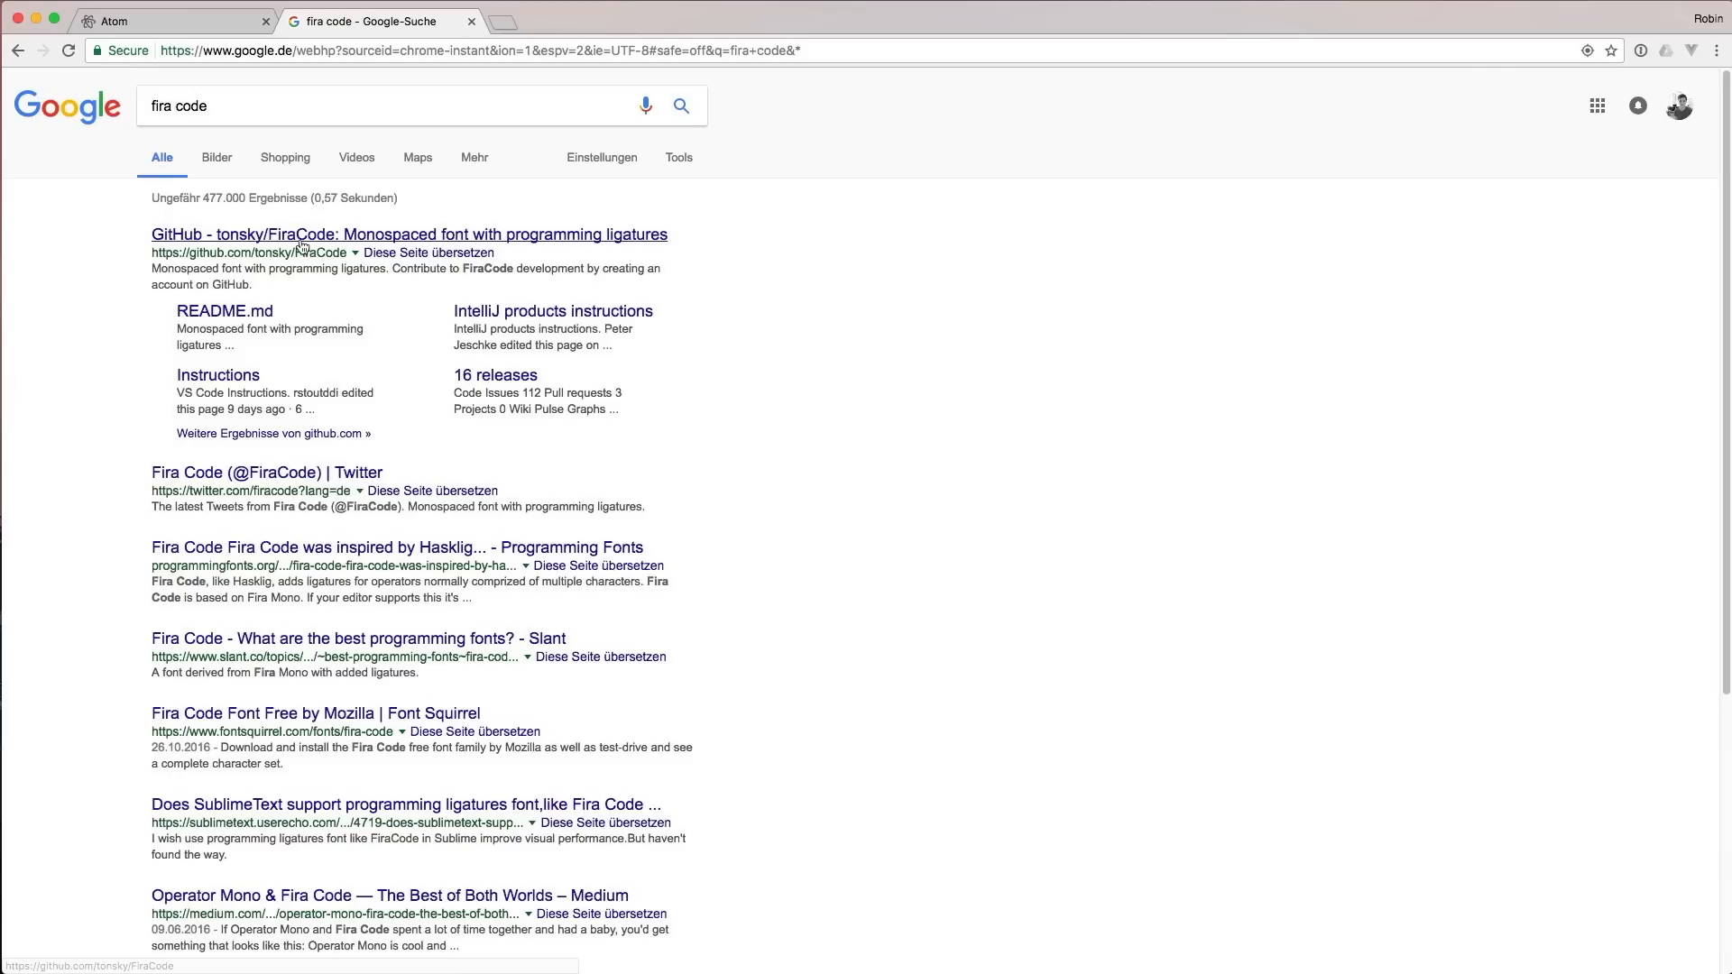
Step: Open the tonsky/FiraCode GitHub result and scroll through its README
{"action": "left_click", "coordinate": [408, 234]}
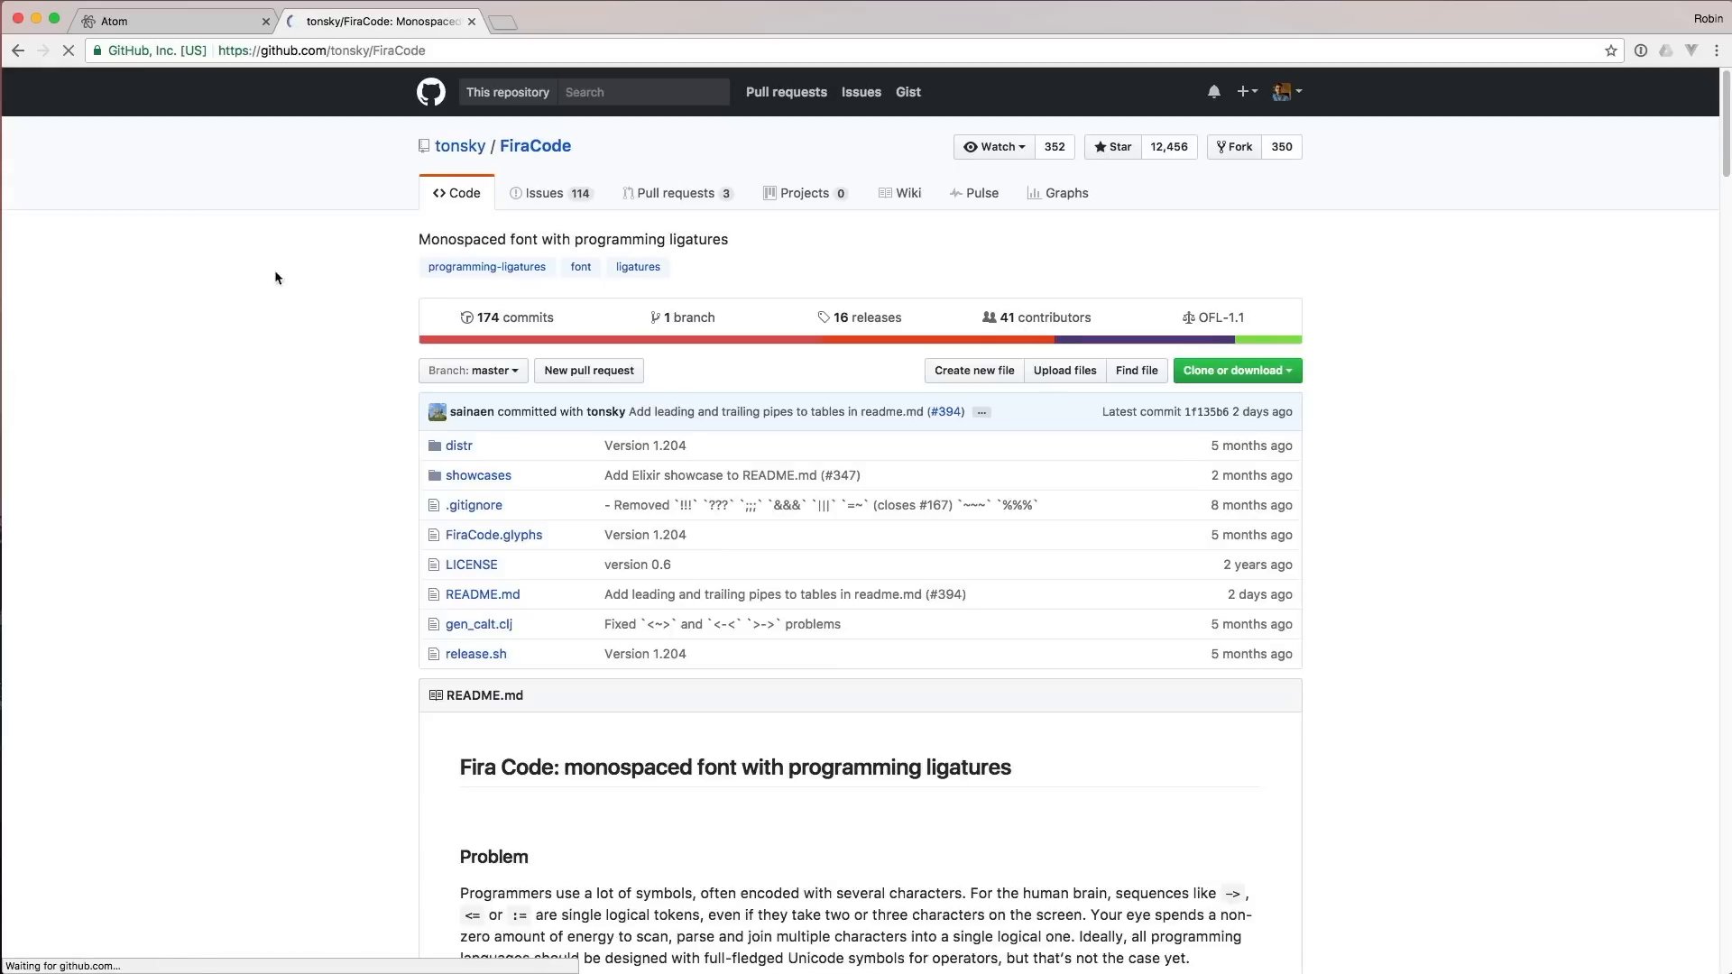
{"action": "scroll", "scroll_direction": "down", "scroll_amount": 3}
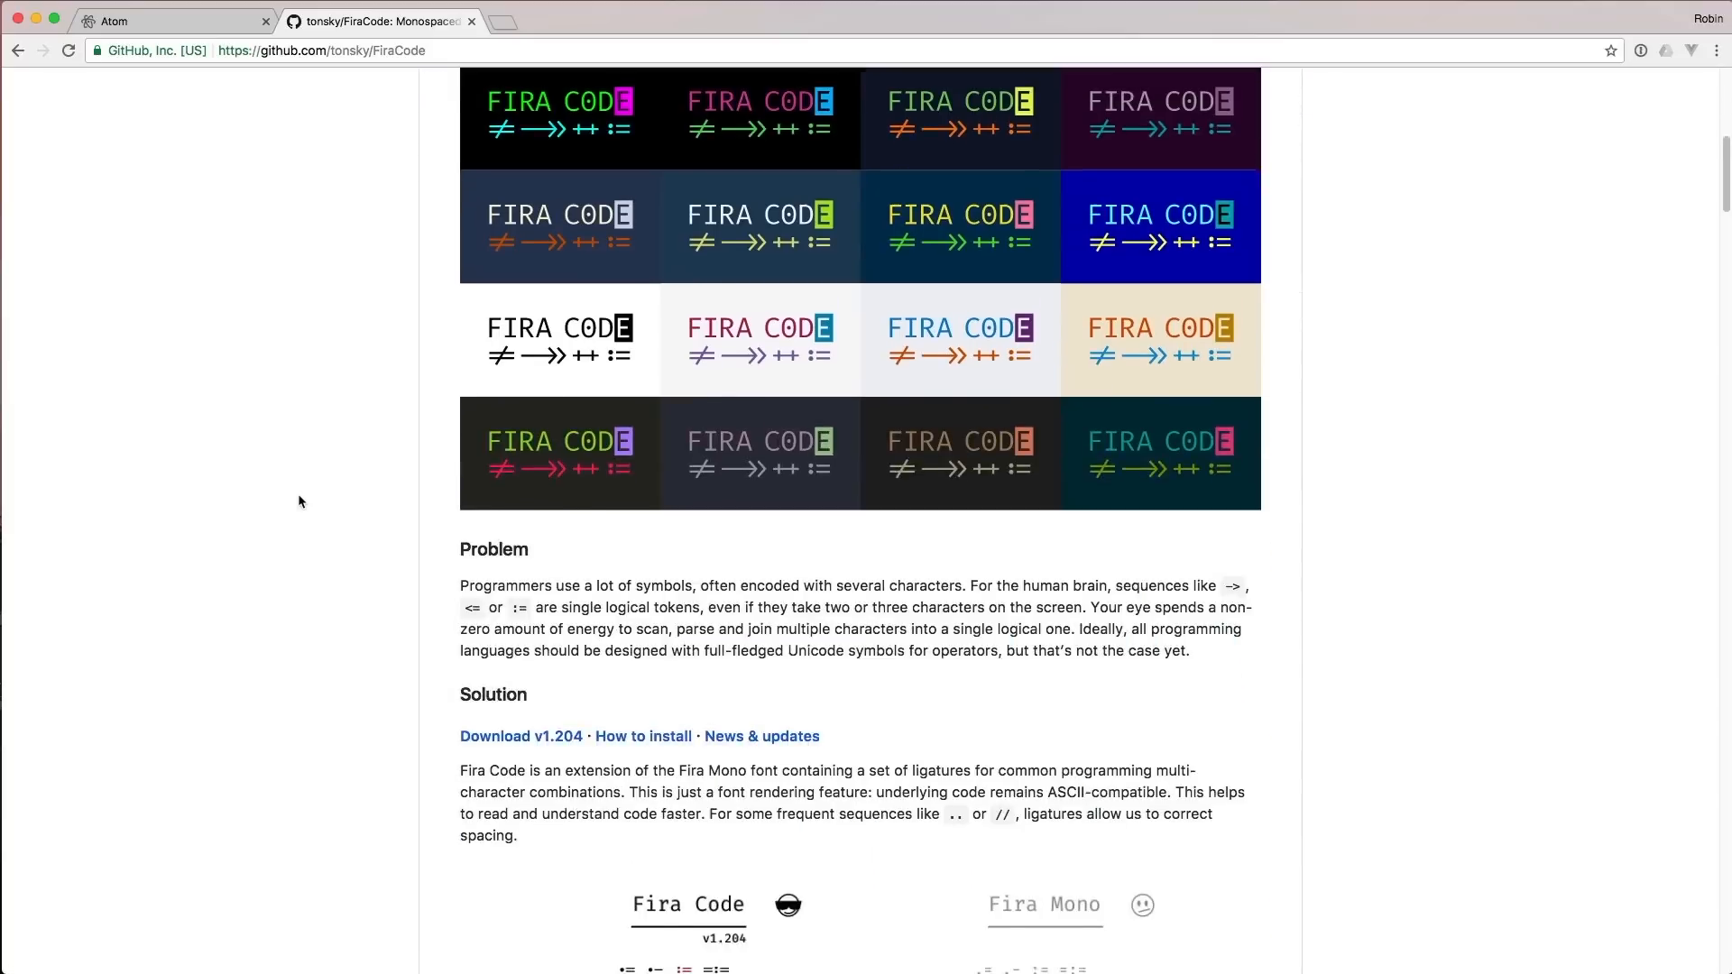
{"action": "scroll", "scroll_direction": "down", "scroll_amount": 3}
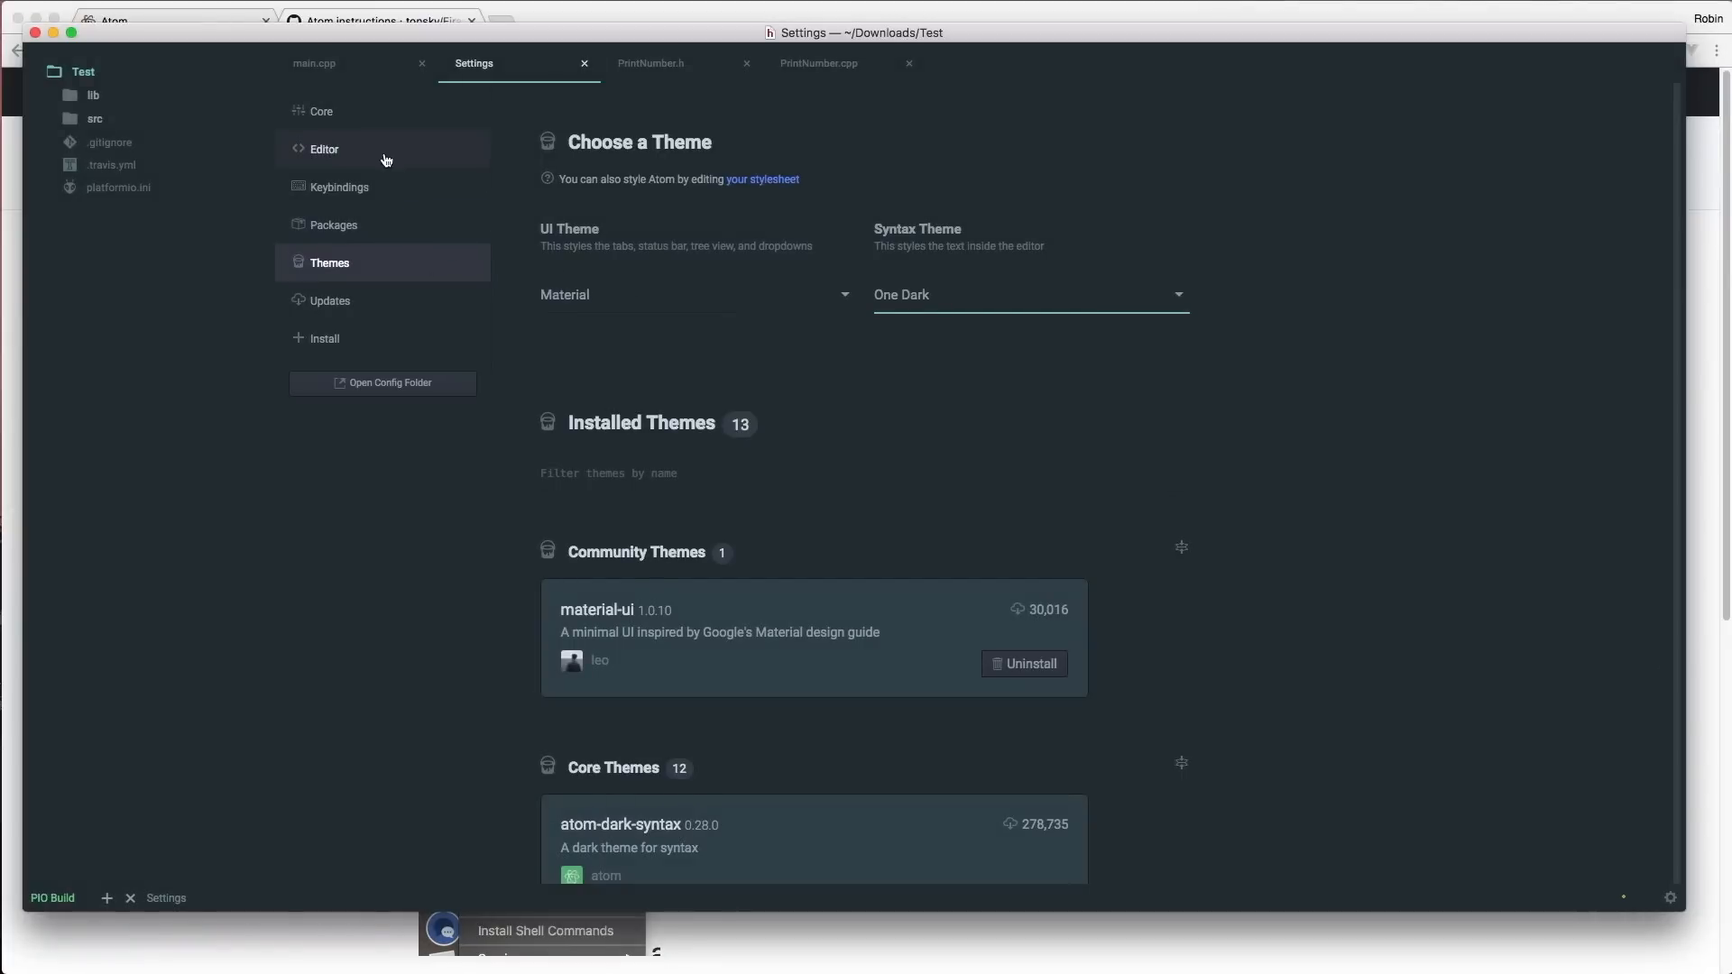
Step: Set the editor font family to Fira Code and font size to 17
{"action": "left_click", "coordinate": [324, 148]}
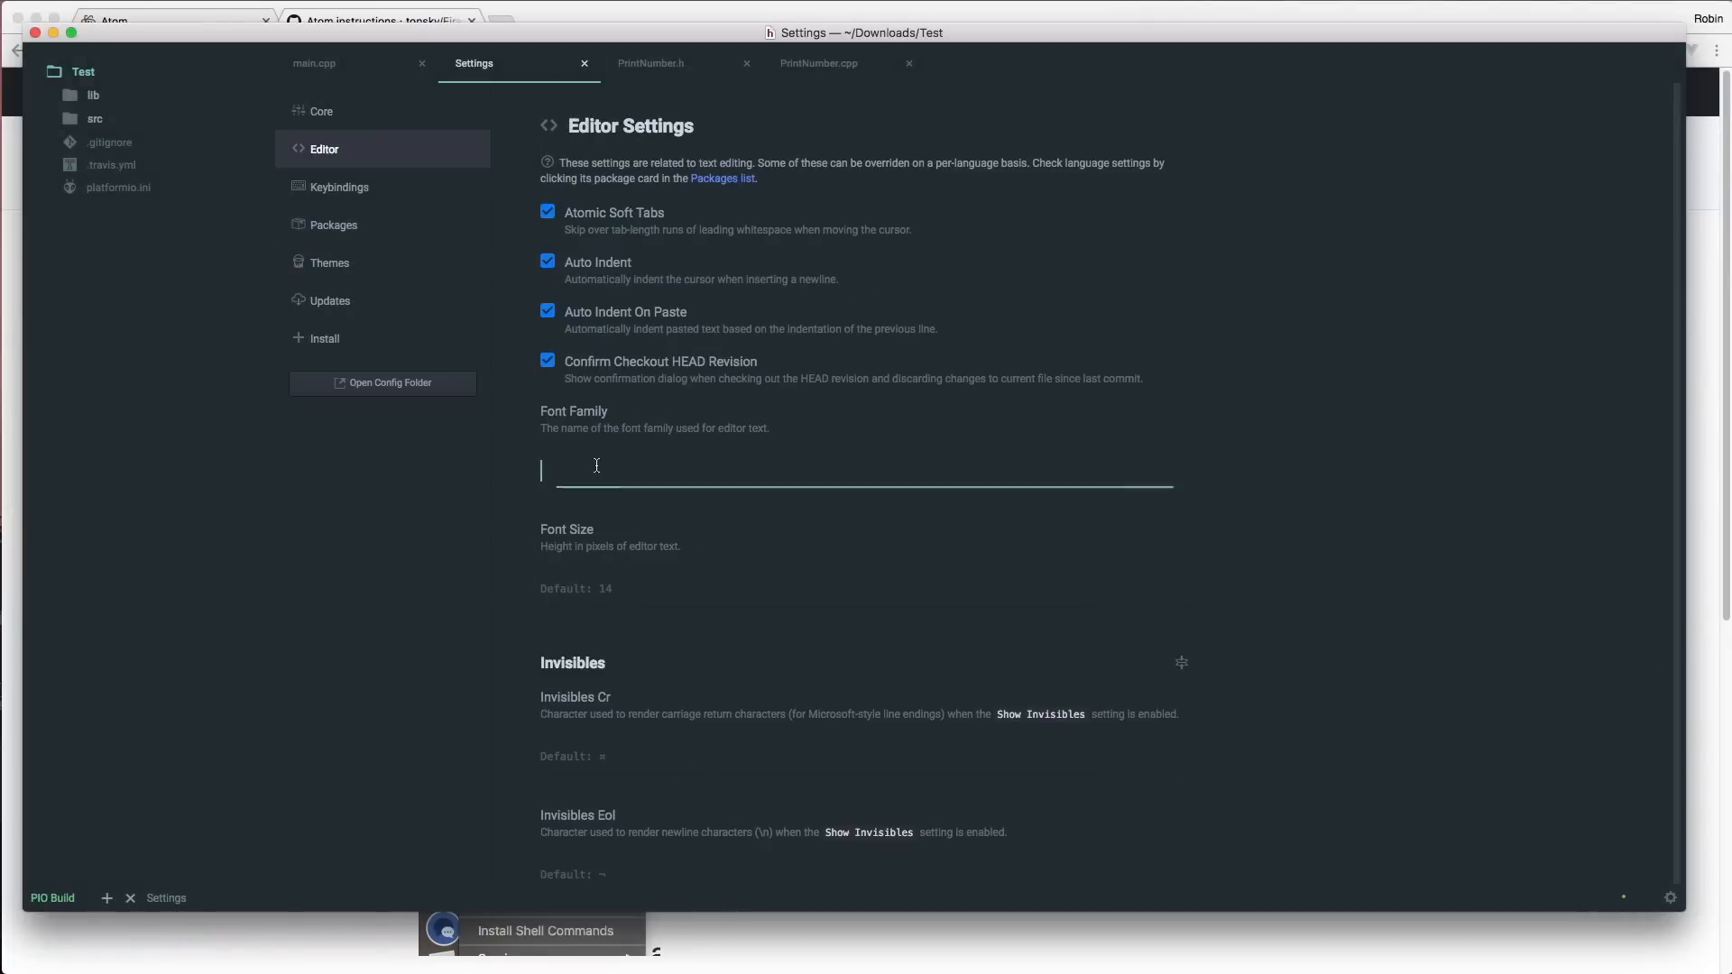
{"action": "type", "text": "Fira Code"}
{"action": "left_click", "coordinate": [856, 590]}
{"action": "type", "text": "14"}
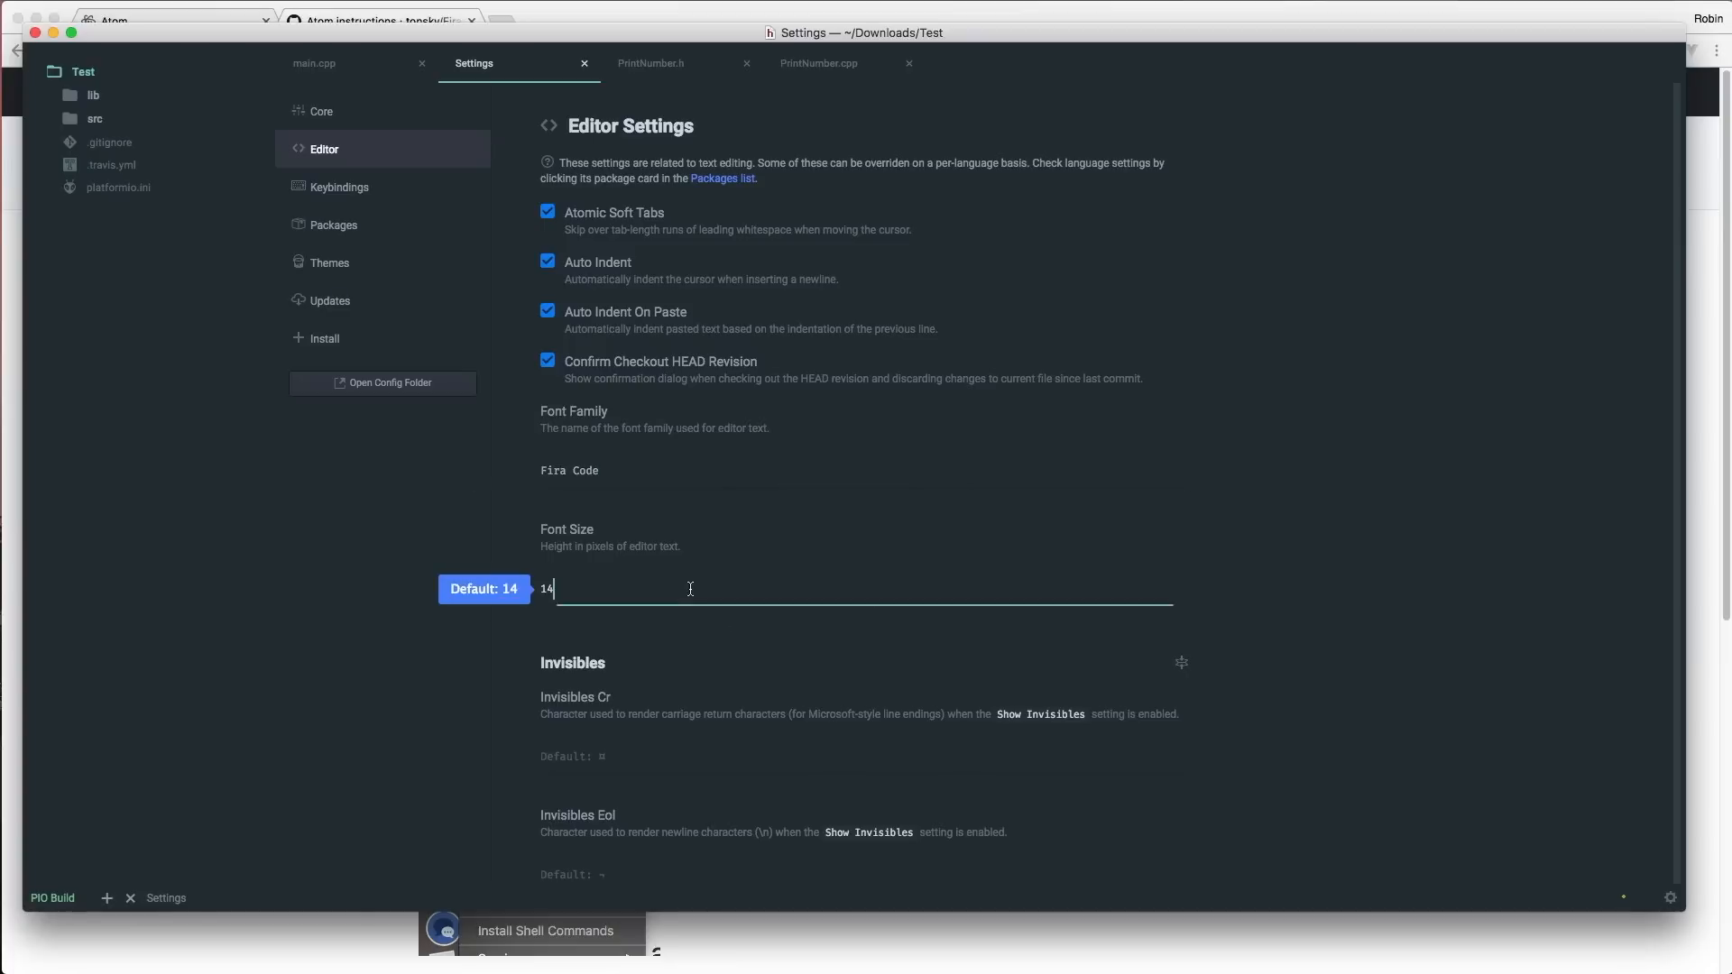
{"action": "type", "text": "17"}
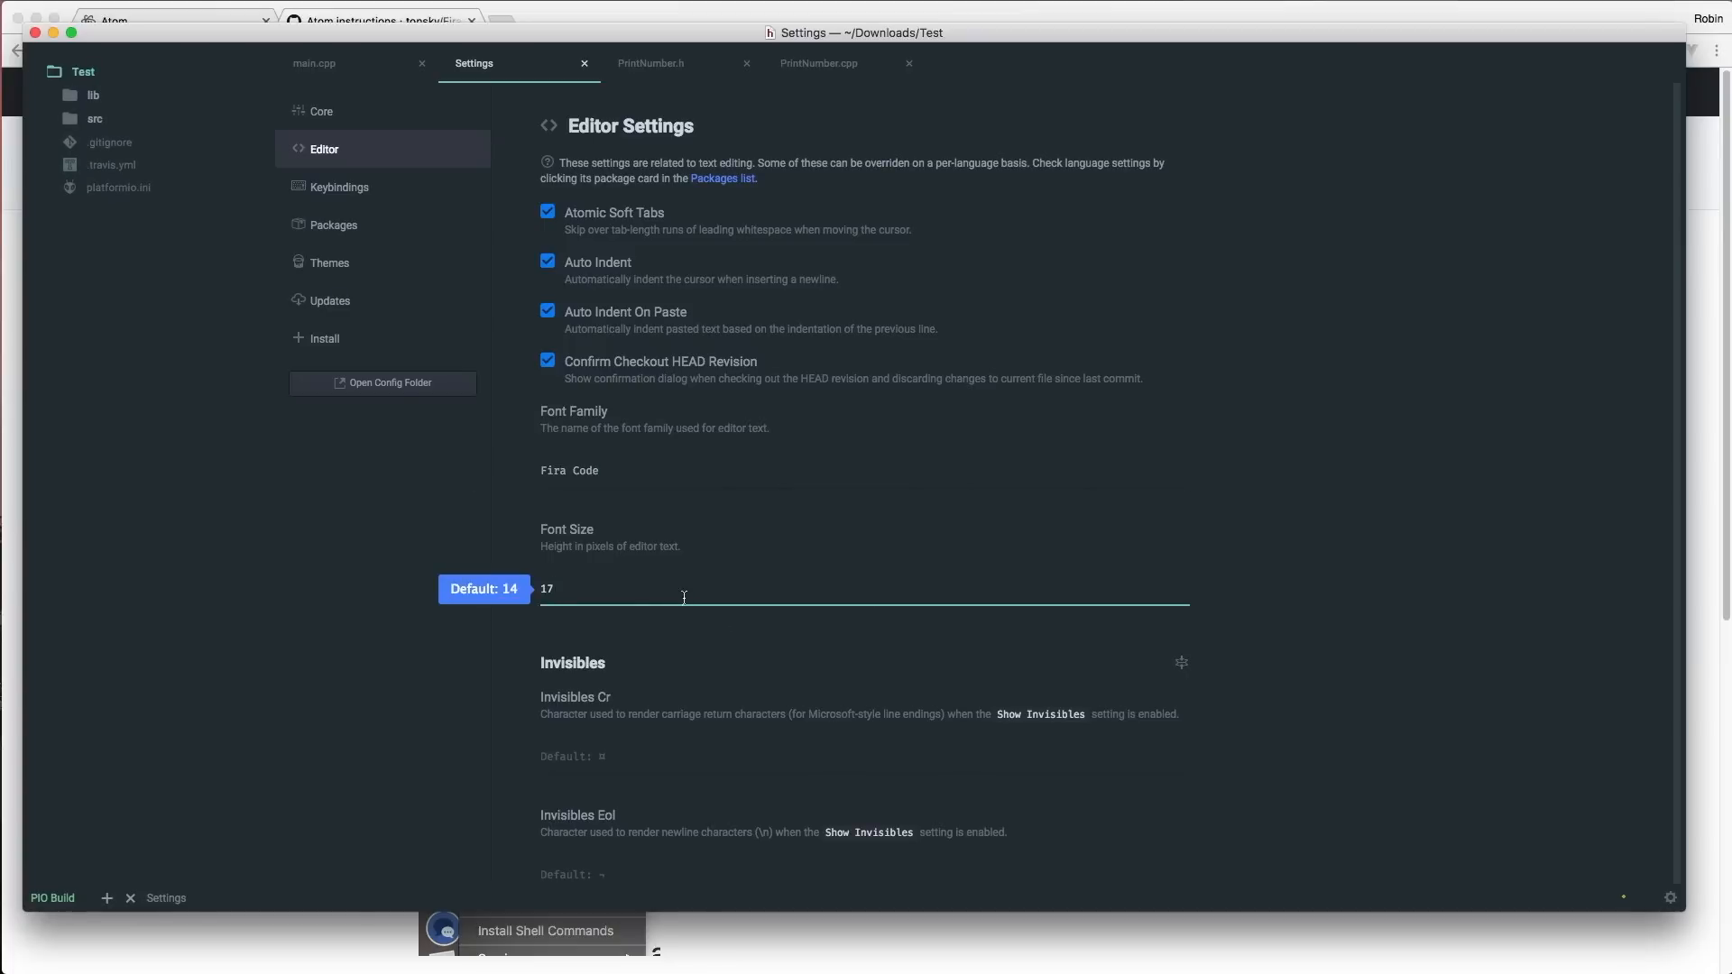
{"action": "scroll", "scroll_direction": "down", "scroll_amount": 3}
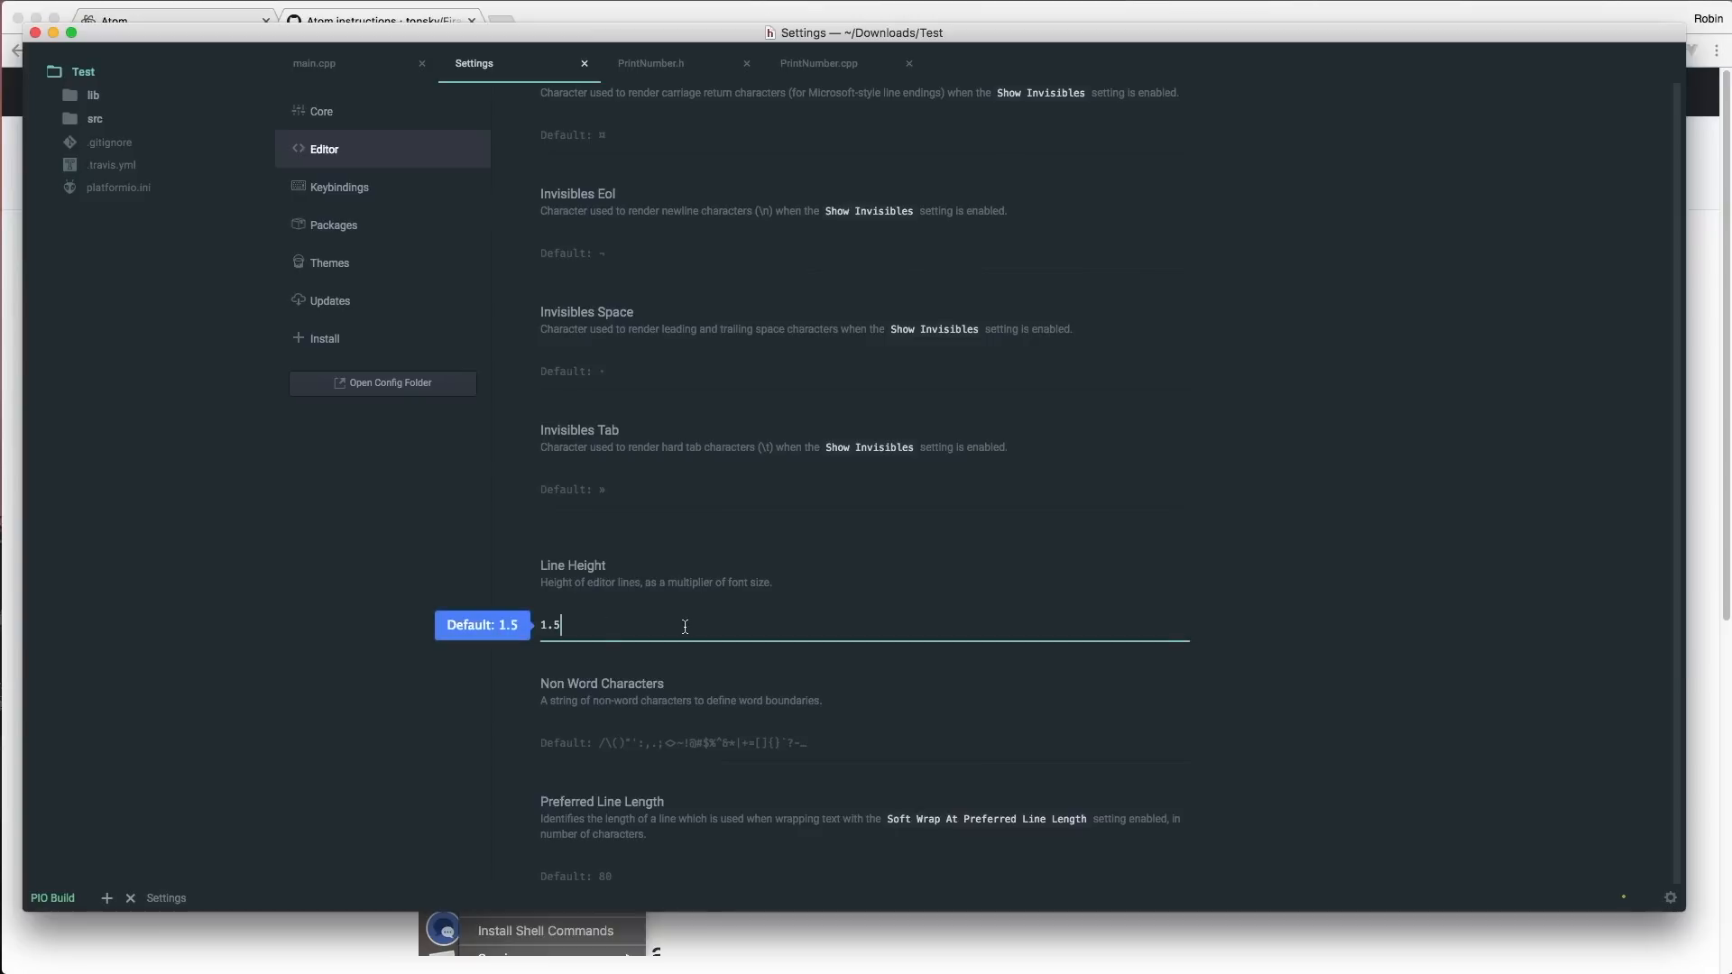
{"action": "scroll", "scroll_direction": "up", "scroll_amount": 3}
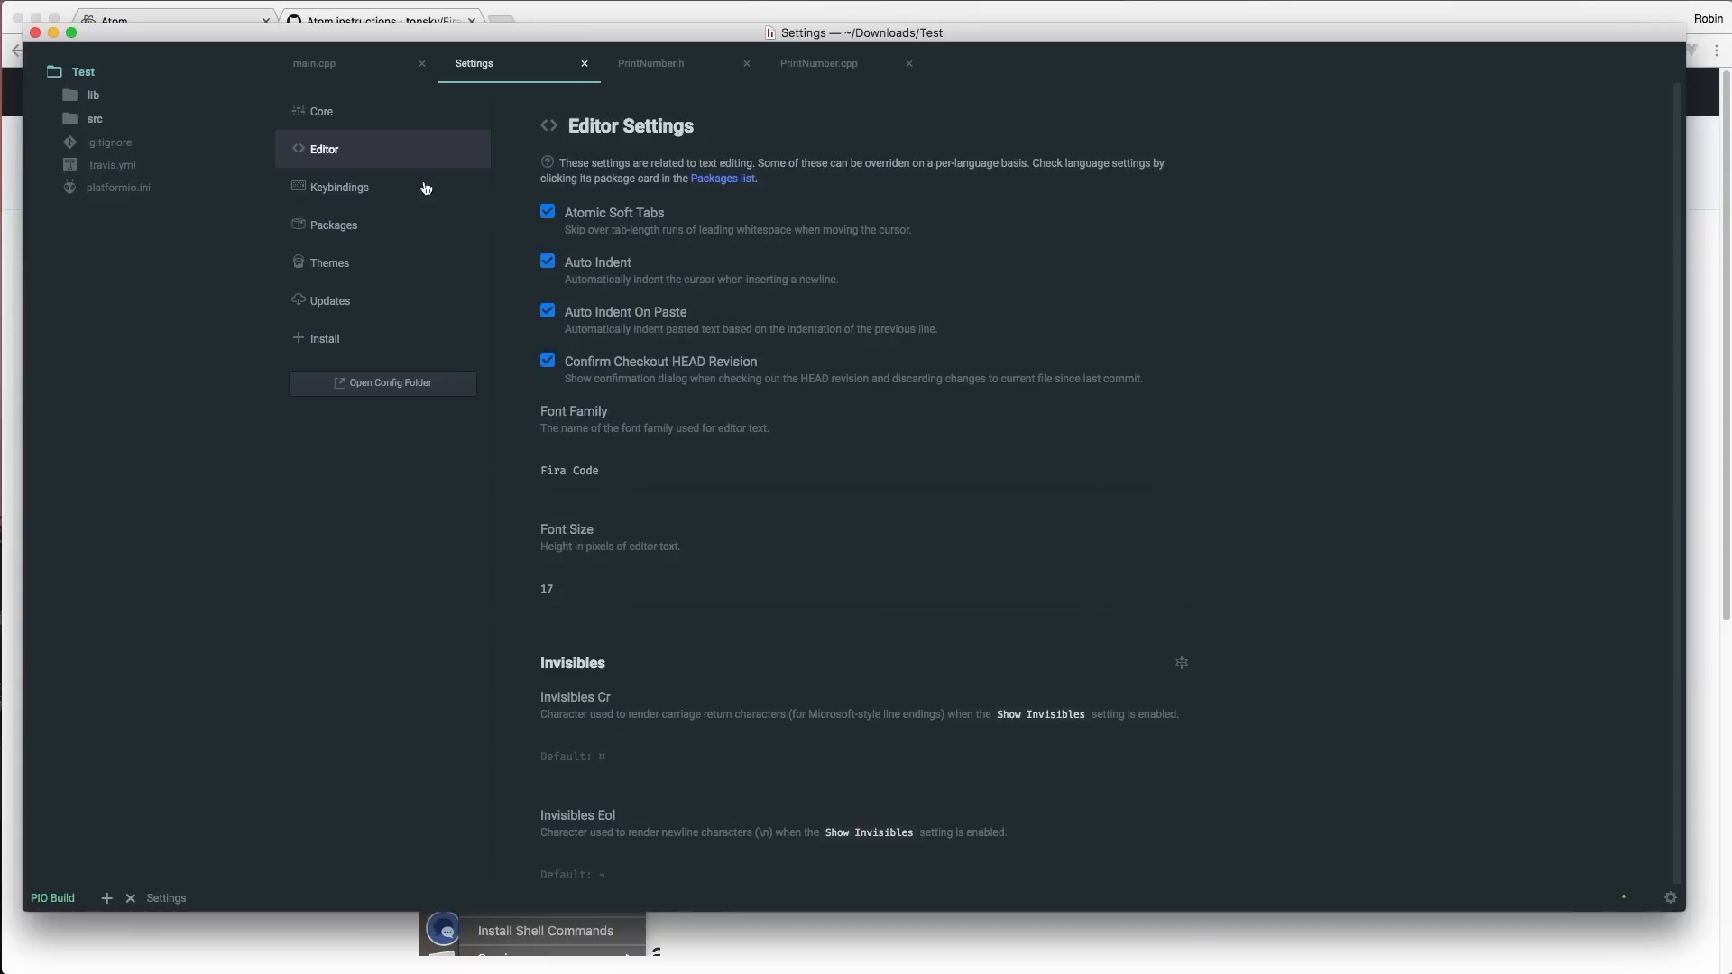
Step: Turn on coloured icons in file-icons settings and return to main.cpp
{"action": "left_click", "coordinate": [333, 225]}
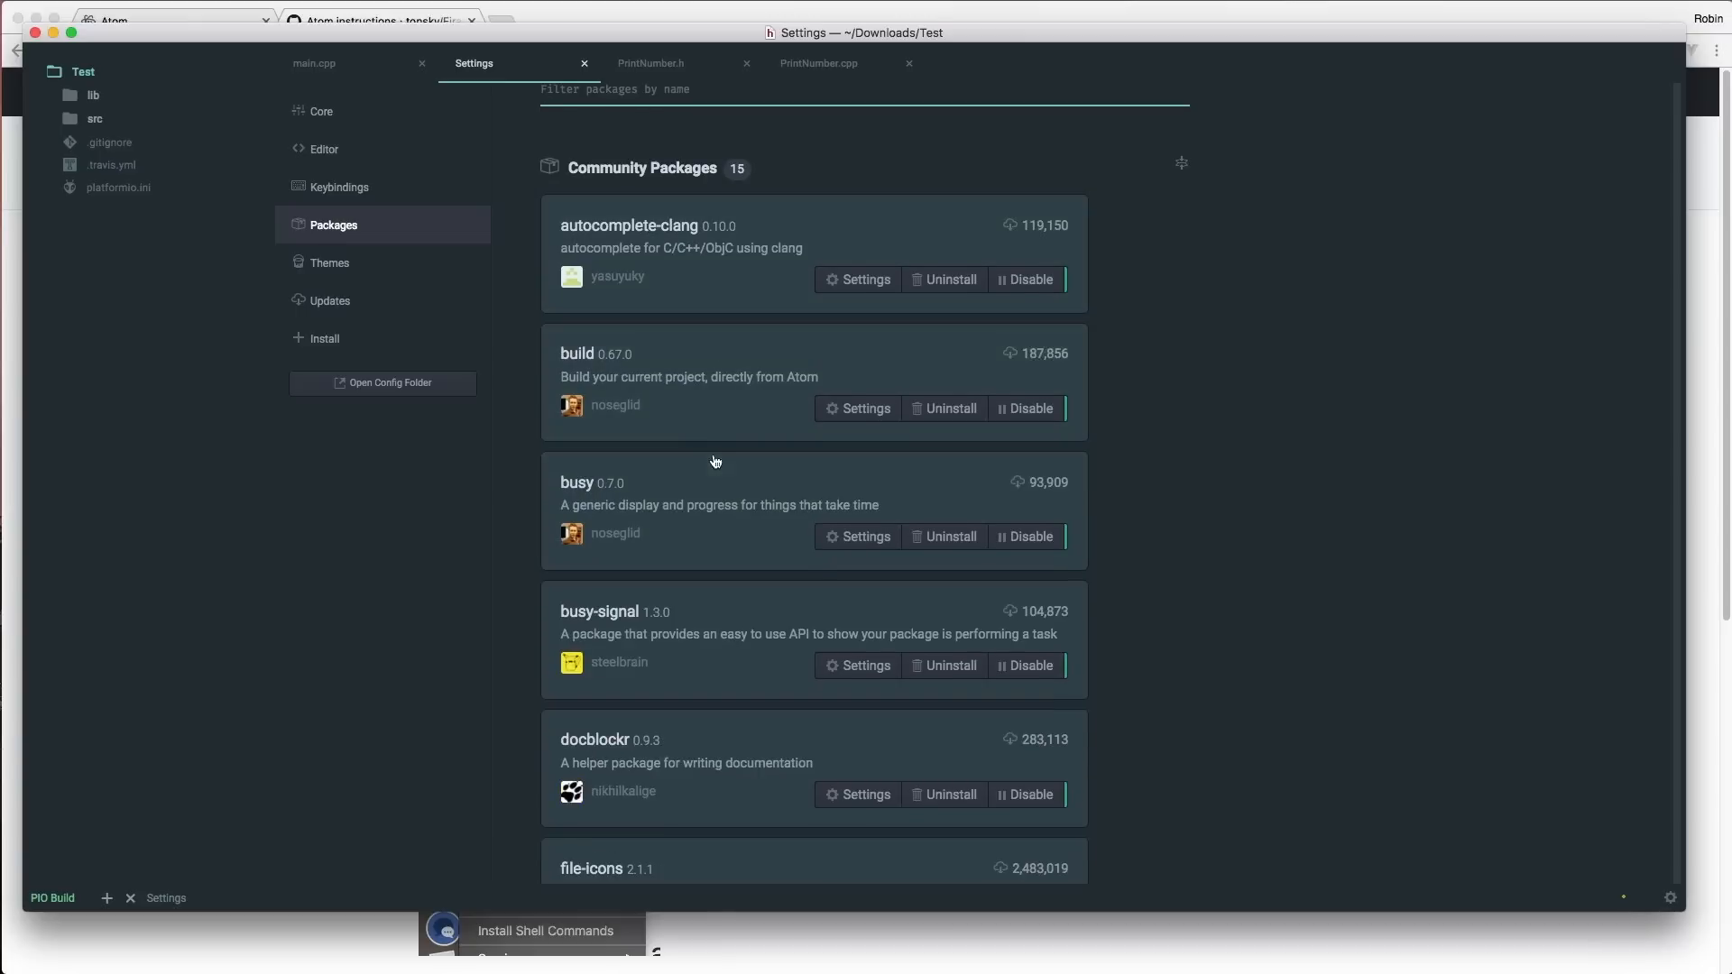
{"action": "left_click", "coordinate": [592, 867]}
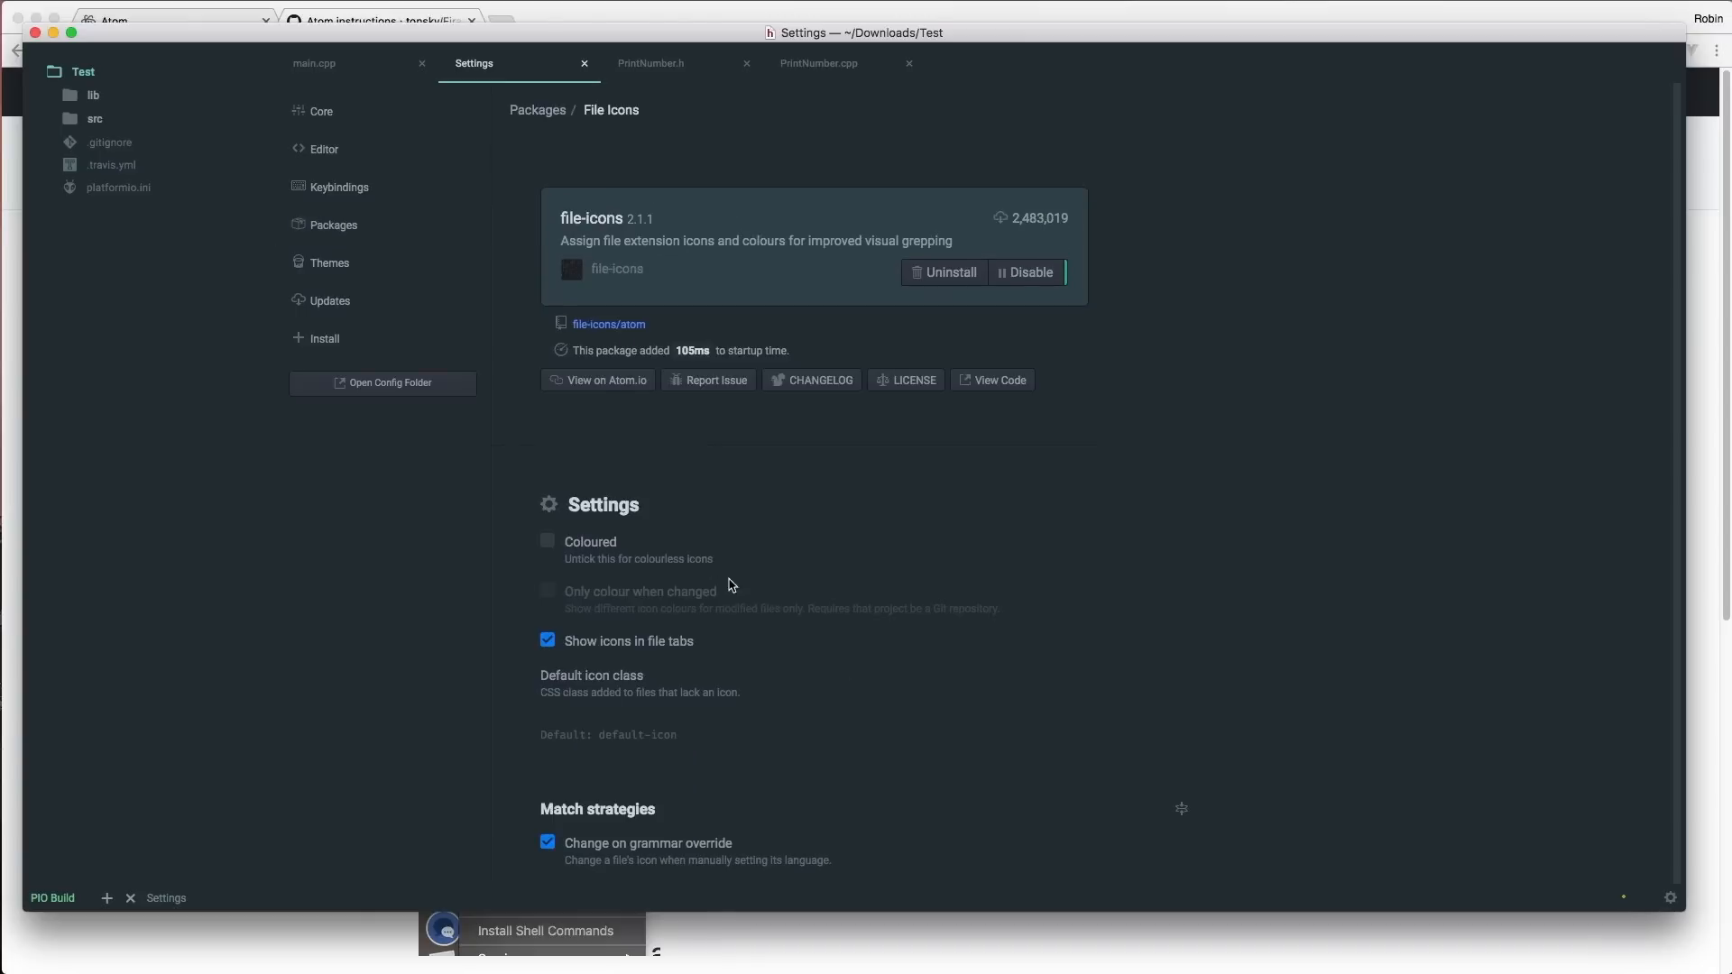
{"action": "left_click", "coordinate": [380, 19]}
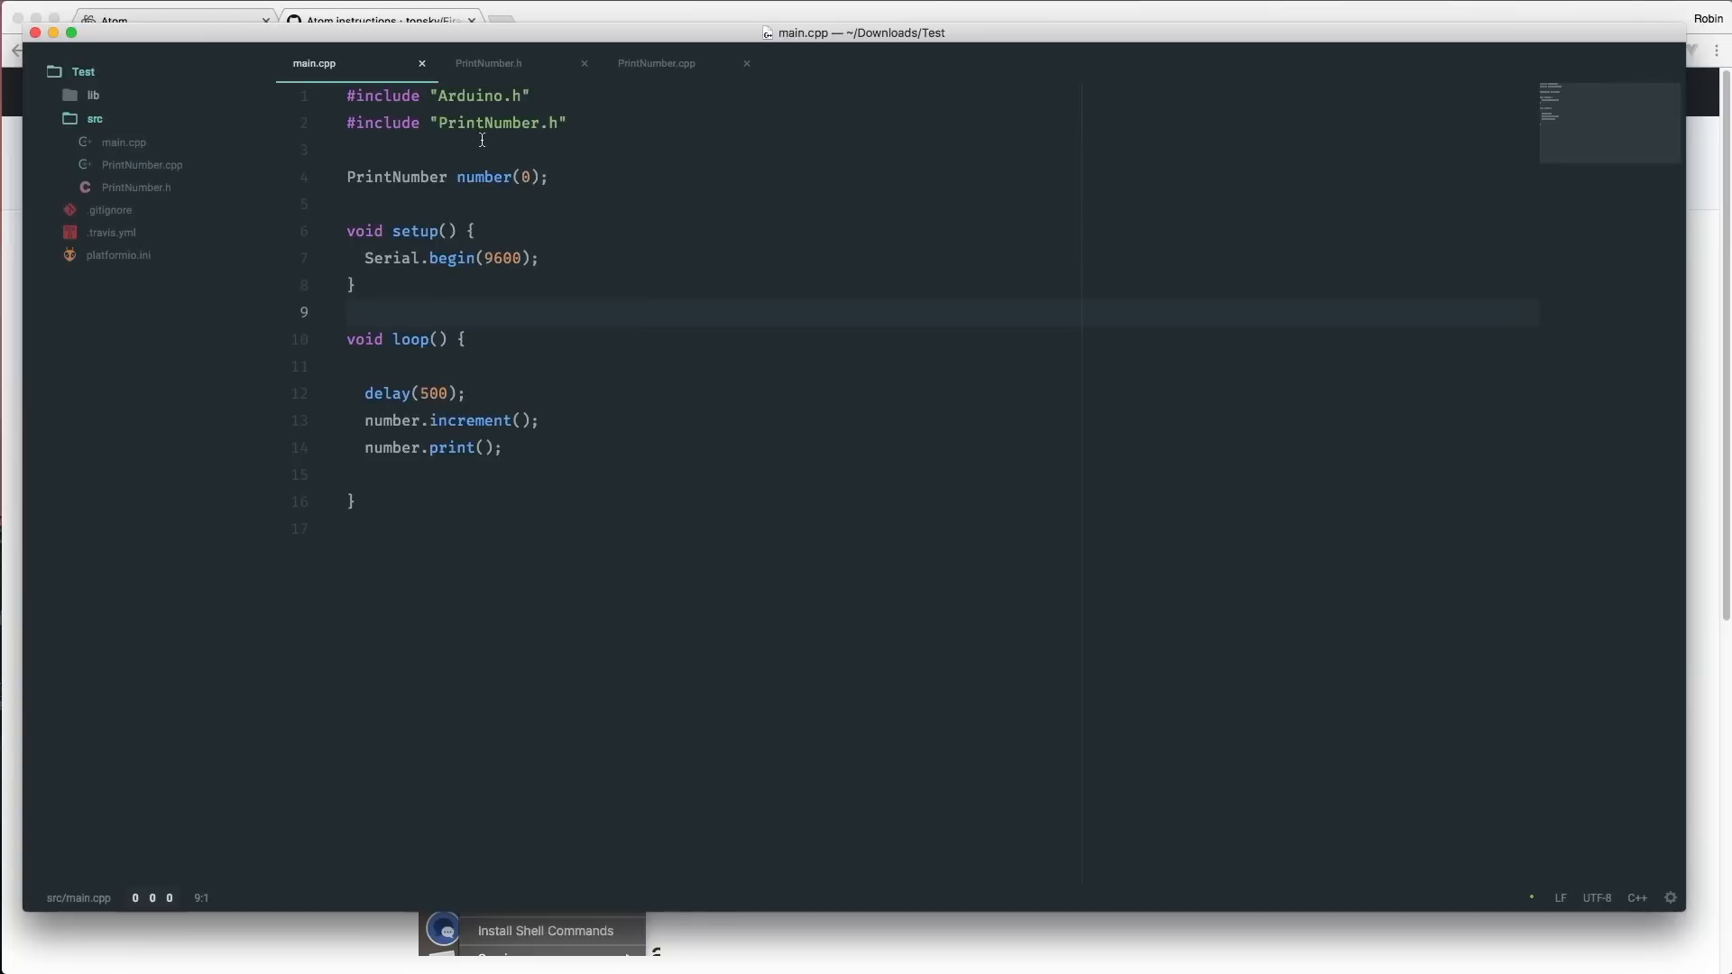
{"action": "left_click", "coordinate": [537, 257]}
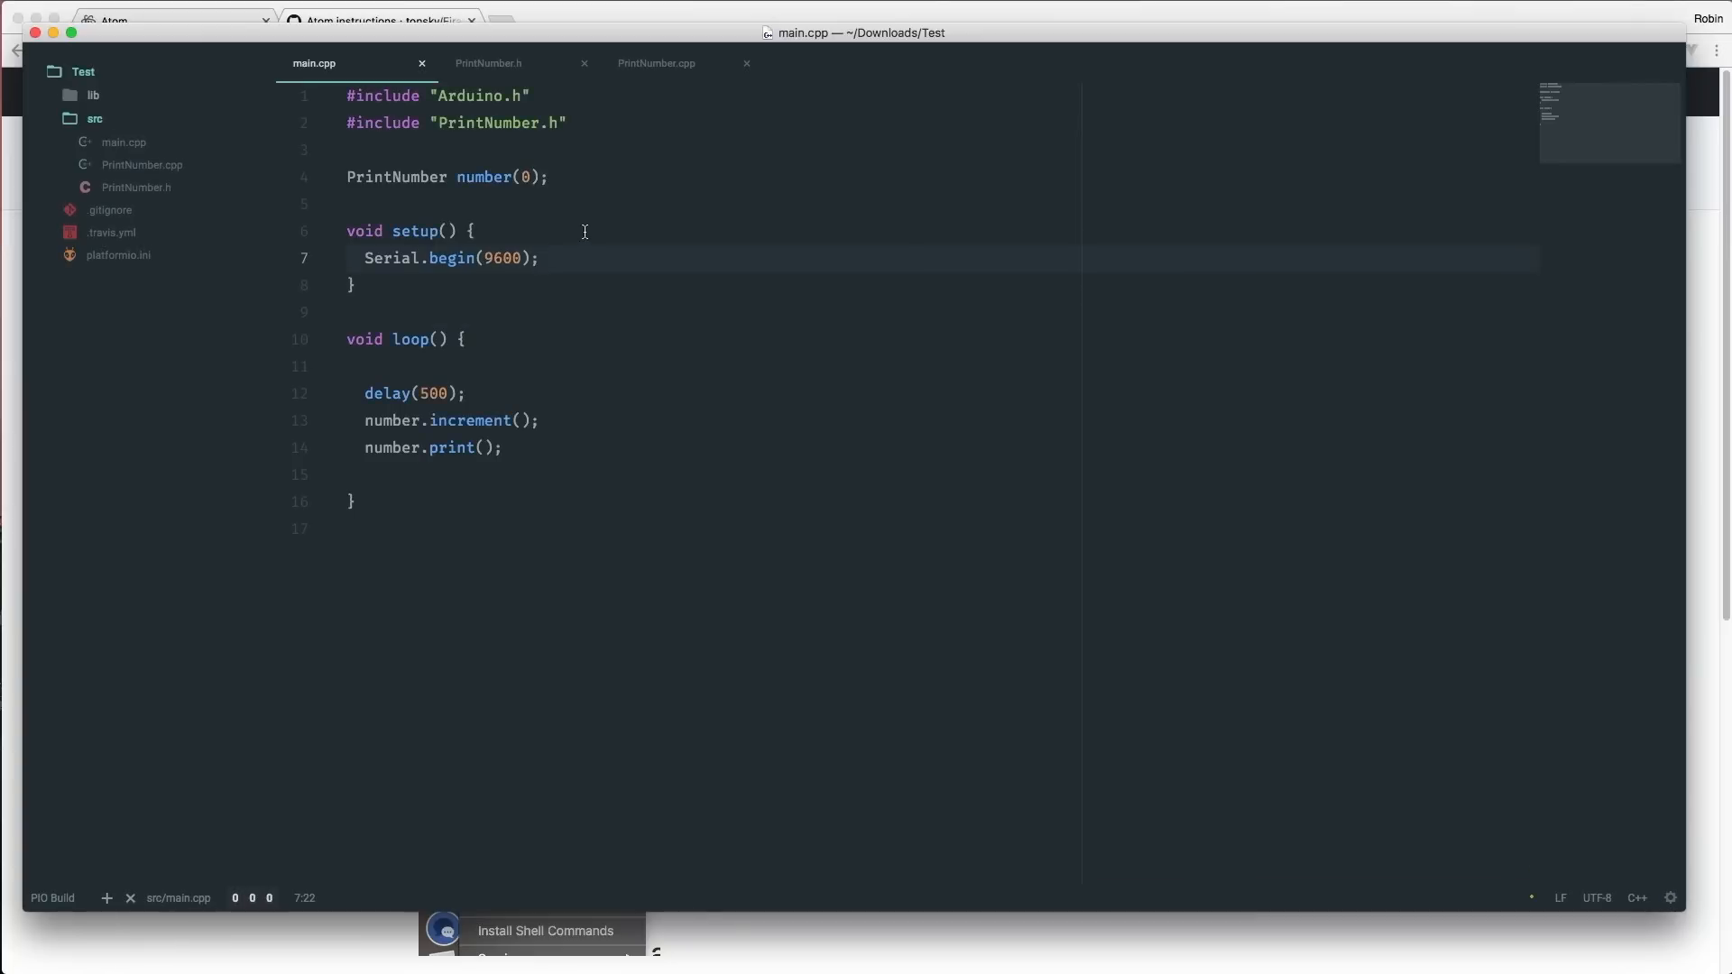